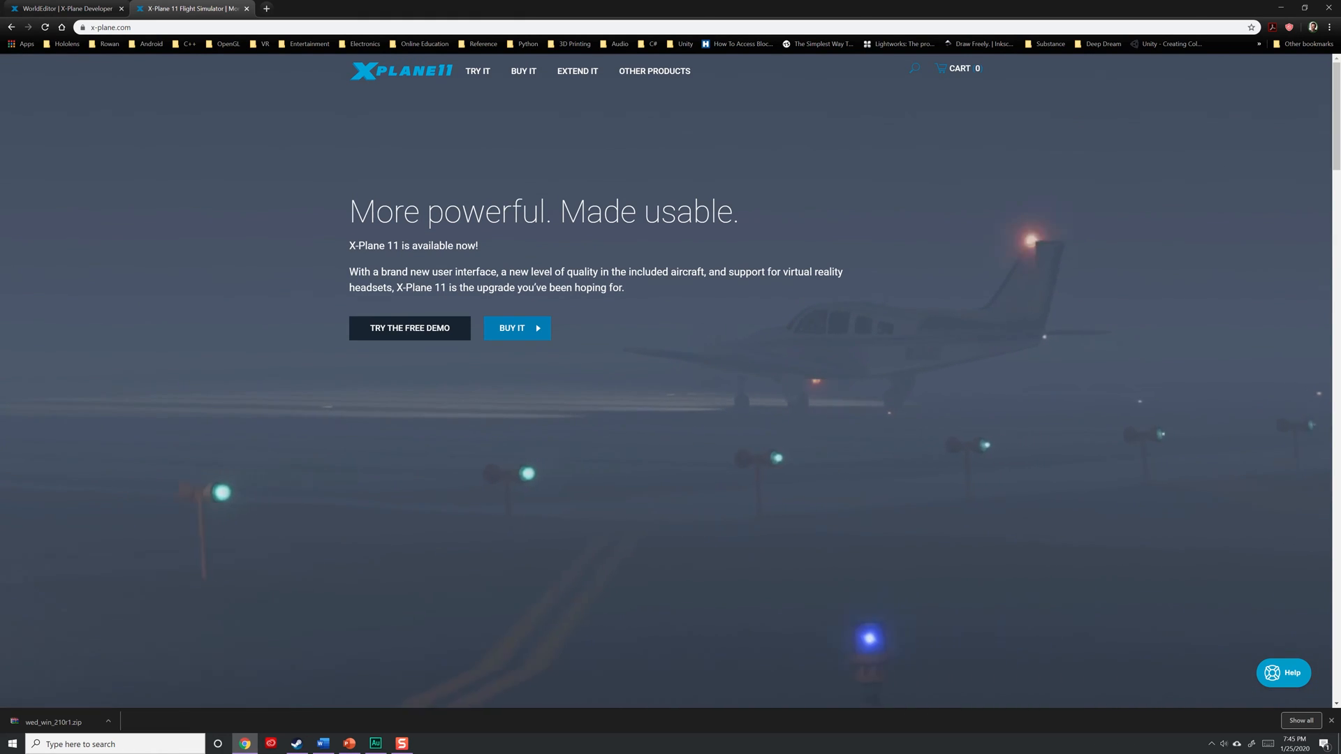
- Minimize Chrome to show the desktop with the two OBJ model files
click(305, 209)
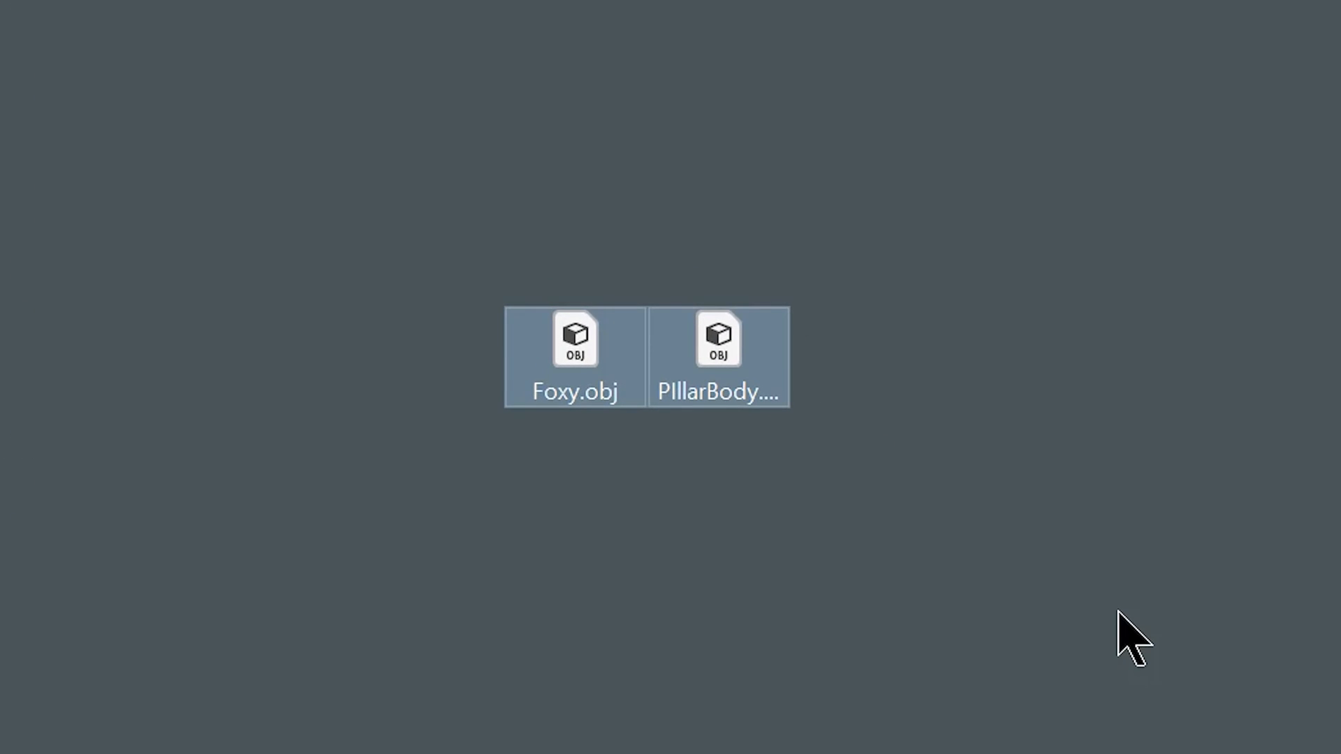
click(575, 355)
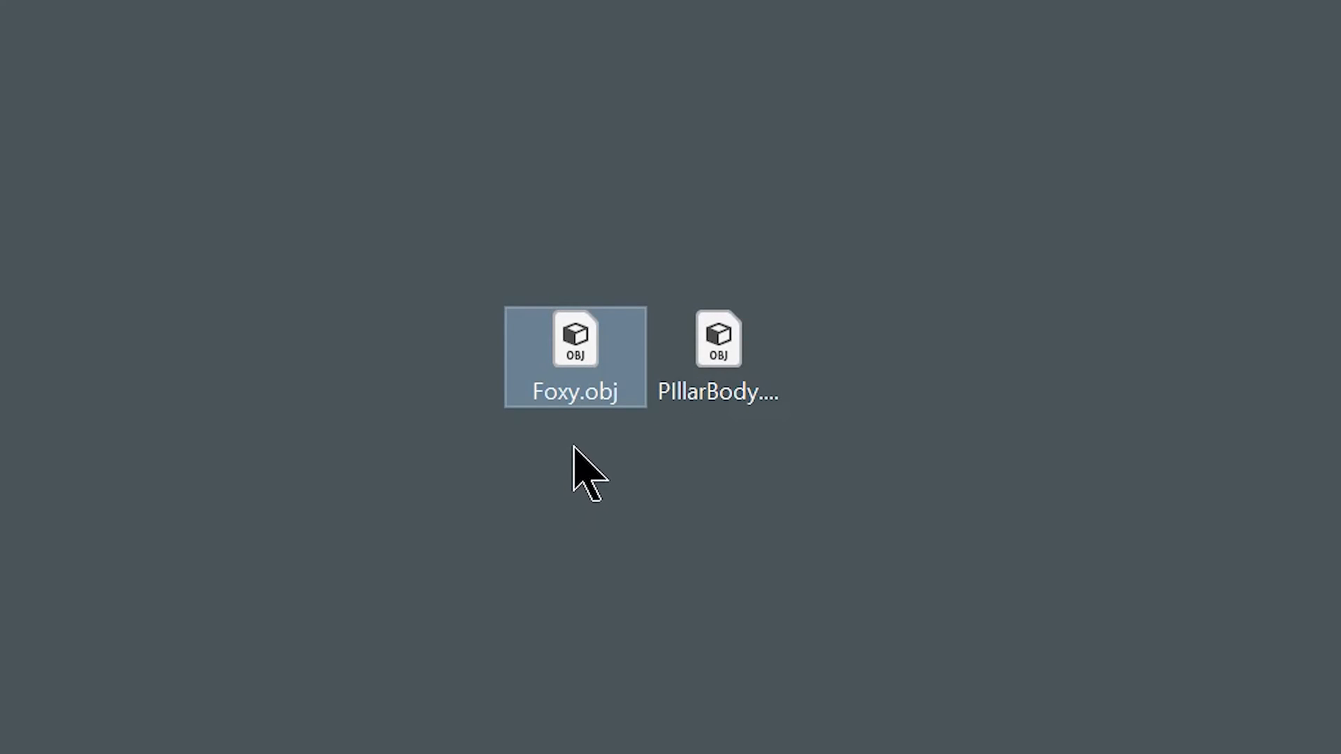
right_click(574, 355)
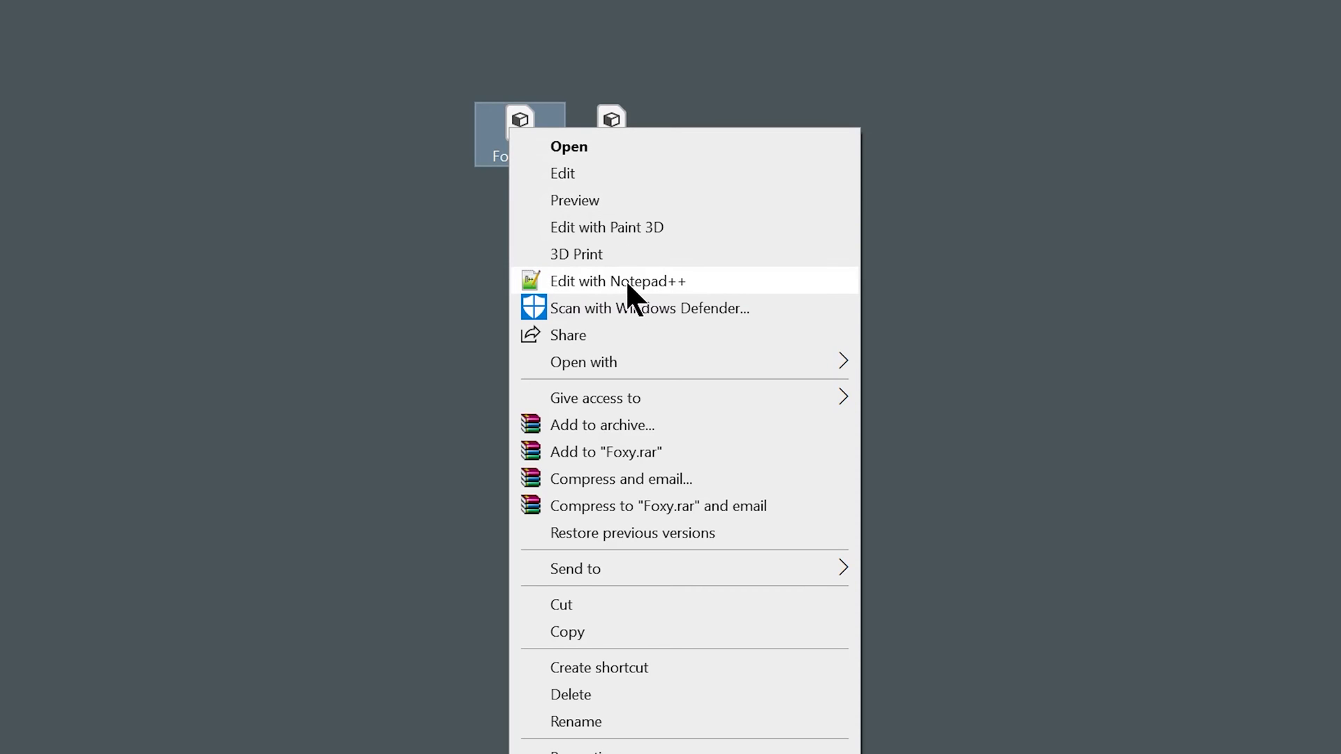
click(616, 280)
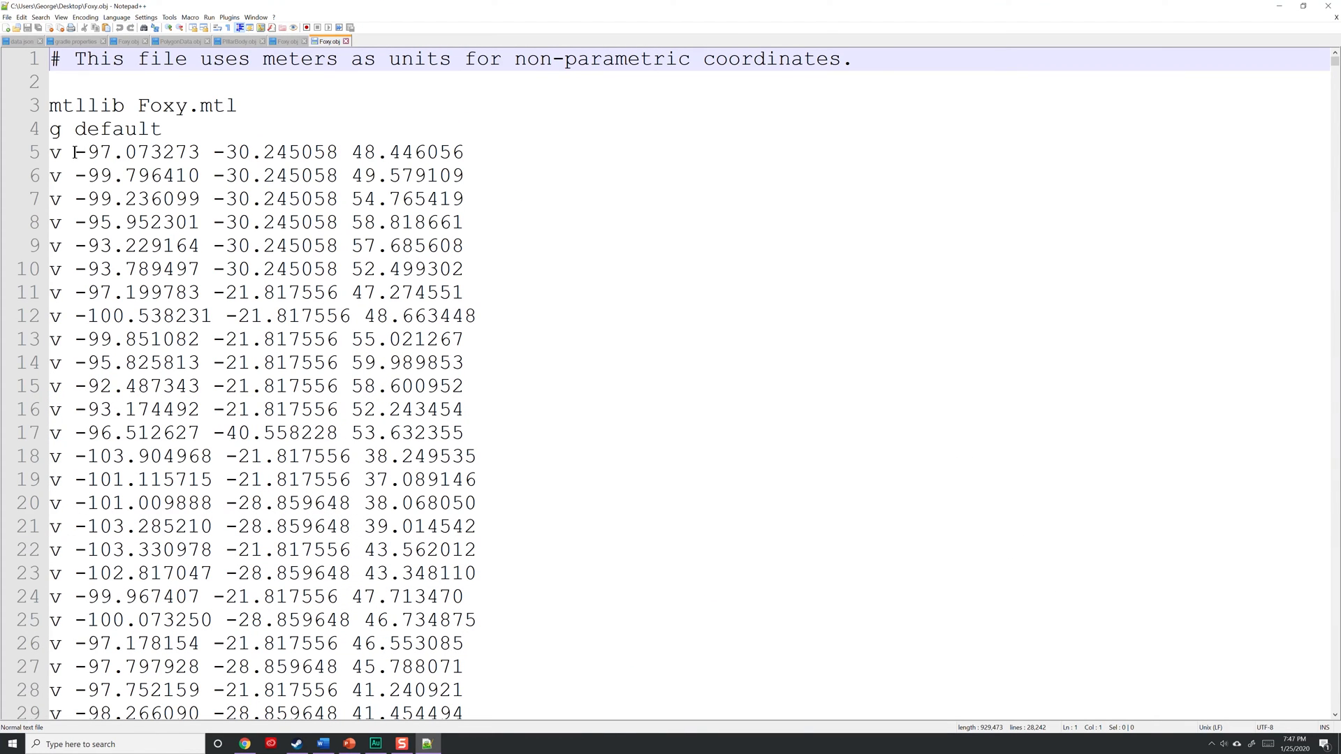
click(64, 152)
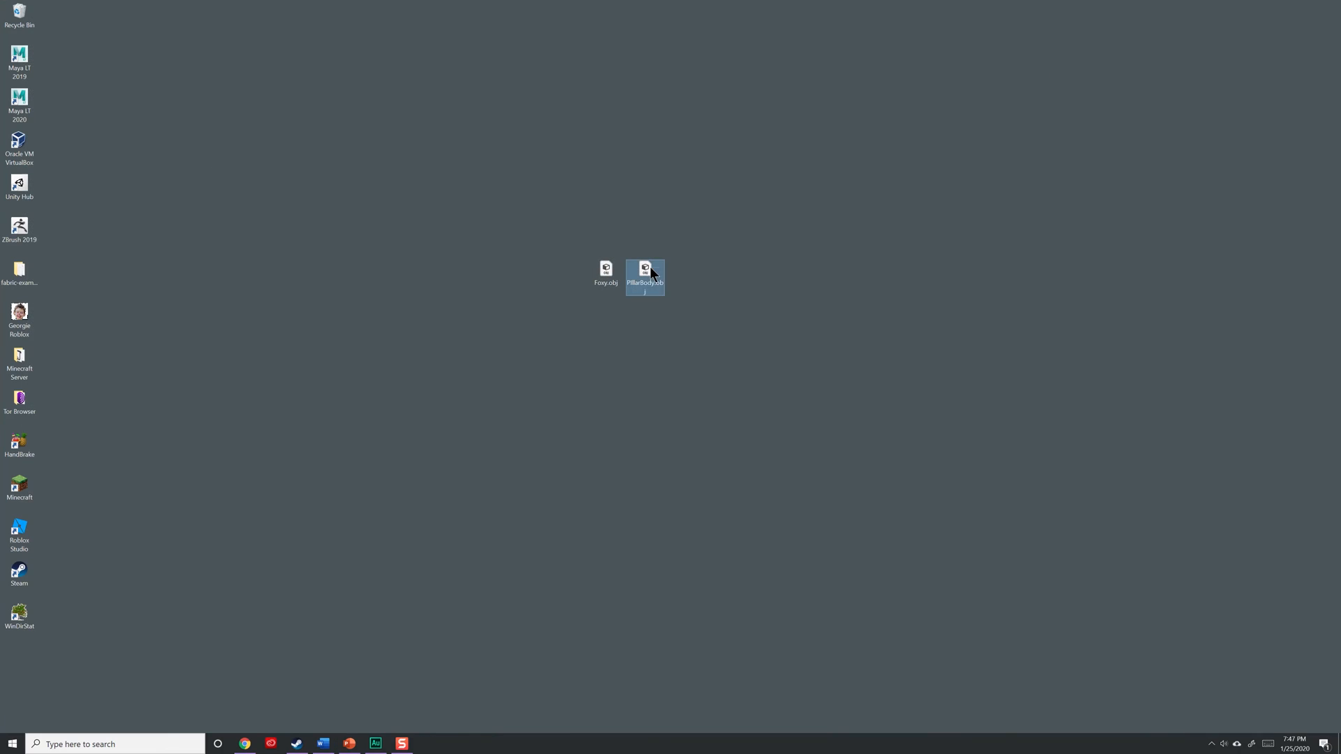
- Open PillarBody.obj with Edit with Notepad++ to view its TEXTURE lines and VT rows
right_click(644, 271)
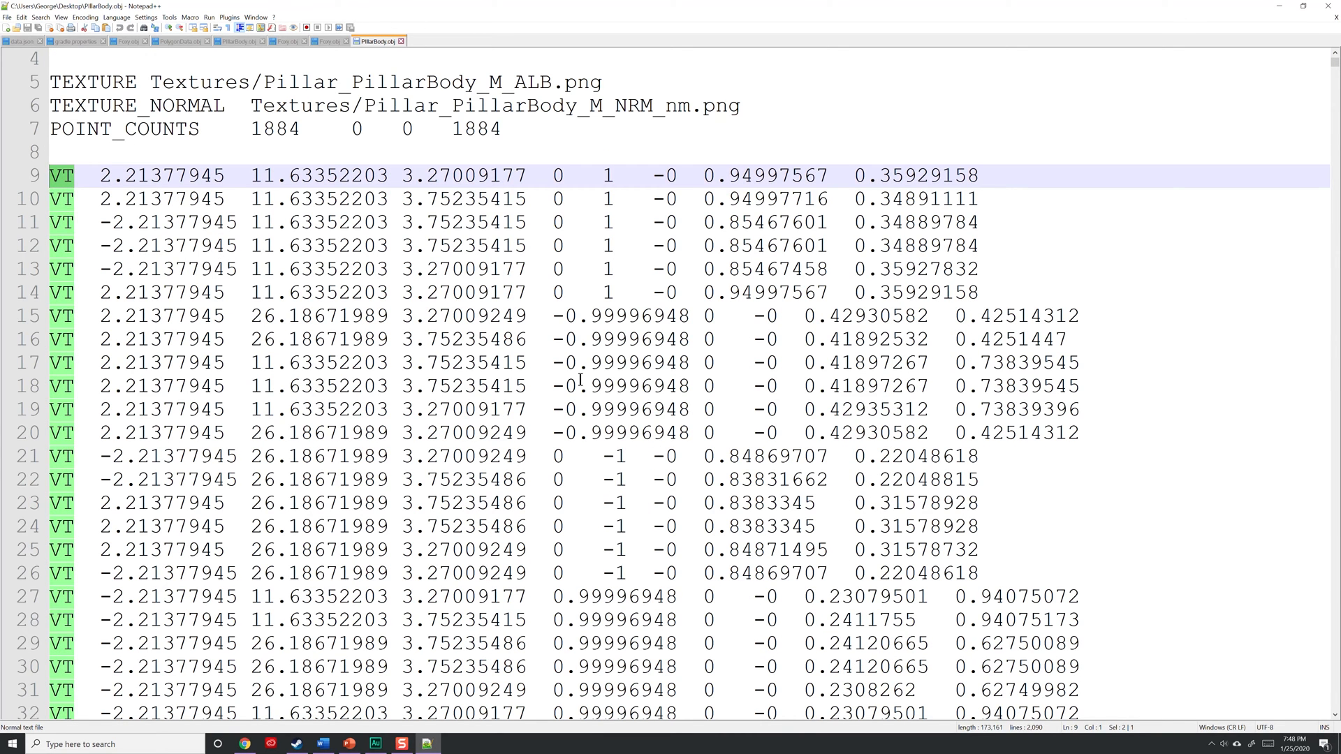
mouse_move(525, 306)
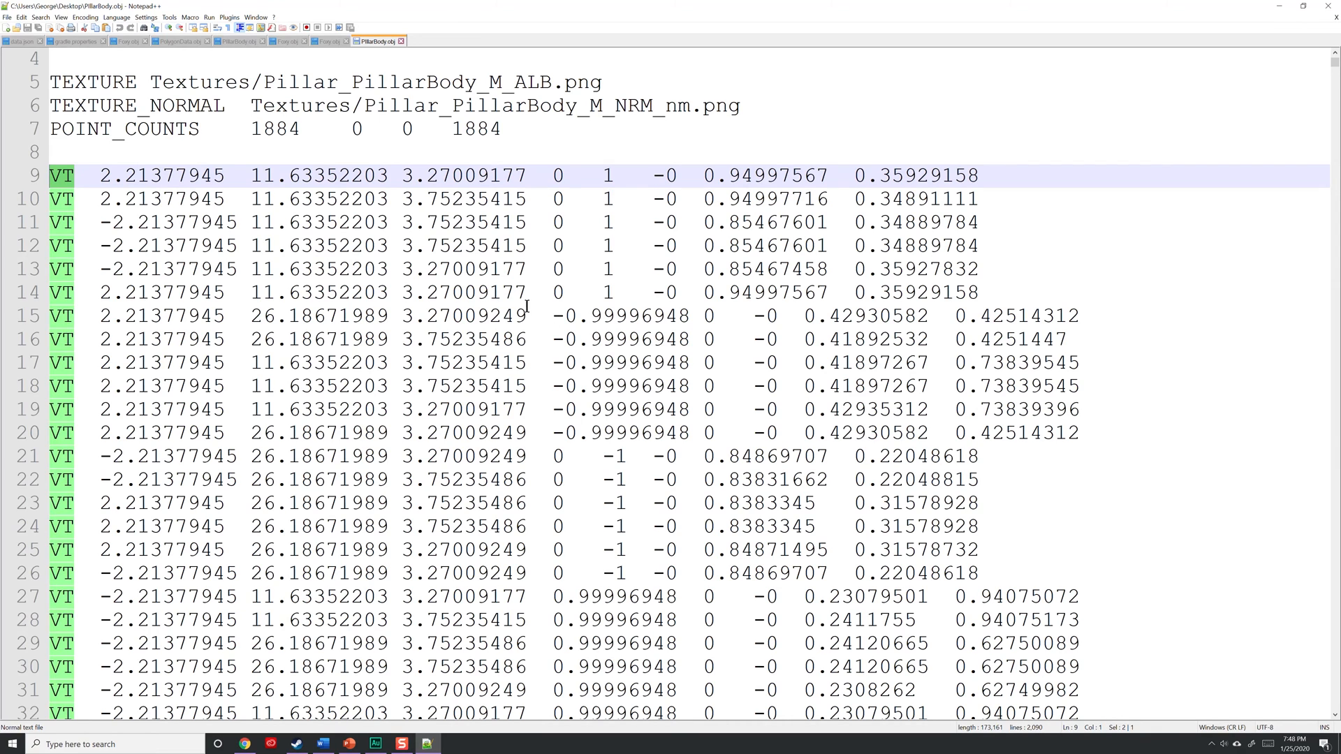
mouse_move(302, 186)
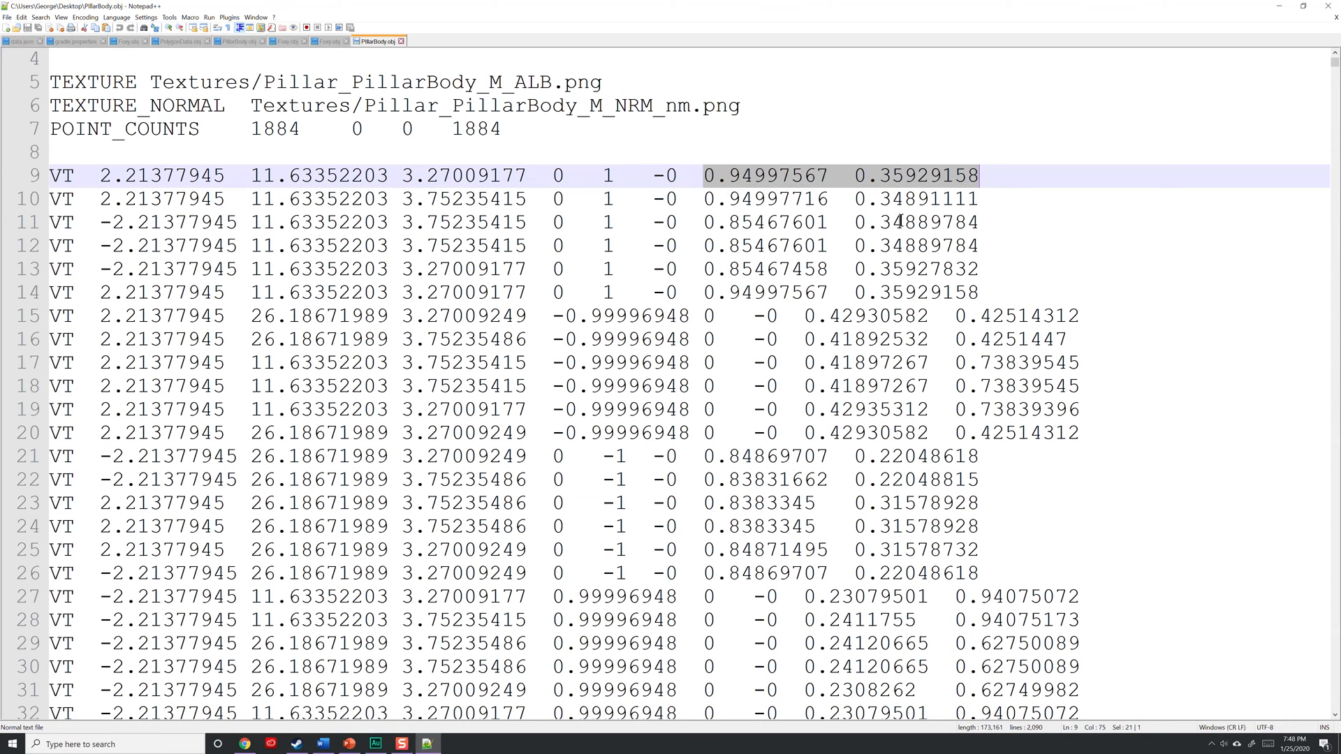
mouse_move(888, 262)
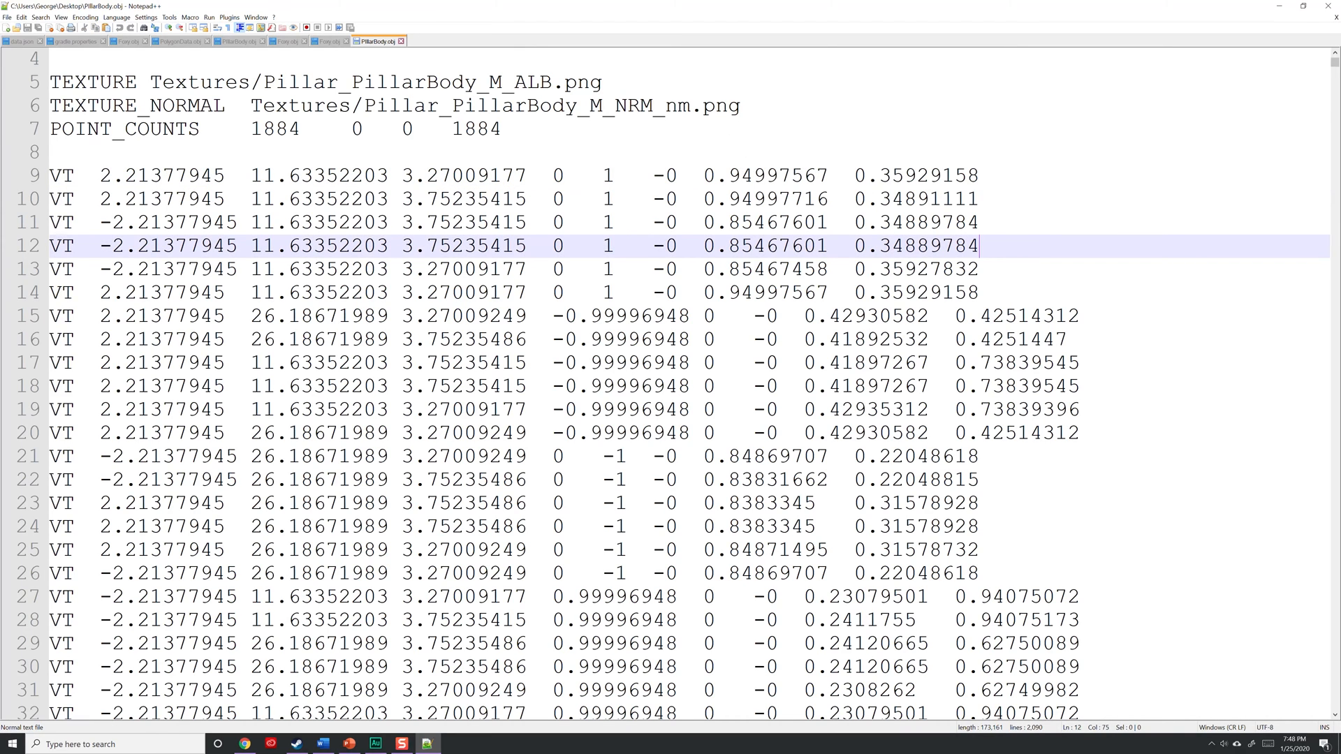
mouse_move(1290, 96)
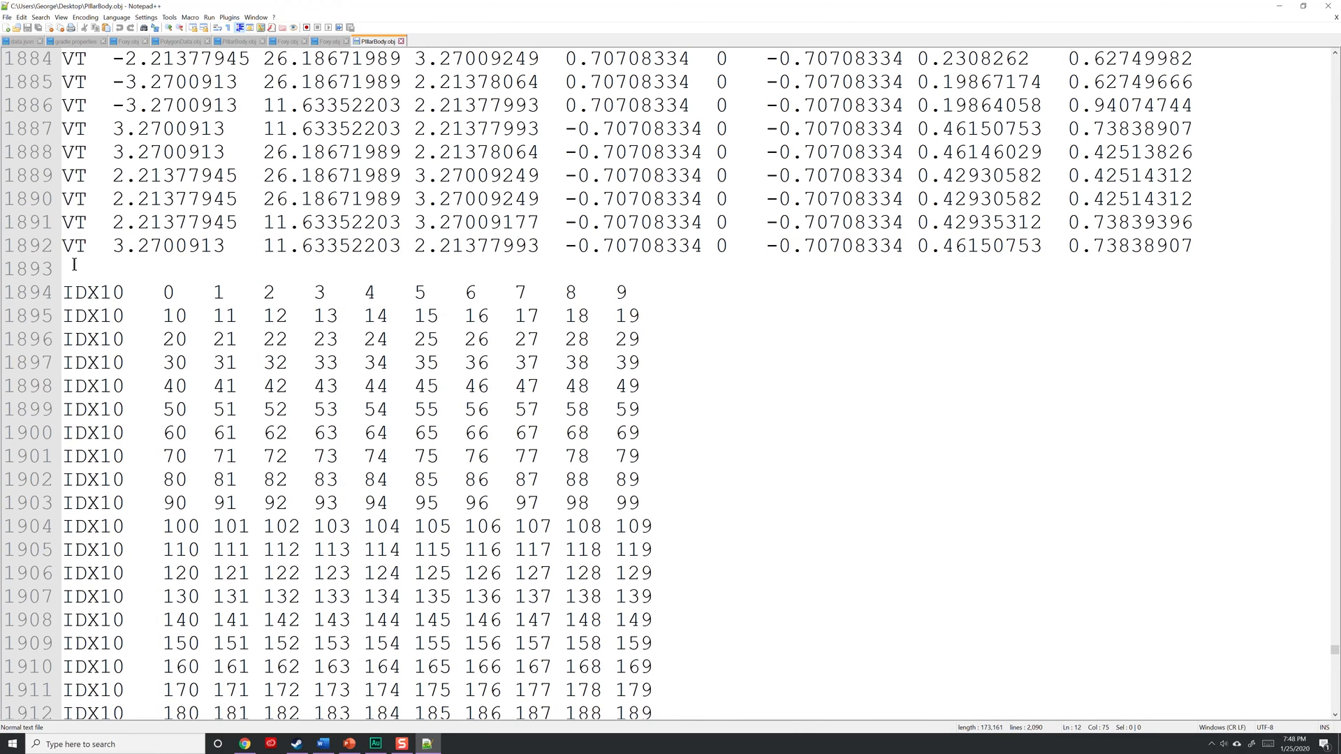
- Scroll PillarBody.obj past the IDX10 lines to ATTR_shiny_rat and TRIS, then minimize Notepad++
click(720, 361)
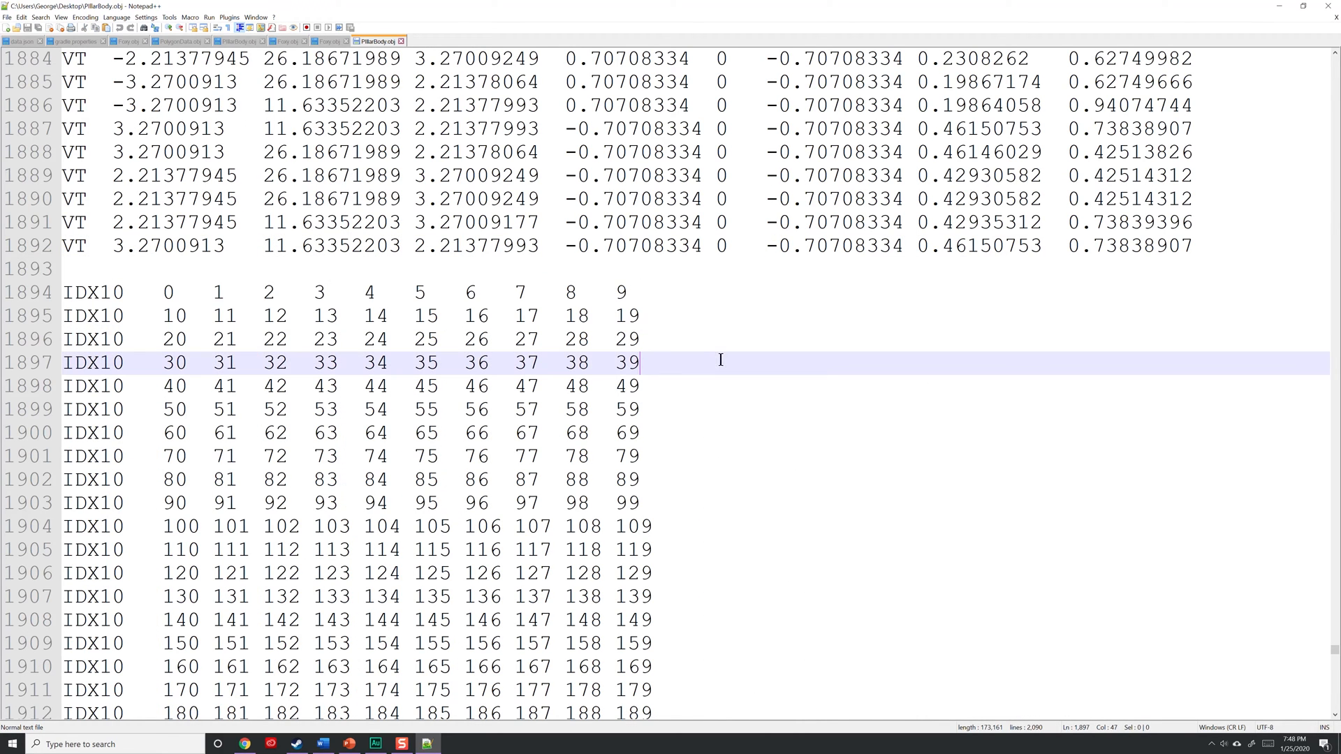
mouse_move(202, 385)
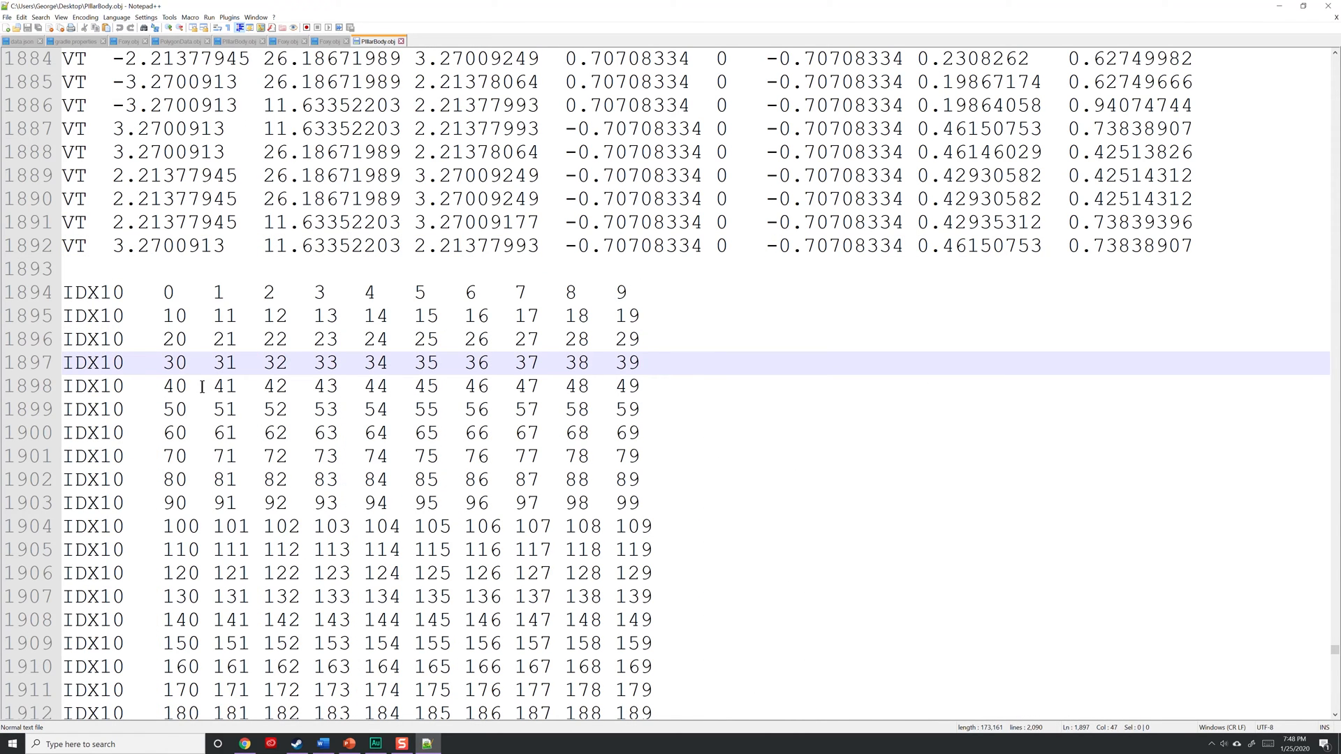
scroll(down, 3)
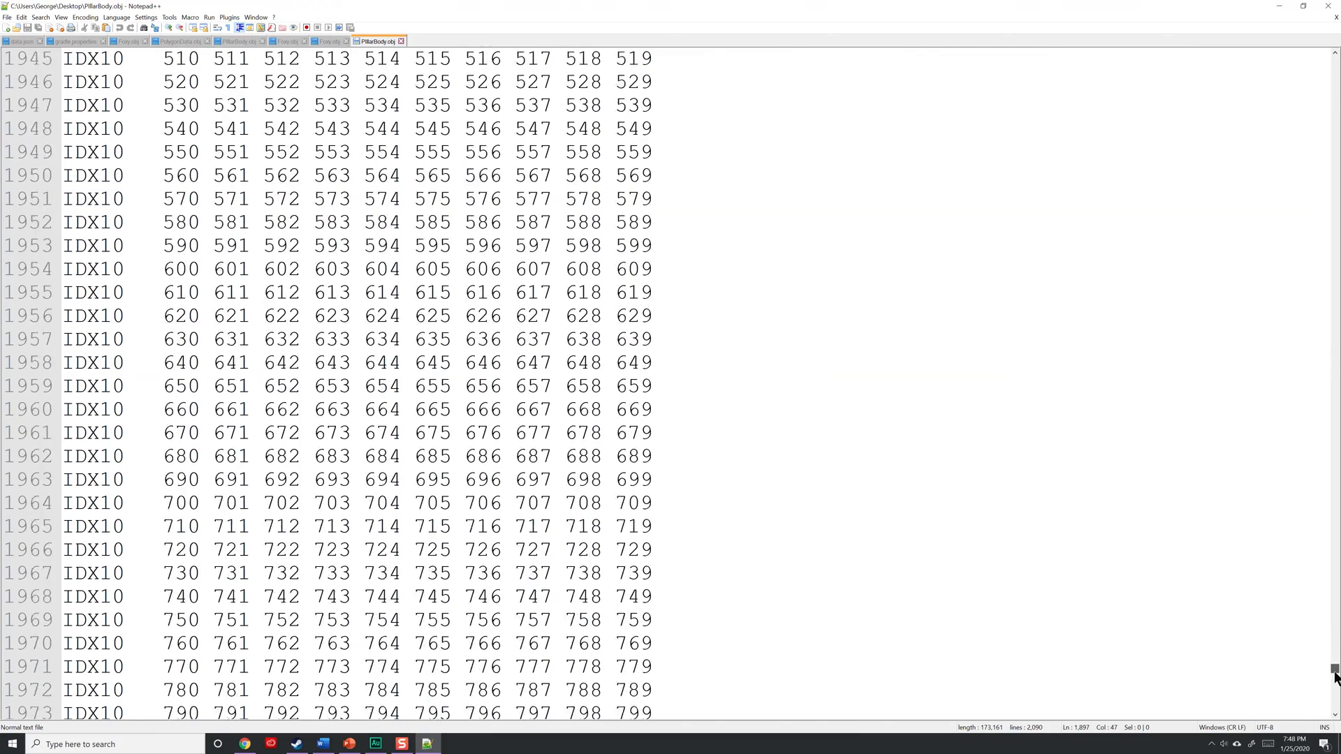
scroll(down, 3)
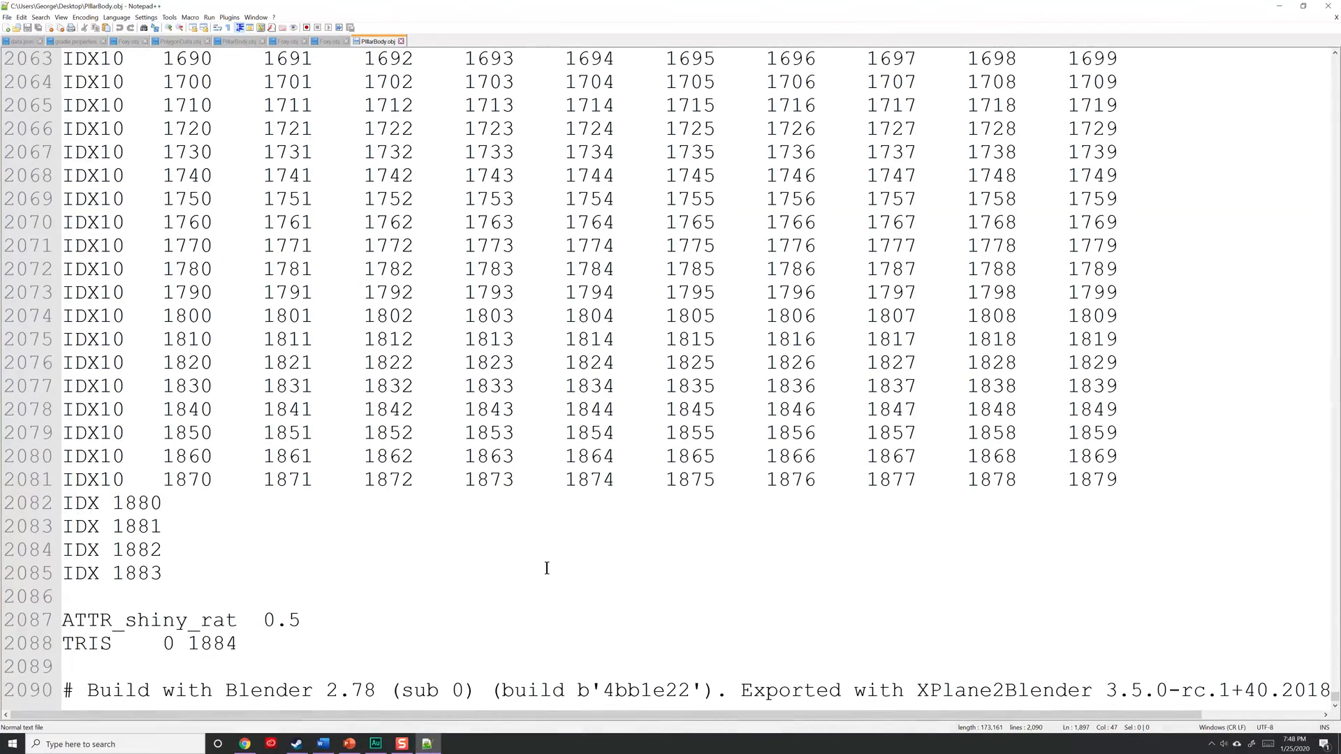
click(109, 525)
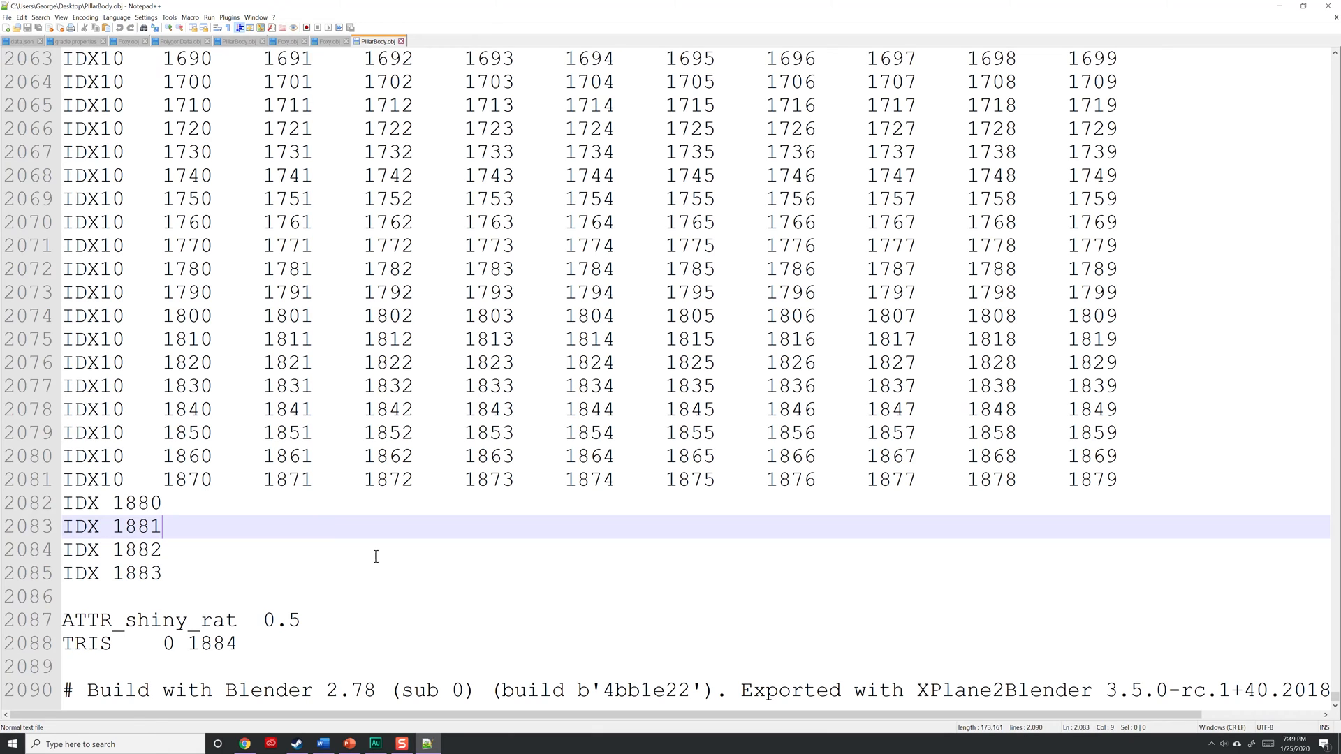
mouse_move(886, 449)
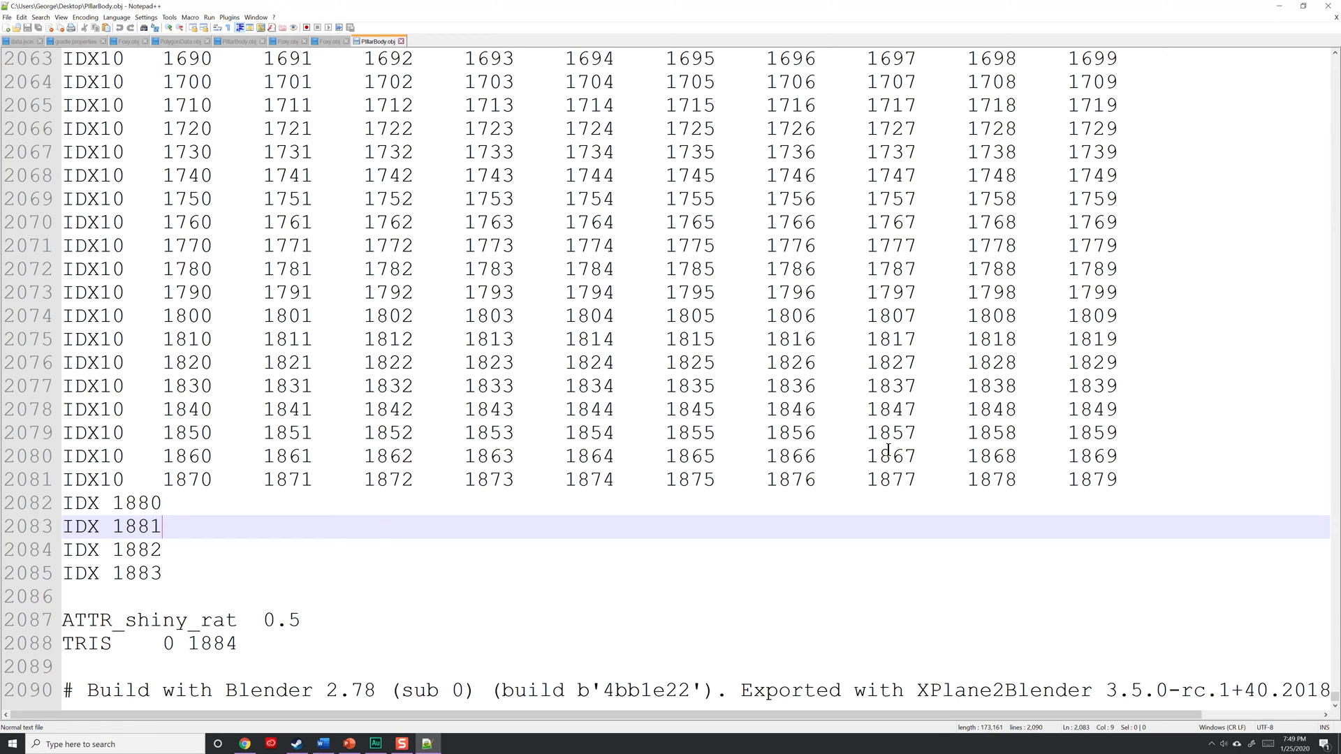
click(243, 743)
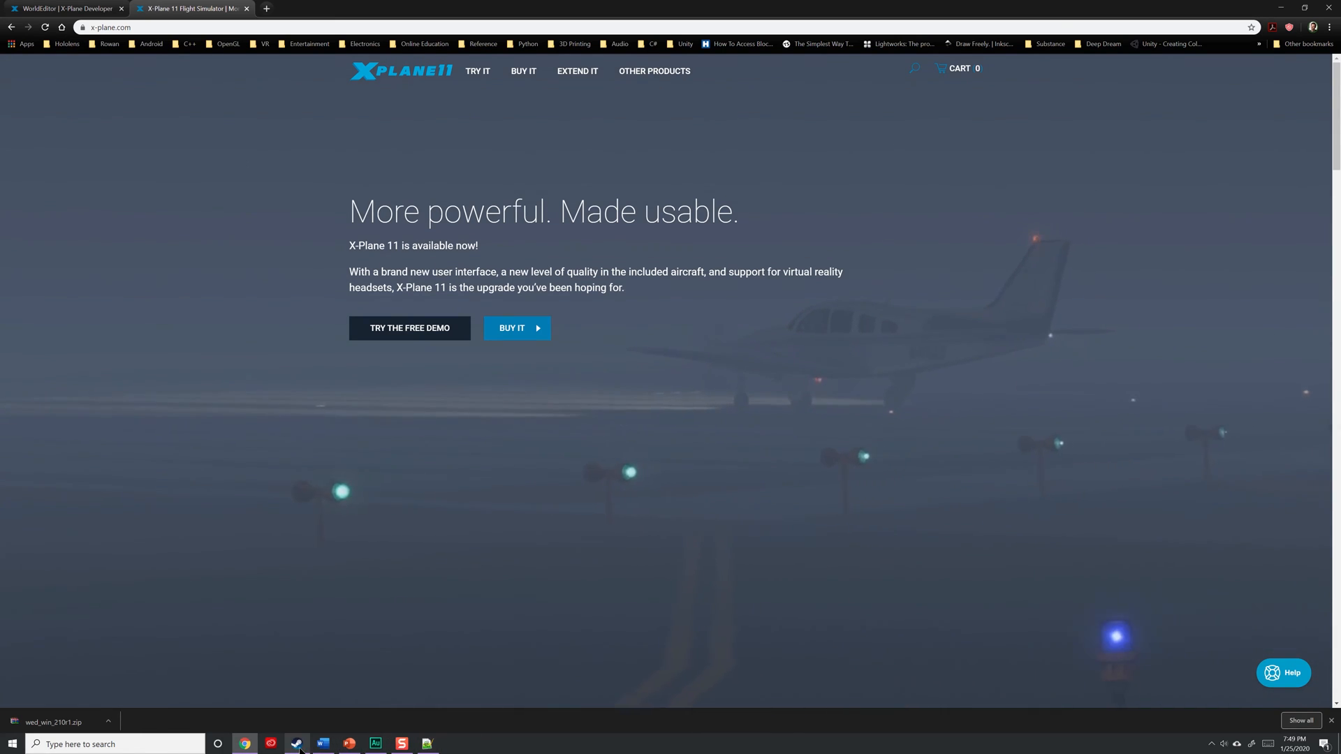
click(296, 743)
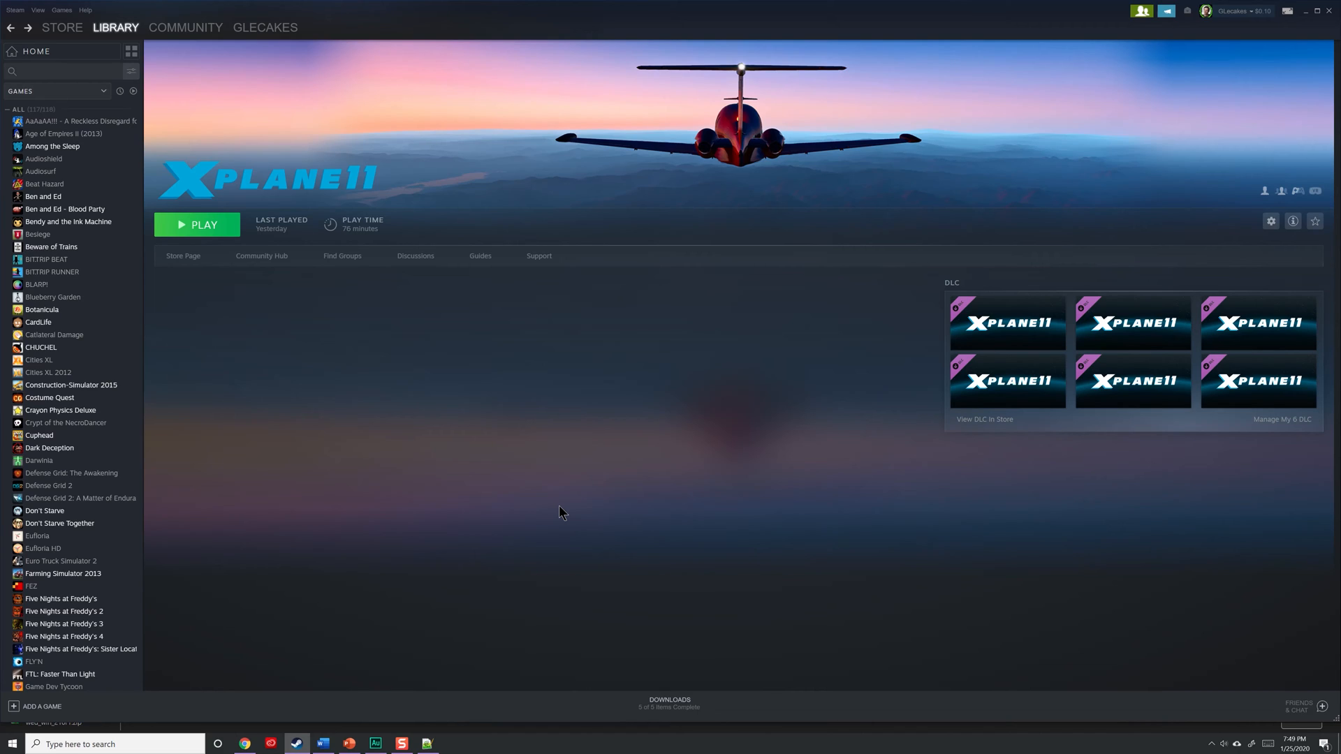
mouse_move(697, 378)
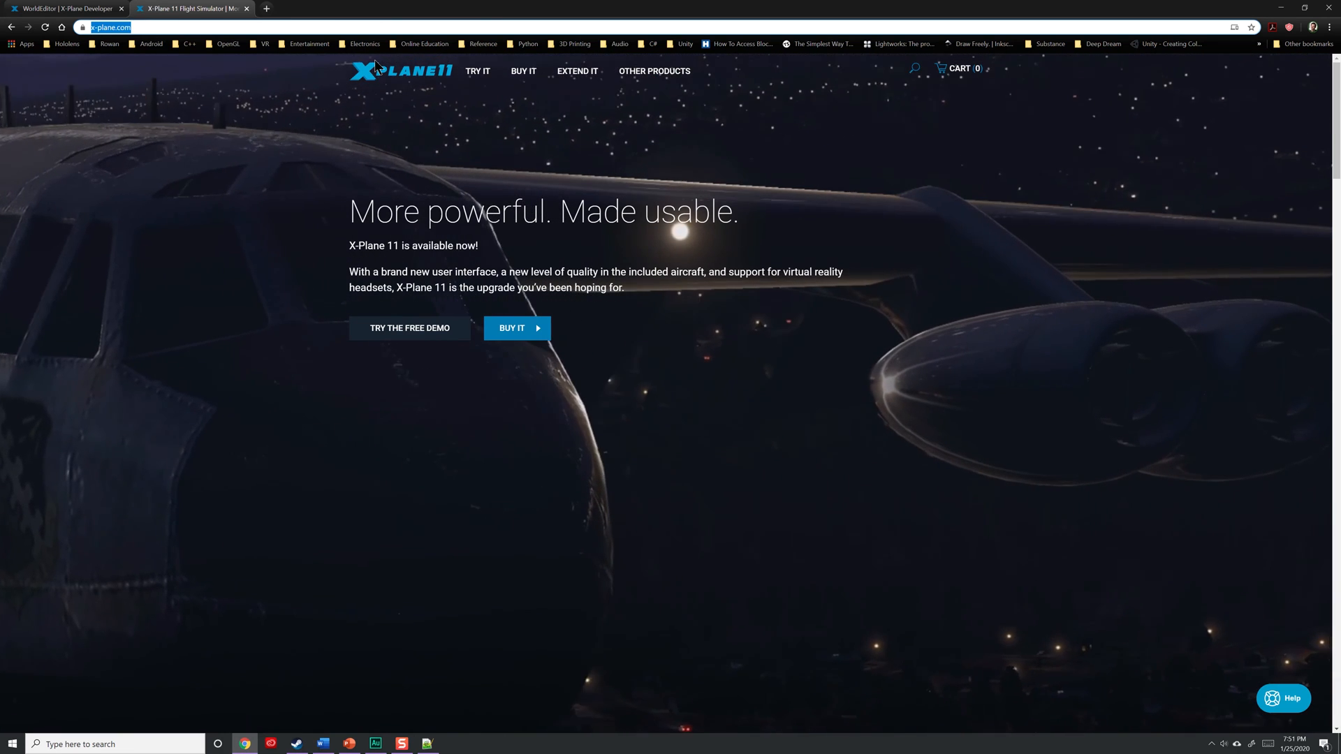
- Search Google for 'x-plane world editor' and open the WorldEditor | X-Plane Developer page
text(www.google.com)
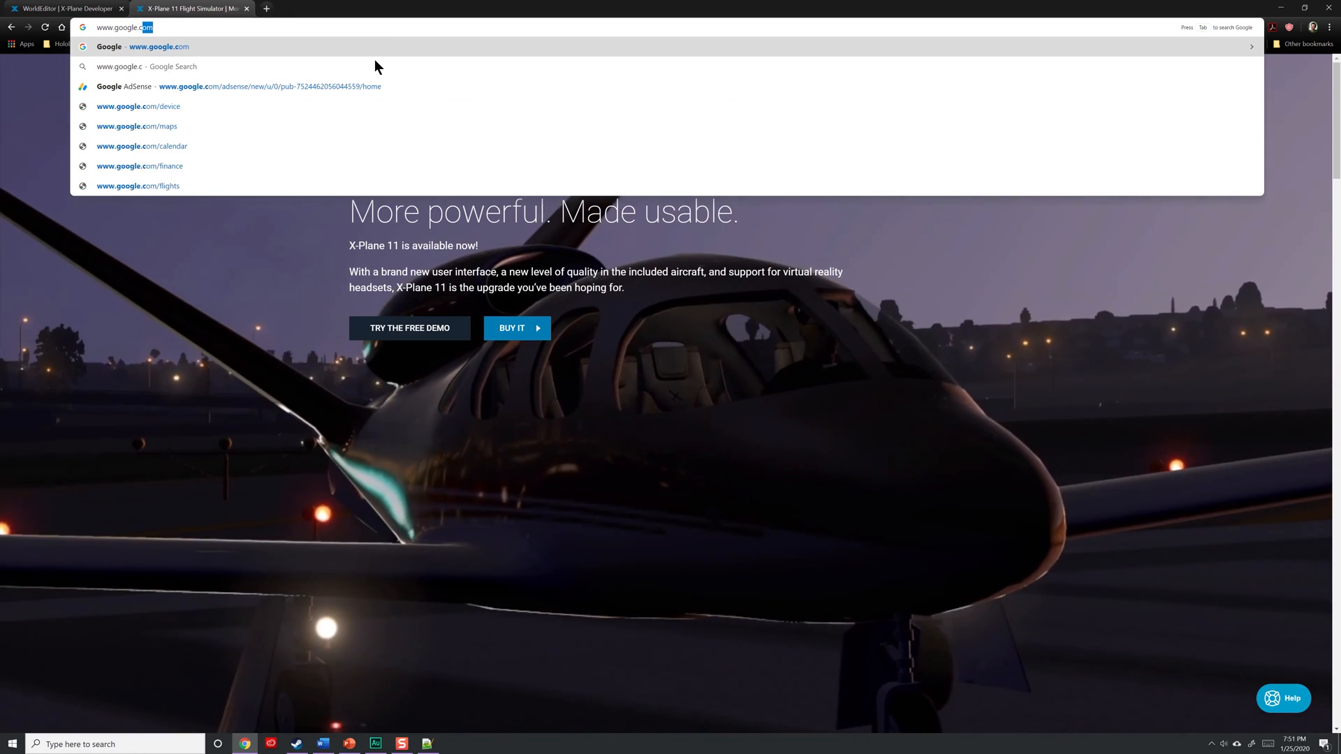
key(Return)
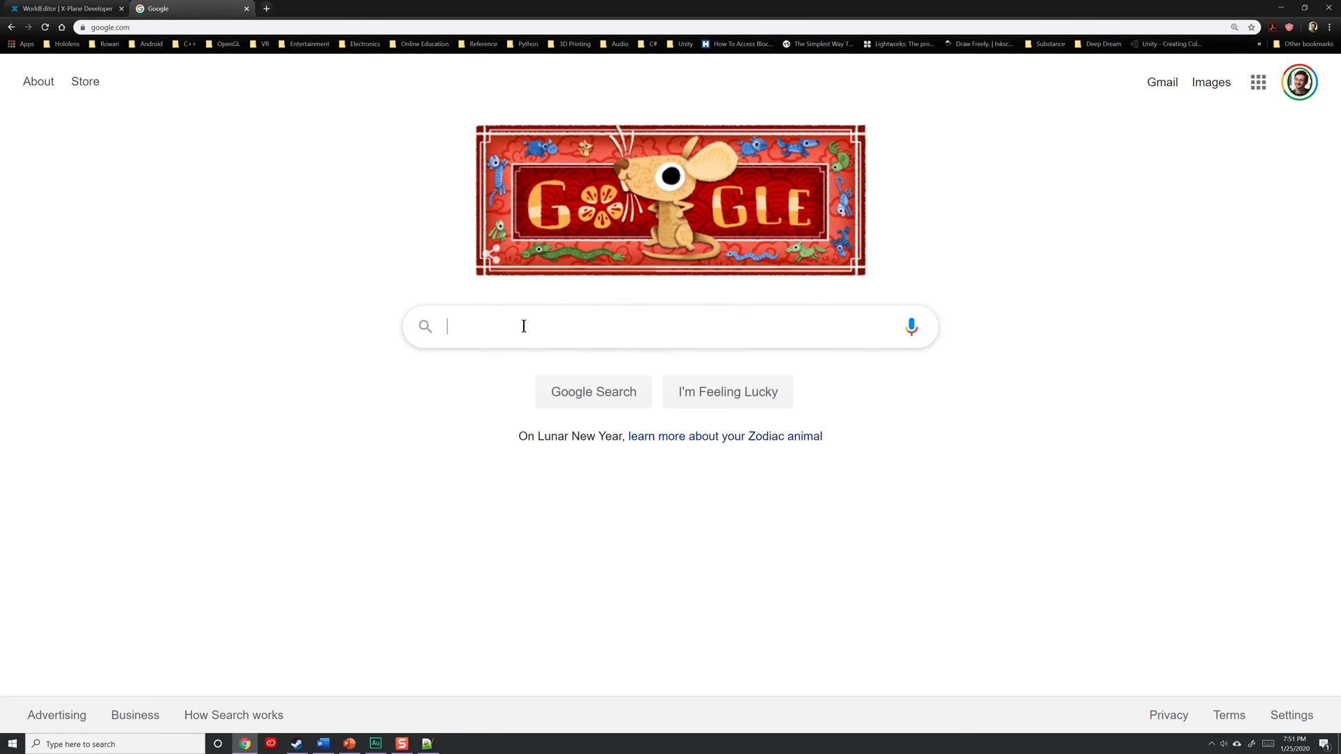
text(x-plane world ed)
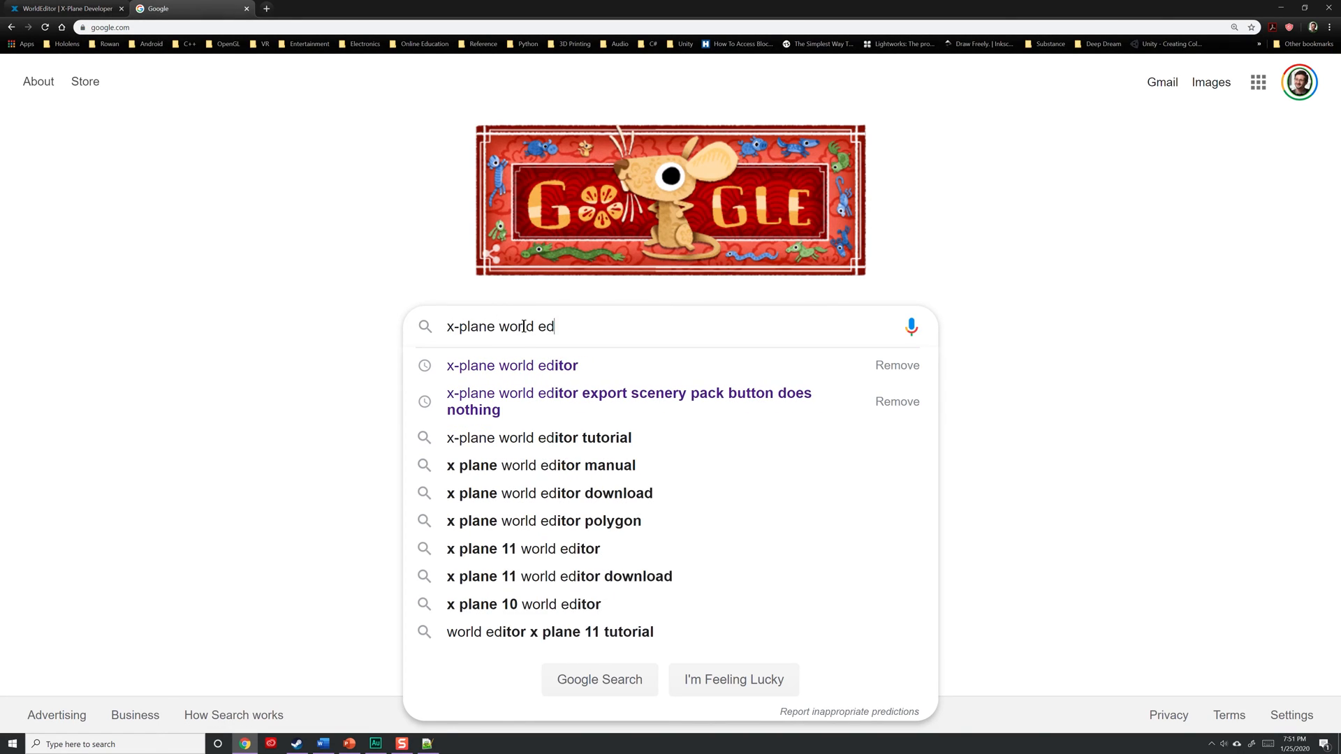
click(511, 365)
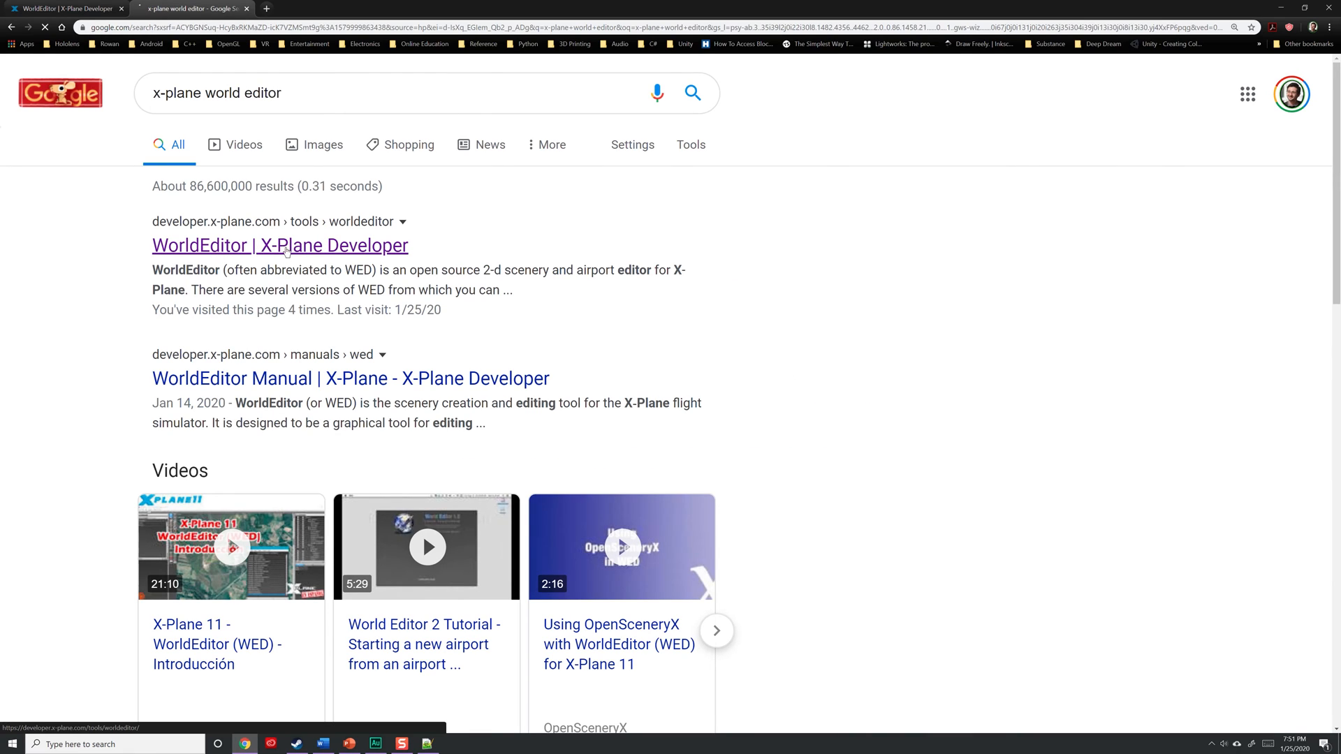
click(279, 245)
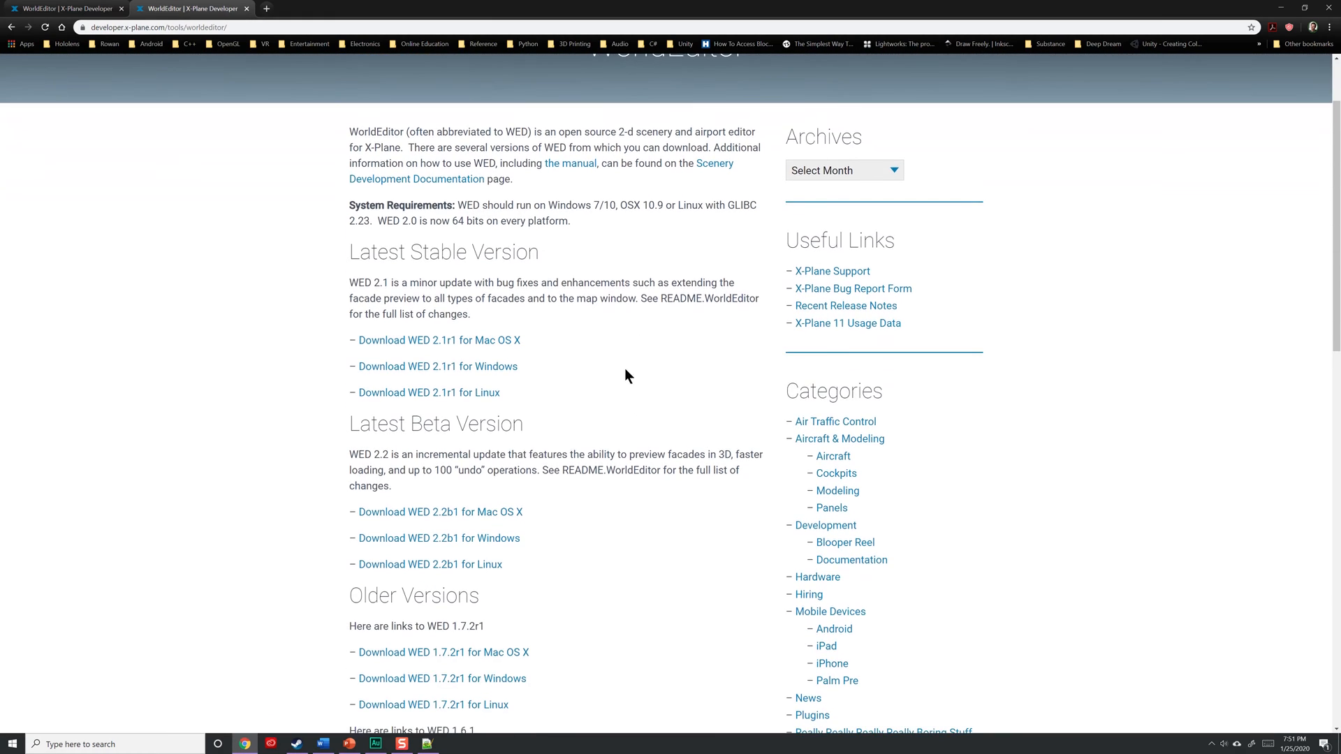
mouse_move(580, 395)
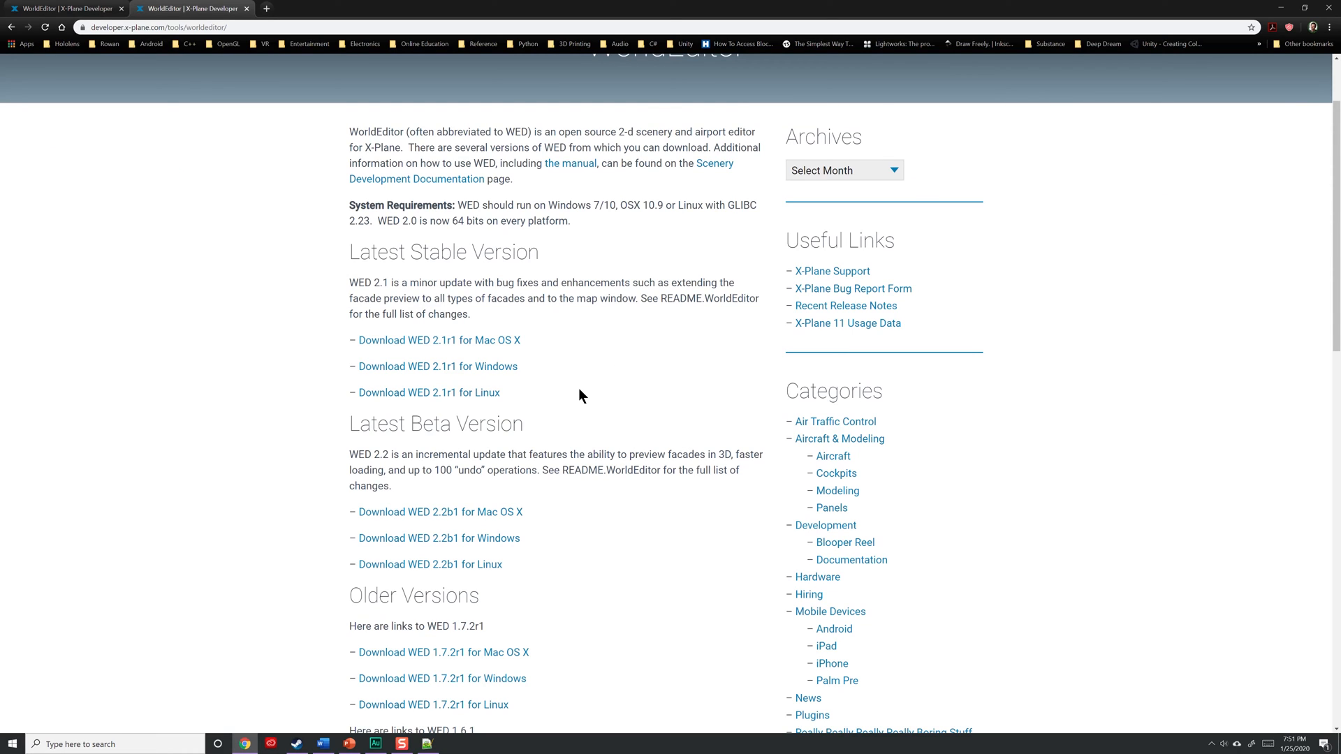
mouse_move(509, 349)
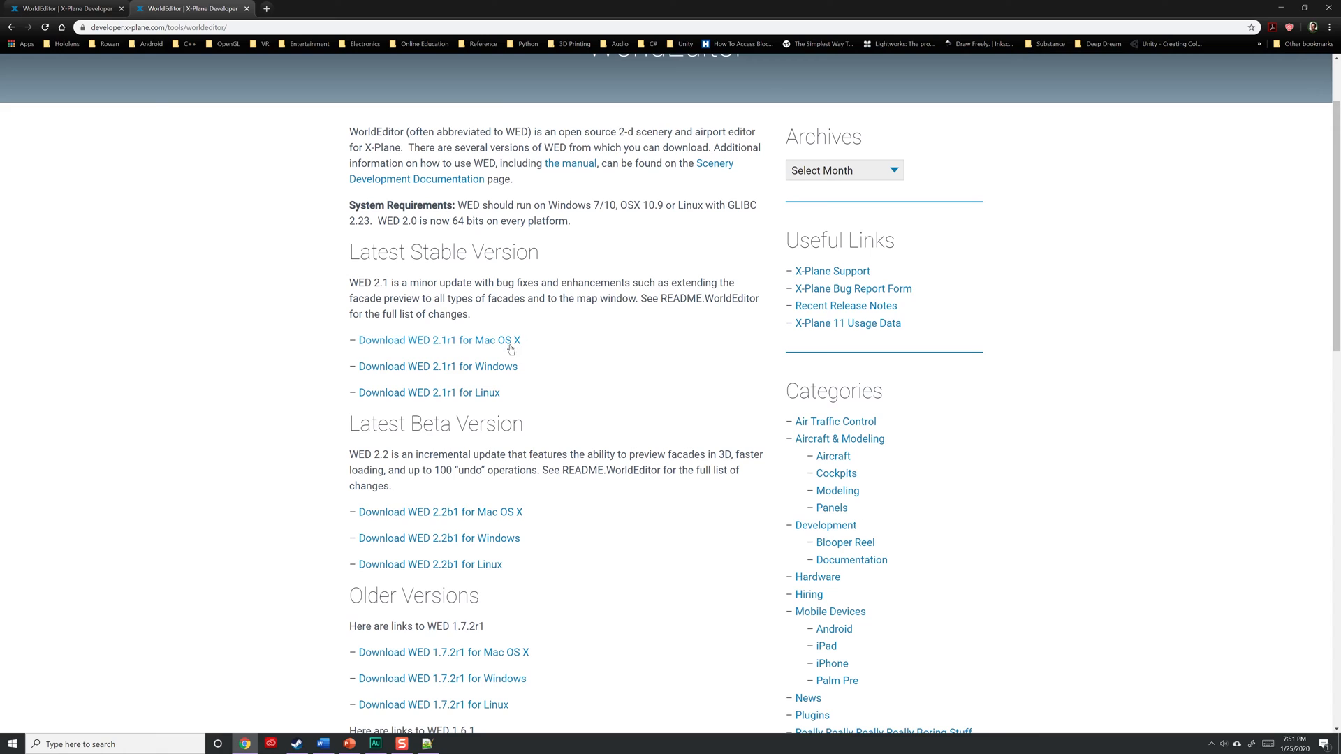
mouse_move(499, 370)
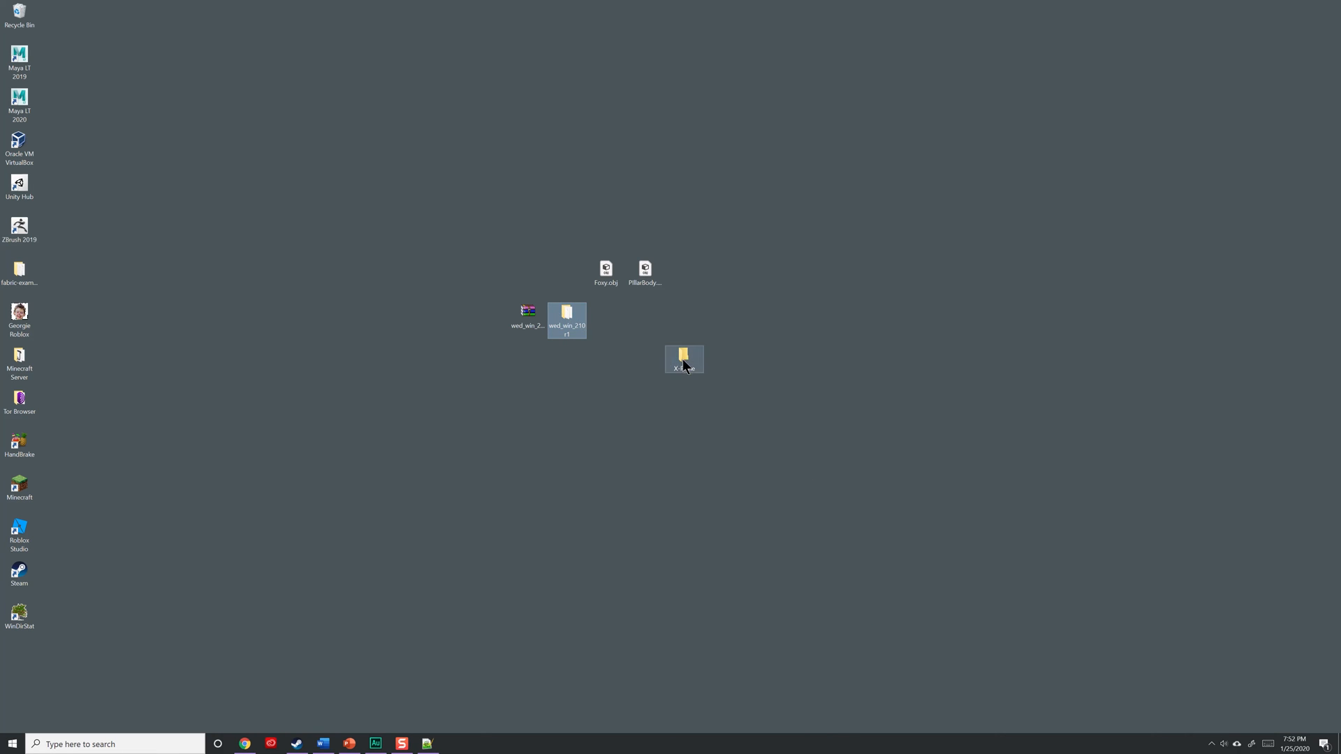
- Open the desktop X-Plane folder and the unzipped WorldEditor folder inside it
double_click(683, 357)
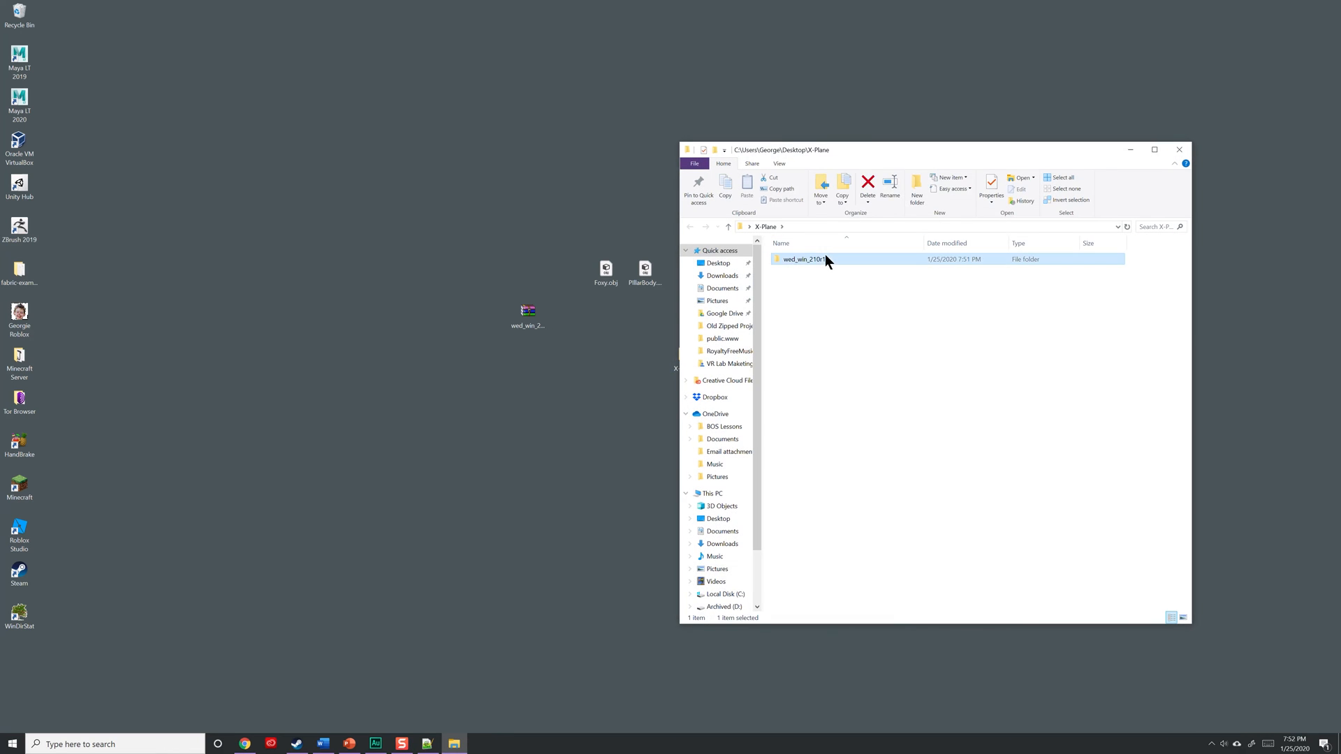
double_click(800, 259)
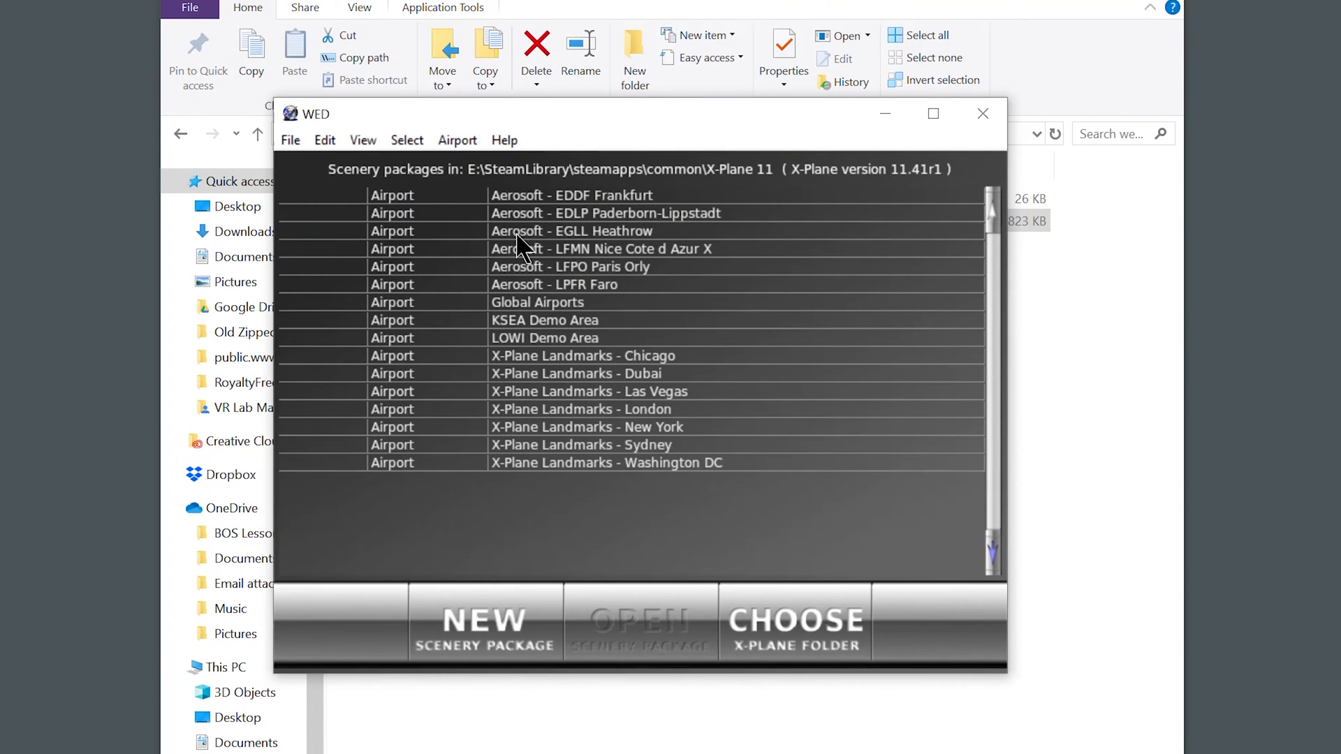
mouse_move(582, 502)
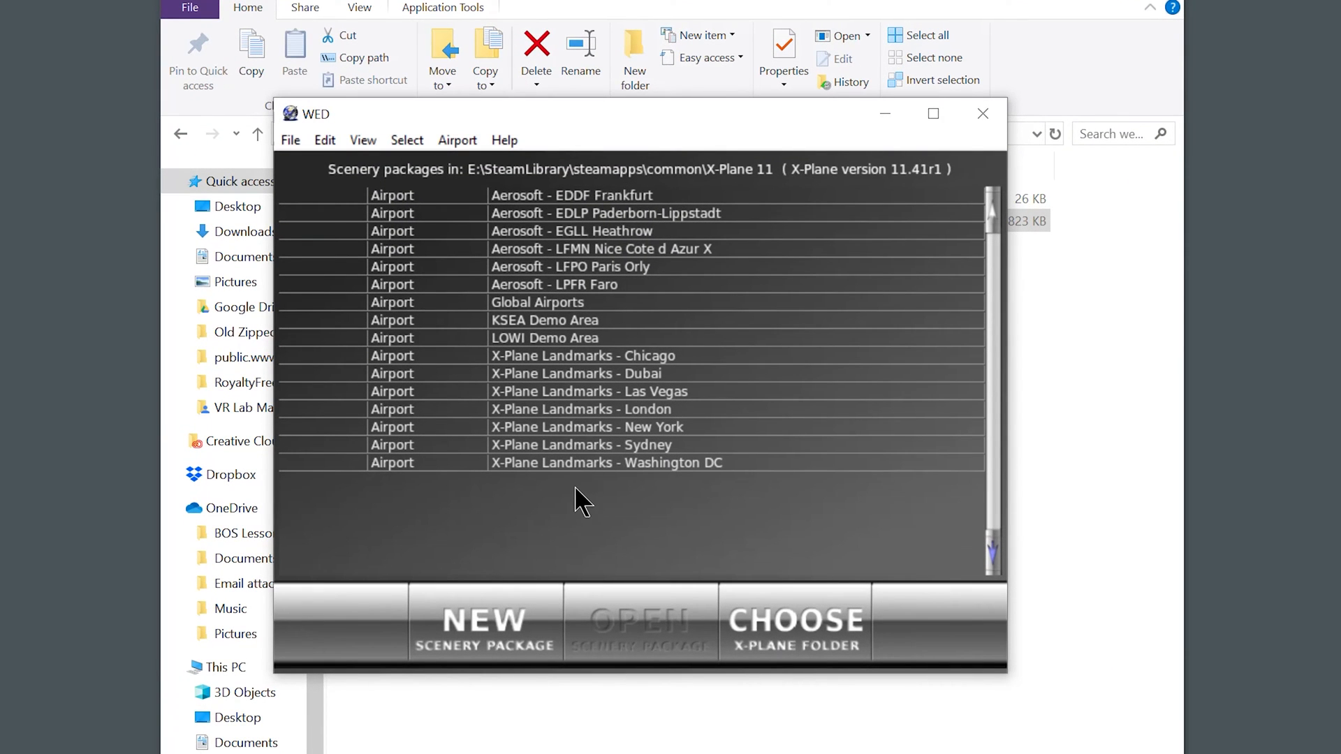
mouse_move(524, 579)
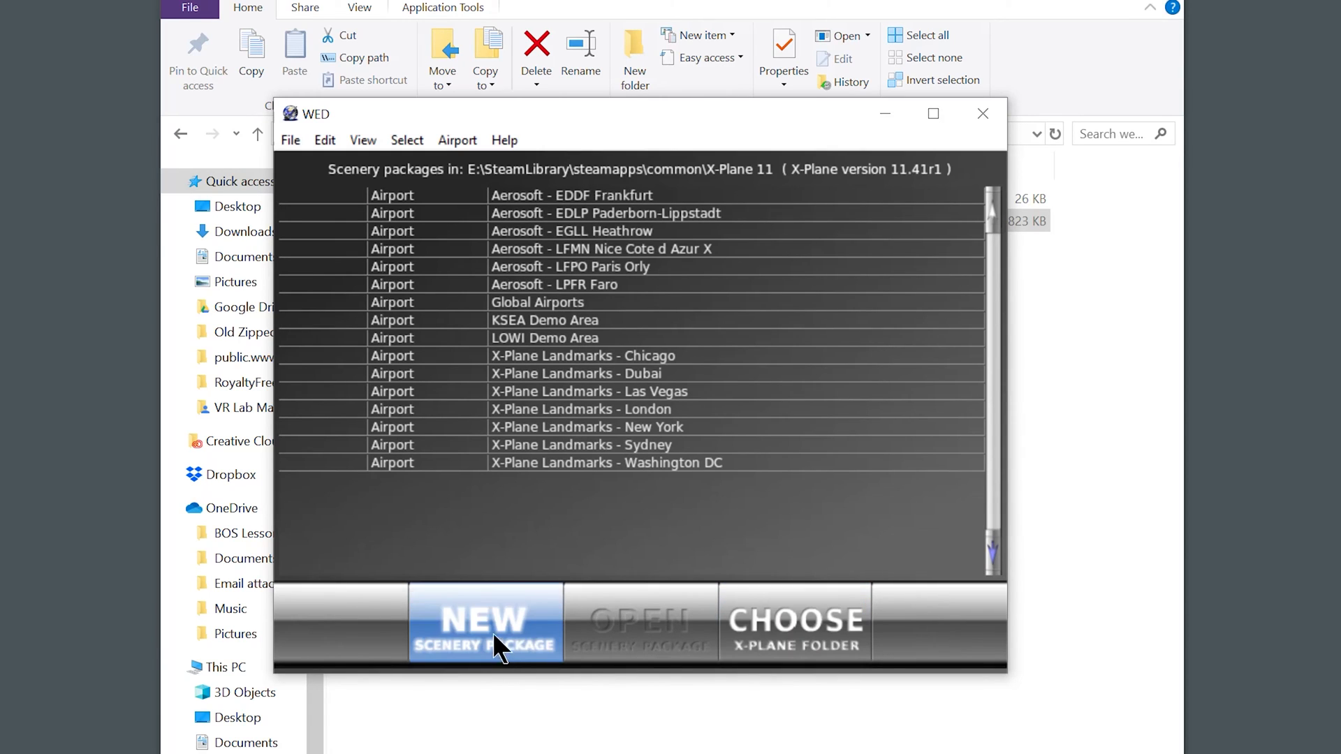
mouse_move(792, 590)
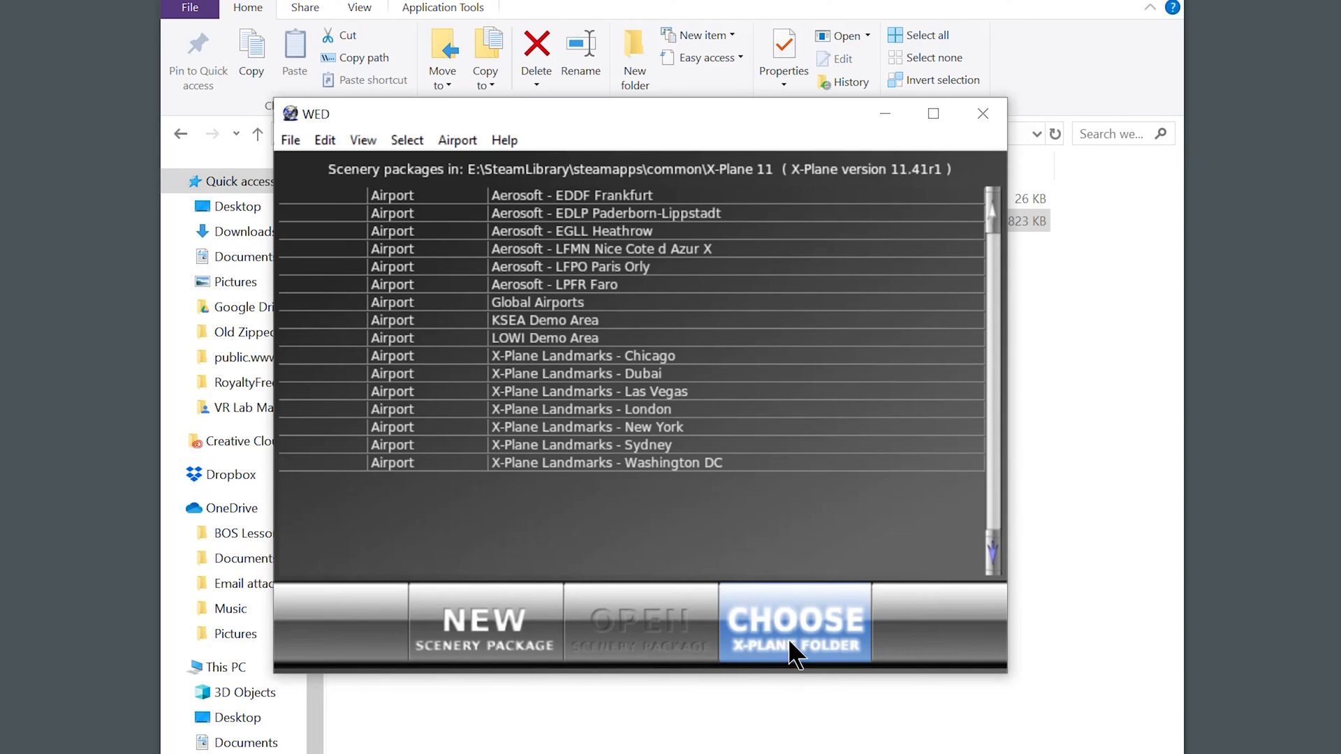
- Set WED's X-Plane folder to Speed (E:) > SteamLibrary > steamapps > common > X-Plane 11
click(793, 622)
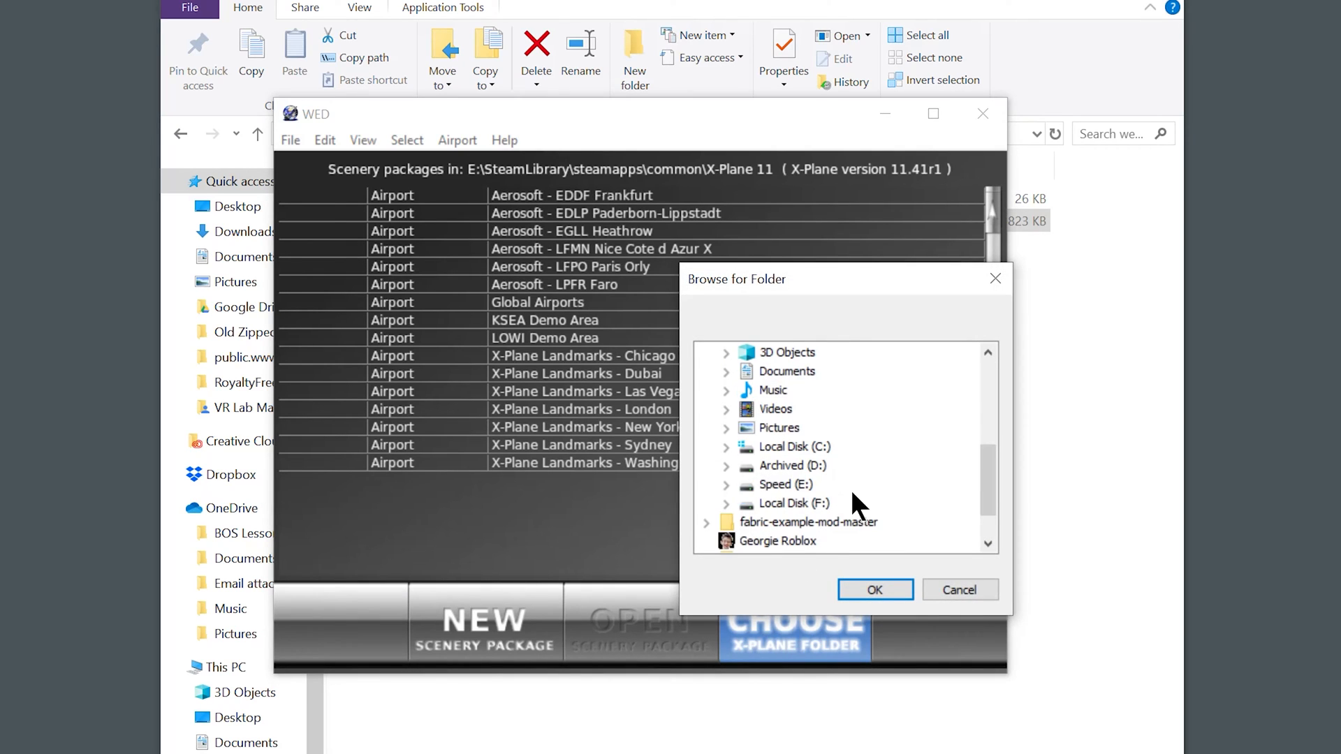
scroll(down, 3)
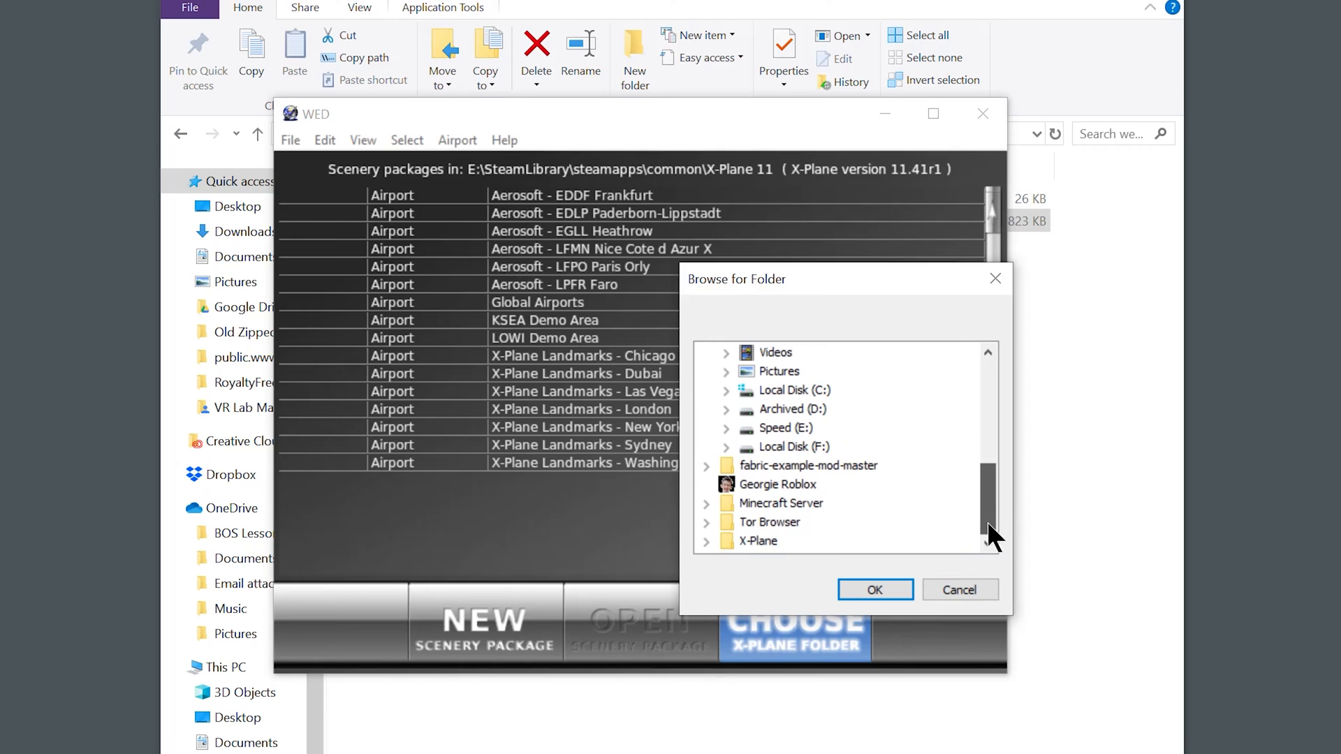
mouse_move(761, 442)
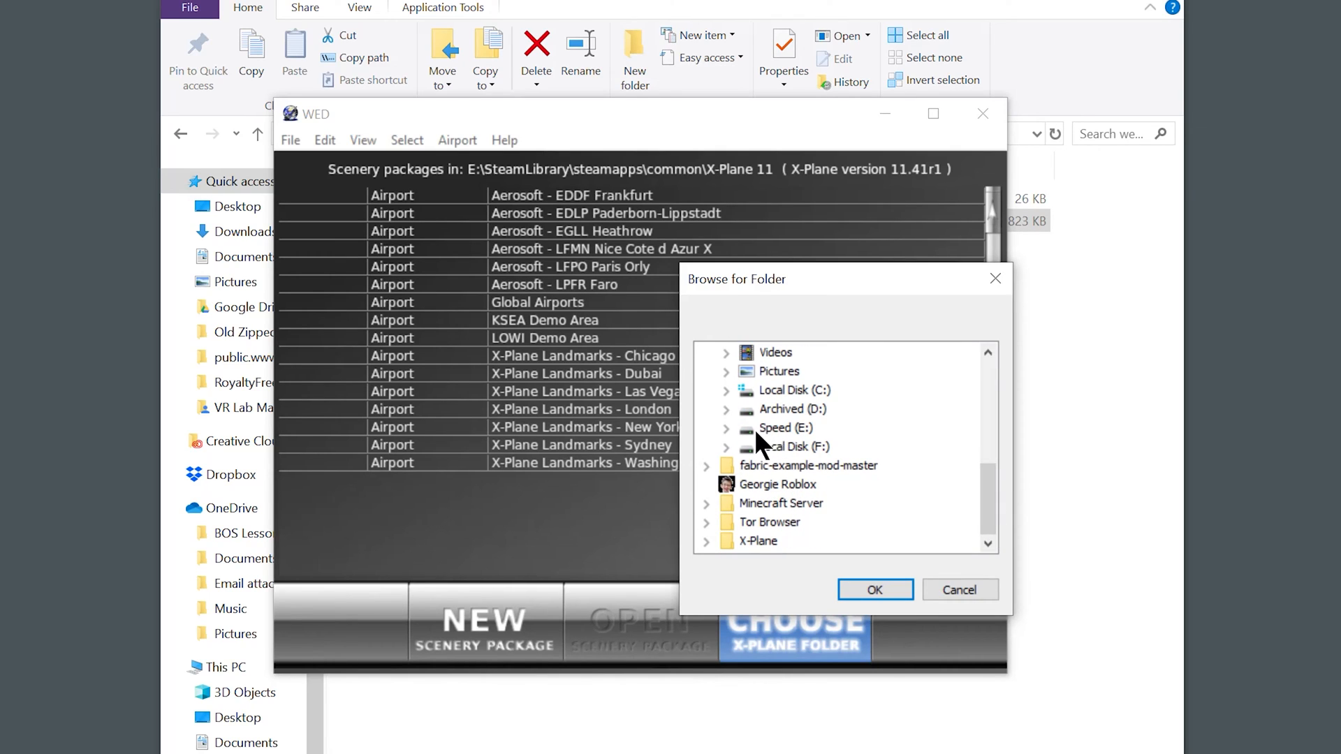
mouse_move(759, 445)
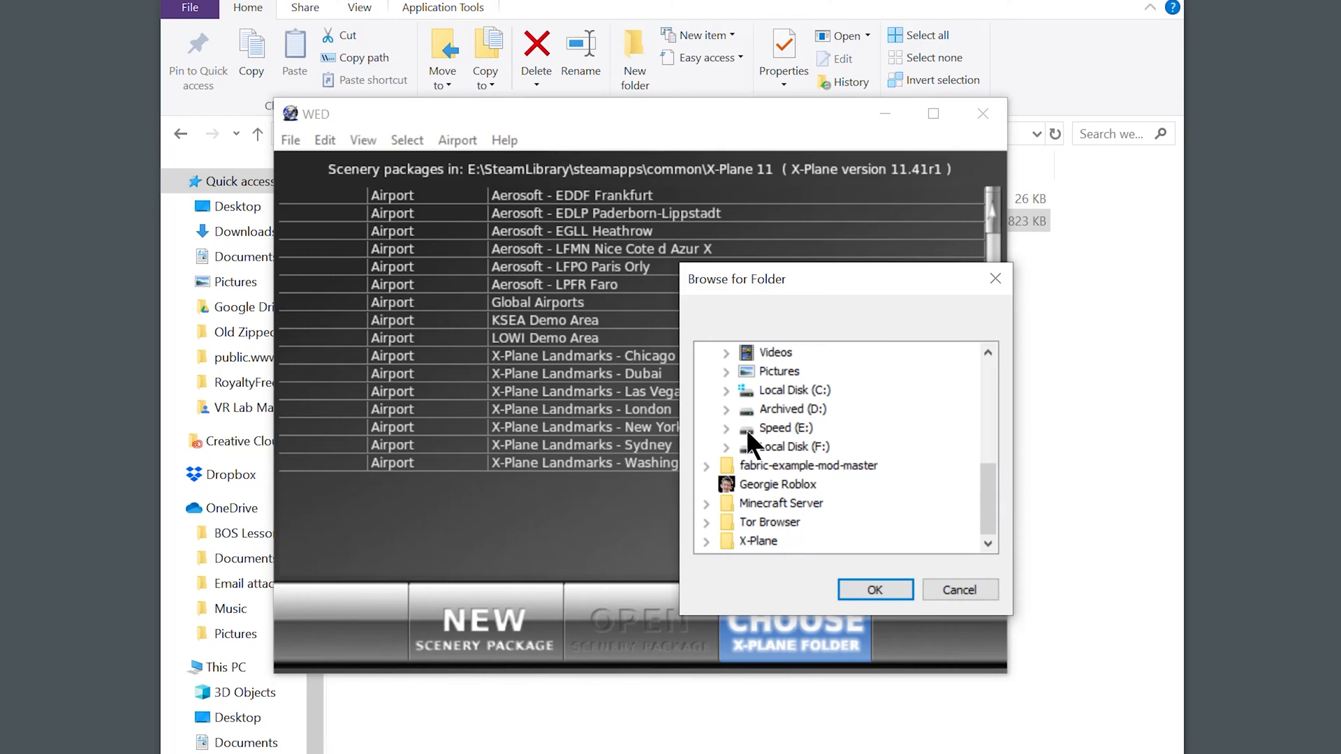
mouse_move(747, 438)
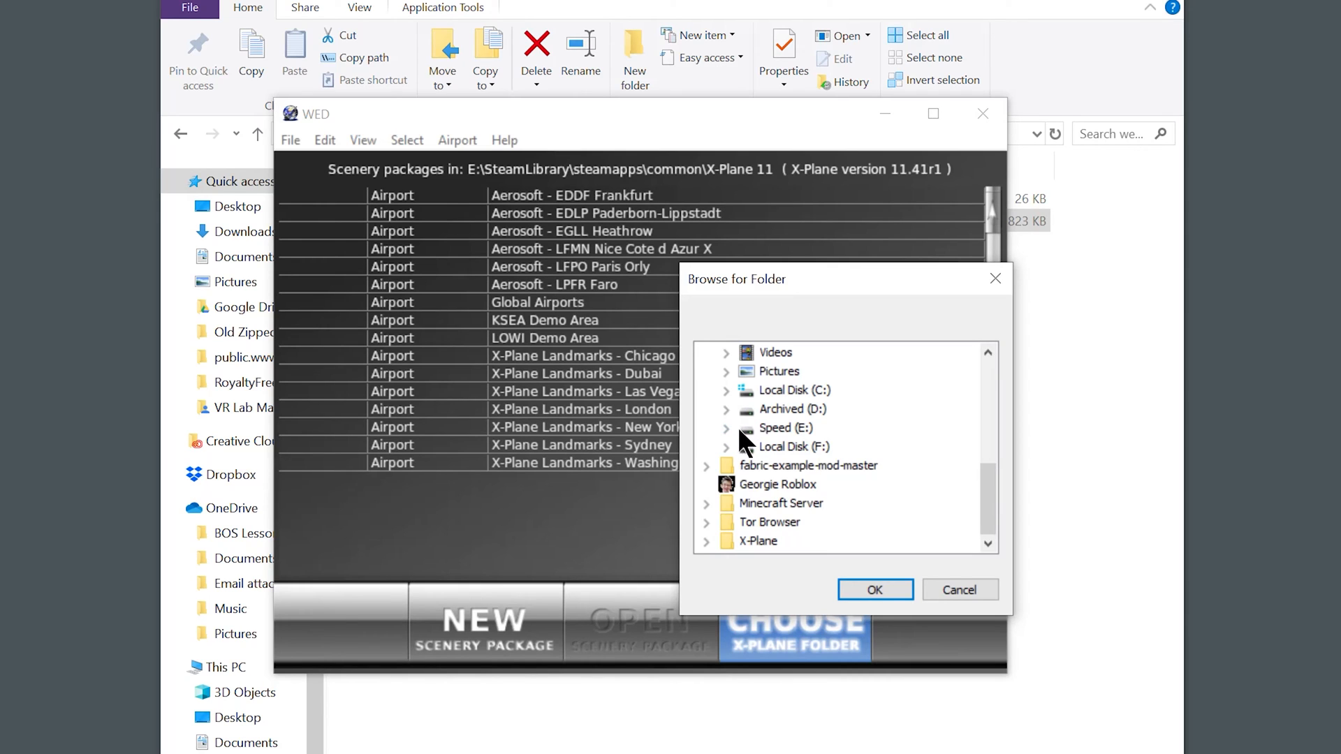
click(726, 428)
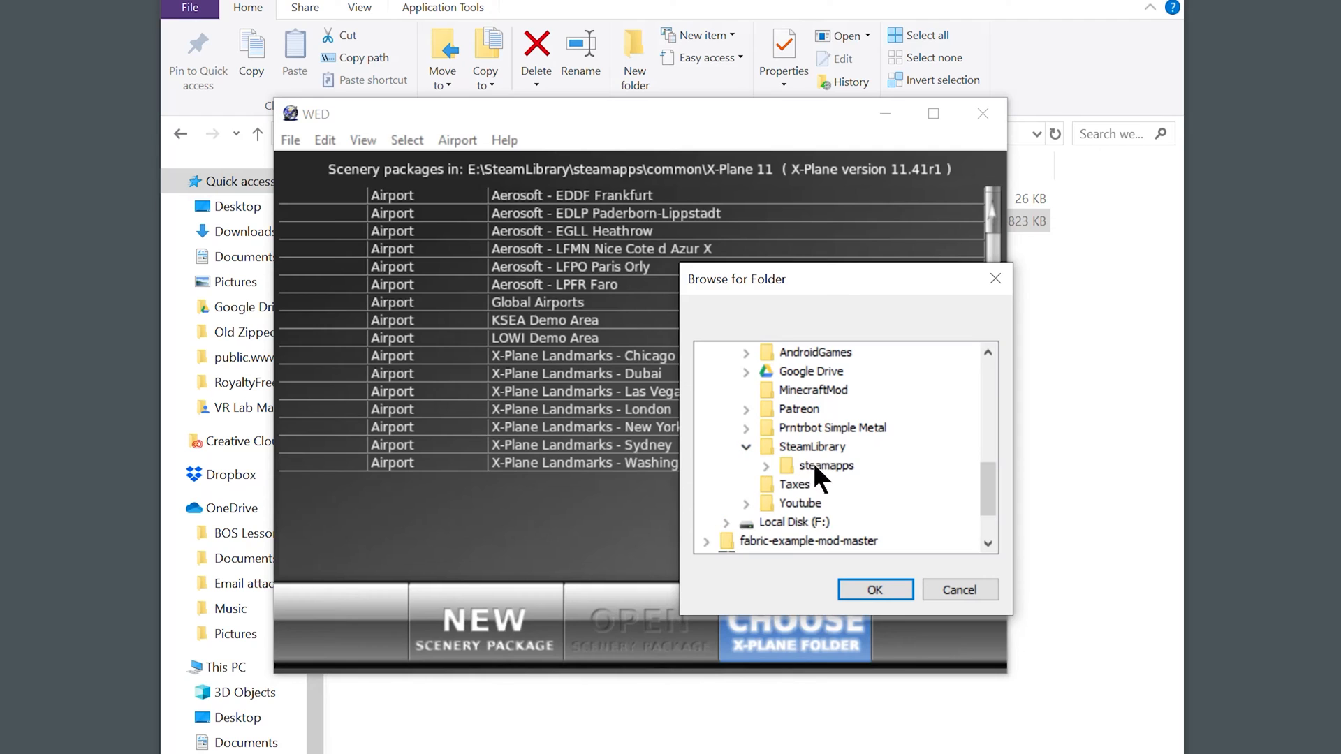
click(765, 466)
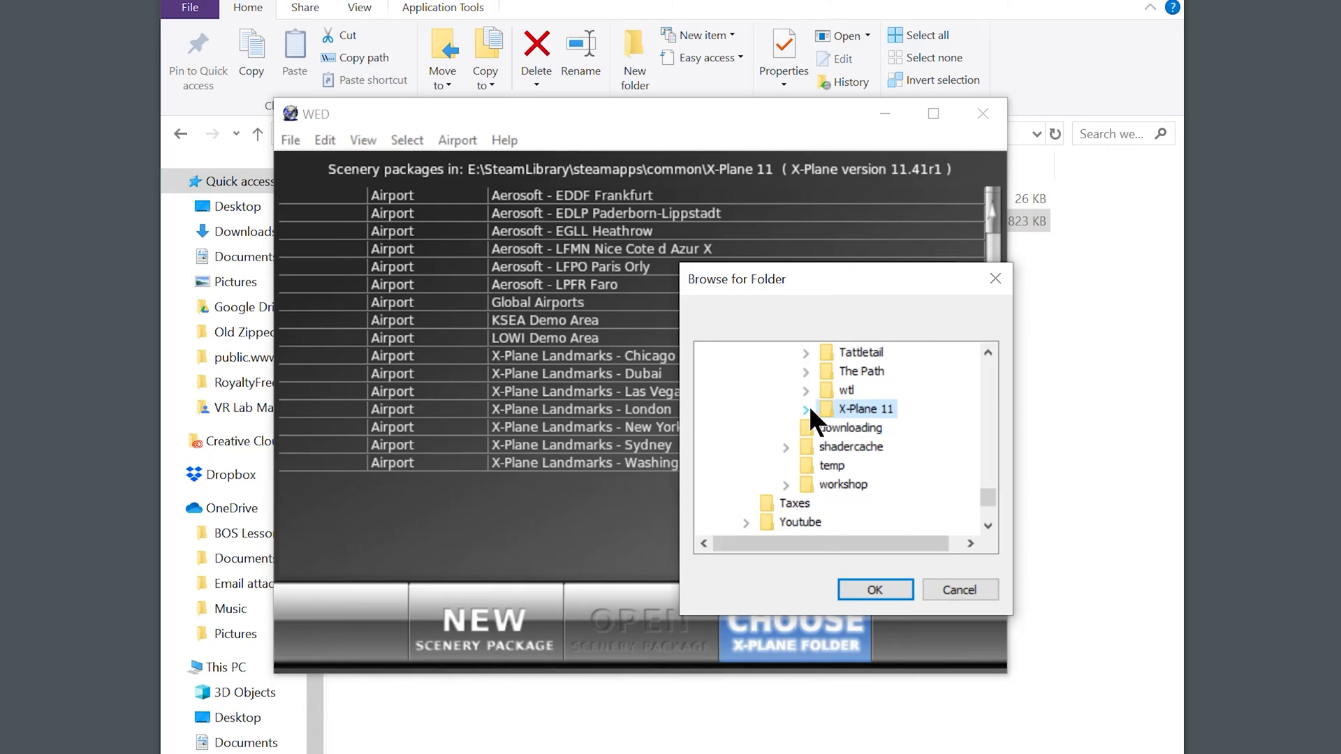
click(804, 408)
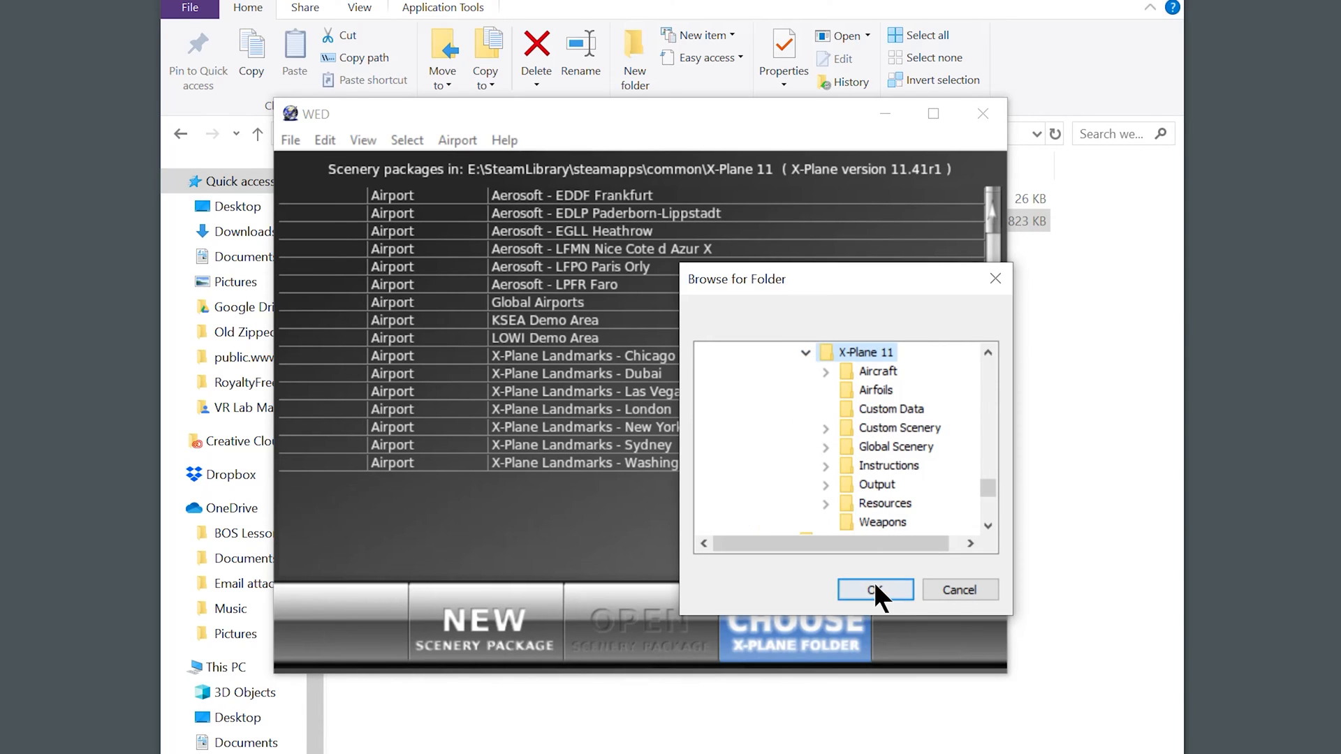
click(873, 589)
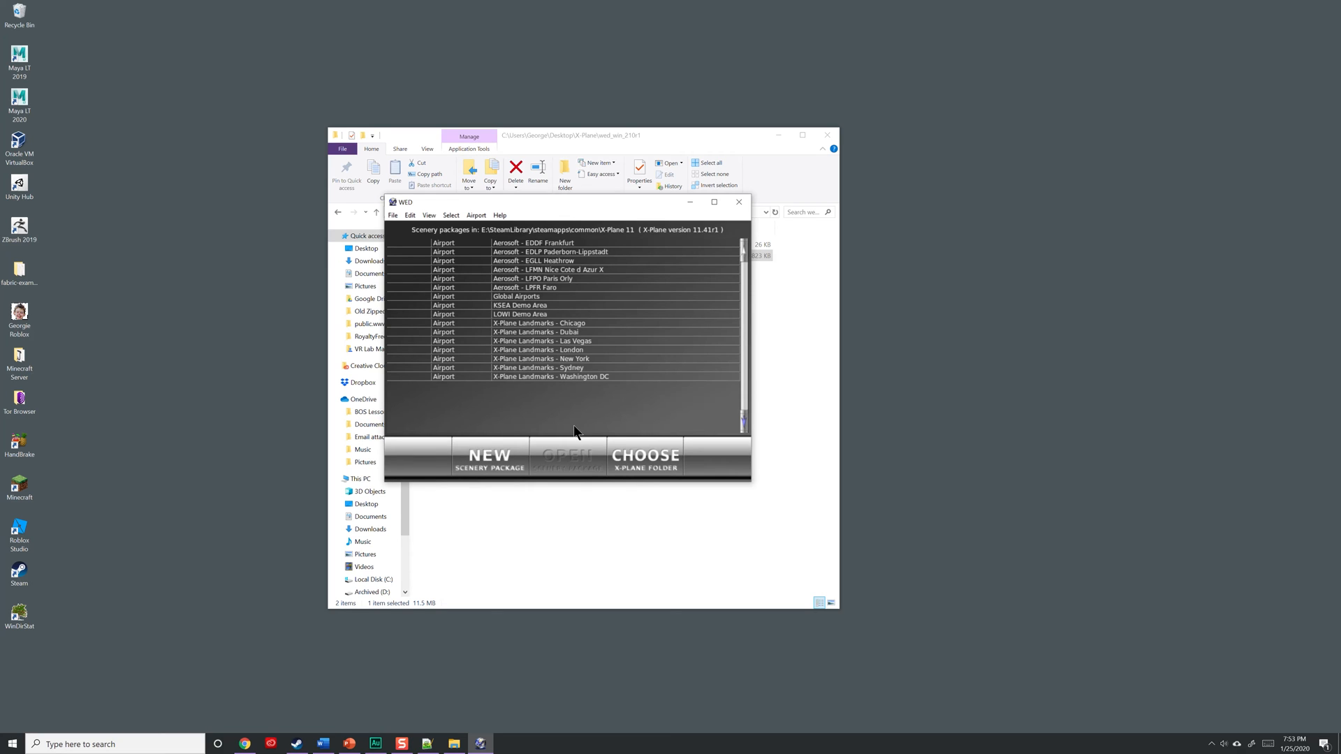
mouse_move(740, 207)
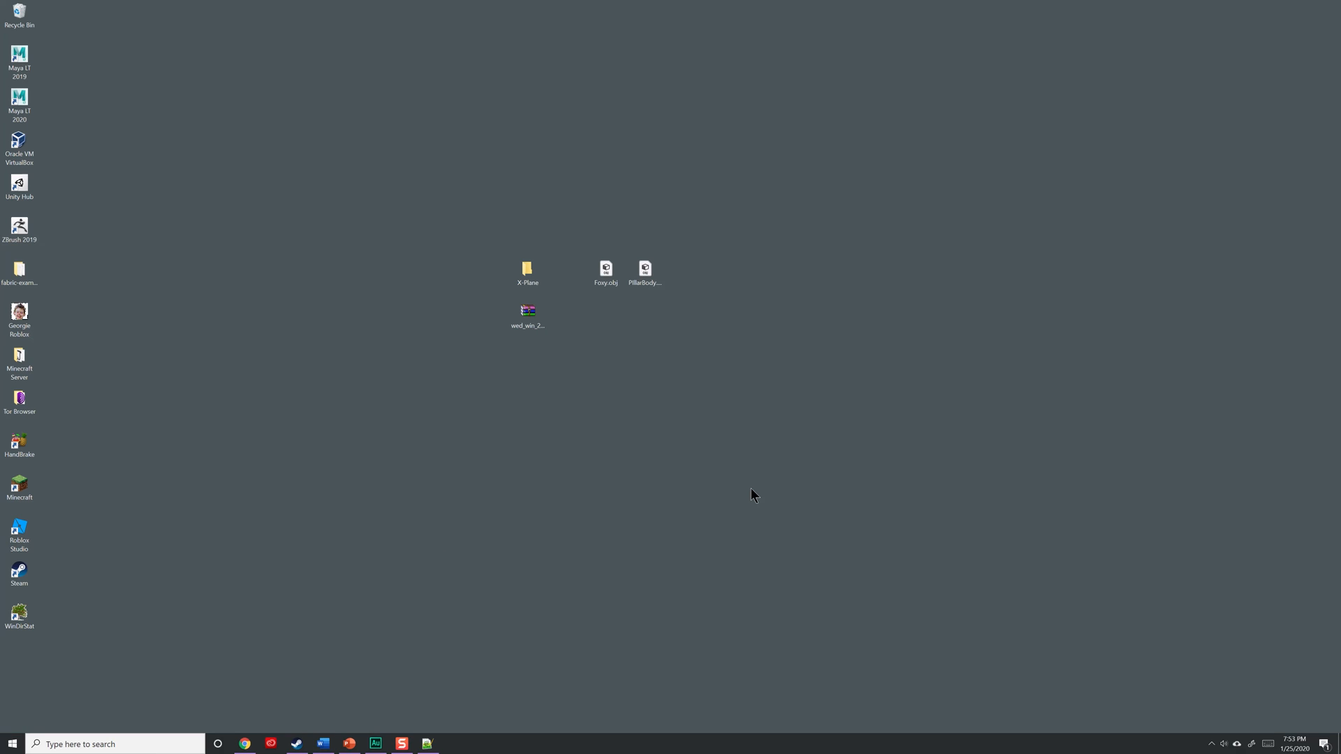
mouse_move(200, 458)
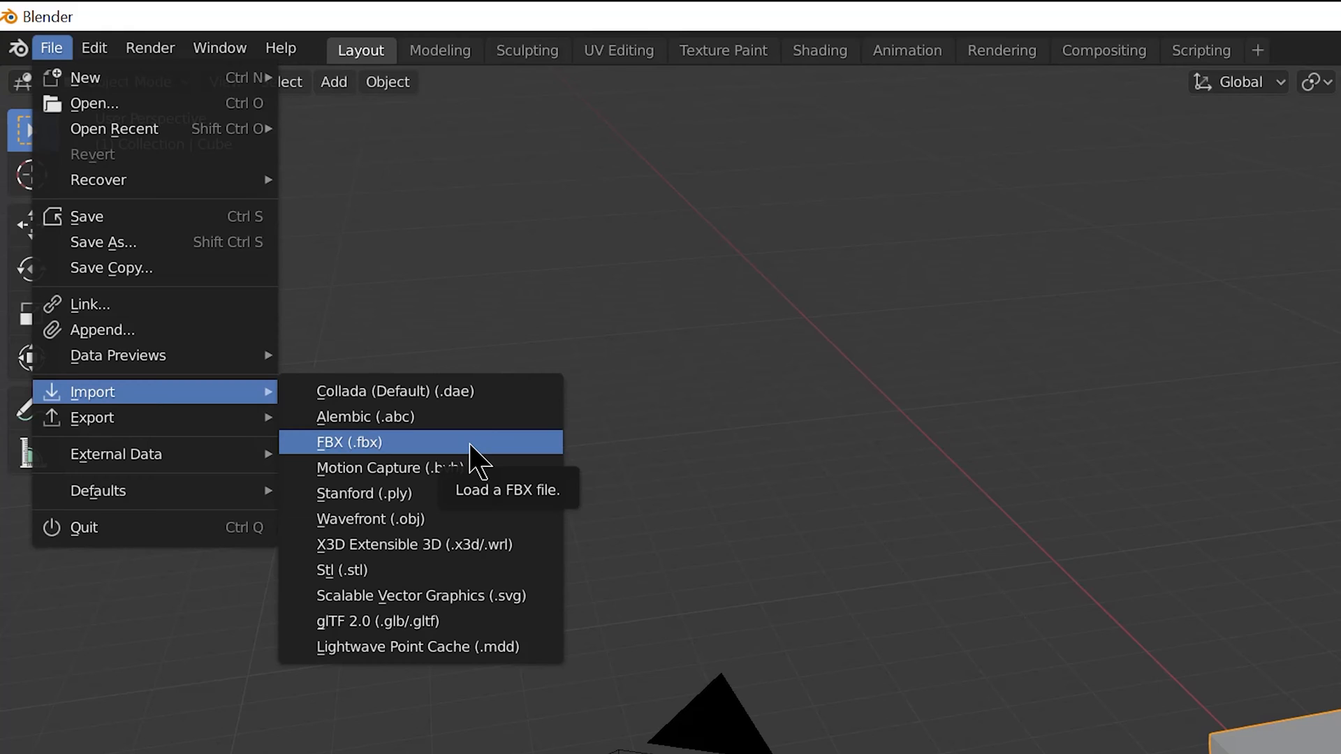
mouse_move(468, 519)
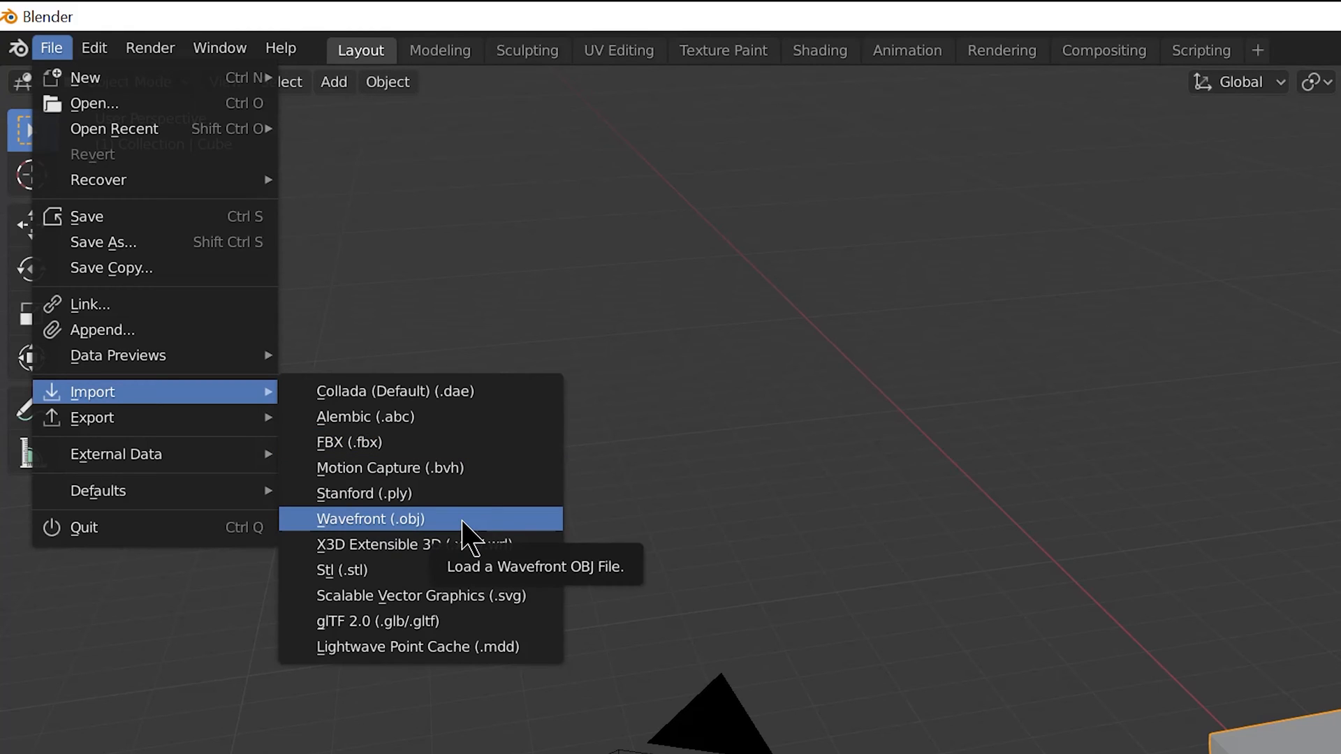
mouse_move(393, 569)
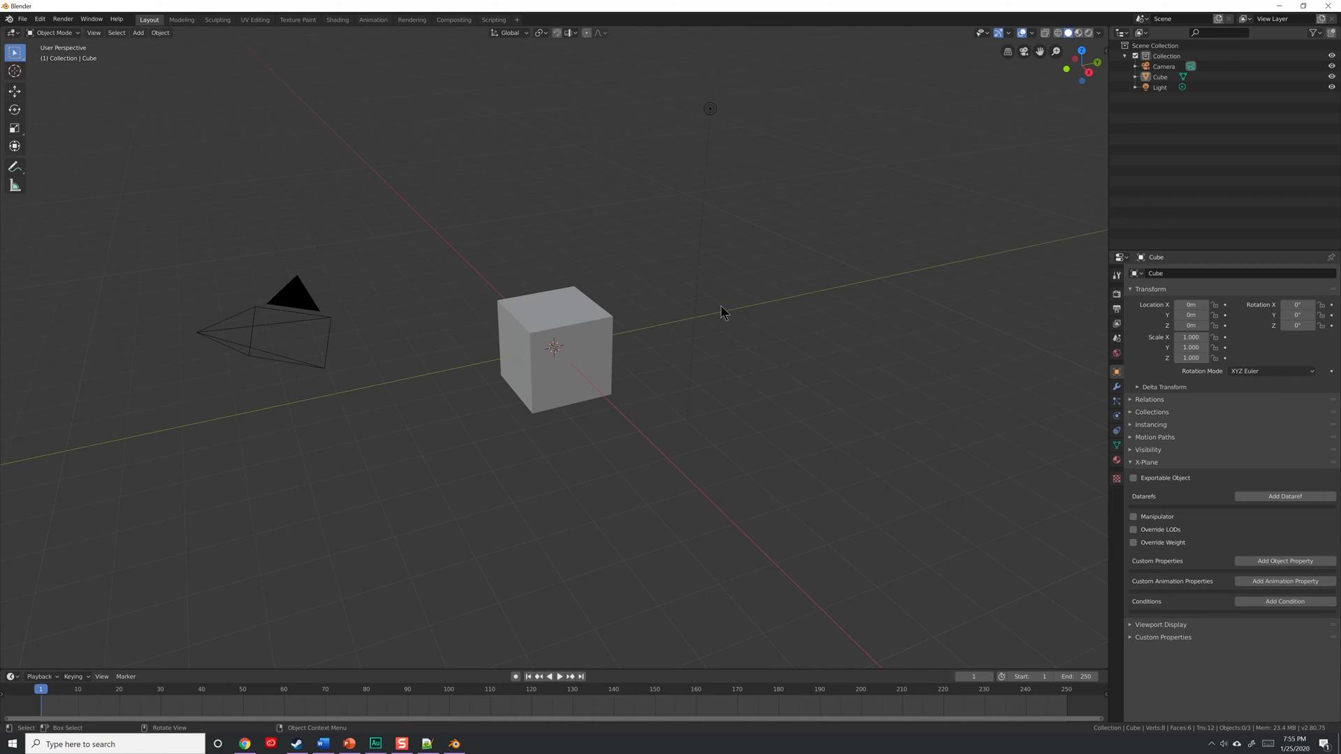
mouse_move(743, 301)
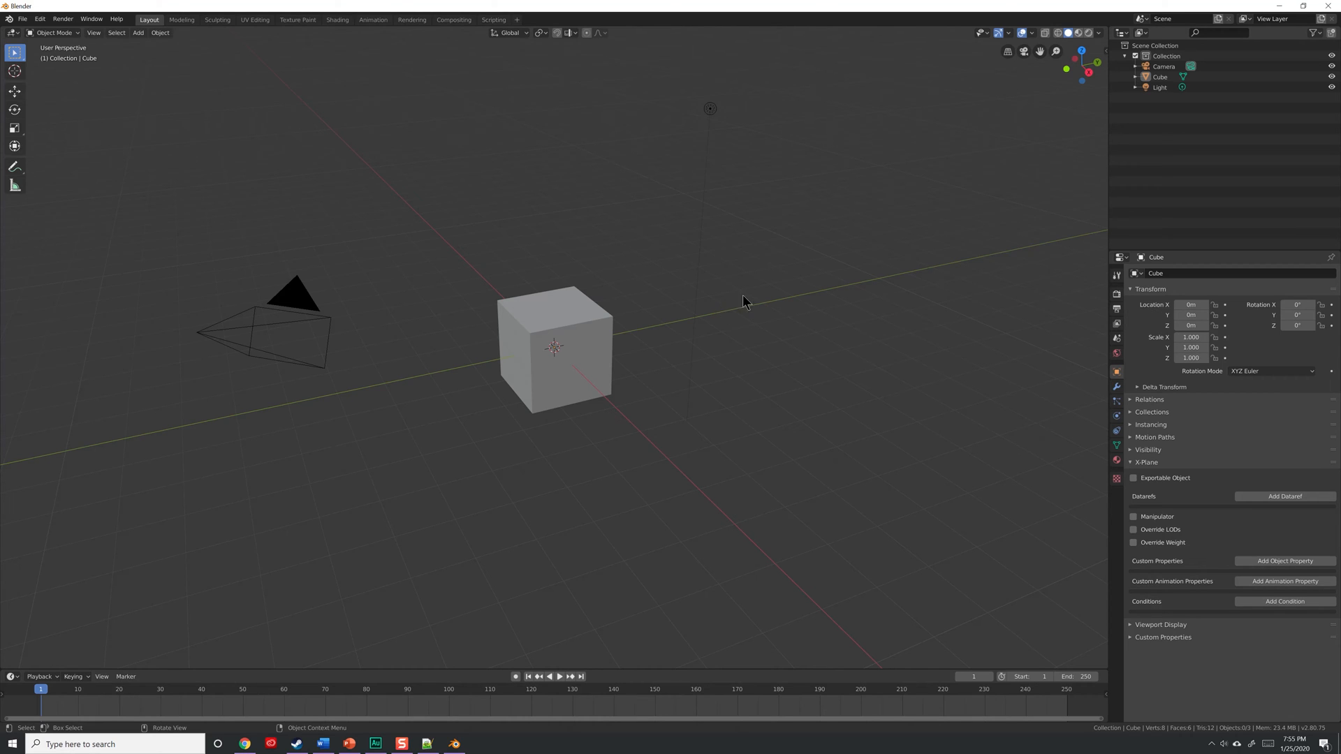
click(244, 743)
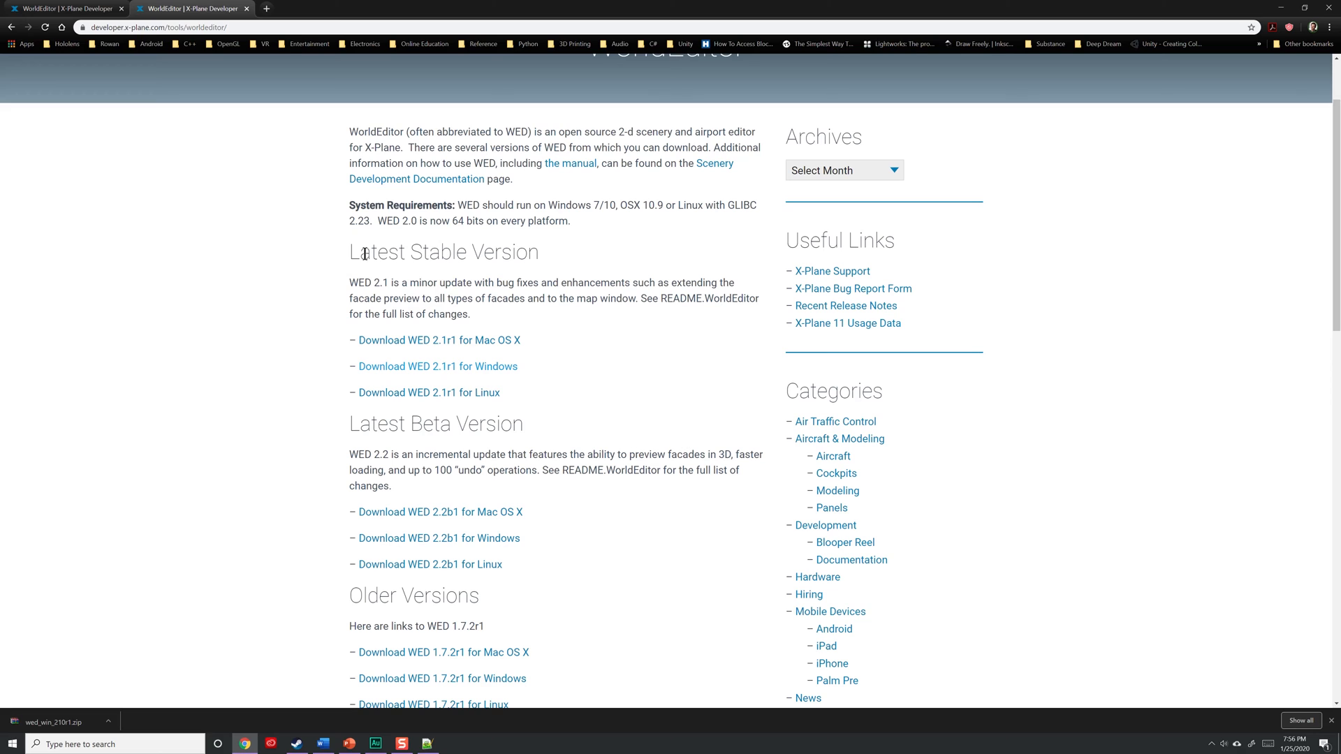
- Go from blender.org's Download page to the Previous Versions page
click(158, 27)
text(blender.org)
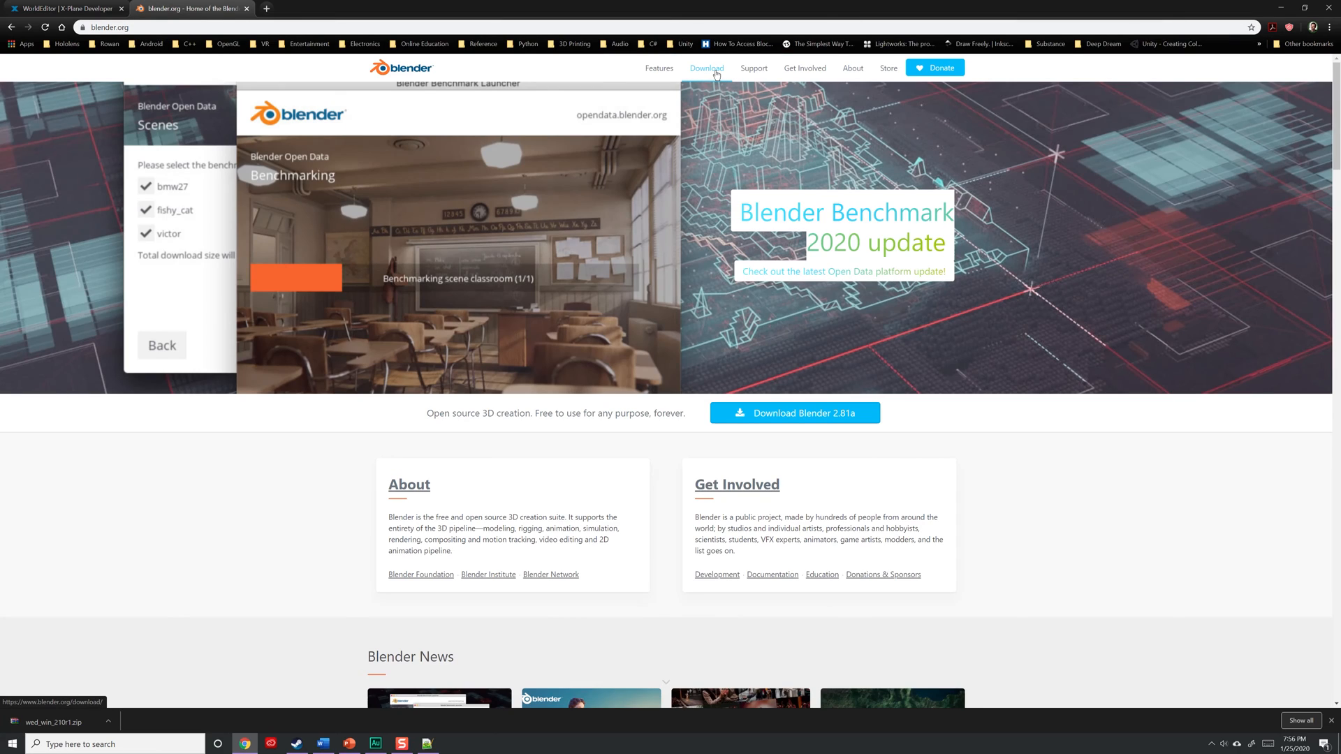
click(706, 69)
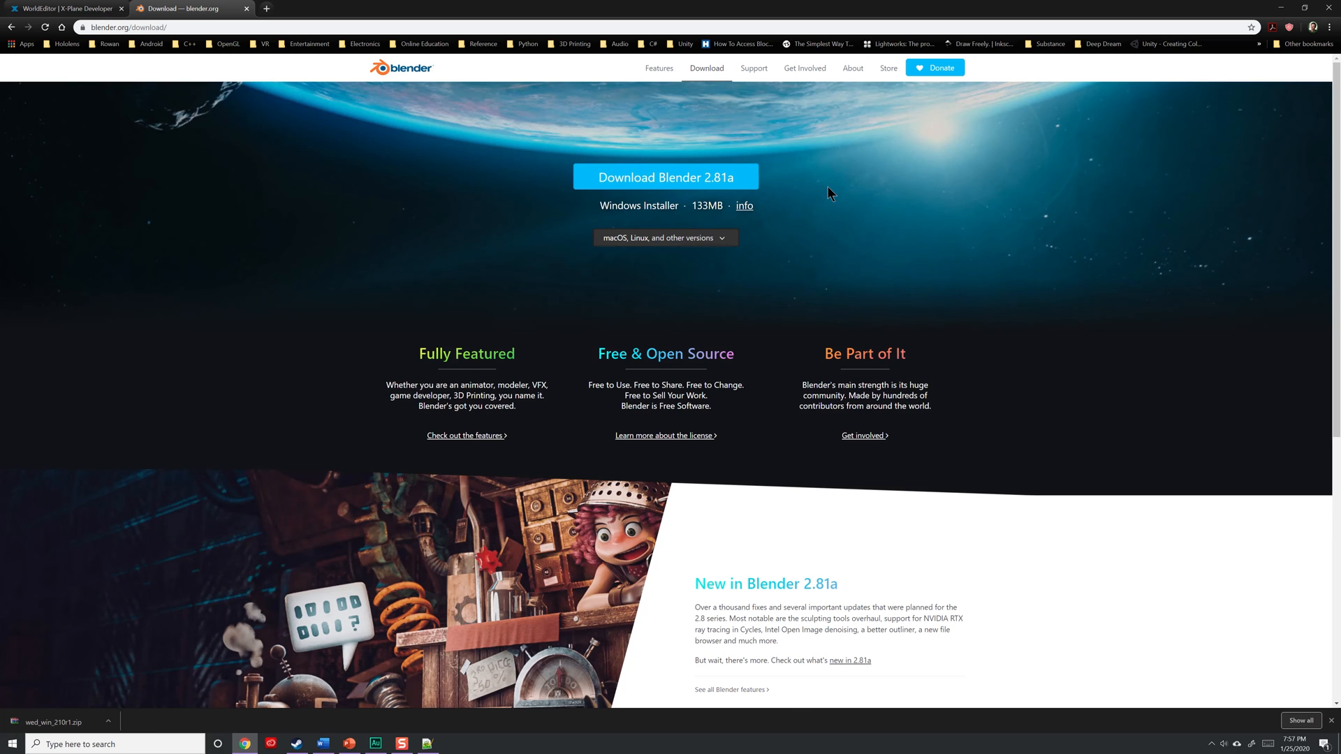
mouse_move(839, 376)
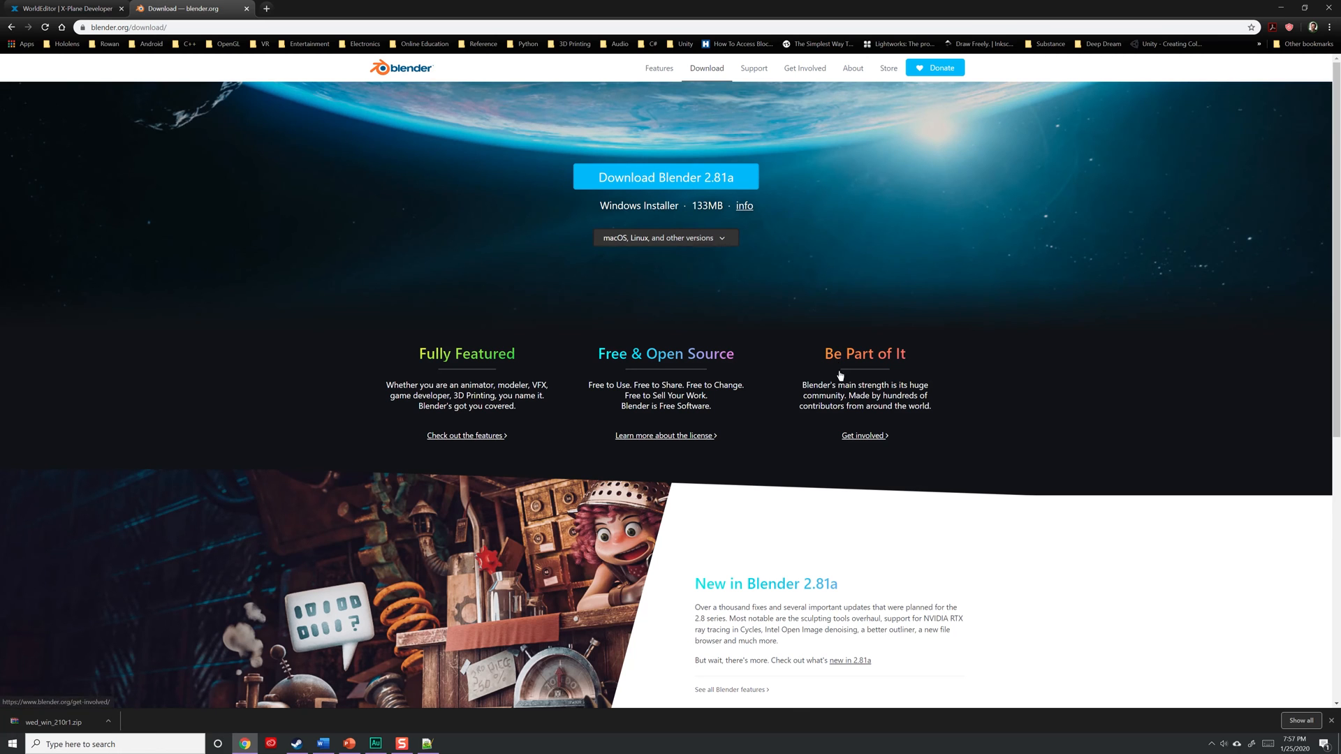
scroll(down, 3)
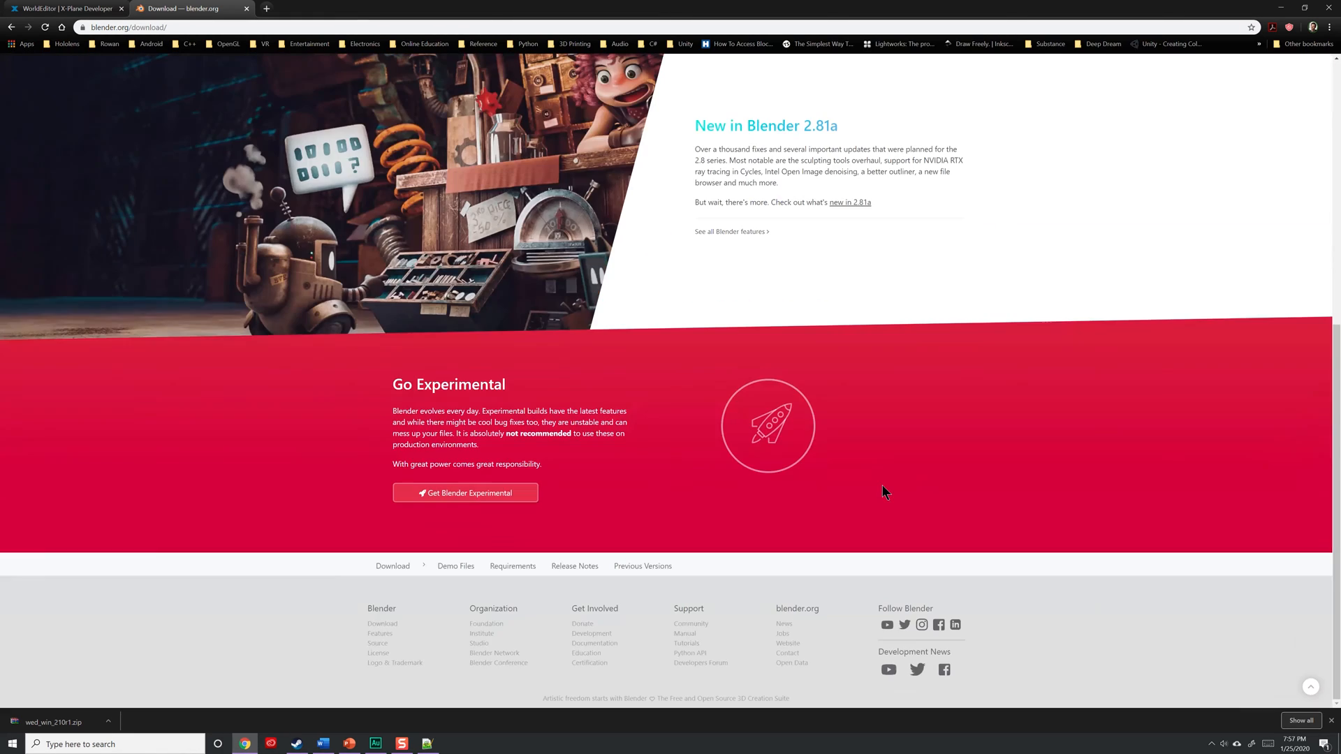
mouse_move(642, 567)
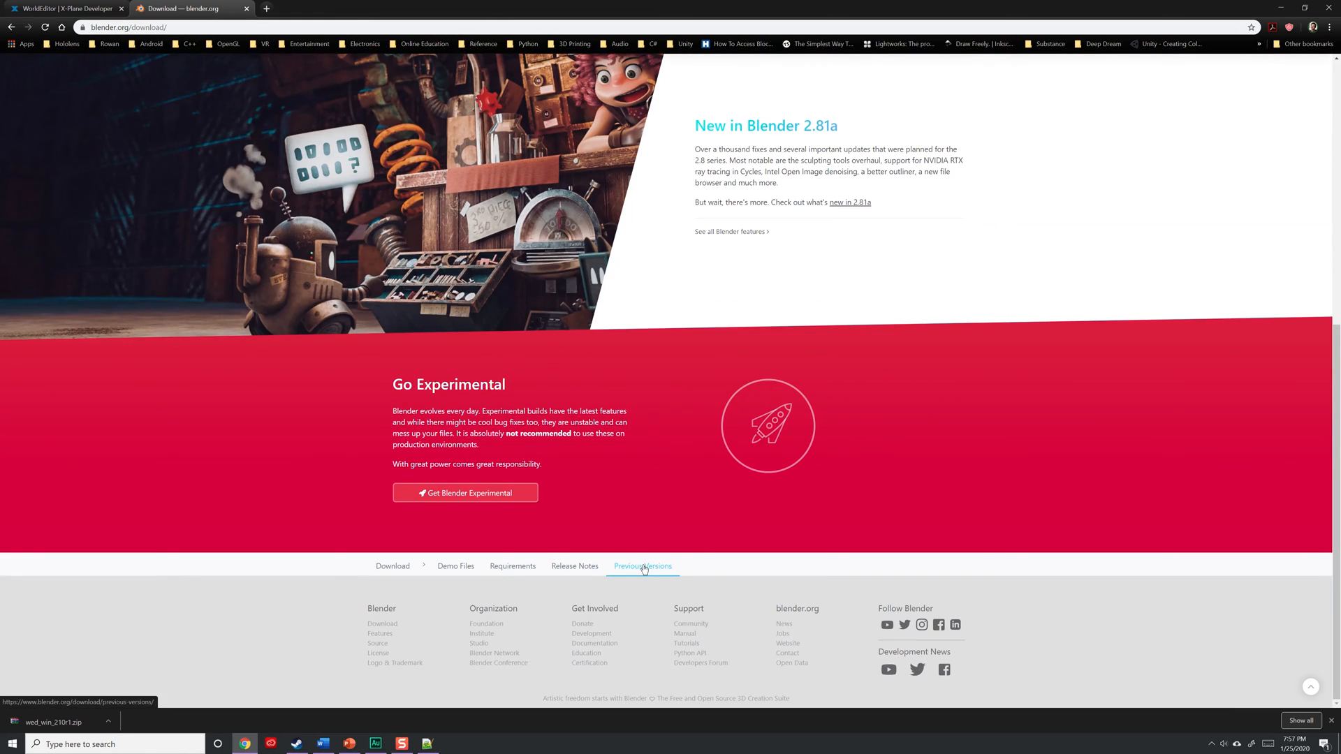
click(643, 567)
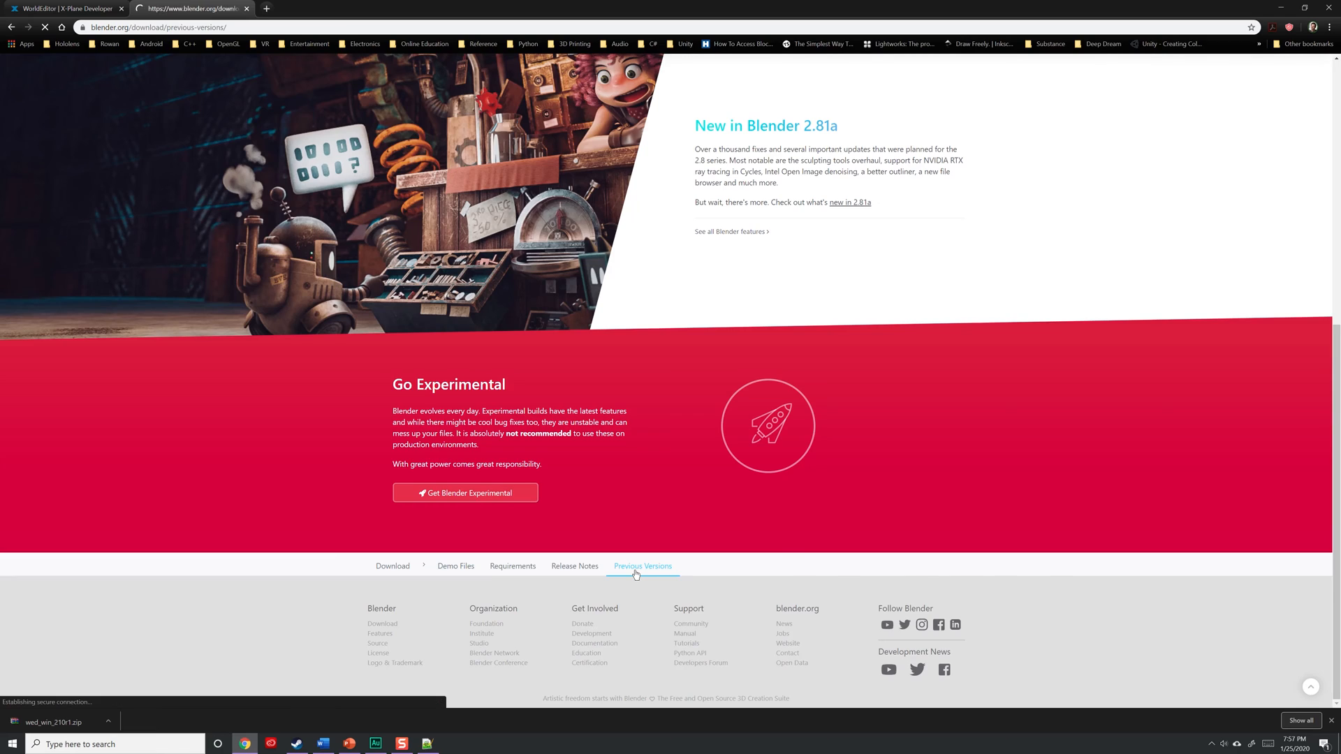
click(642, 565)
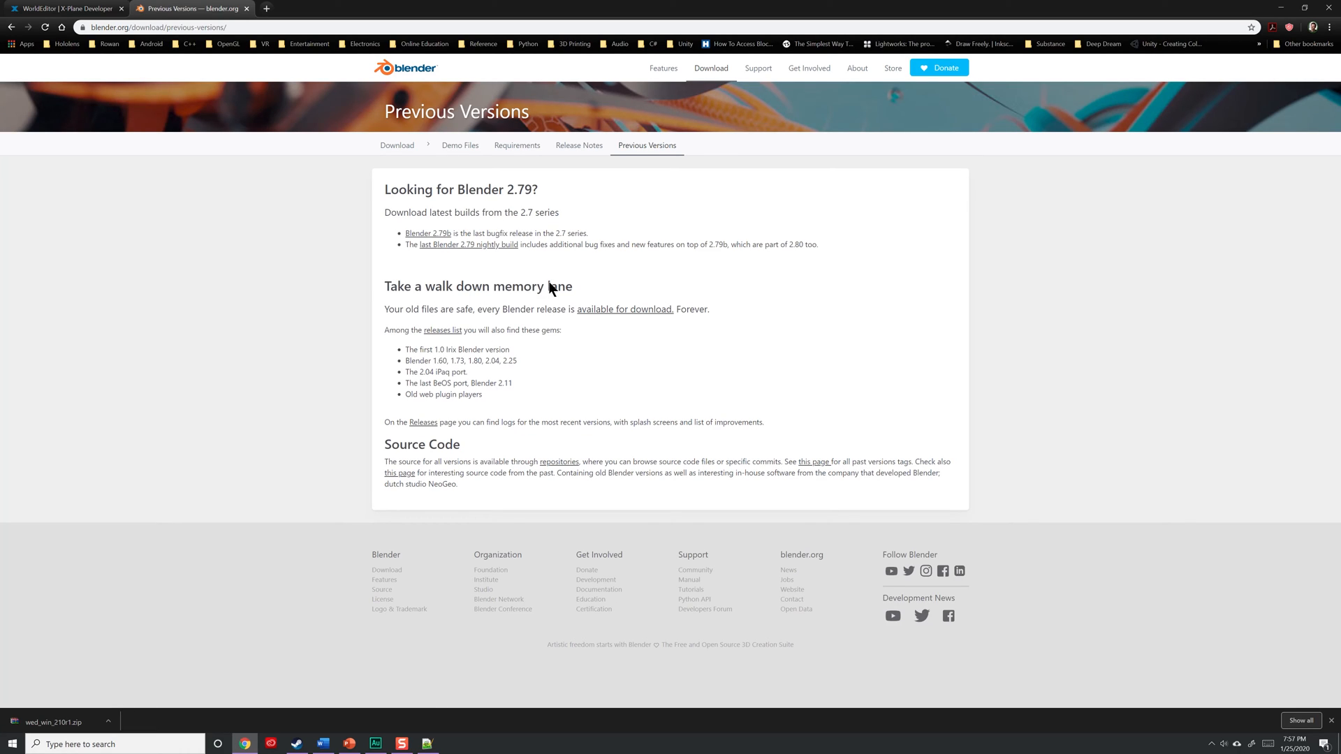
mouse_move(588, 316)
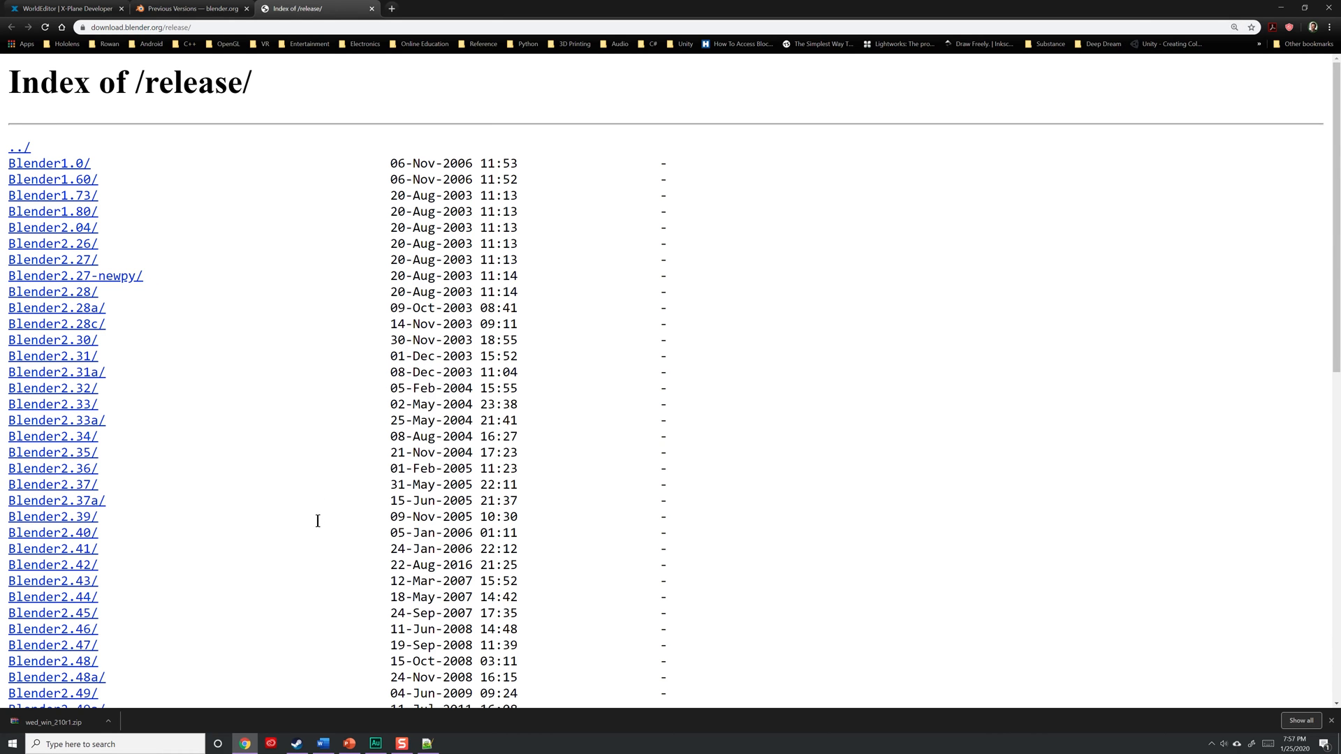
- Scroll the download.blender.org release index and open the Blender2.80/ folder
scroll(down, 3)
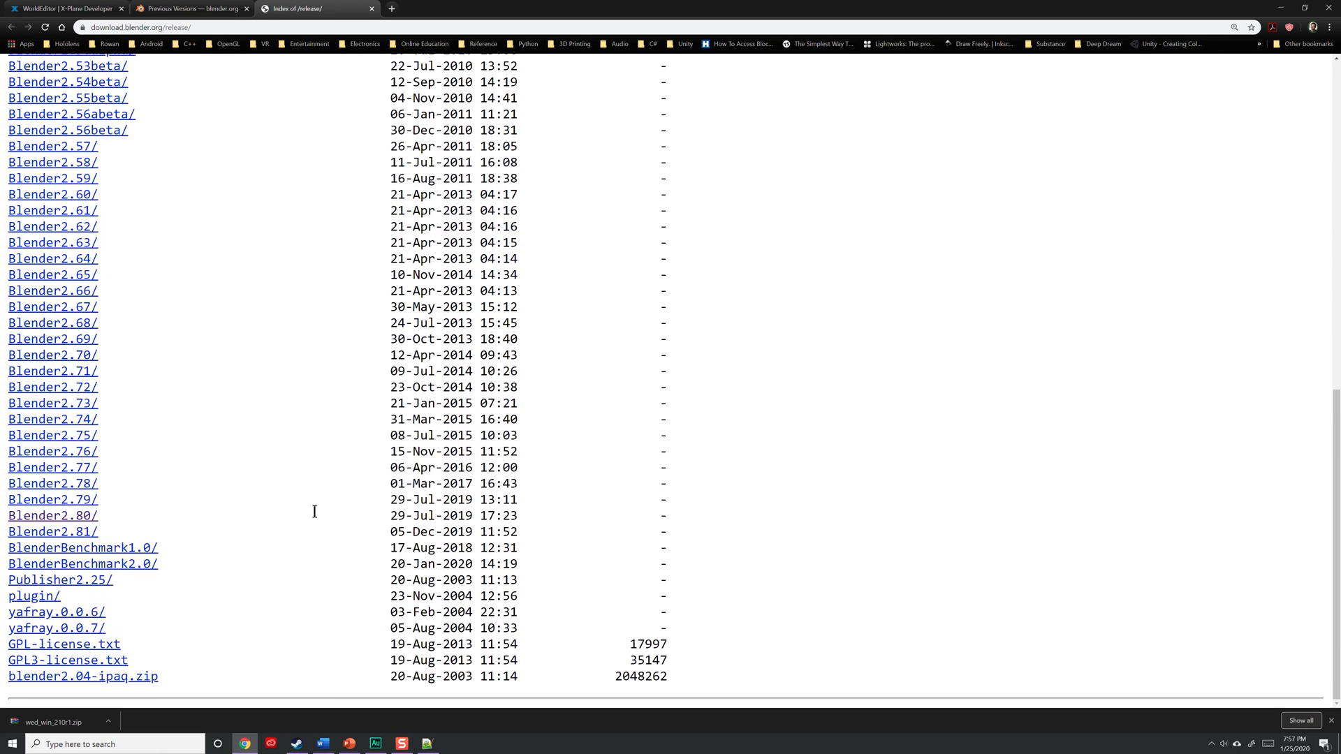
mouse_move(51, 500)
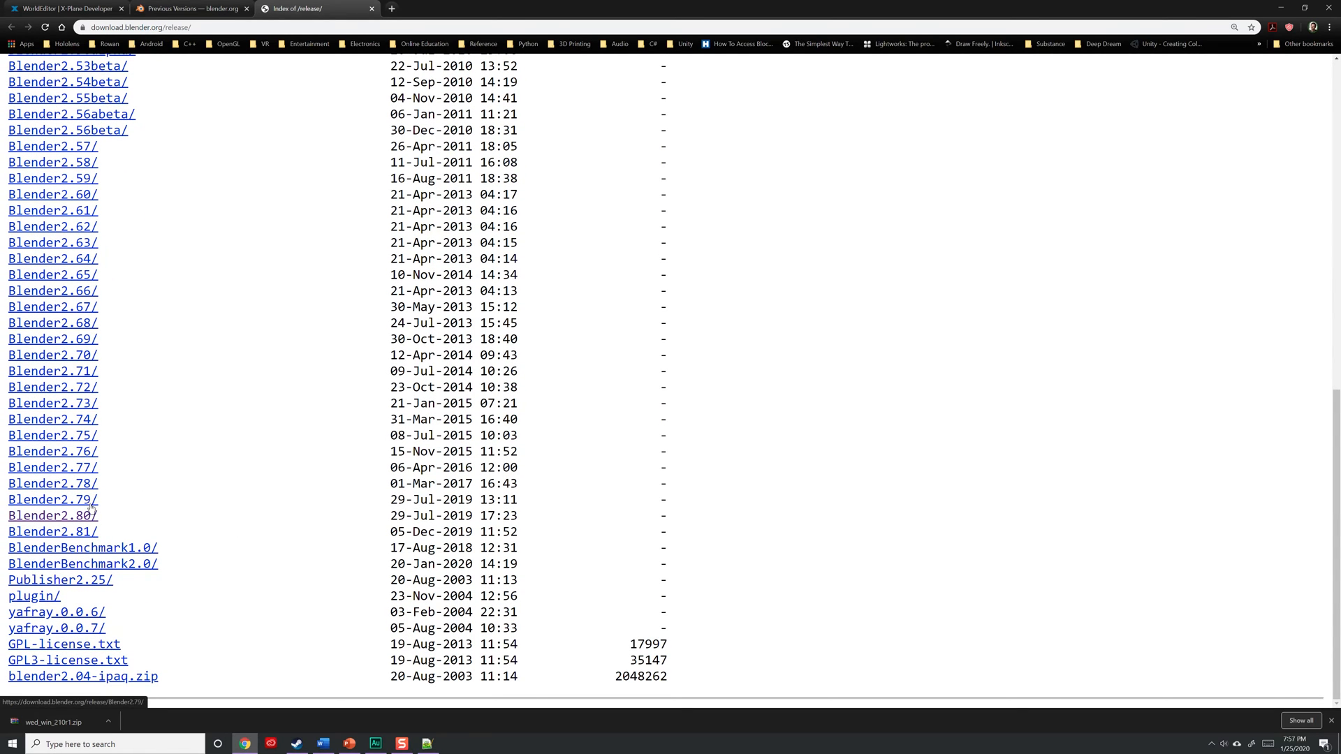
mouse_move(88, 517)
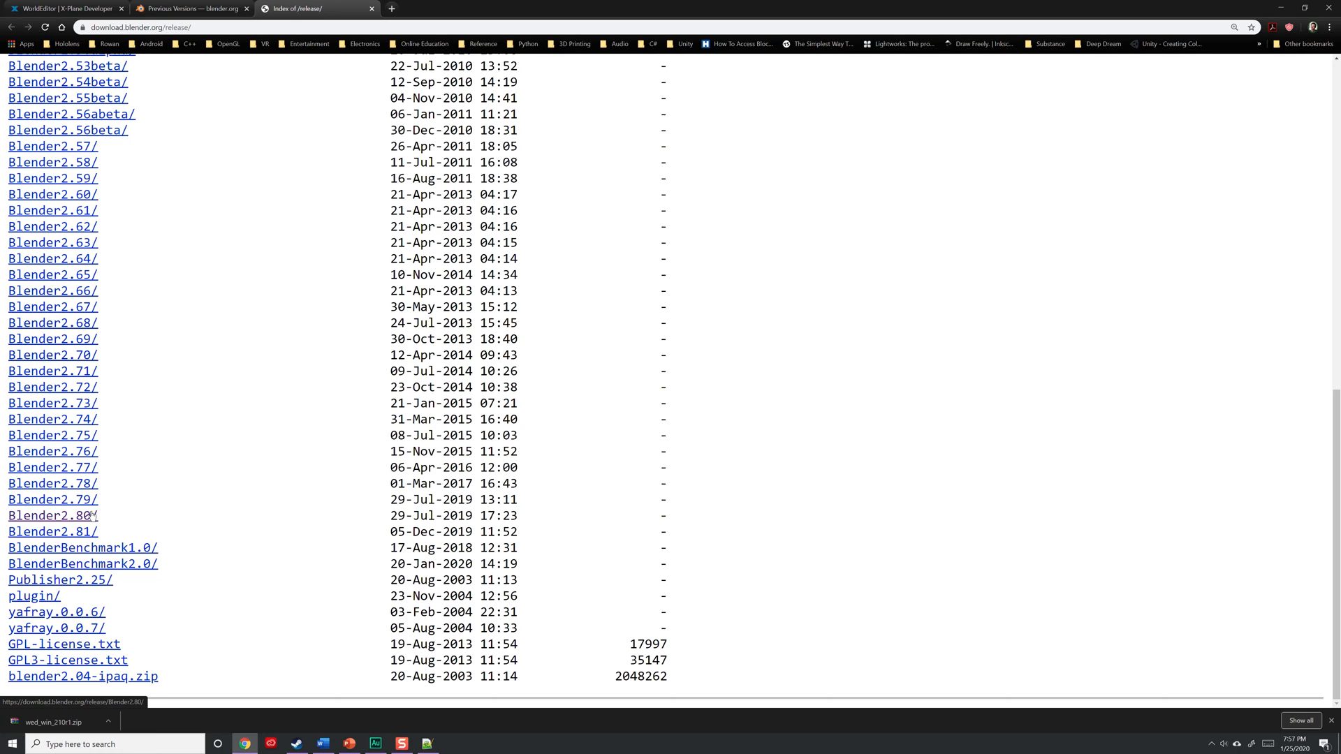
click(53, 514)
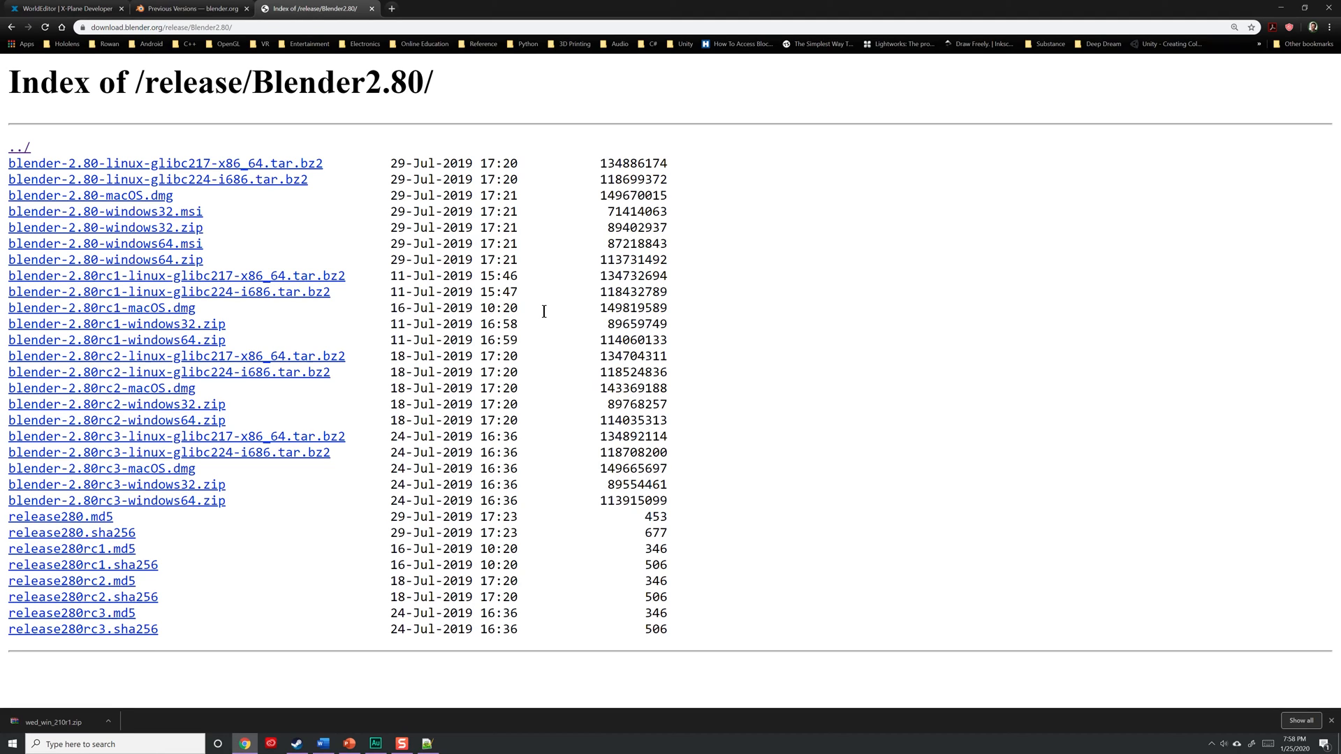
- Download blender-2.80rc3-windows64.zip from the Blender2.80 index
click(11, 743)
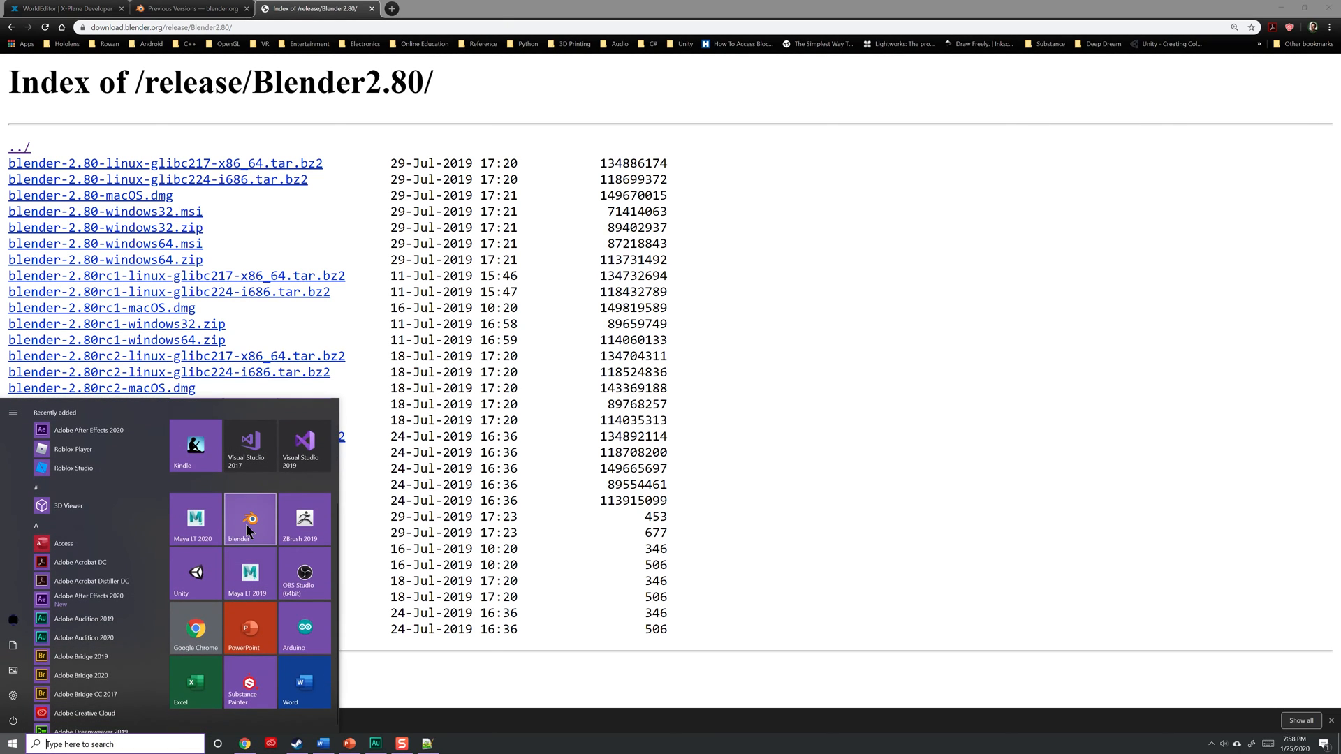
mouse_move(410, 353)
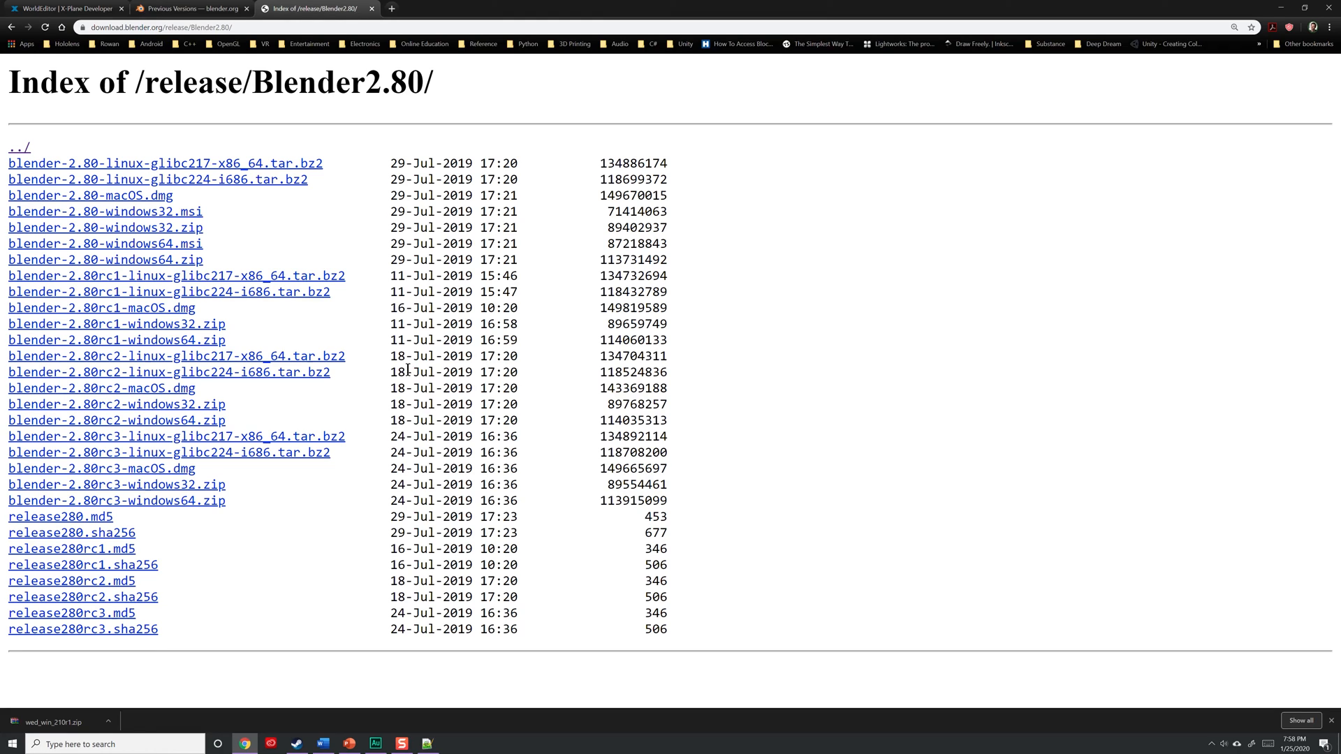
mouse_move(77, 505)
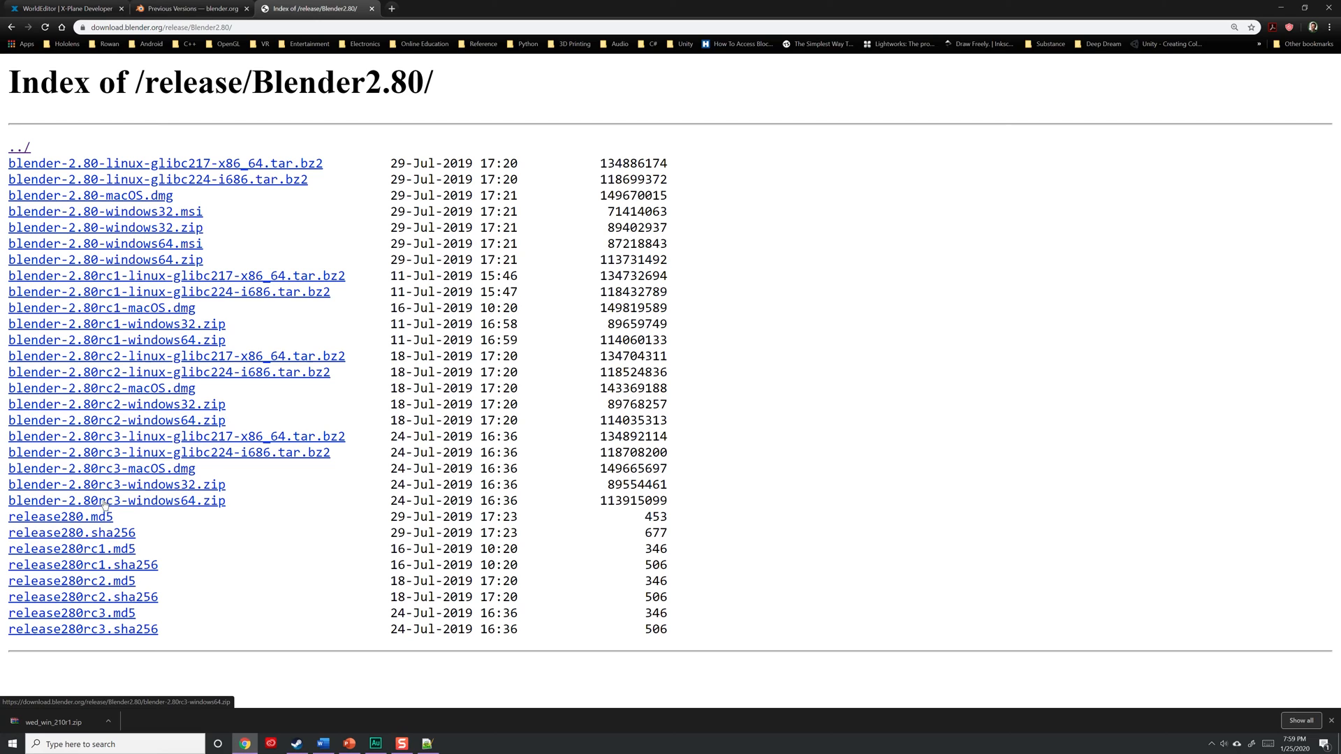
mouse_move(168, 509)
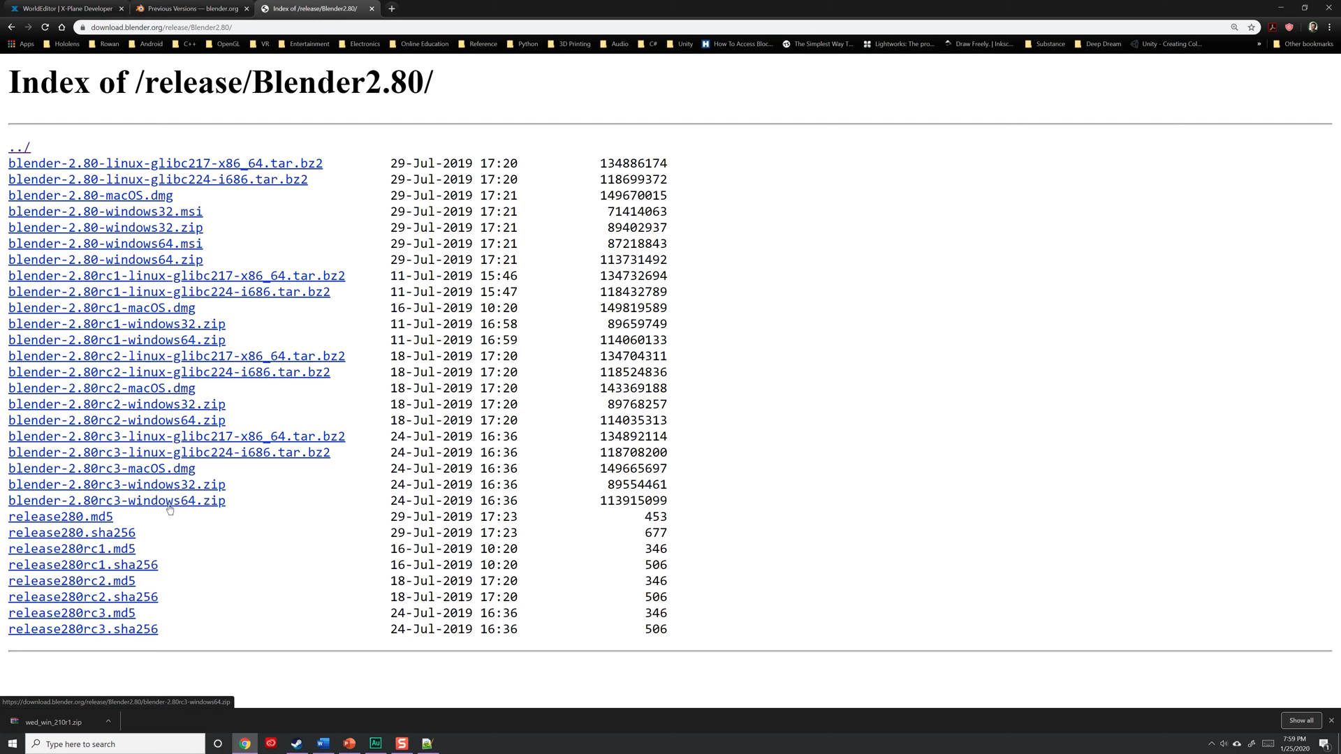
click(117, 500)
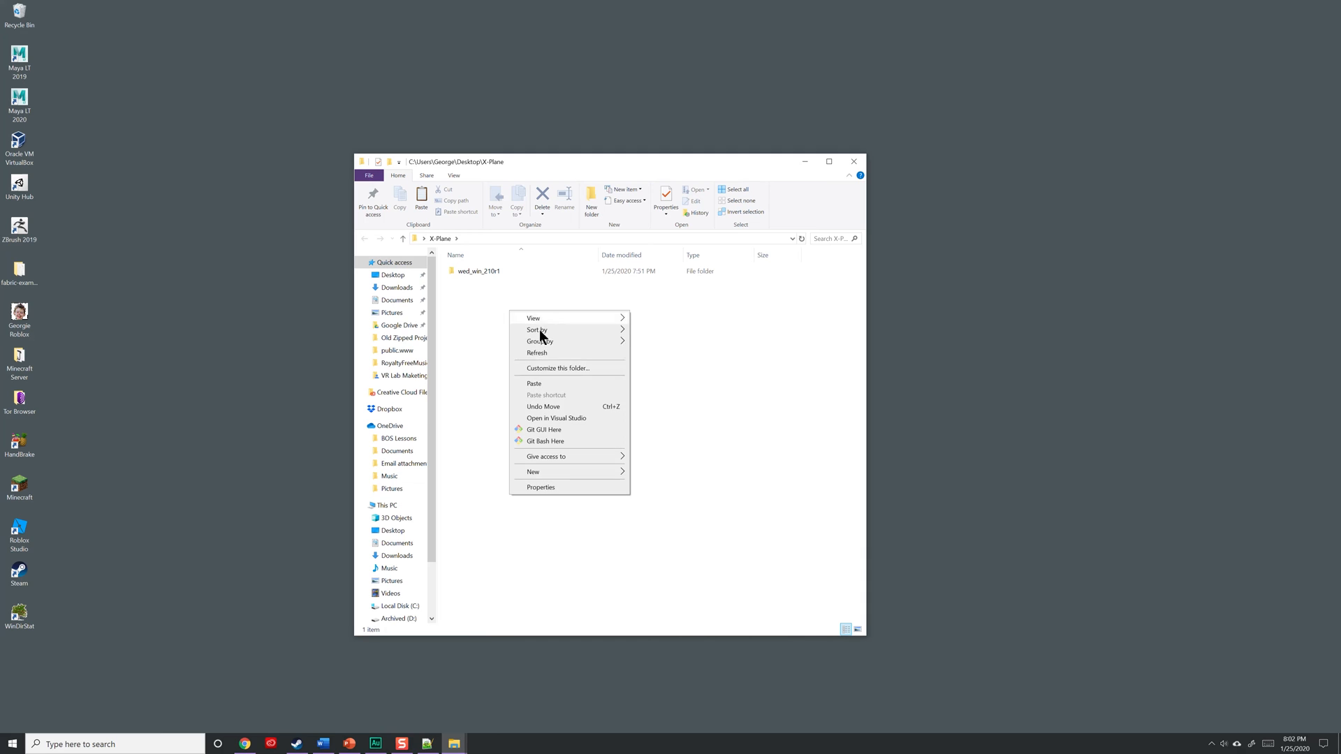
- Extract the Blender 2.80 rc3 zip to blender-2.80rc3-windows64\ and locate blender.exe
right_click(248, 167)
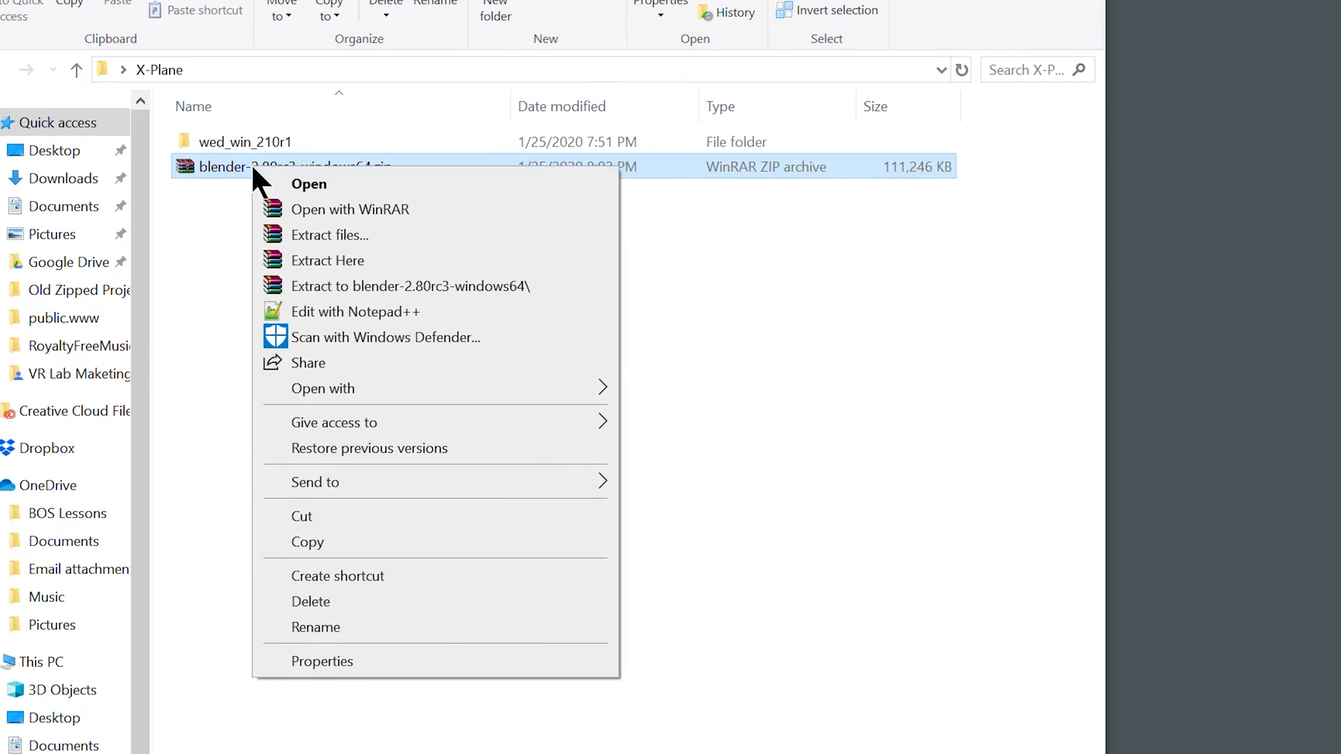
mouse_move(329, 286)
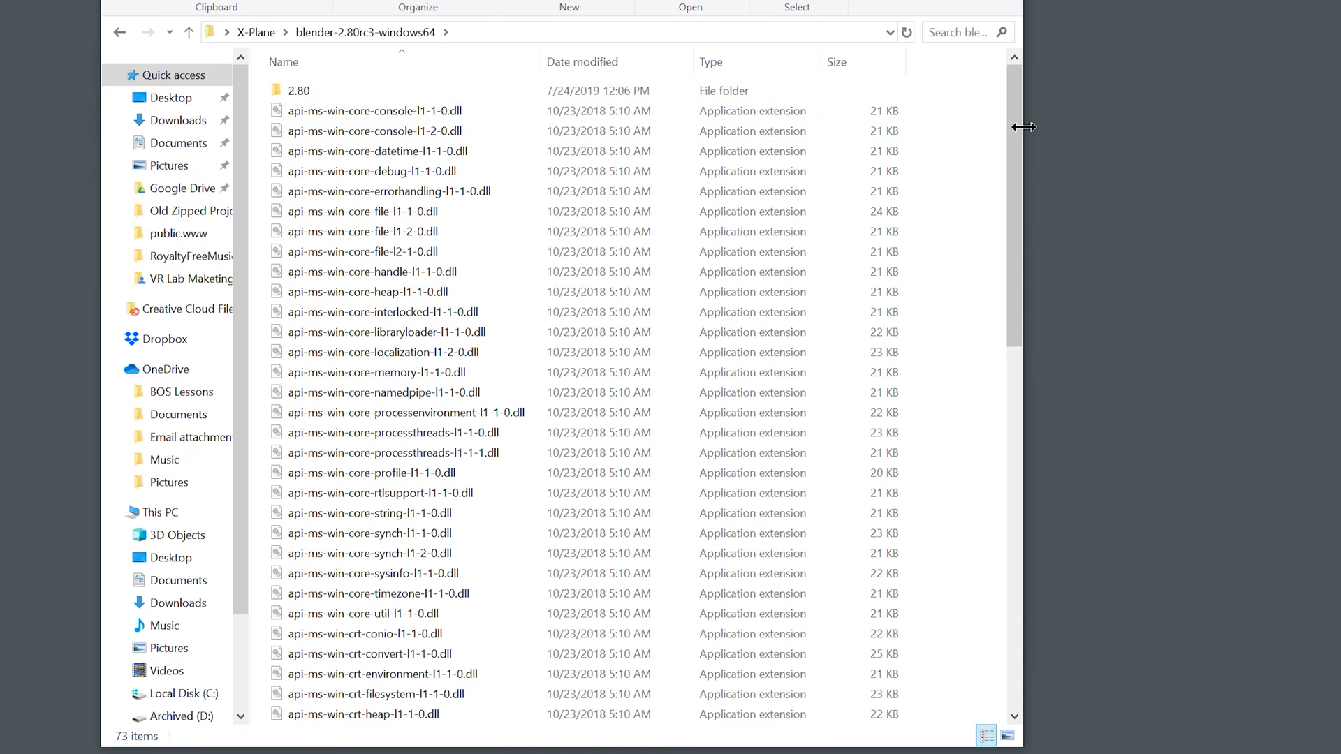
scroll(down, 3)
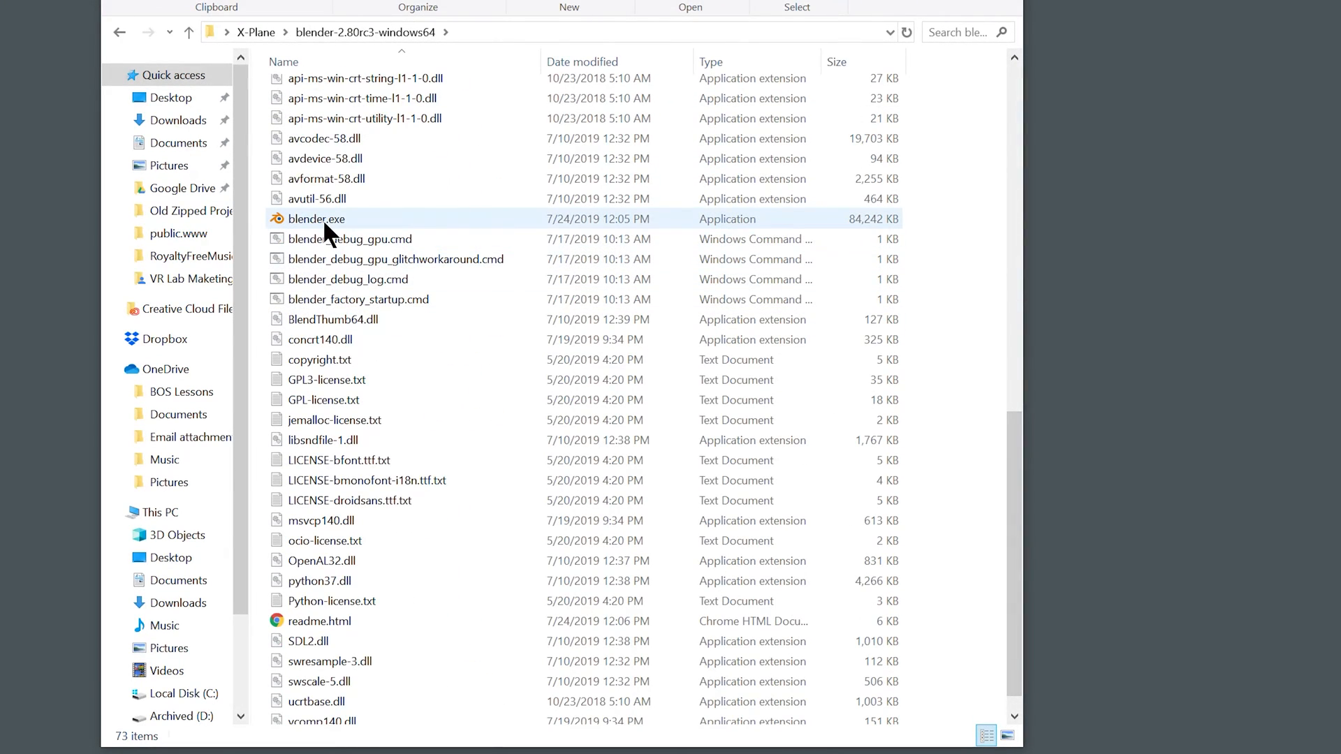
click(828, 161)
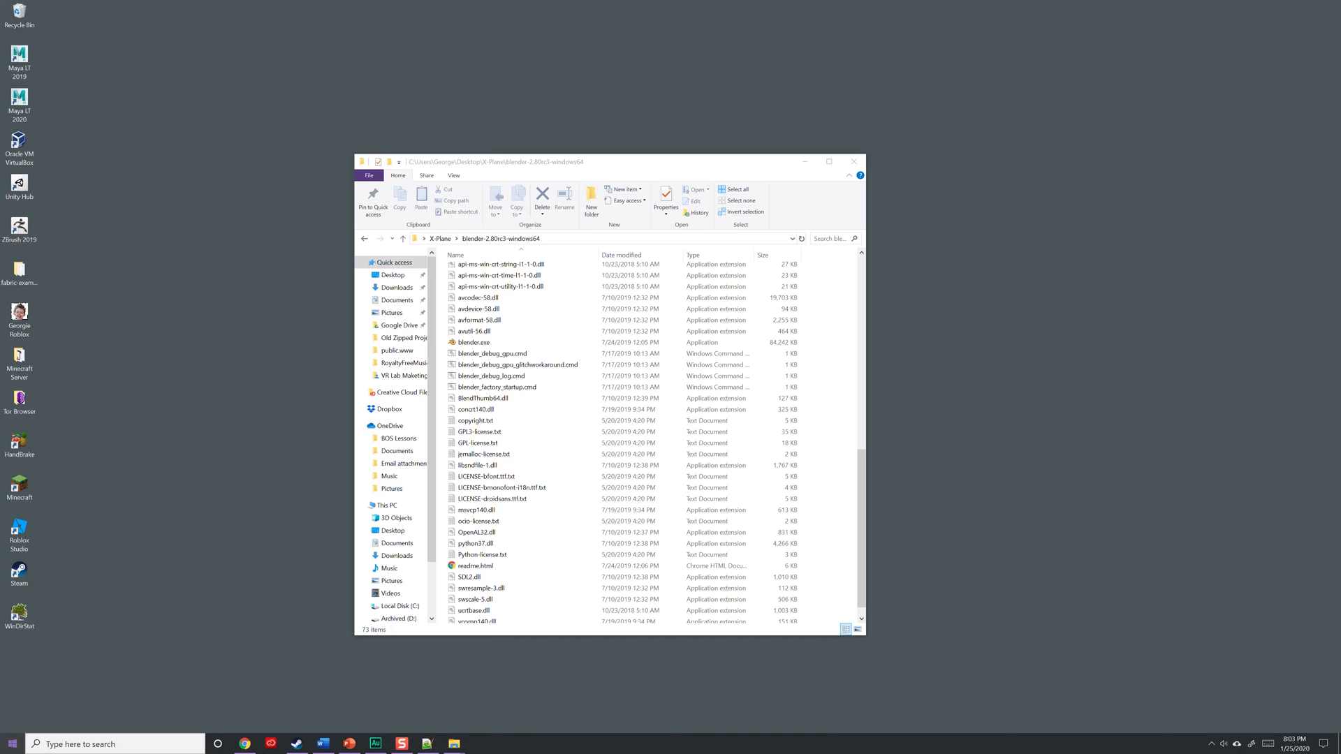
click(12, 743)
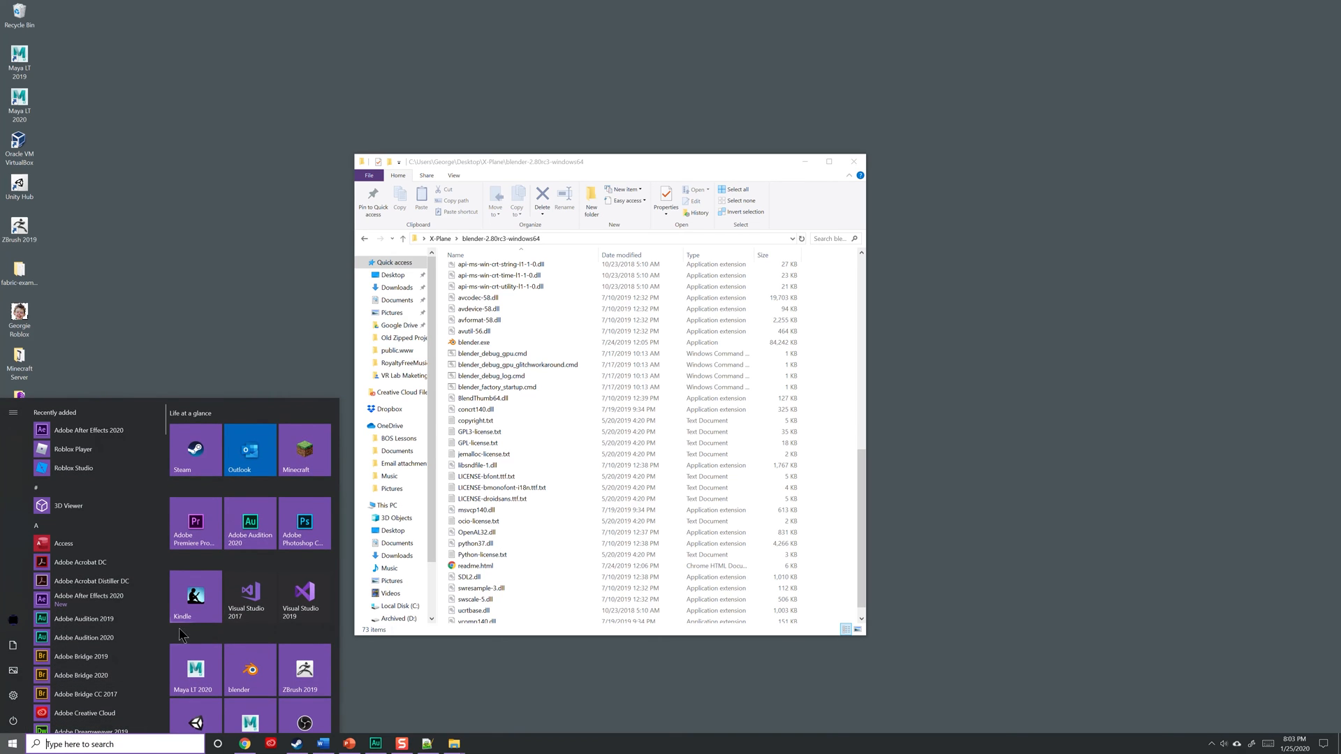
scroll(down, 3)
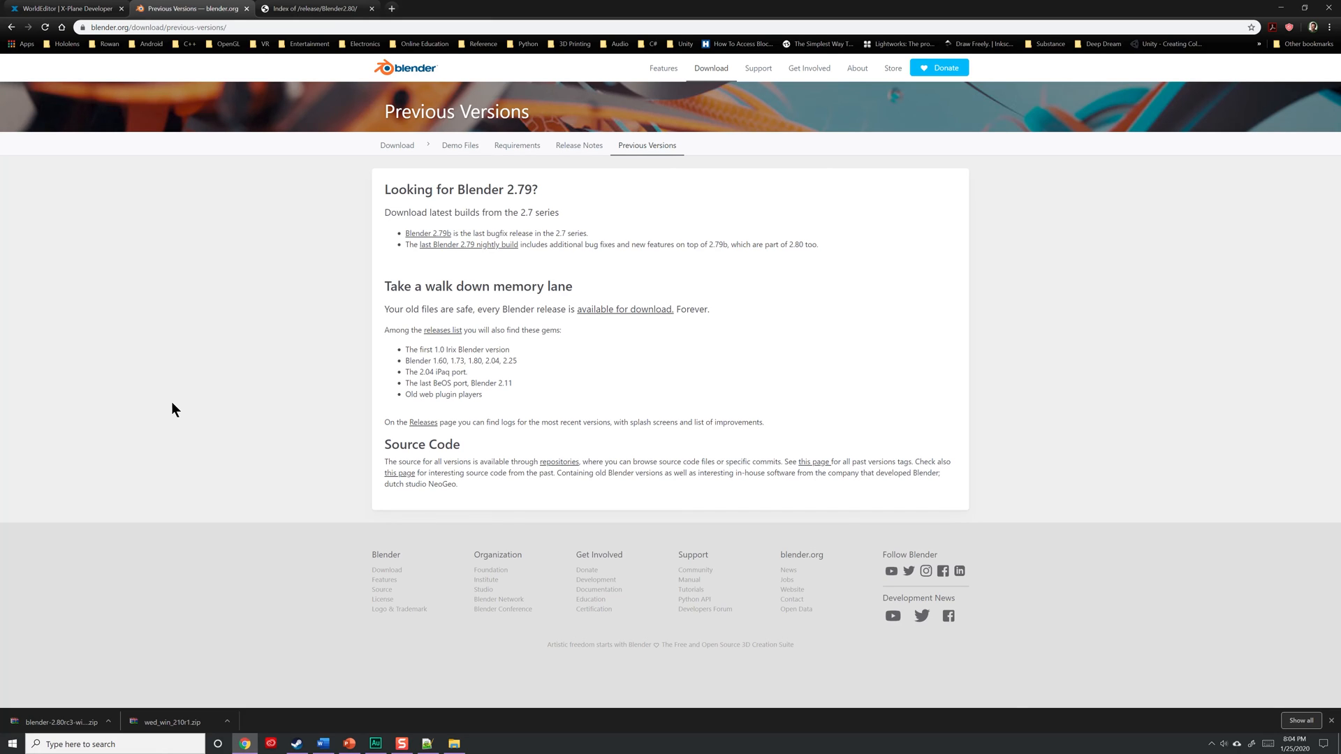
mouse_move(247, 54)
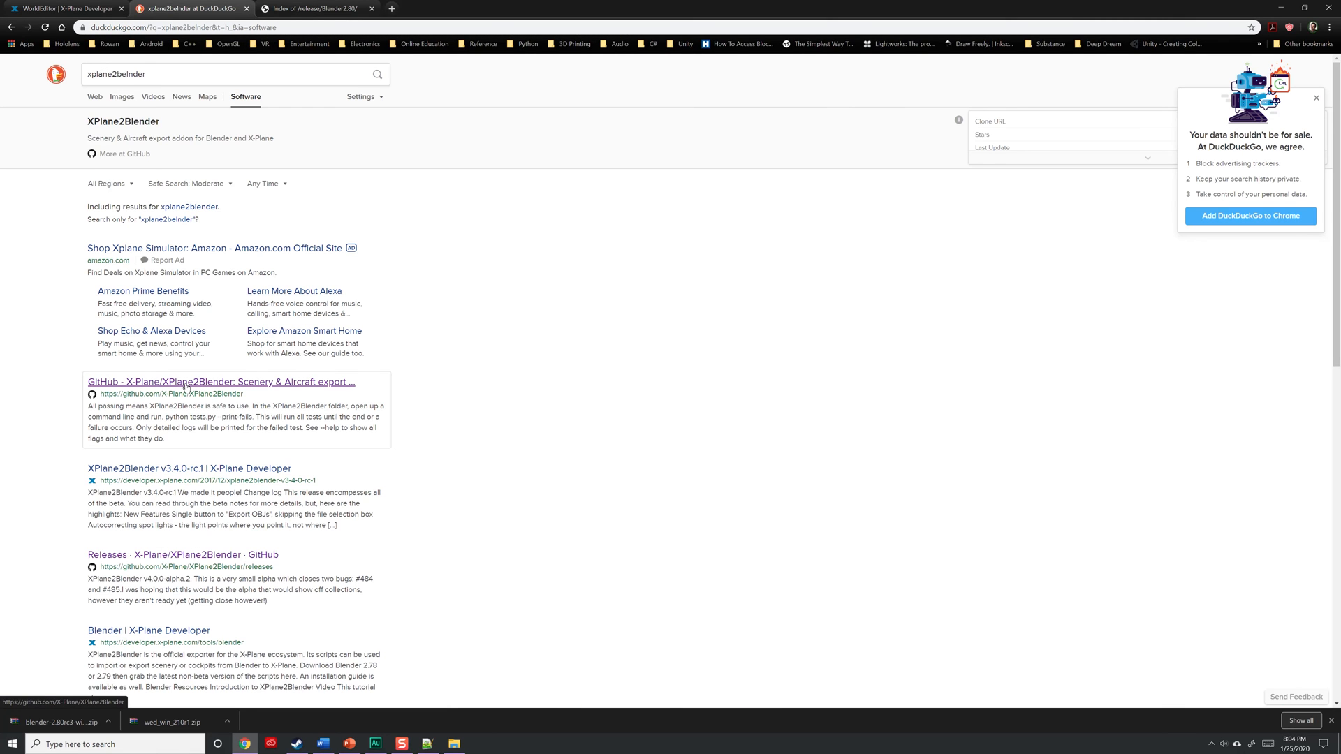
- Open the X-Plane/XPlane2Blender GitHub result from the xplane2blender search
click(1315, 98)
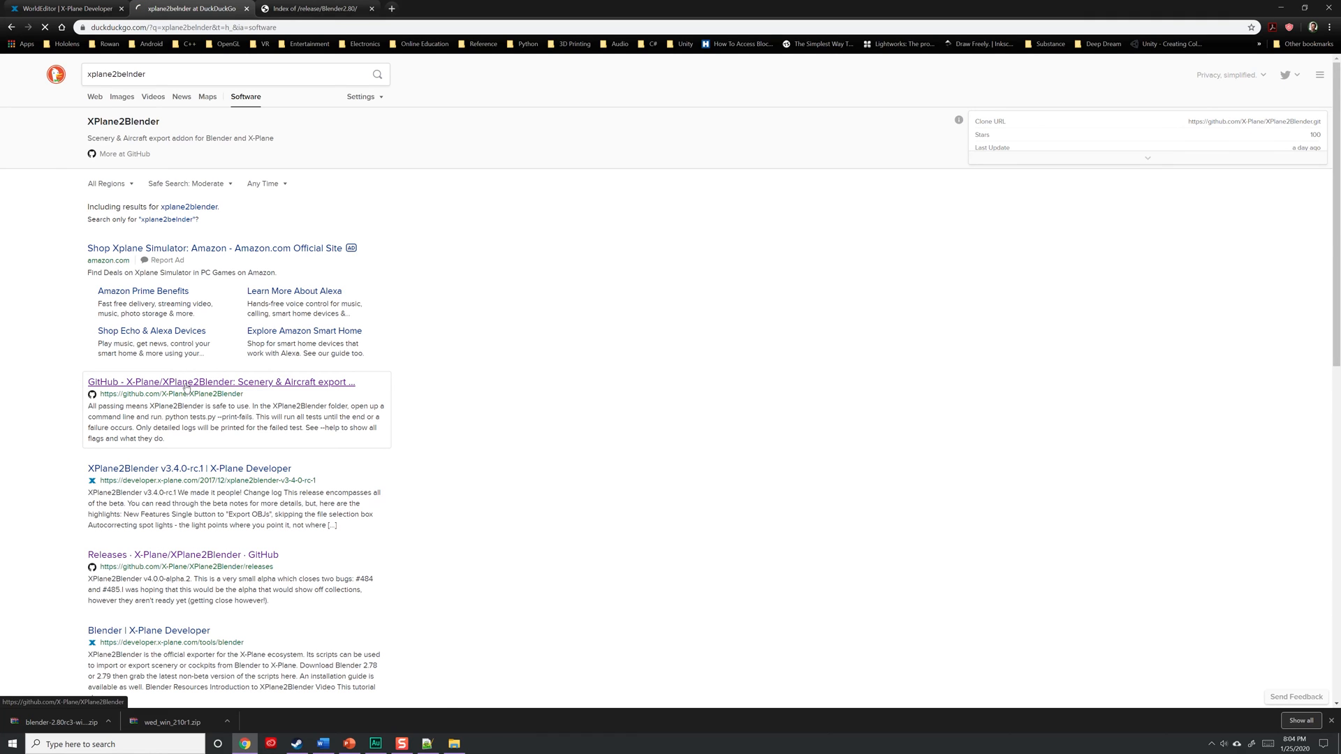
click(221, 382)
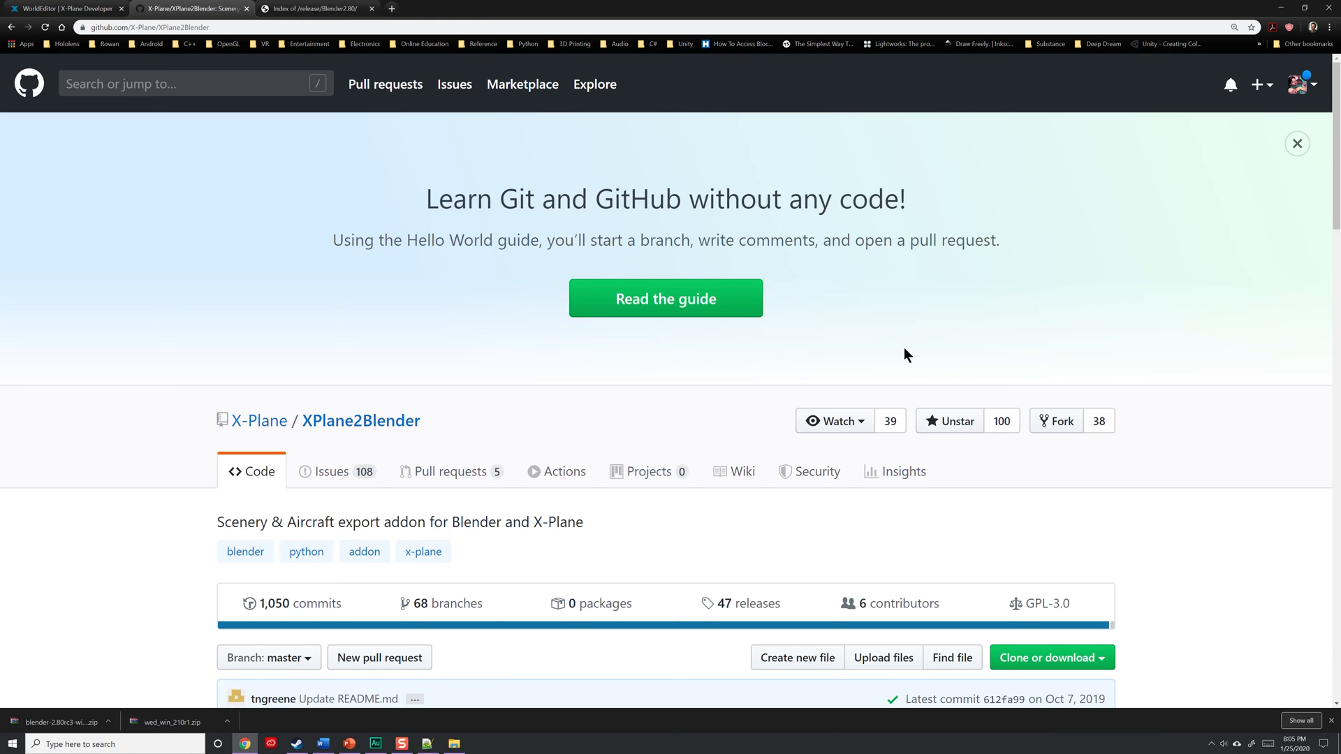
- Scroll the XPlane2Blender README and highlight its Blender 2.78 requirement
click(1296, 143)
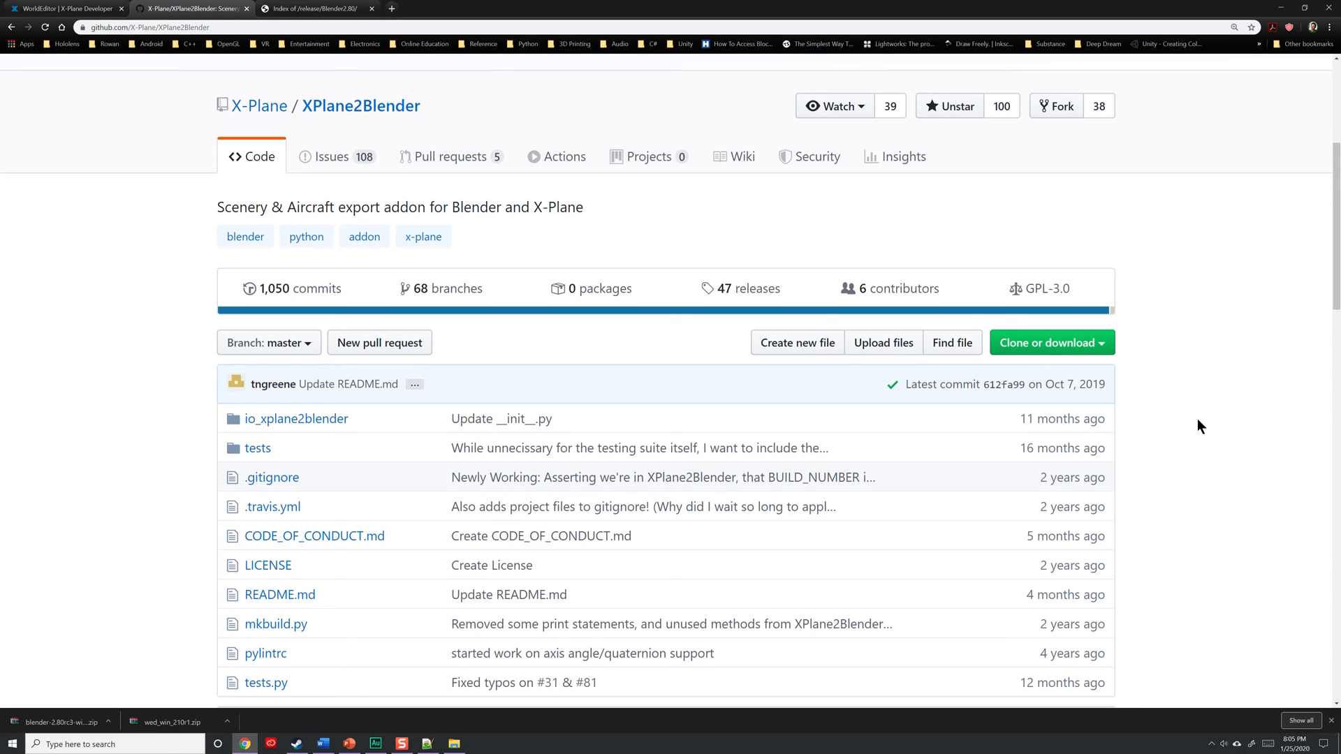
scroll(down, 3)
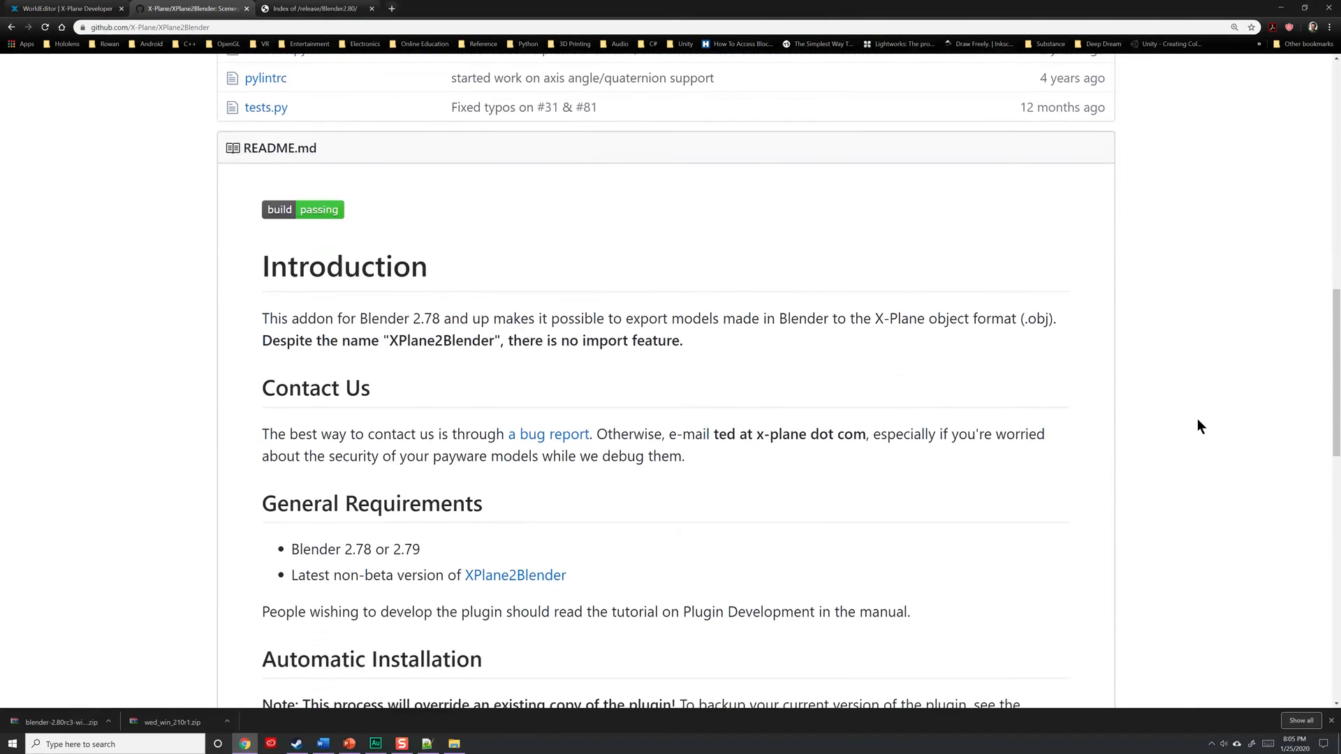
scroll(down, 3)
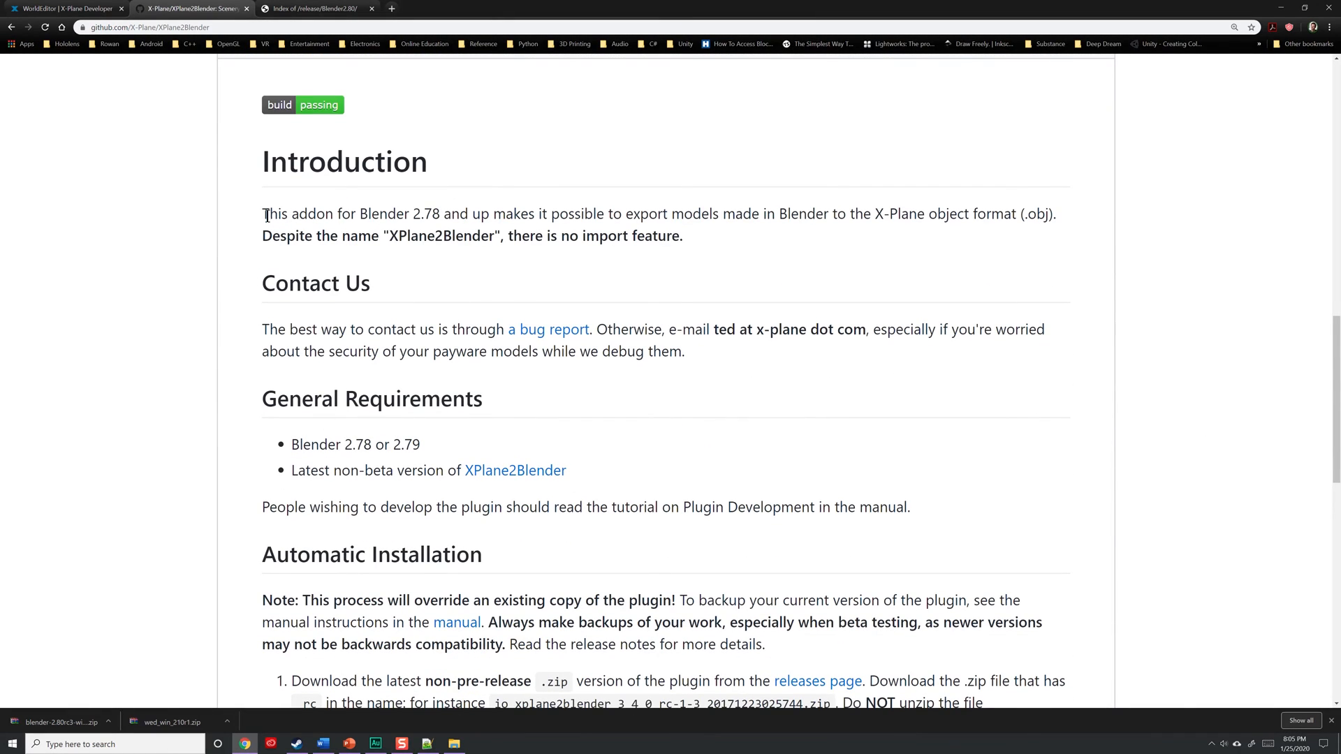
drag(263, 213, 438, 214)
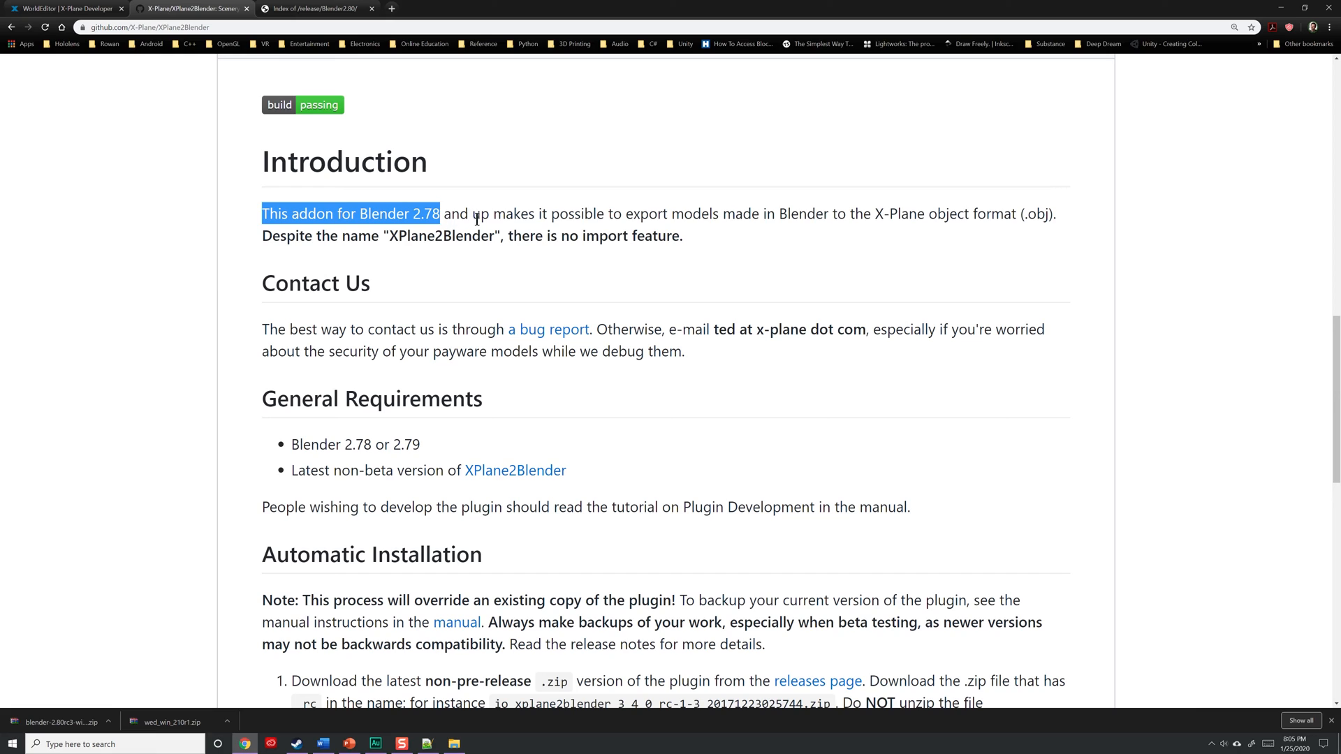
mouse_move(373, 443)
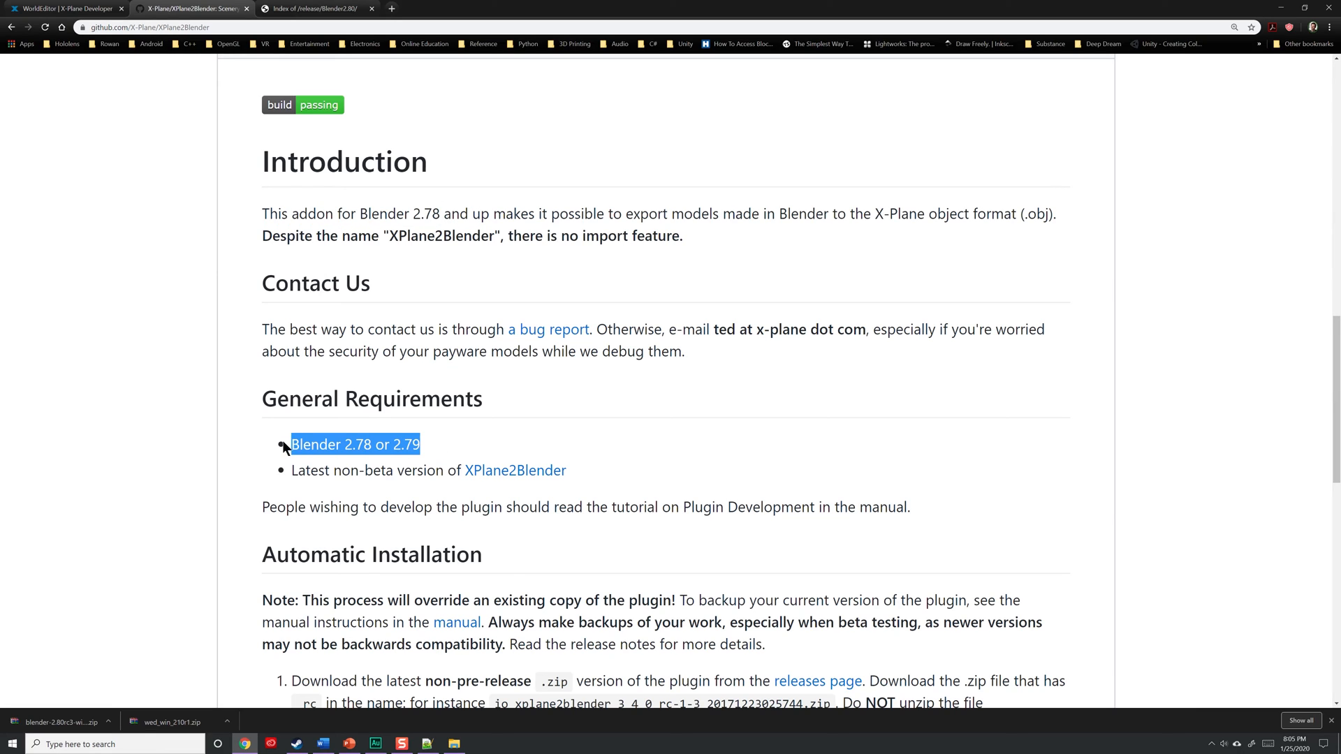
mouse_move(632, 457)
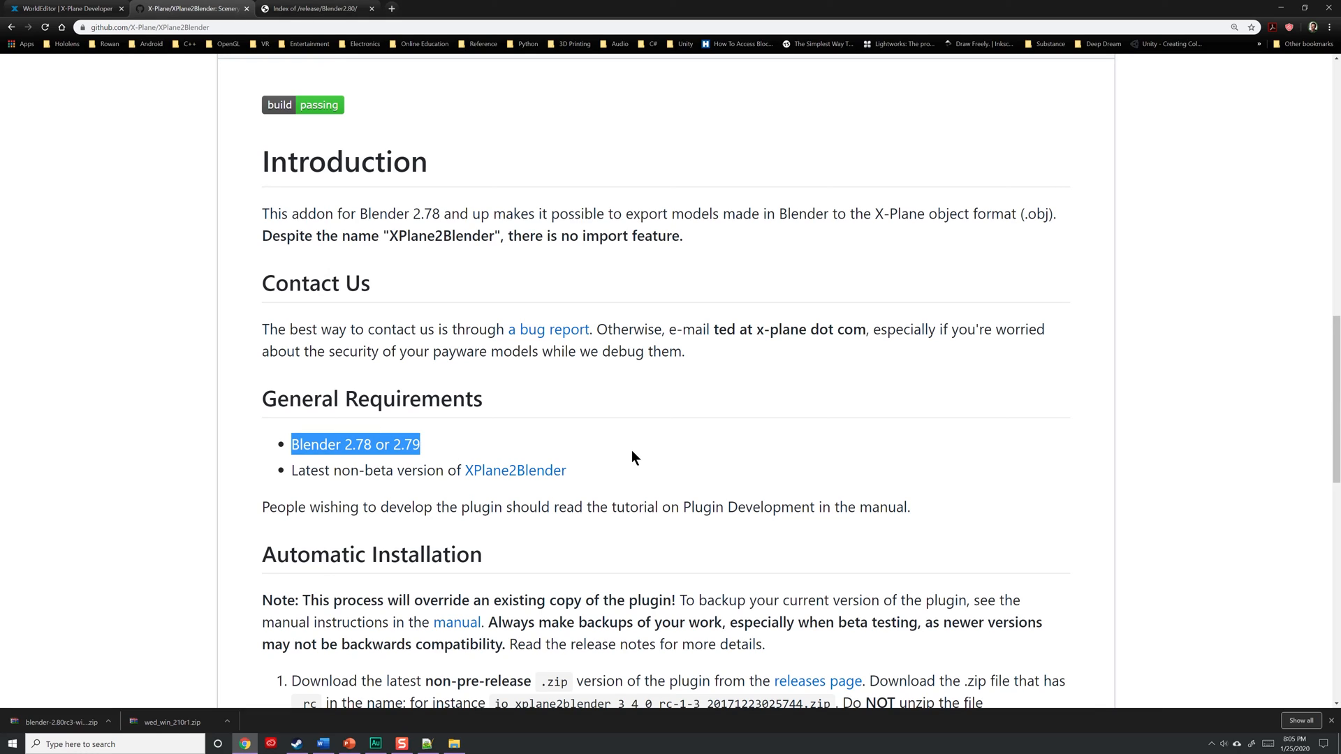
mouse_move(658, 507)
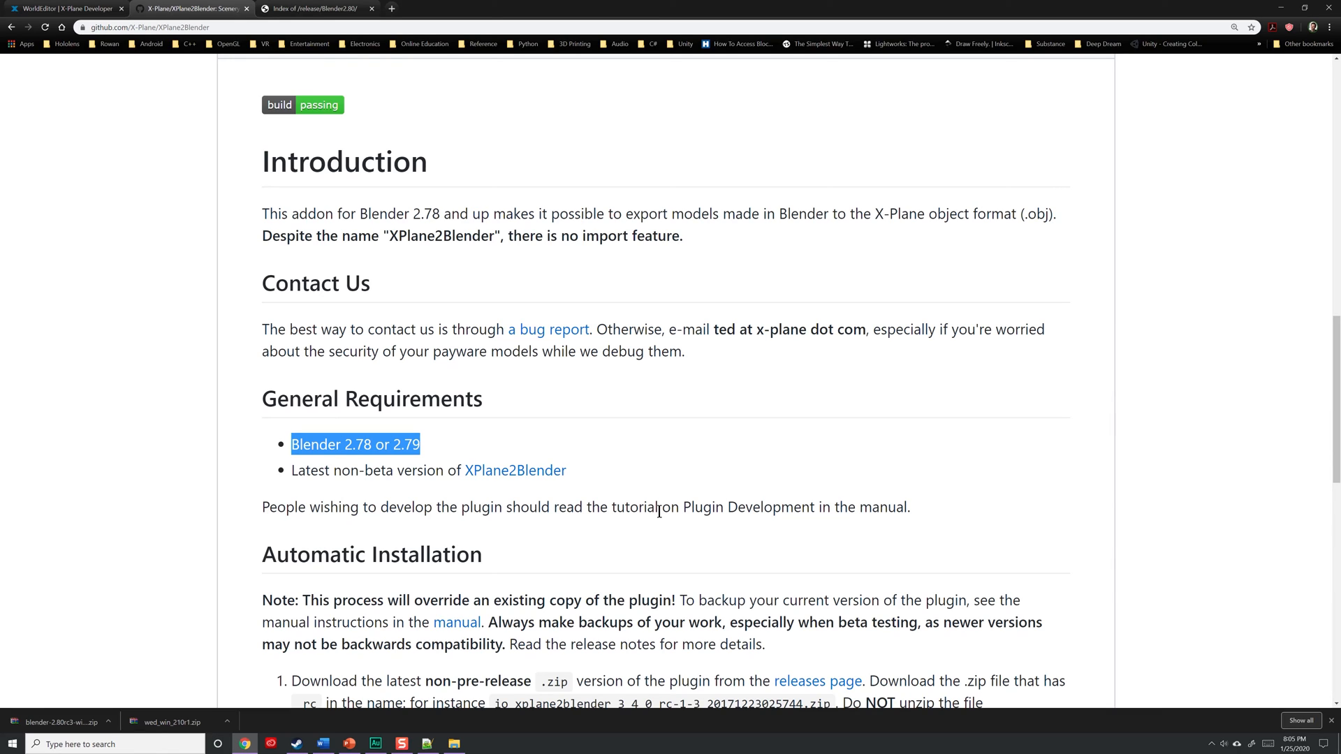
- Show the repository's tag list in the Branch: master selector
scroll(up, 3)
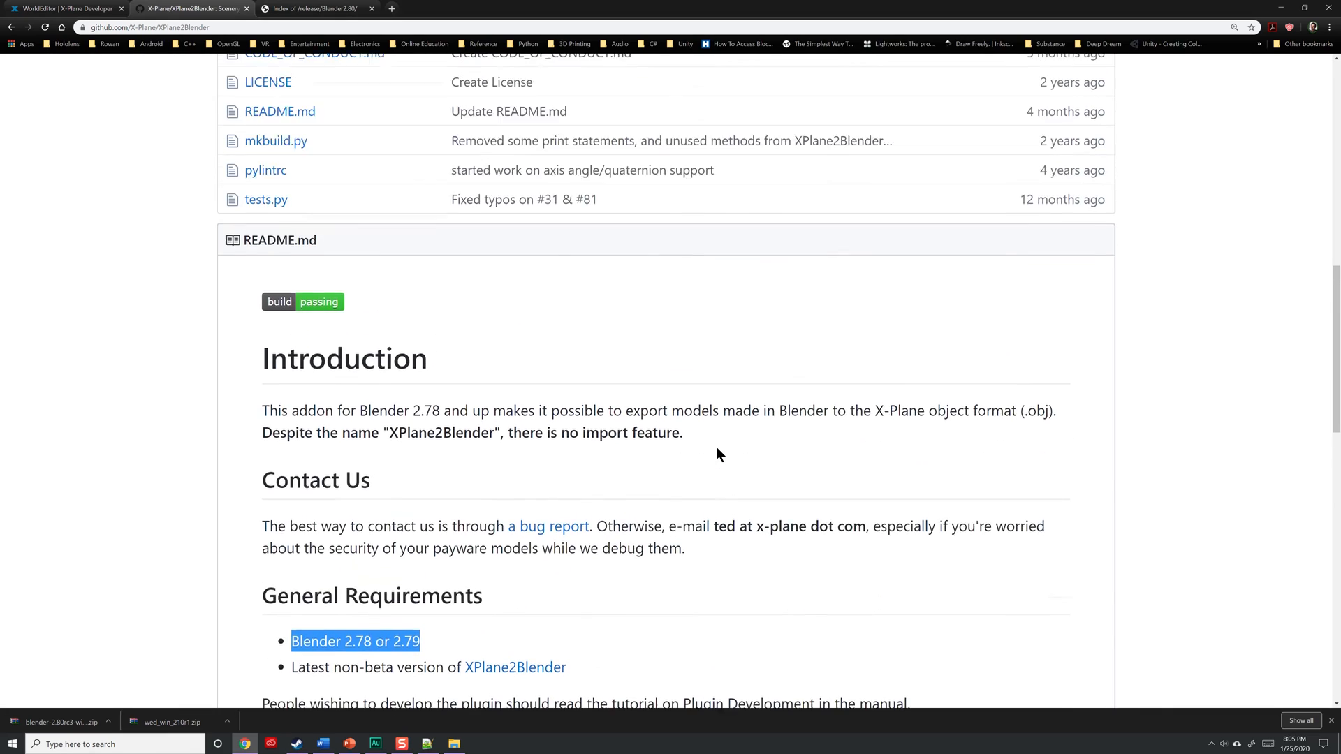
scroll(up, 3)
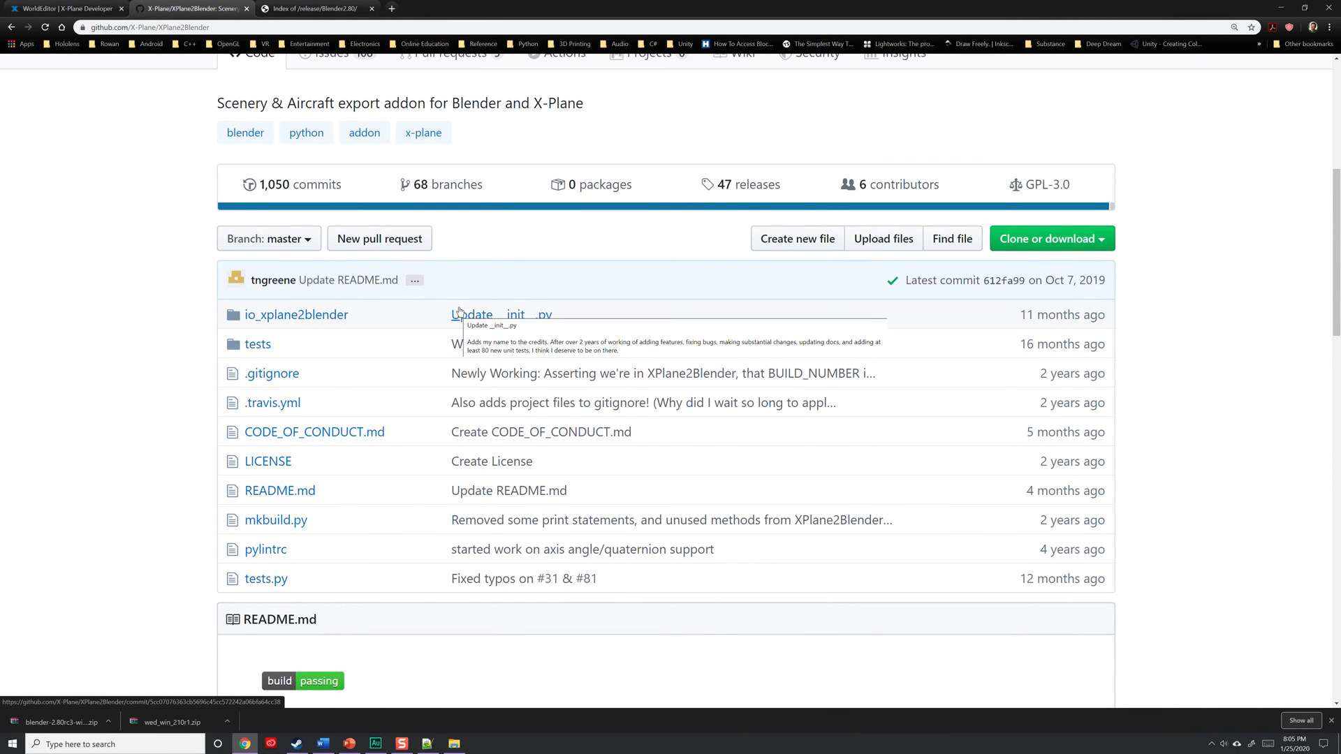
mouse_move(464, 308)
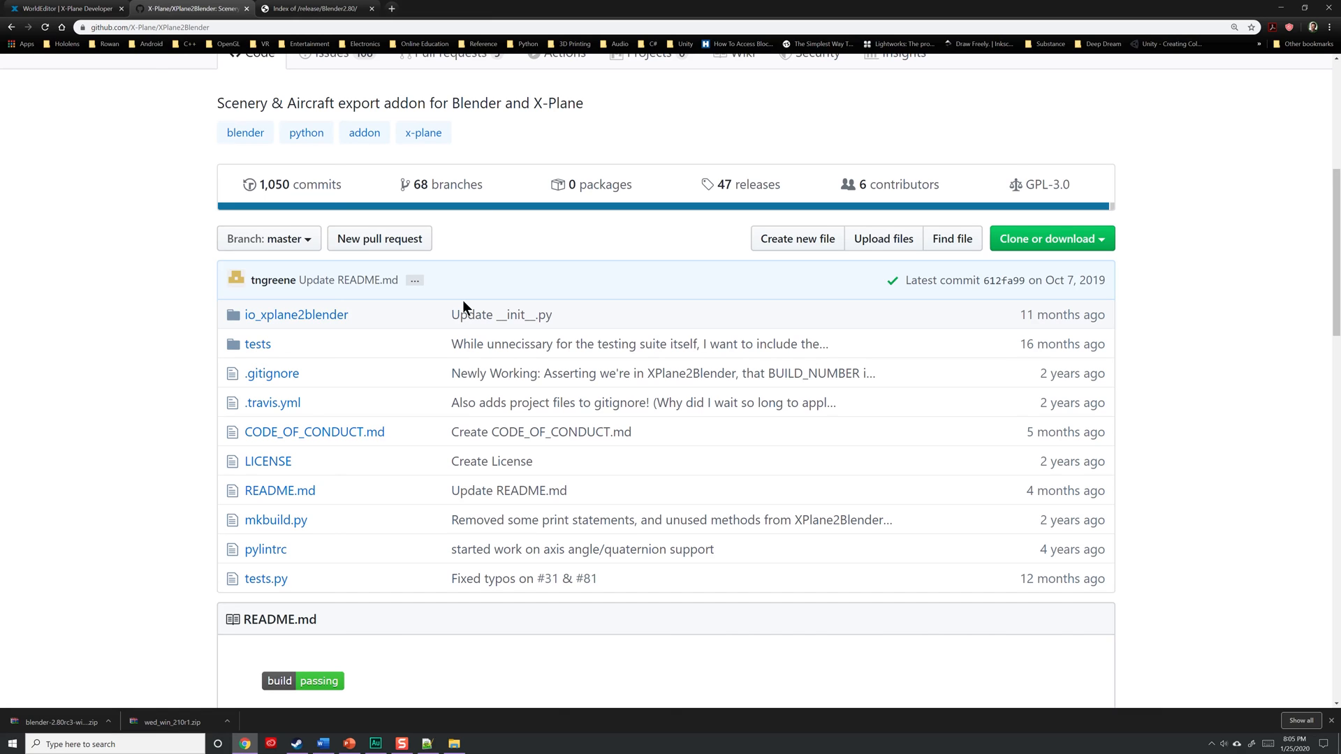
mouse_move(402, 145)
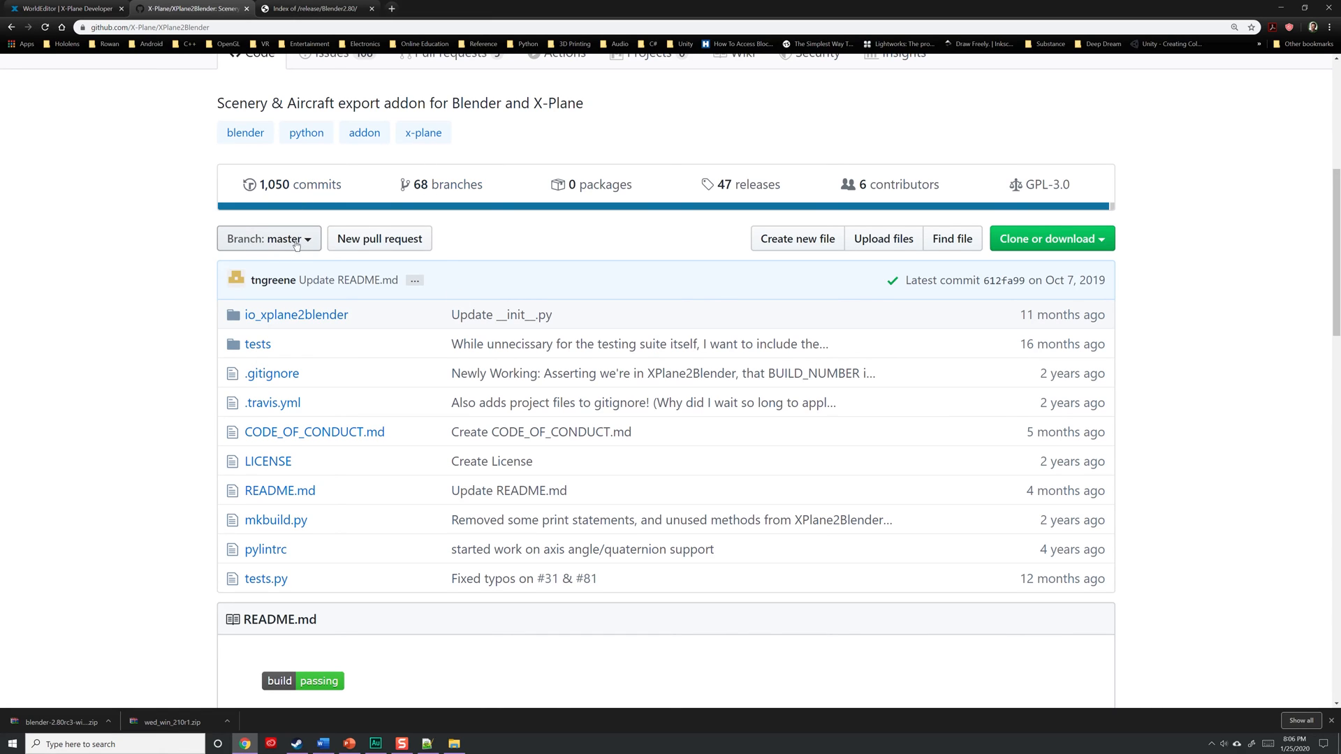
click(268, 239)
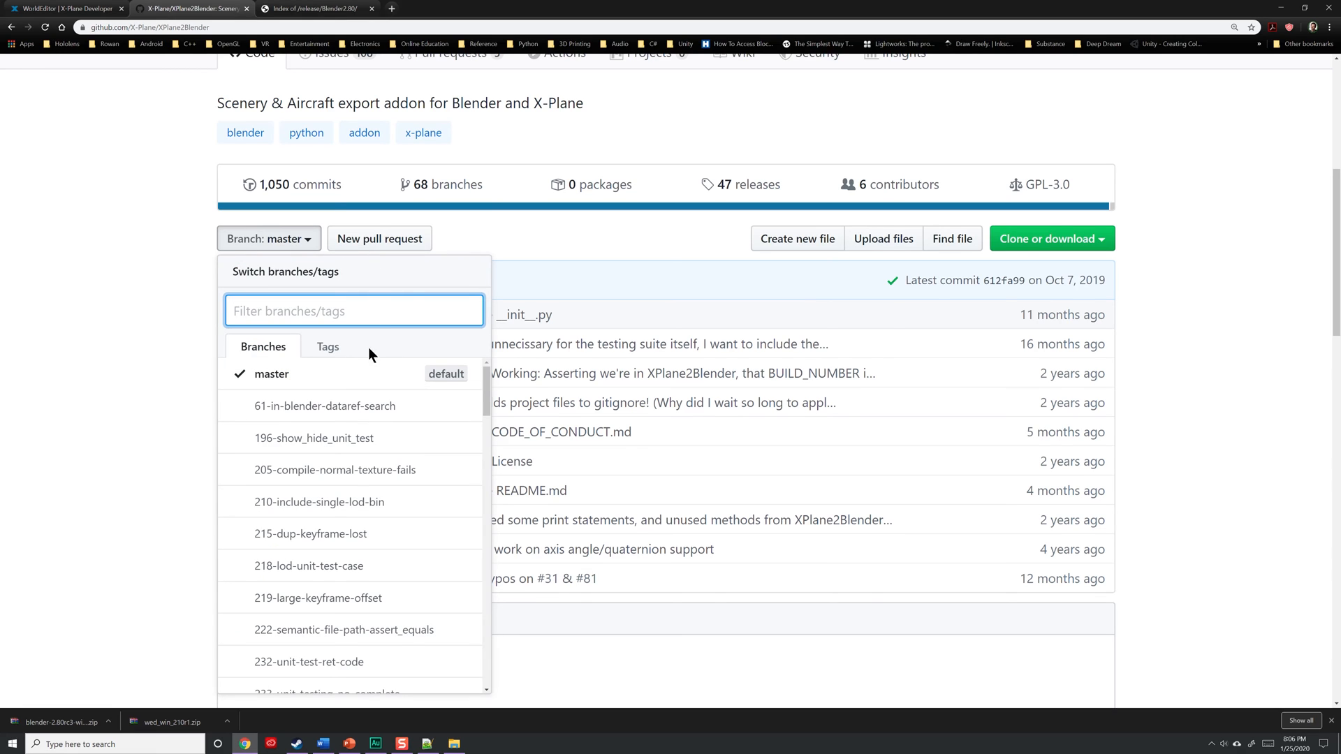
click(328, 346)
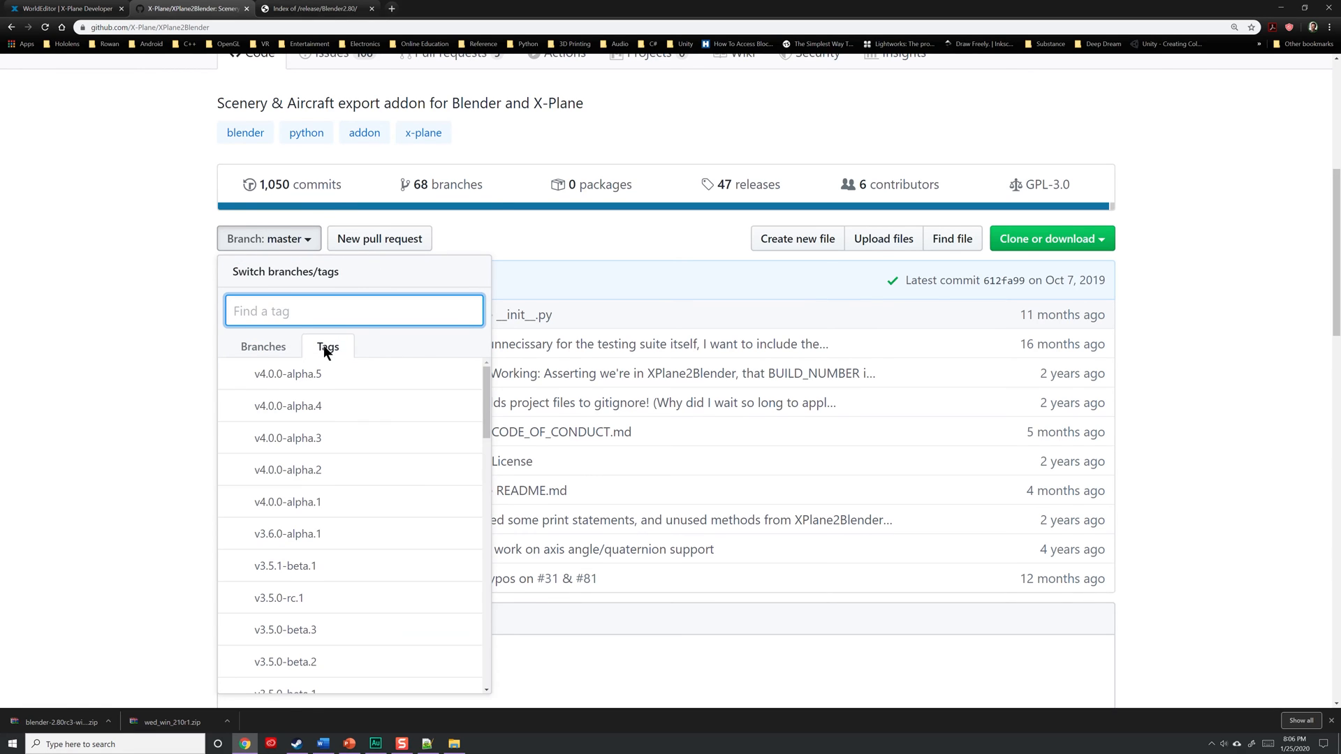
mouse_move(339, 423)
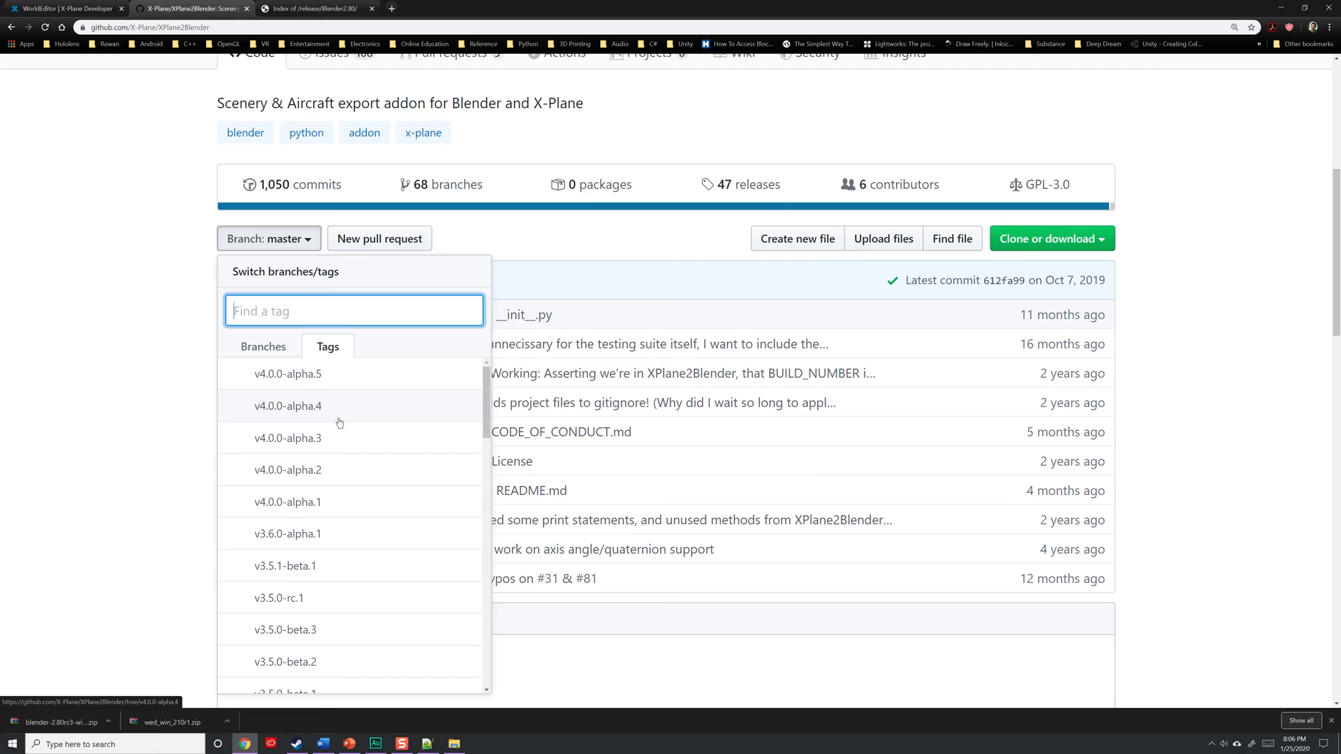
mouse_move(338, 374)
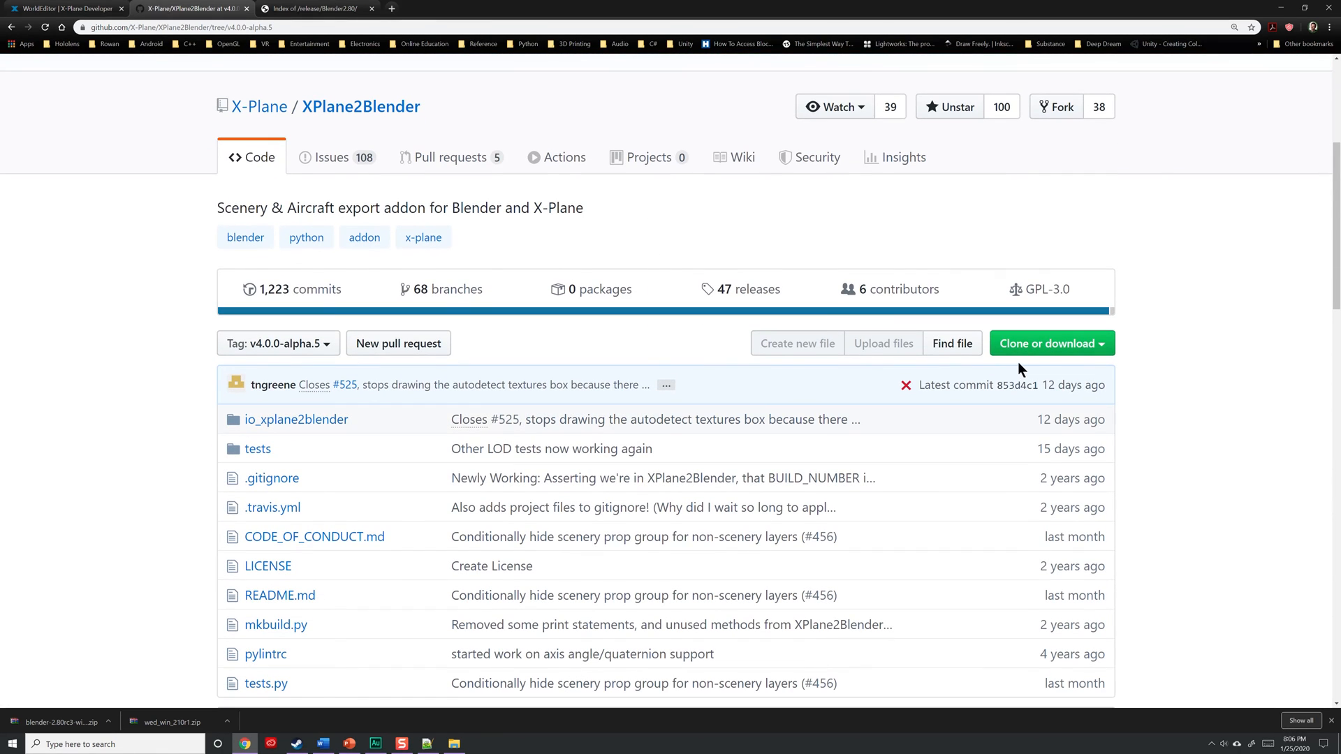
mouse_move(1052, 352)
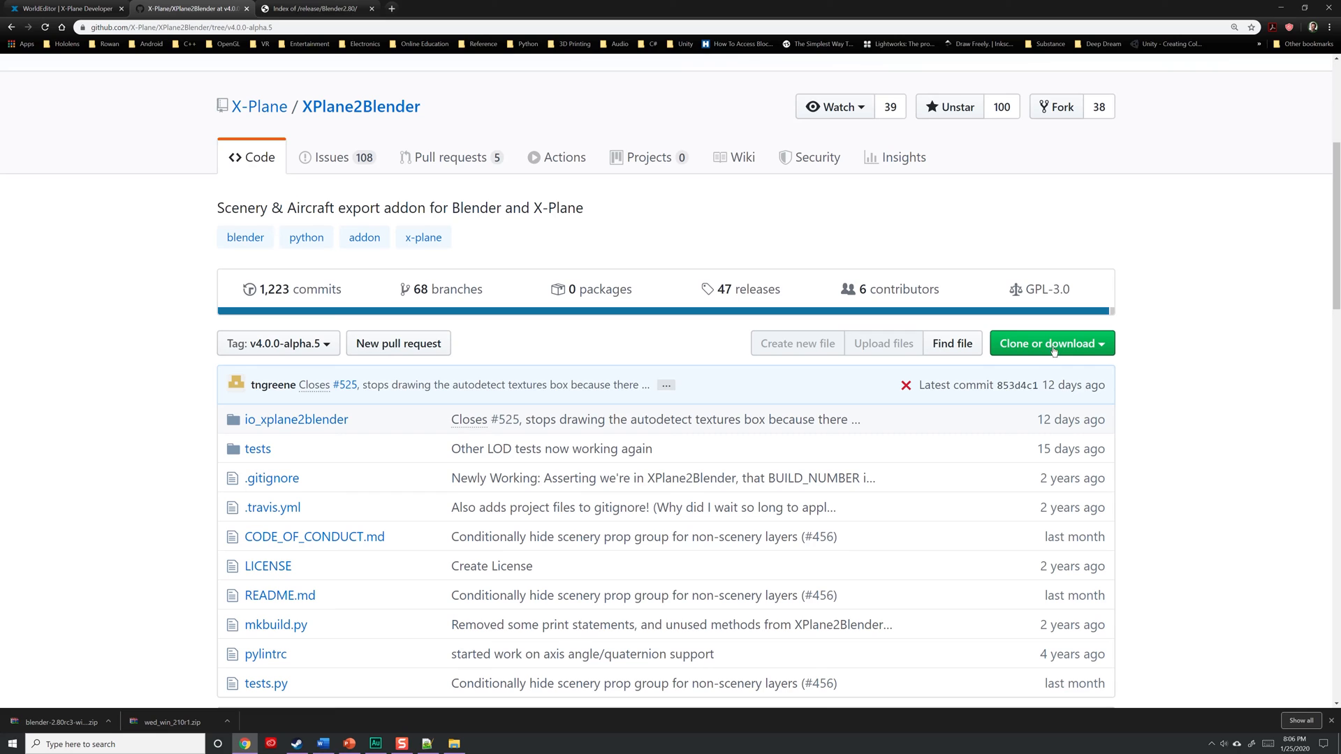
- Download the v4.0.0-alpha.5 repository as a ZIP from Clone or download
click(1052, 342)
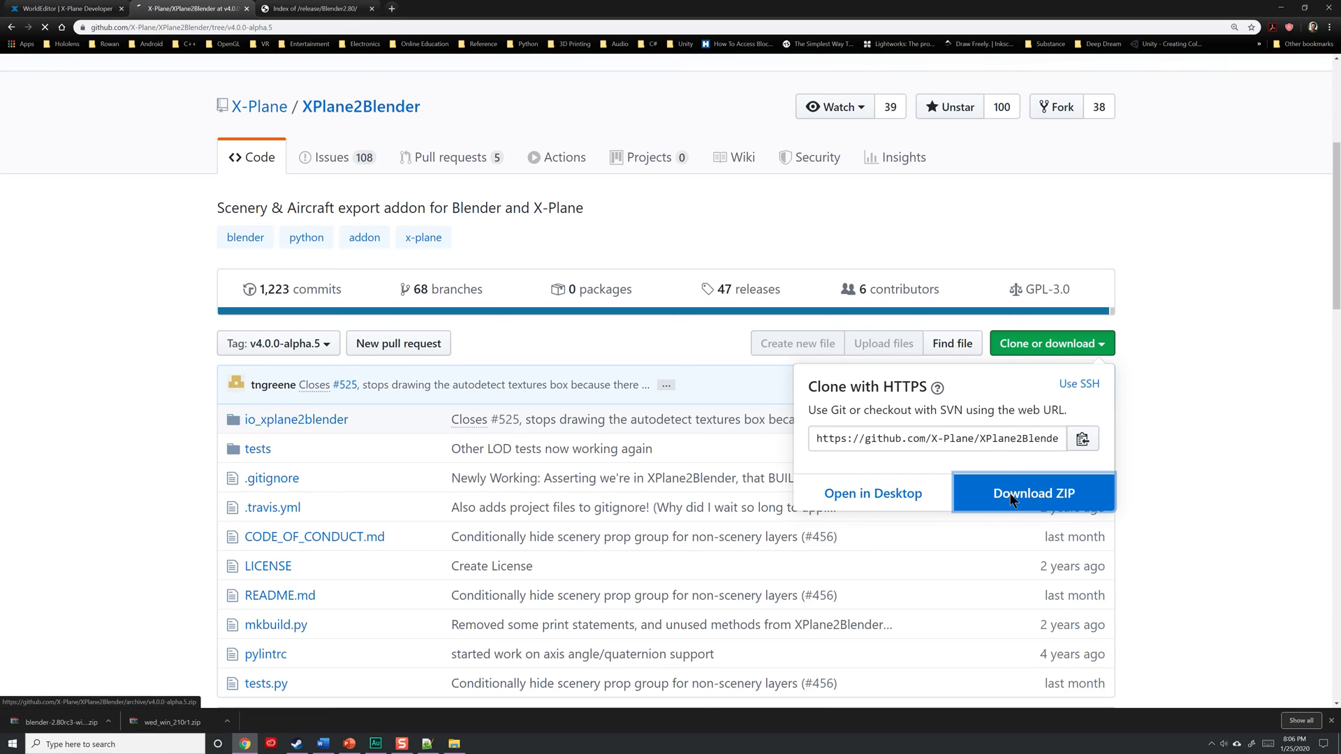
click(1033, 494)
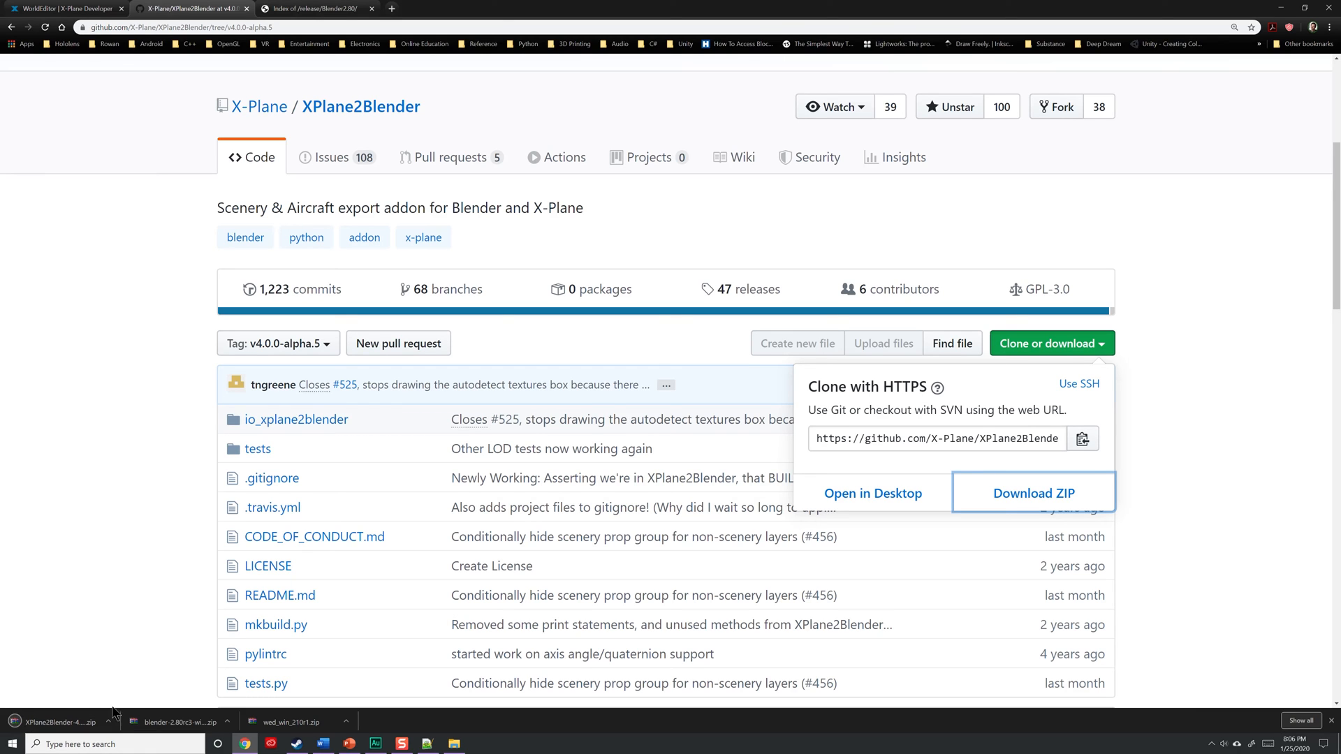
- Extract the XPlane2Blender-4.0.0-alpha.5 zip here and open its io_xplane2blender folder
right_click(286, 183)
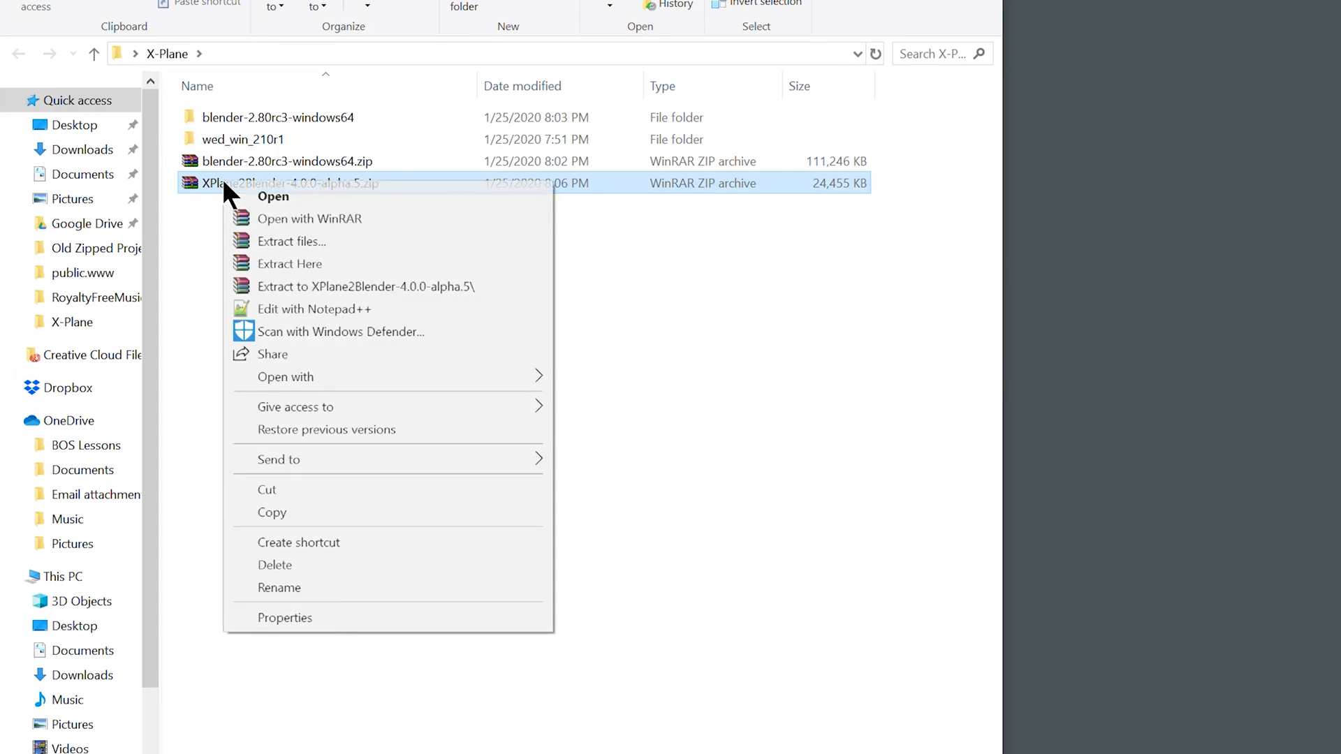
click(290, 263)
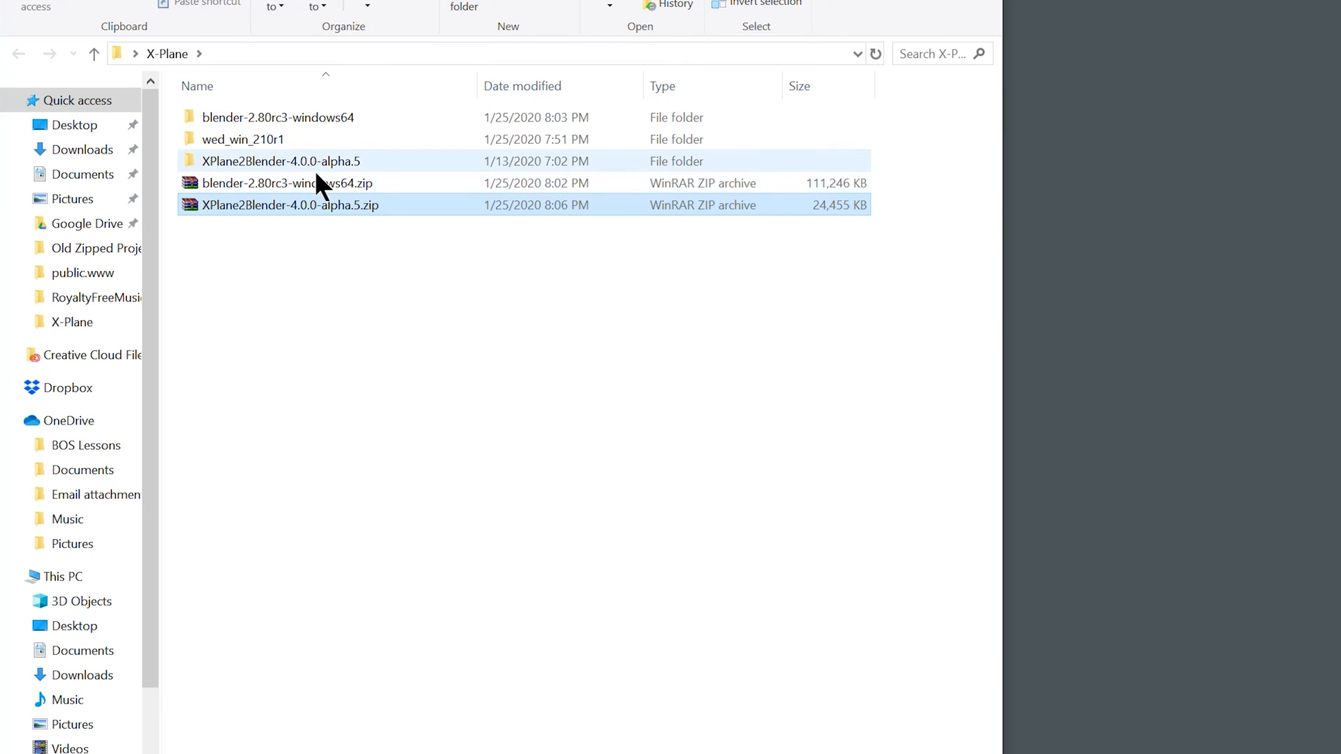
mouse_move(265, 161)
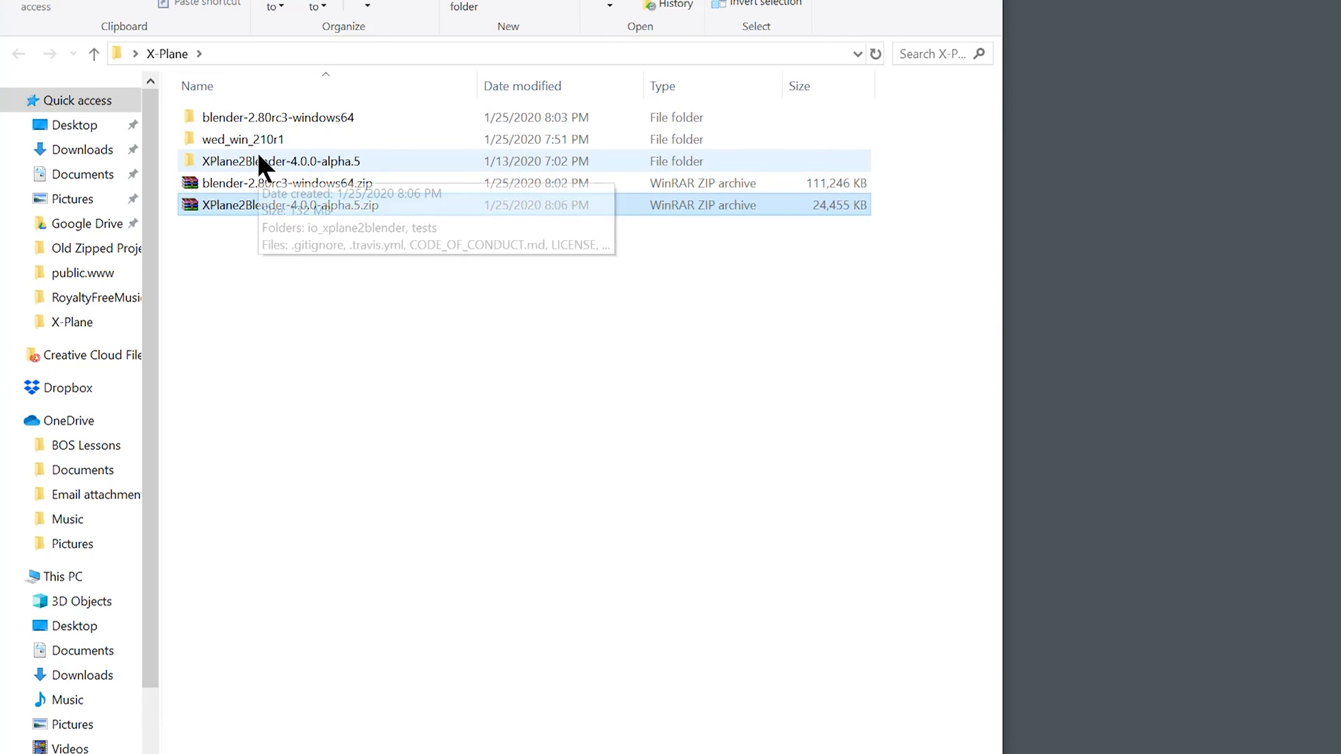
double_click(295, 161)
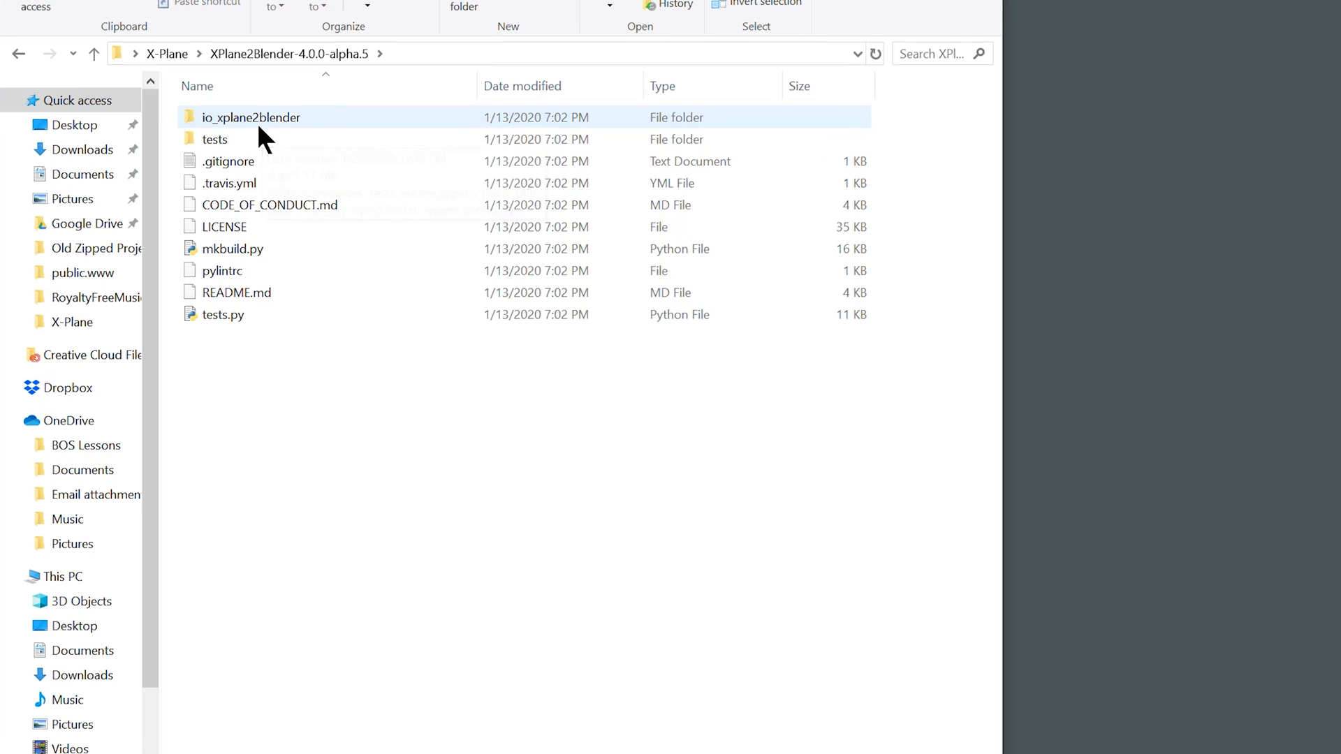
mouse_move(250, 118)
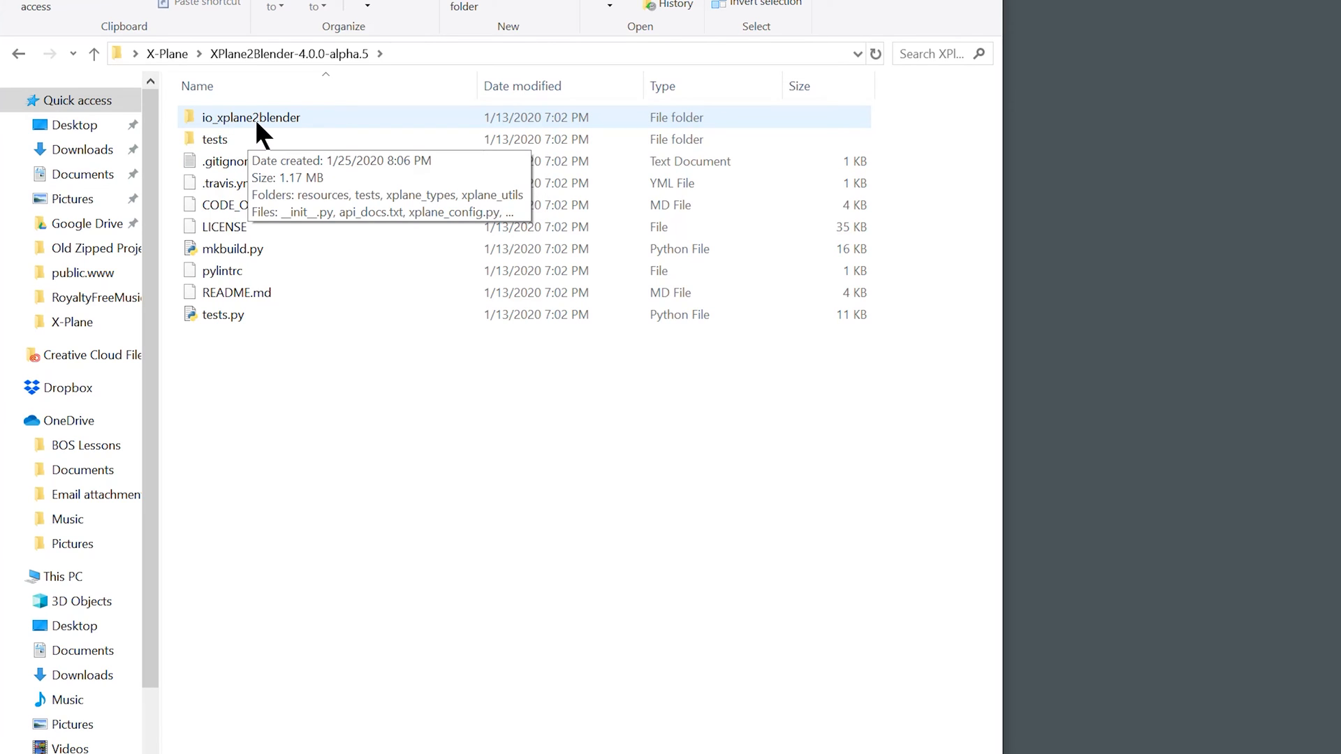
double_click(251, 118)
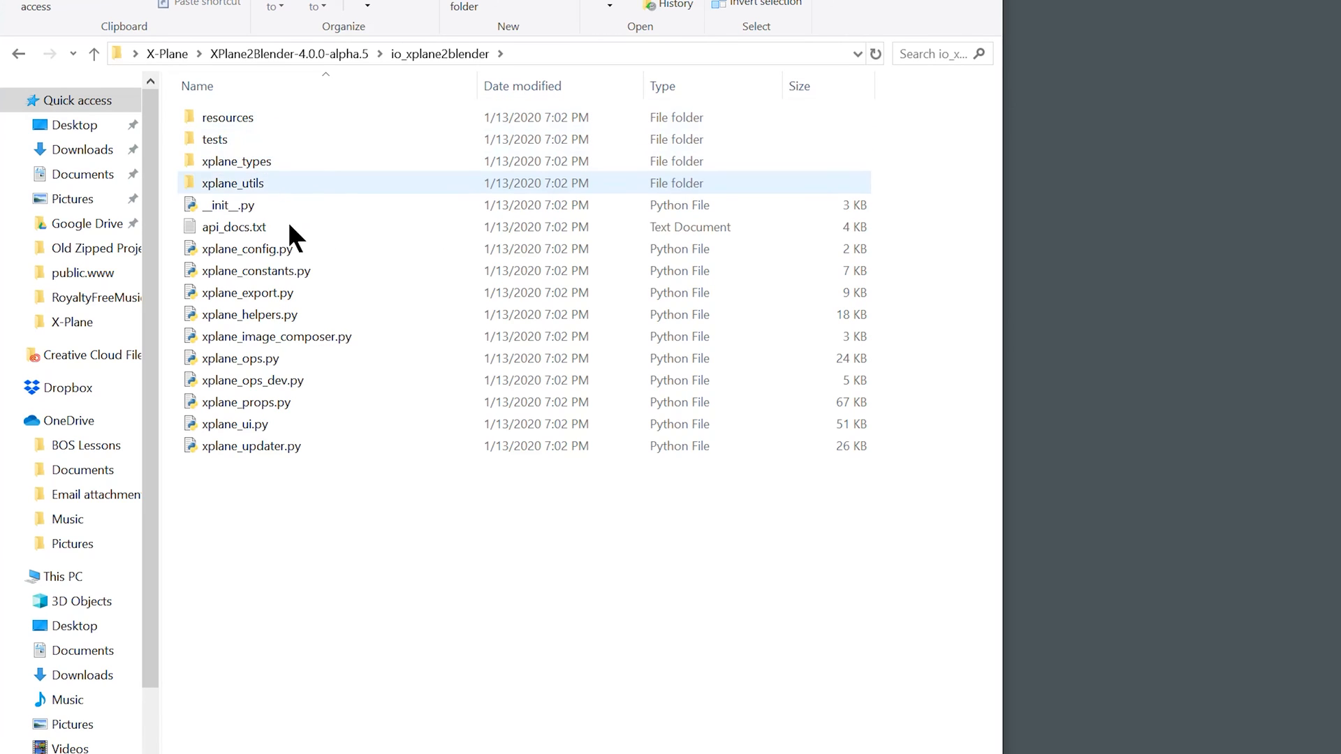
- Inspect the addon files, then copy the io_xplane2blender folder
key(ctrl+a)
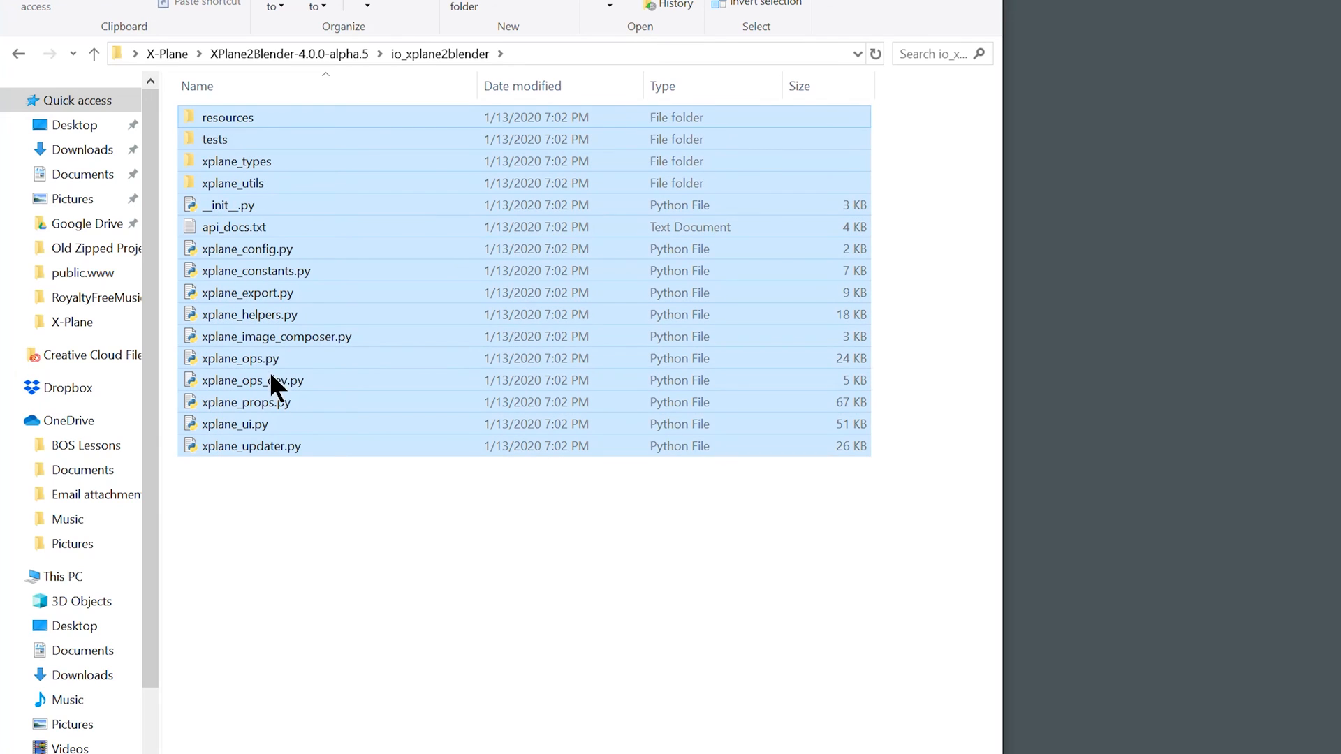
click(316, 590)
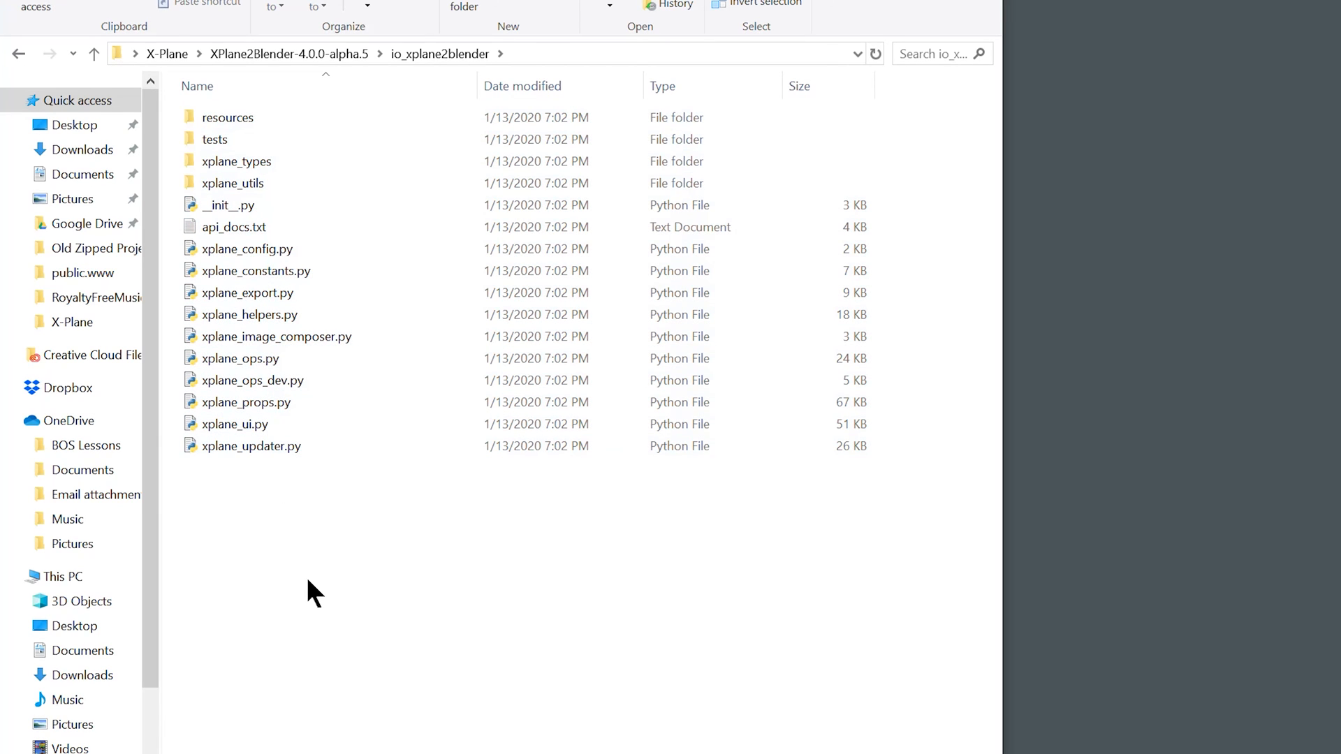
click(94, 54)
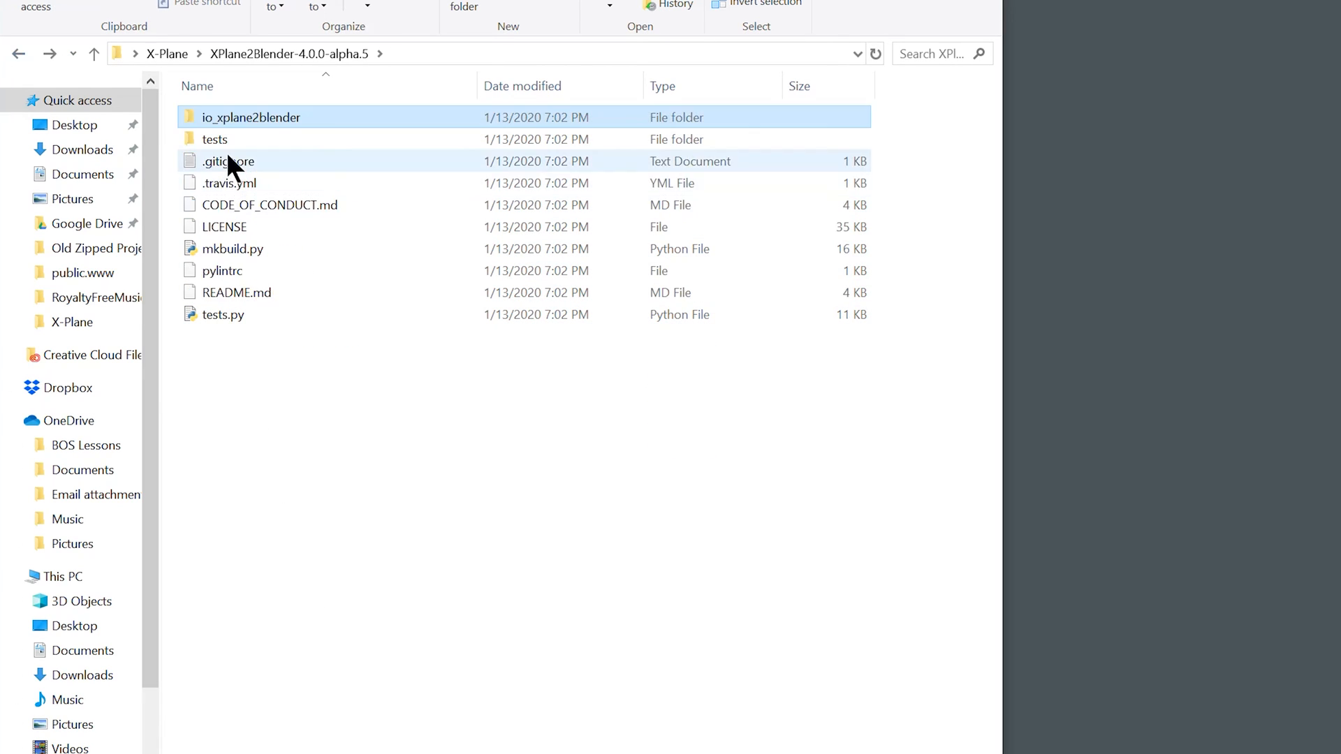
right_click(250, 117)
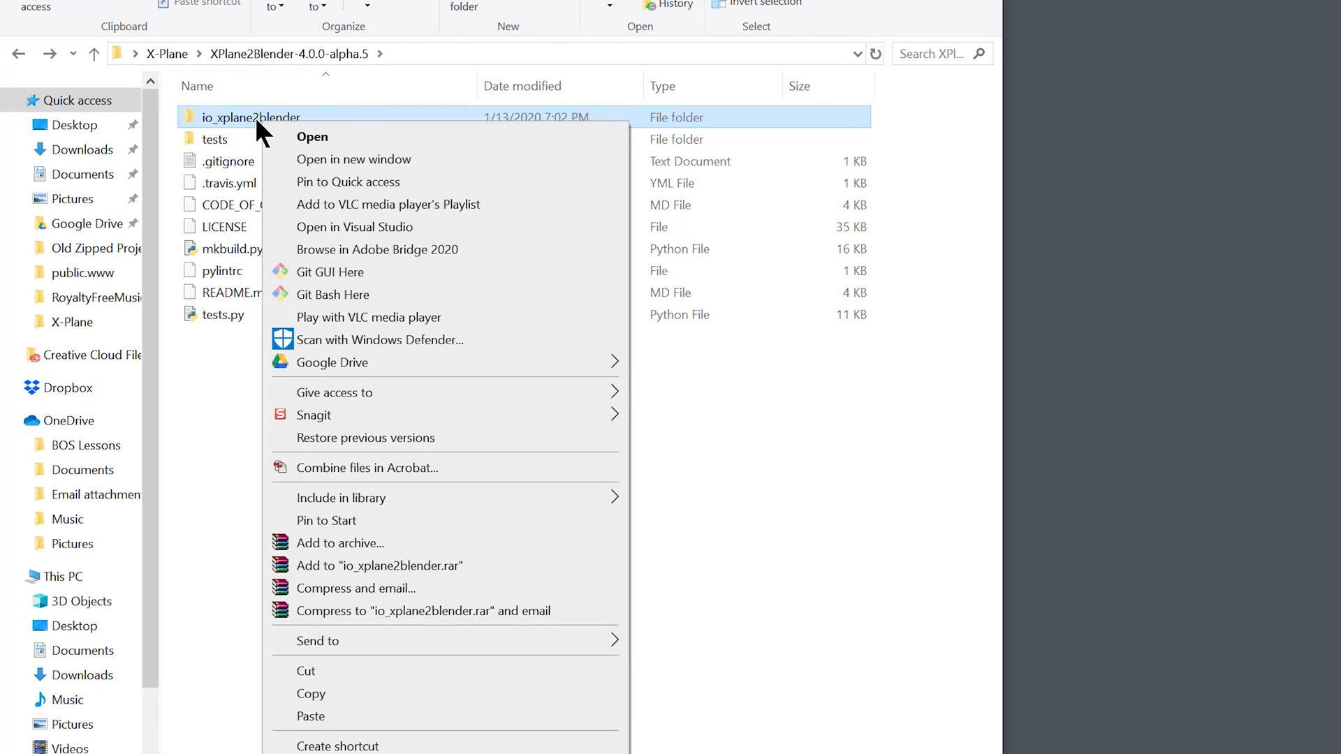
click(94, 53)
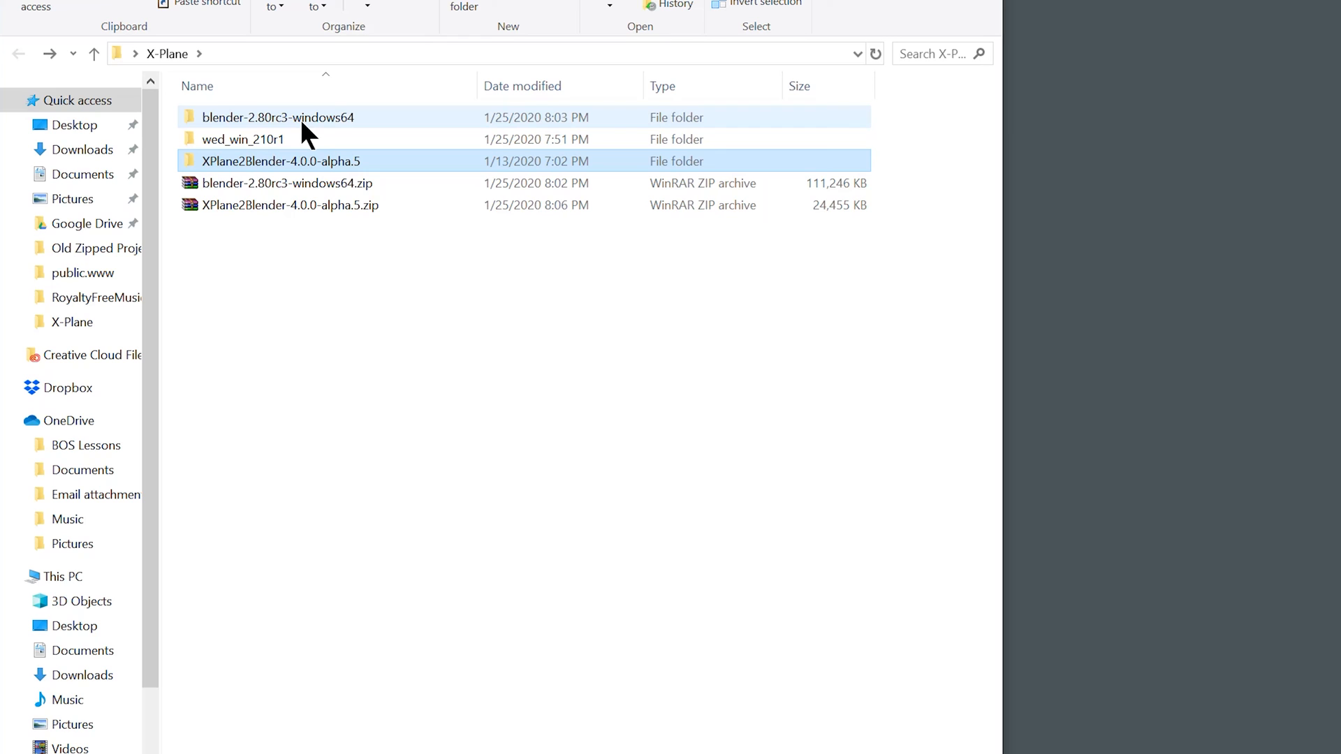
- Navigate into blender-2.80rc3-windows64 > 2.80 > scripts > addons
click(278, 118)
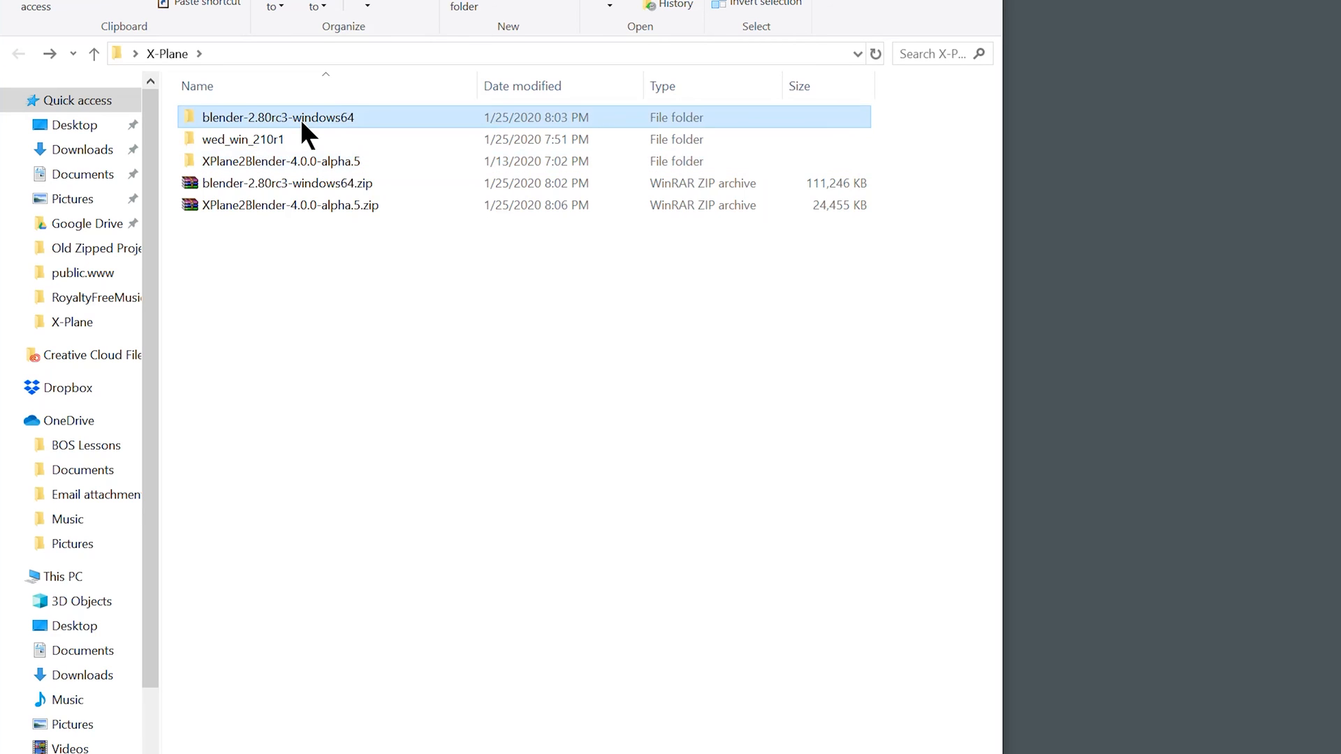
double_click(277, 118)
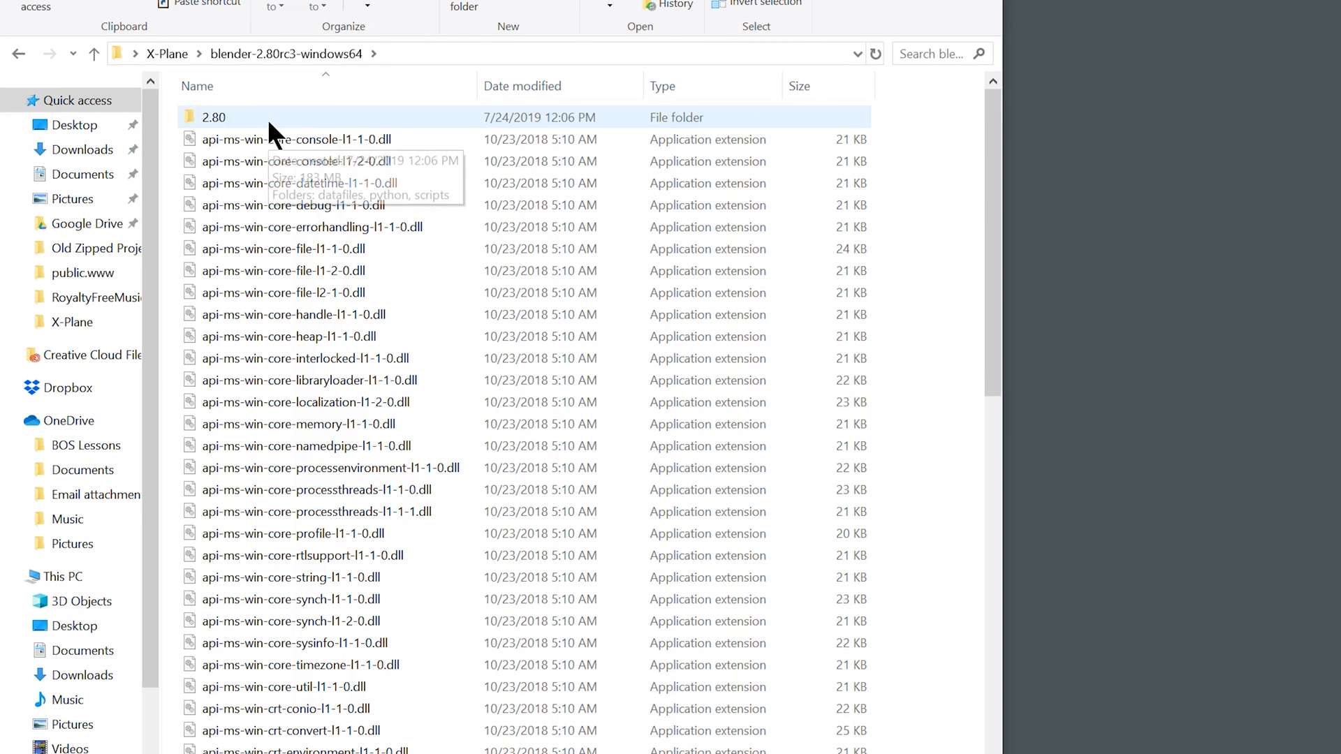
double_click(214, 118)
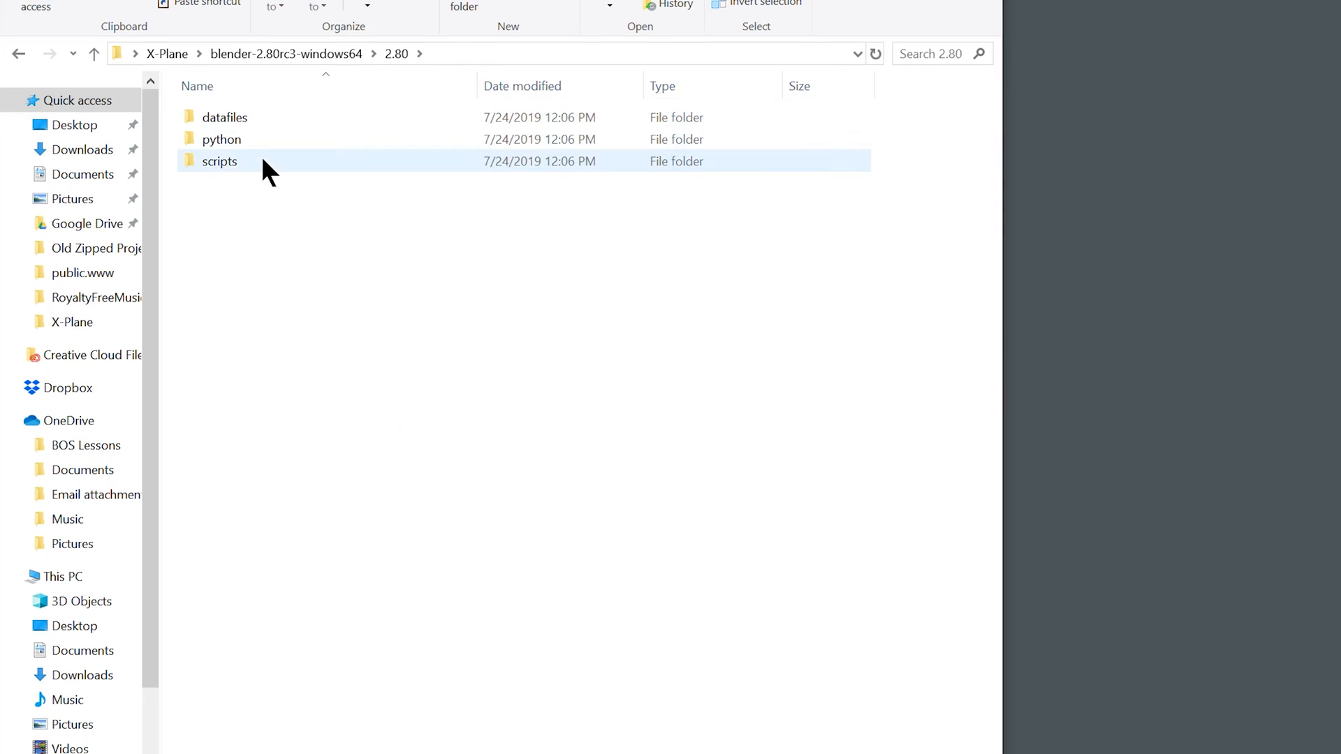
double_click(218, 160)
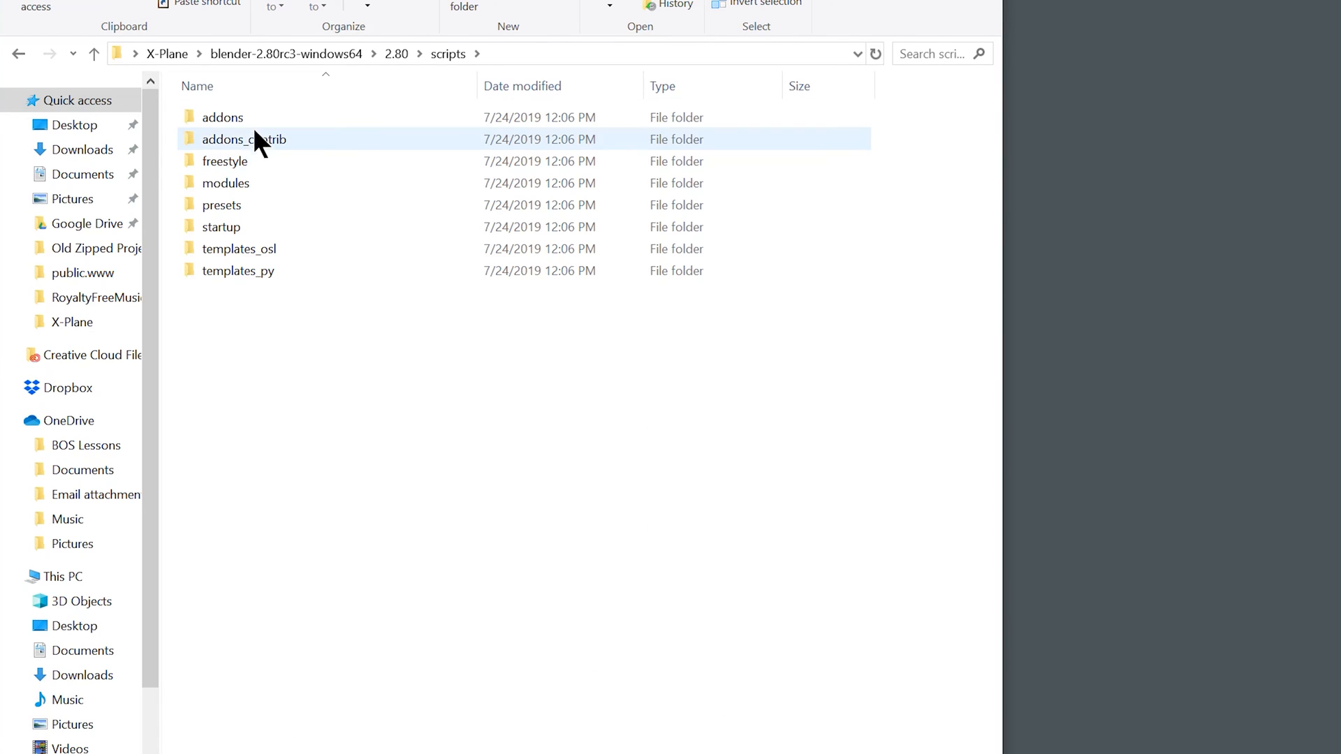
double_click(222, 117)
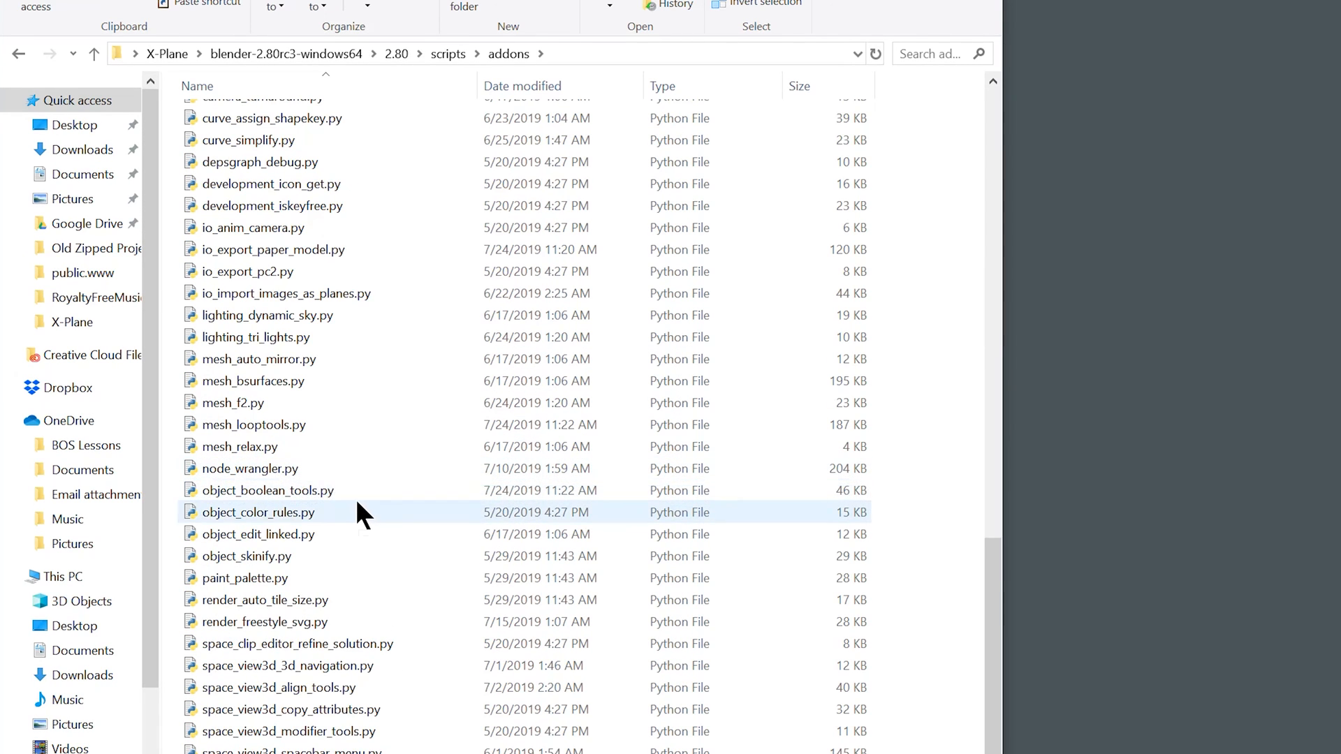
scroll(up, 3)
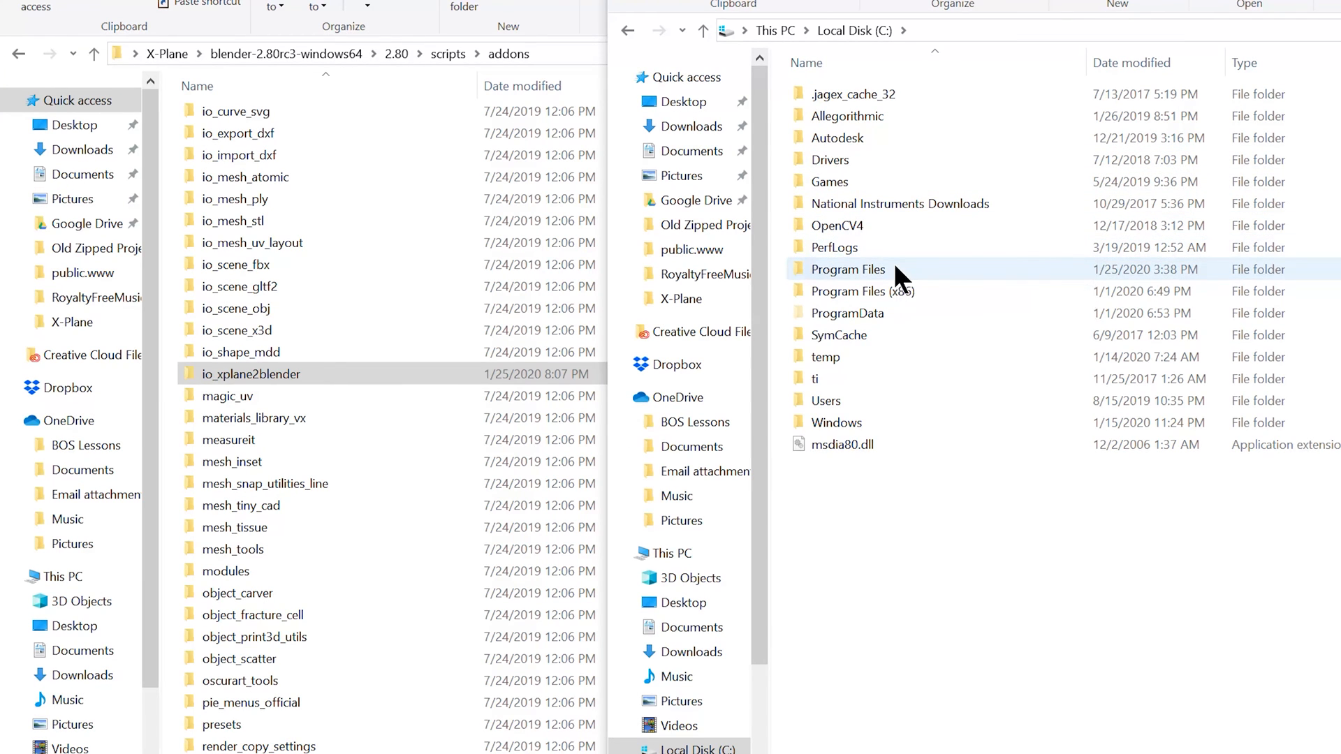
- Browse the installed Blender 2.80 addons folder in Program Files, which holds io_xplane2blender
double_click(846, 270)
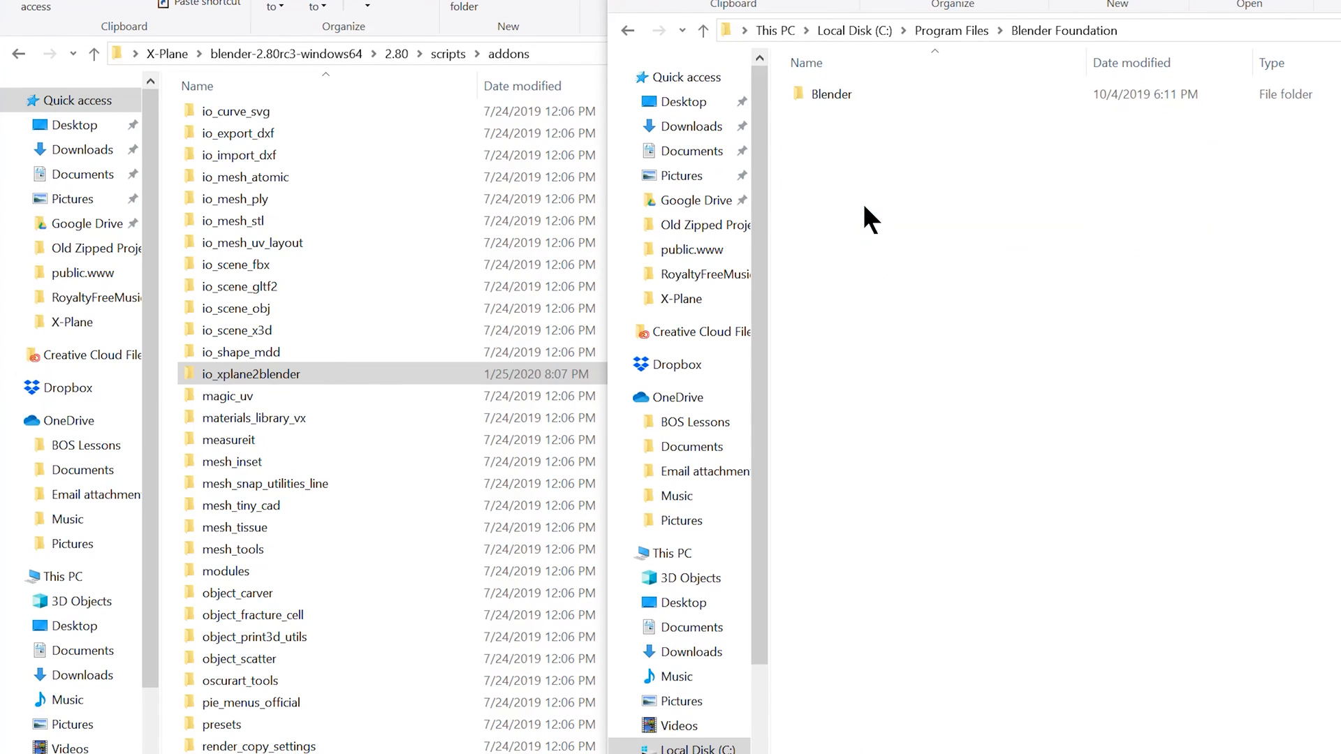
double_click(831, 94)
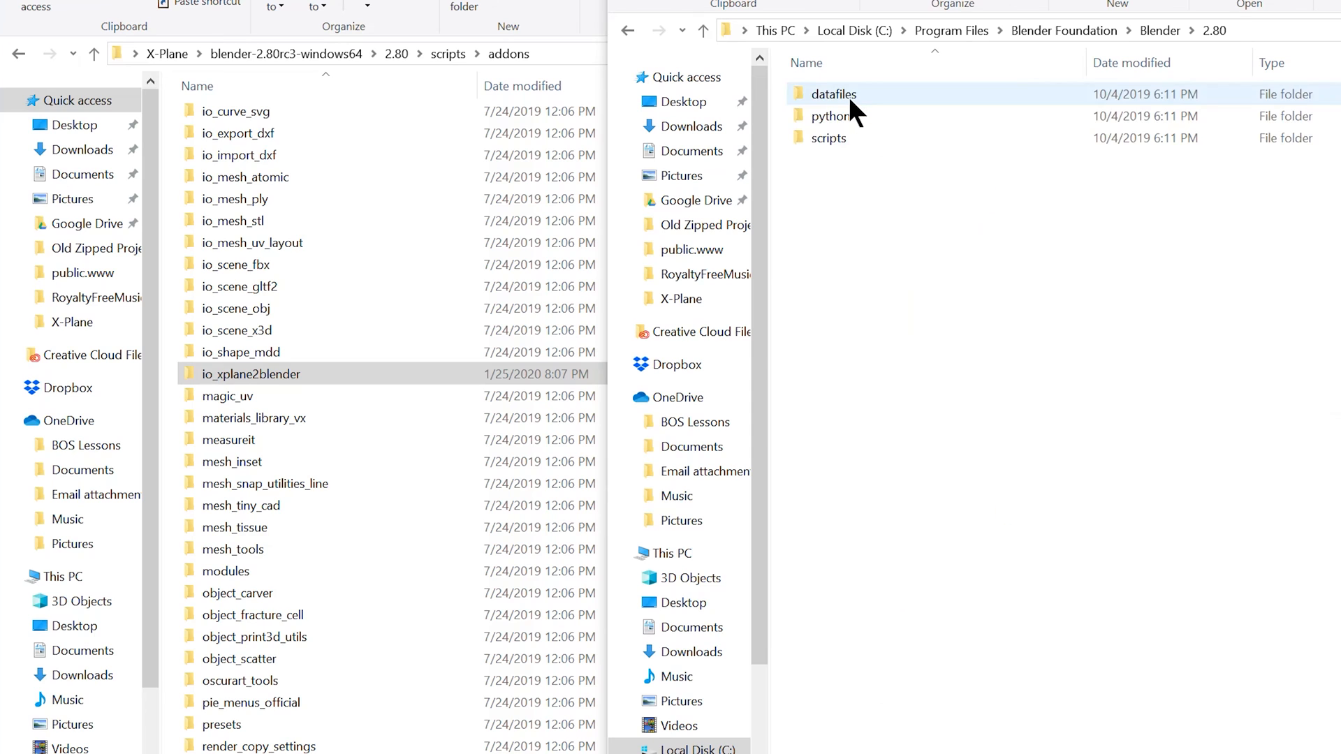
double_click(829, 138)
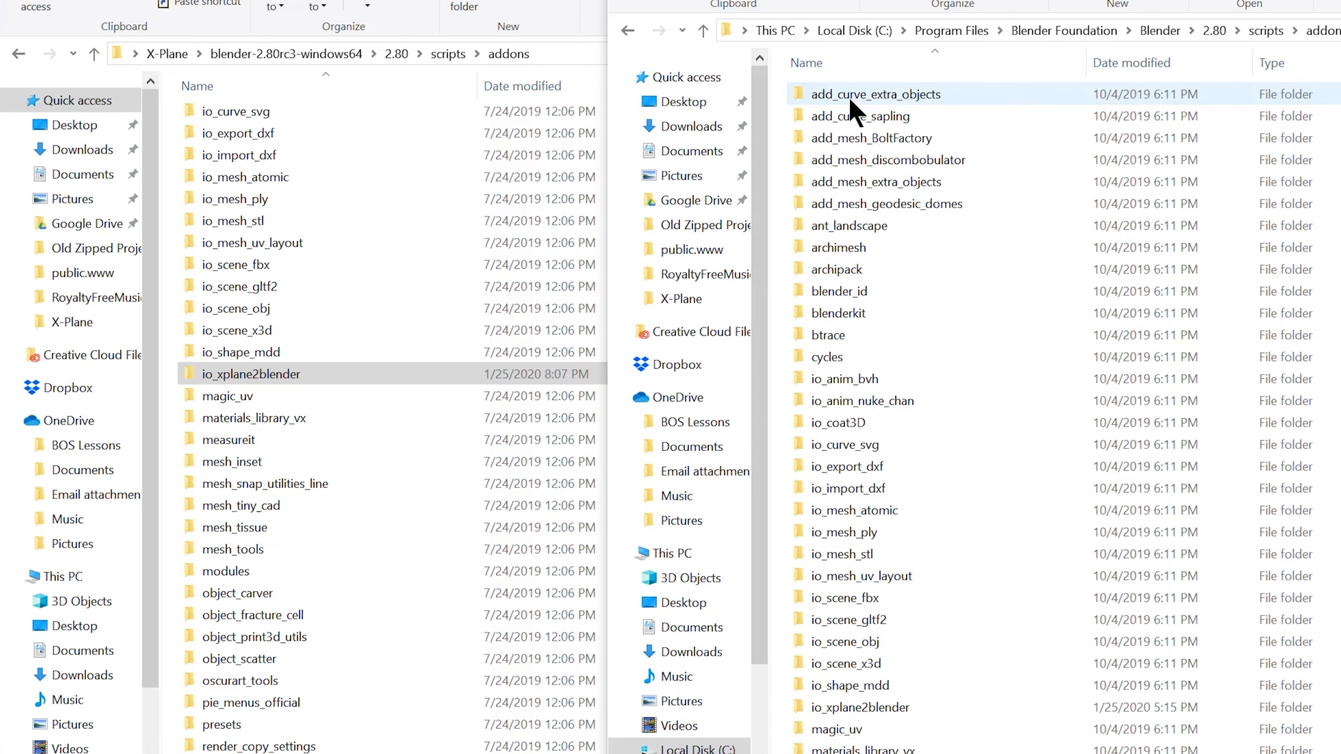
scroll(down, 3)
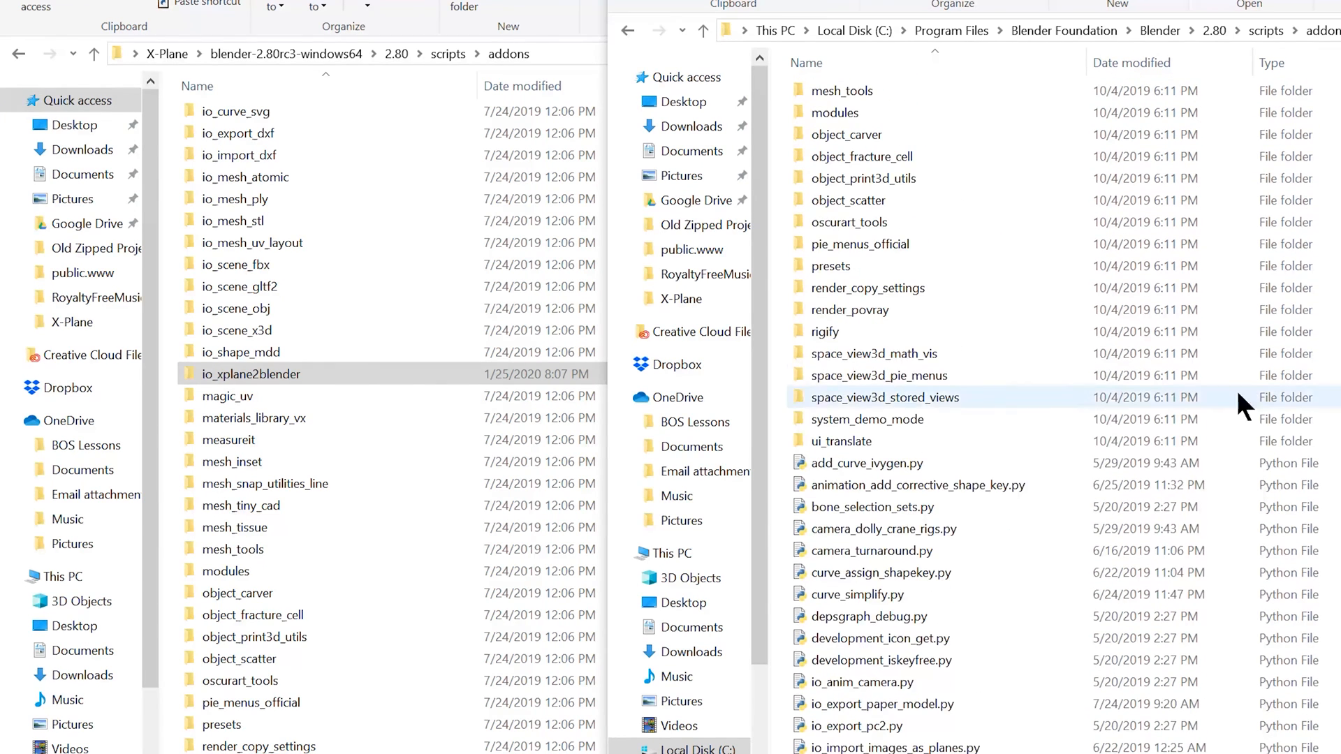
scroll(up, 3)
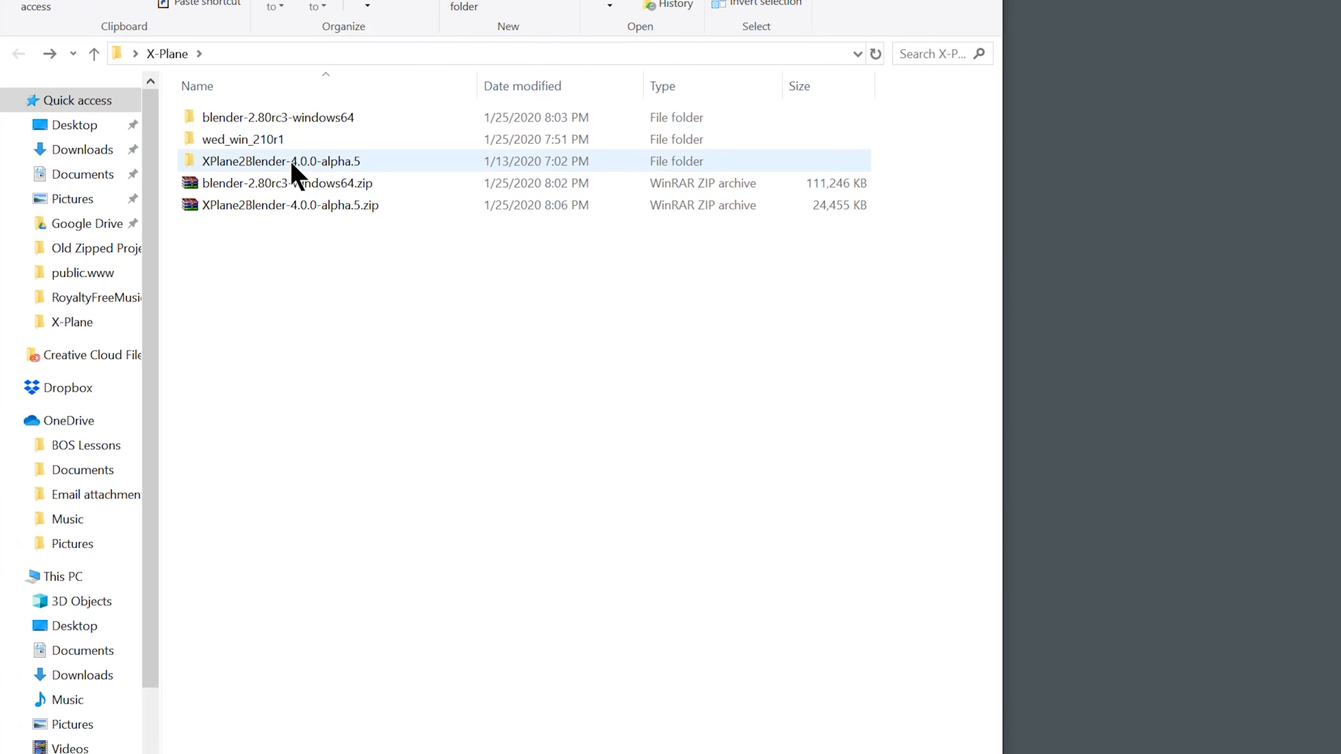
- Launch blender.exe from the downloaded blender-2.80rc3-windows64 folder
double_click(278, 117)
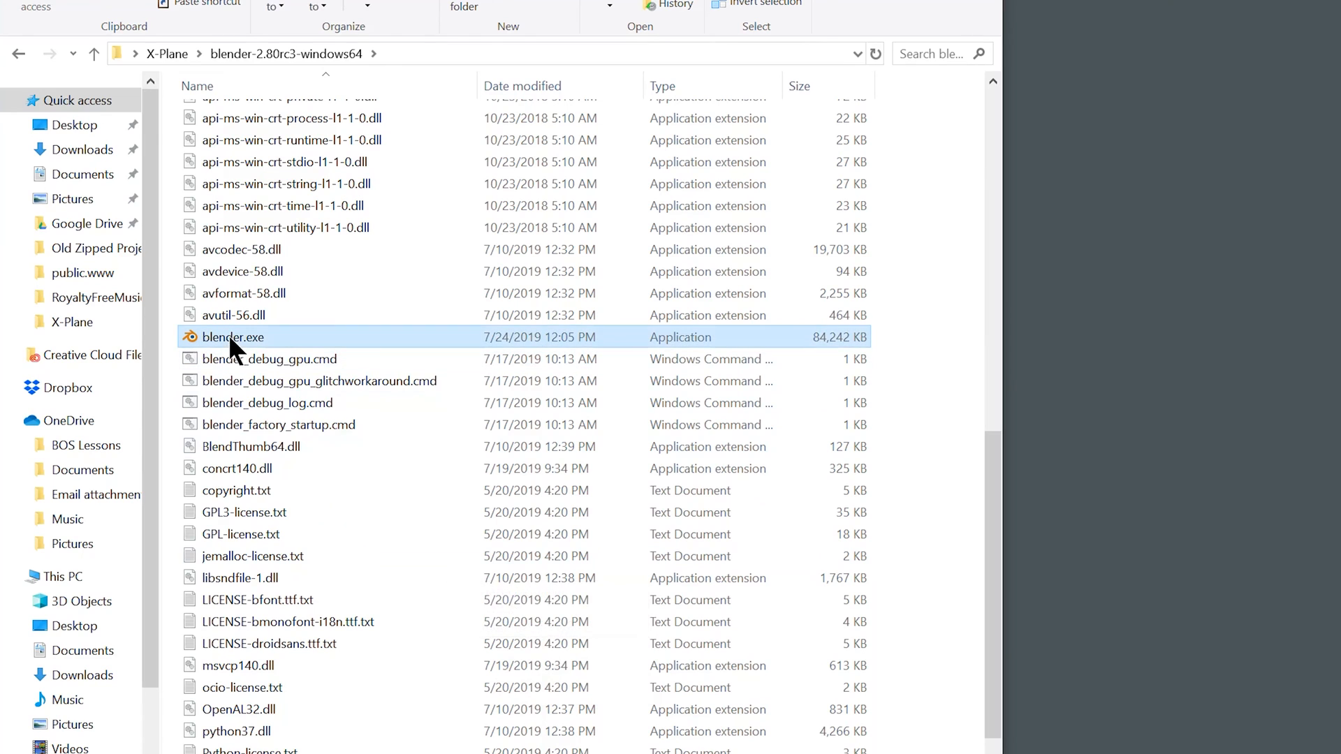
double_click(243, 336)
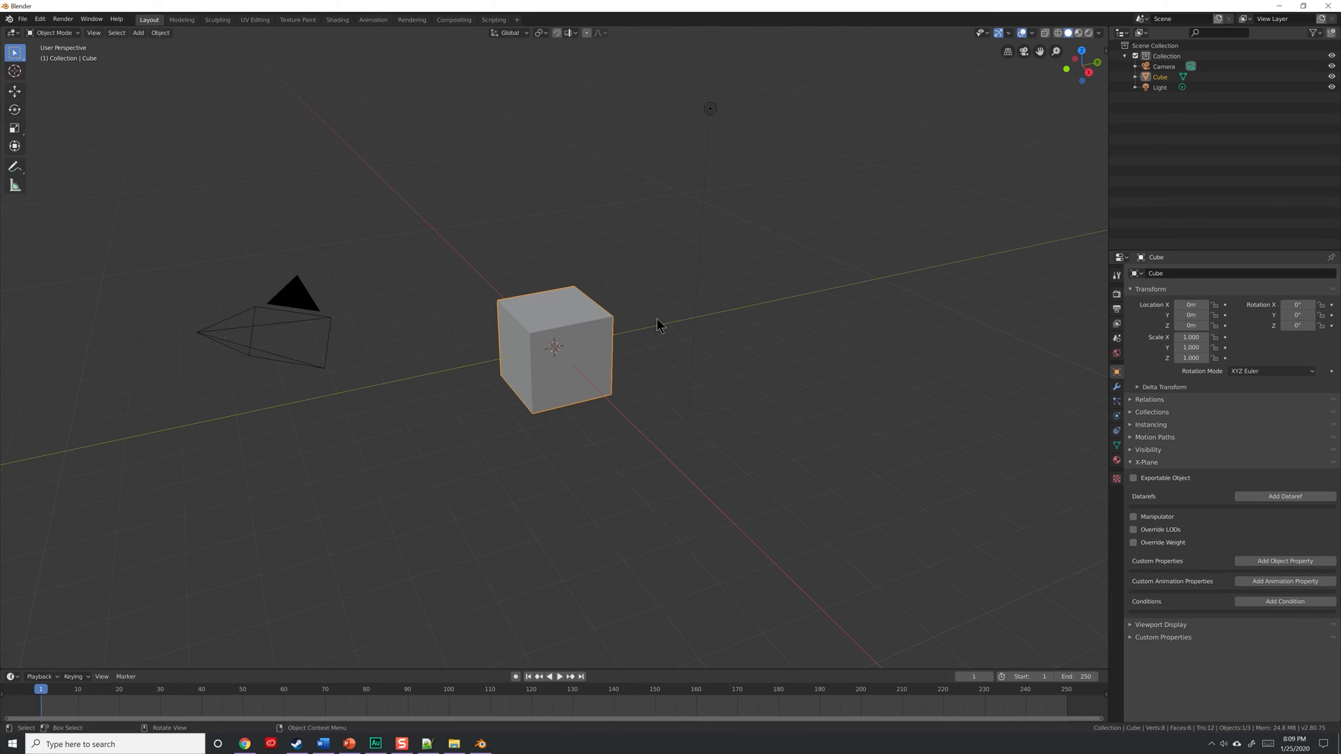
click(188, 184)
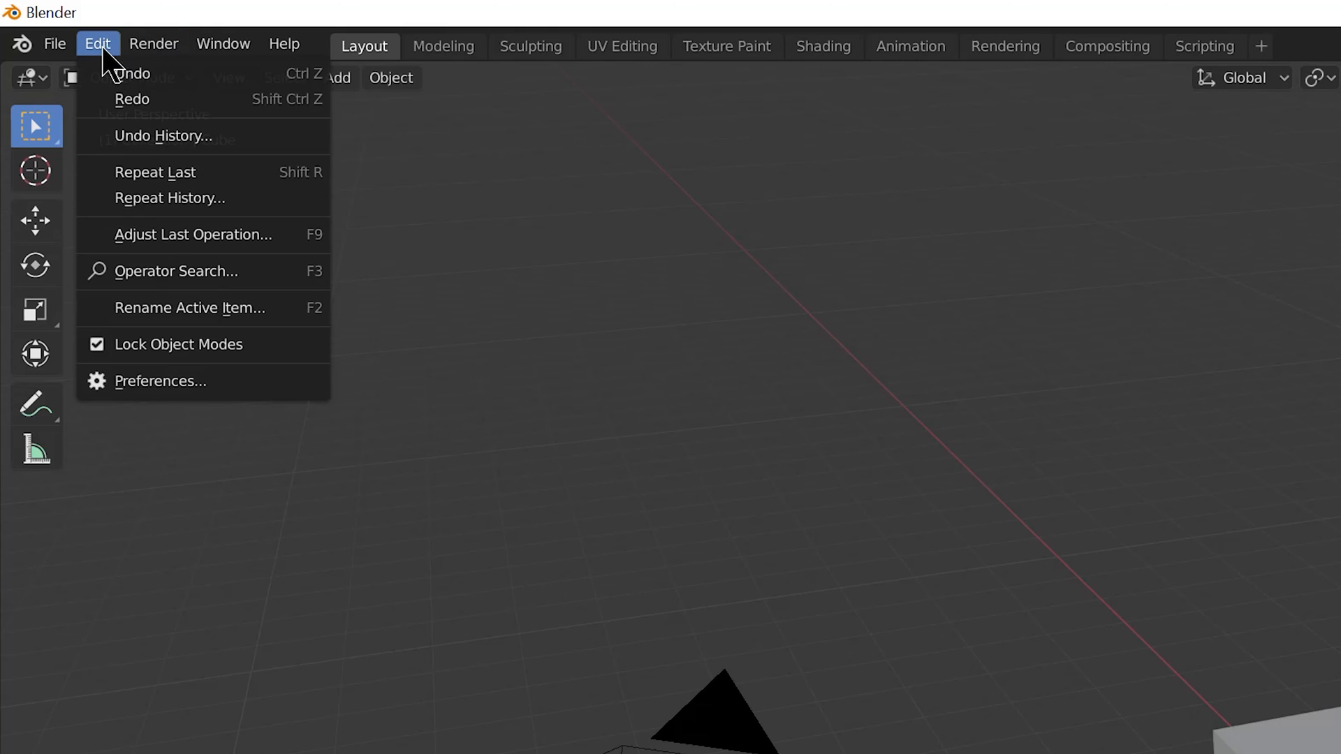
click(158, 381)
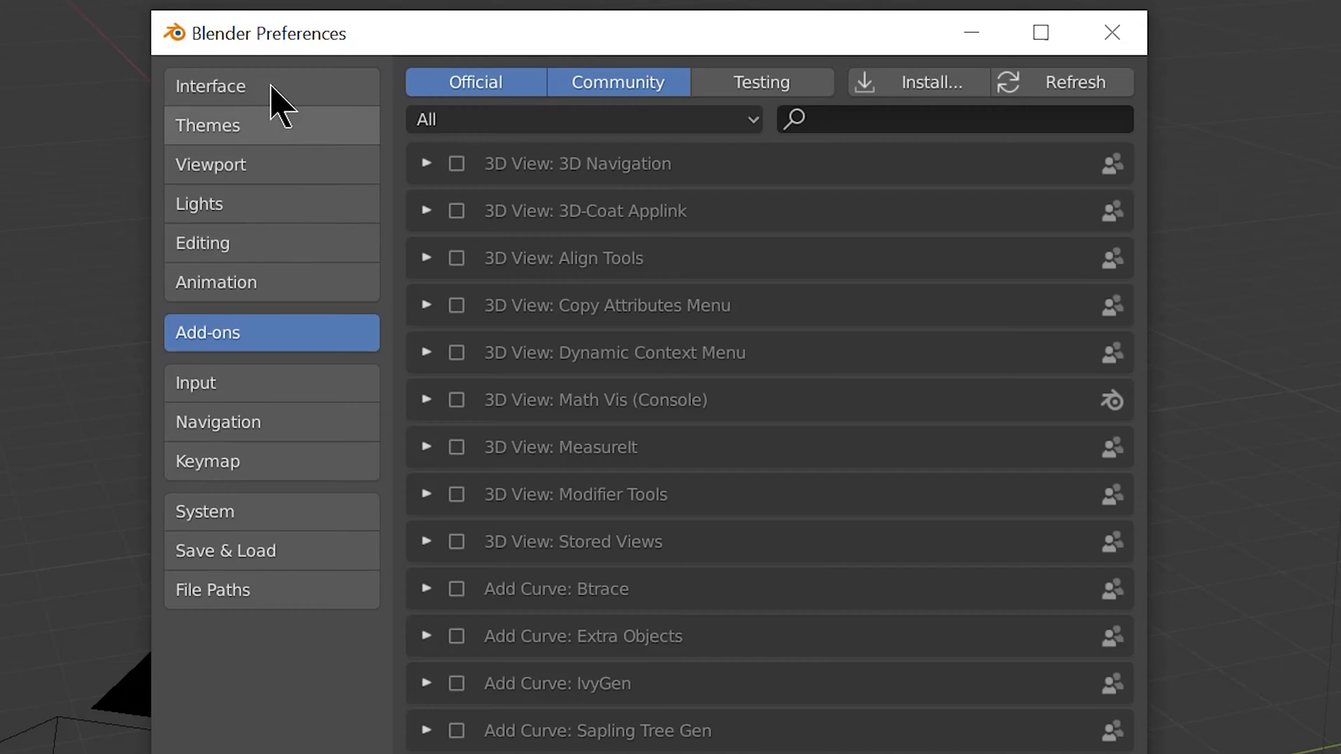
mouse_move(285, 350)
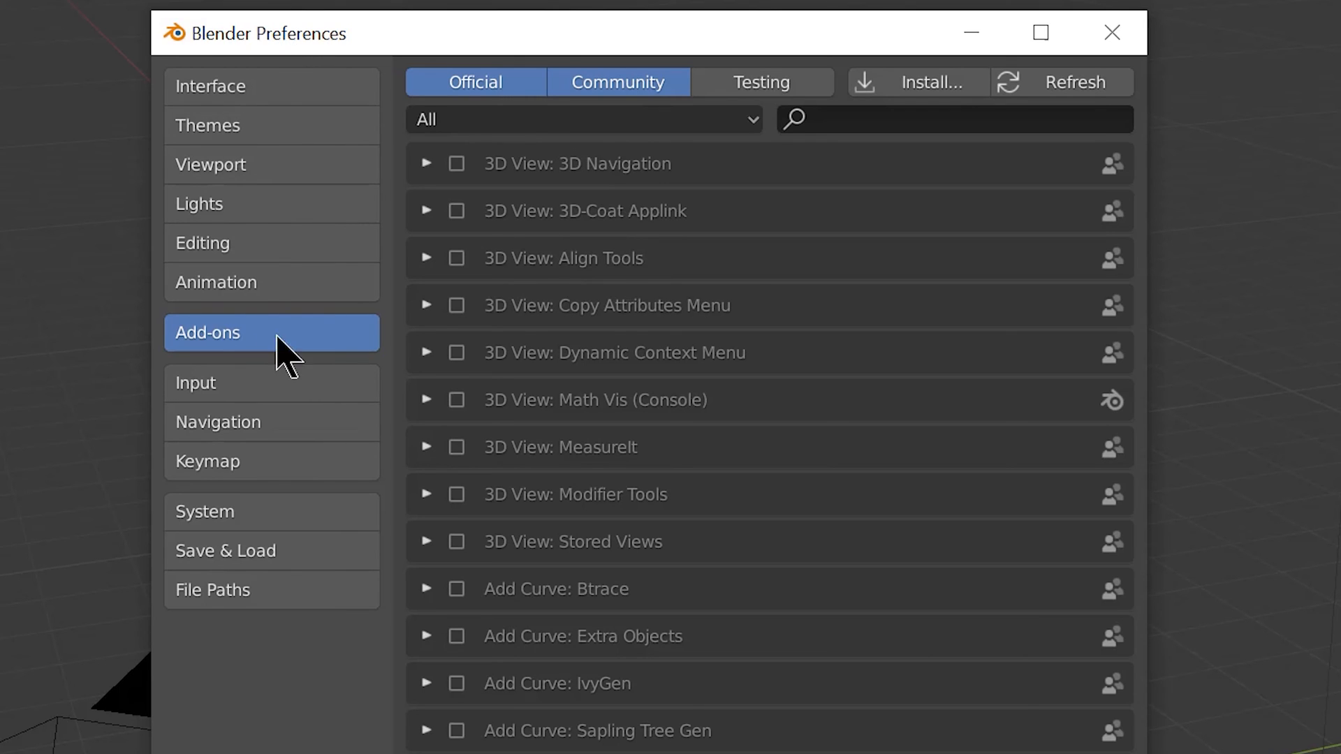
click(948, 119)
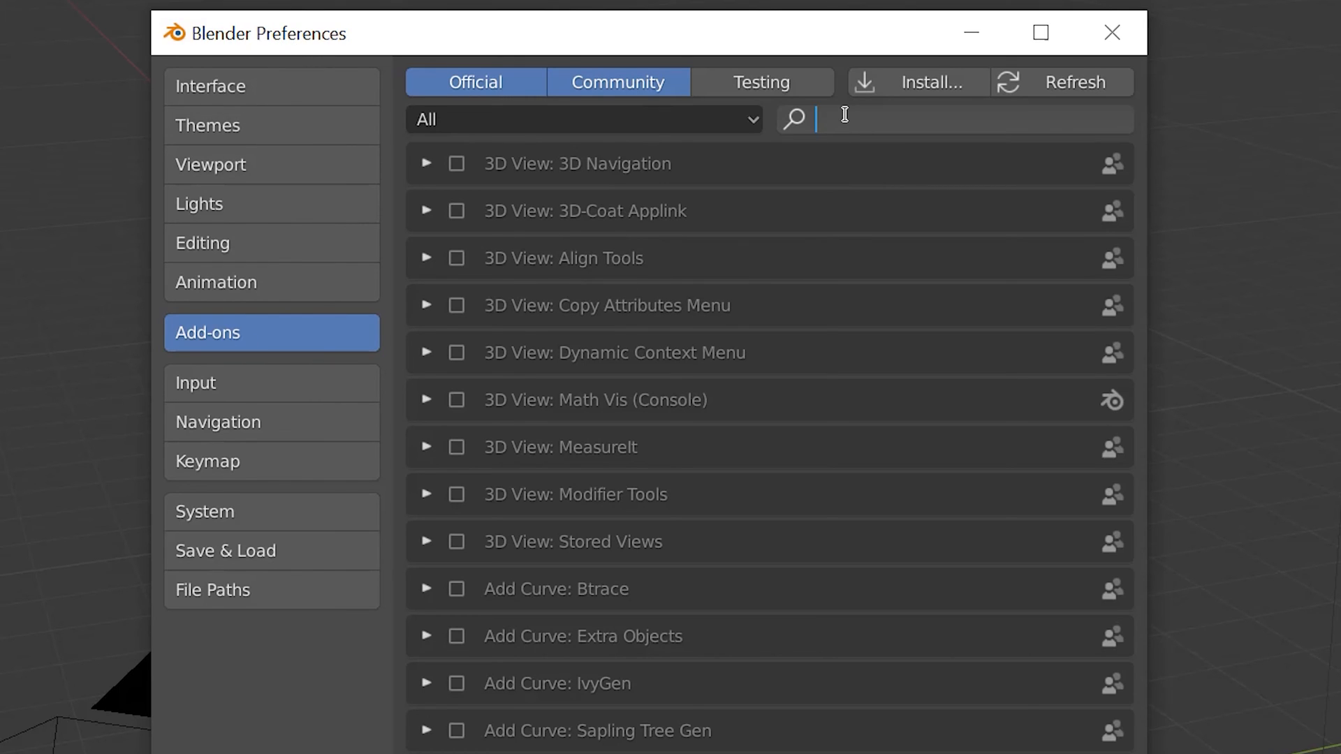
text(x-plan)
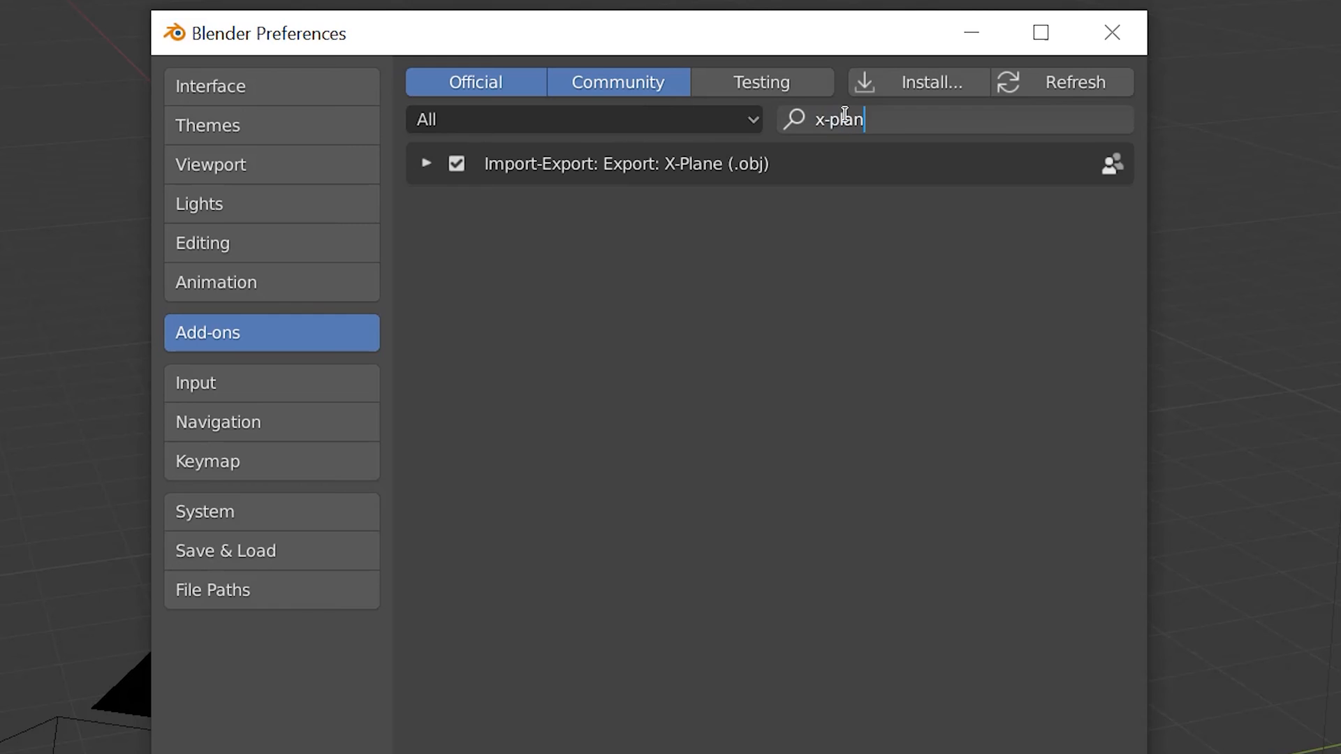
text(e)
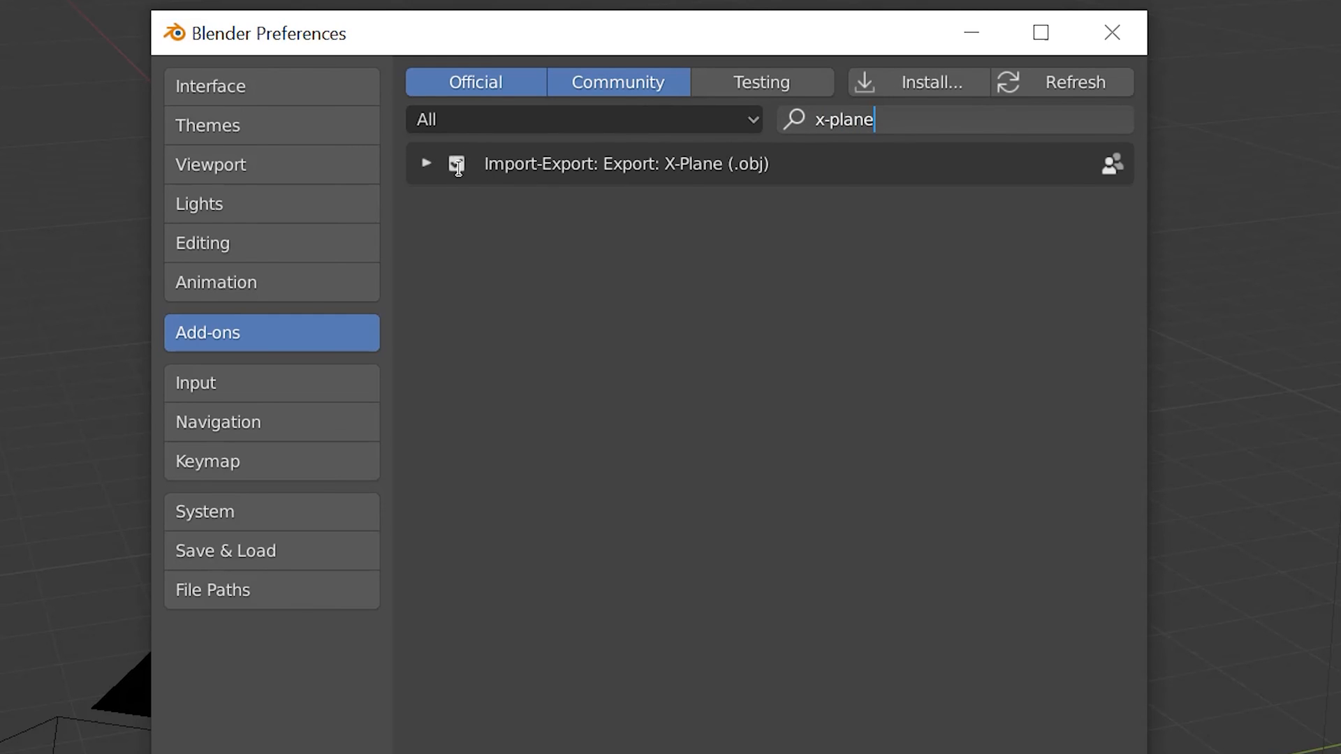
click(456, 164)
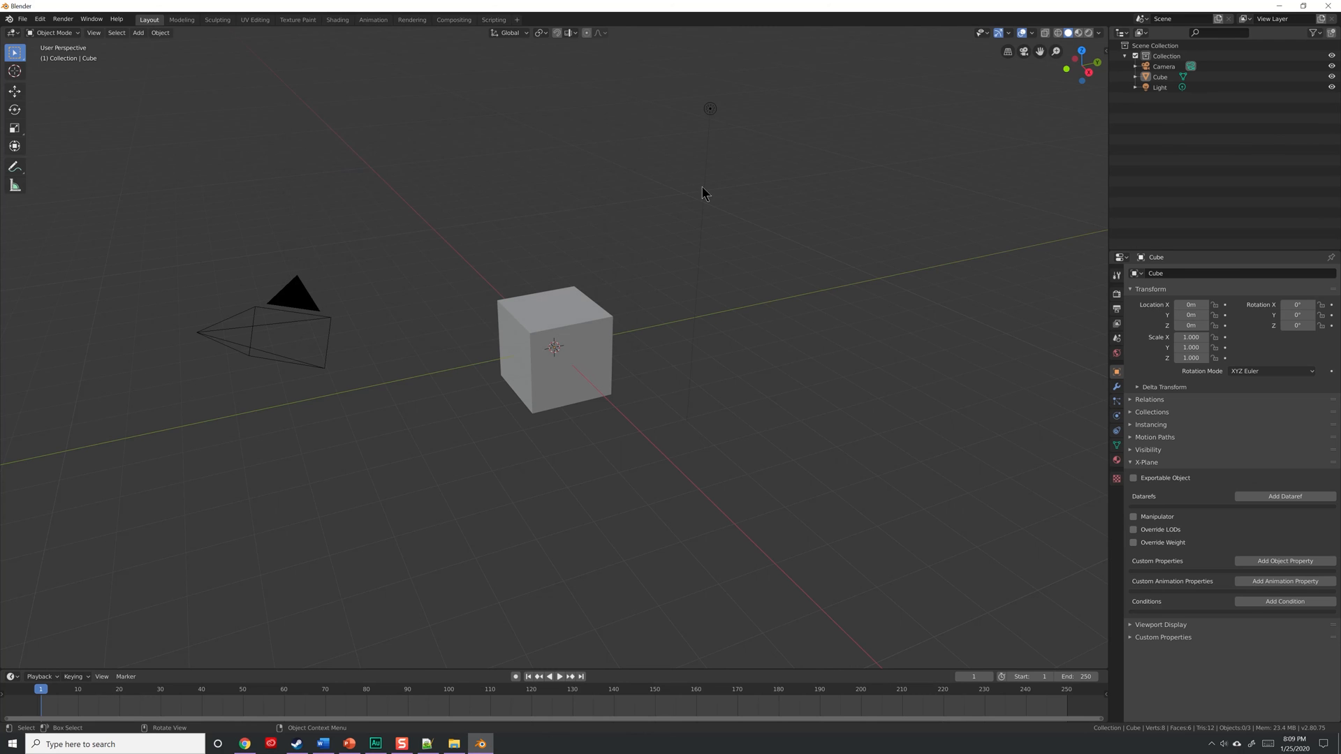
mouse_move(1301, 410)
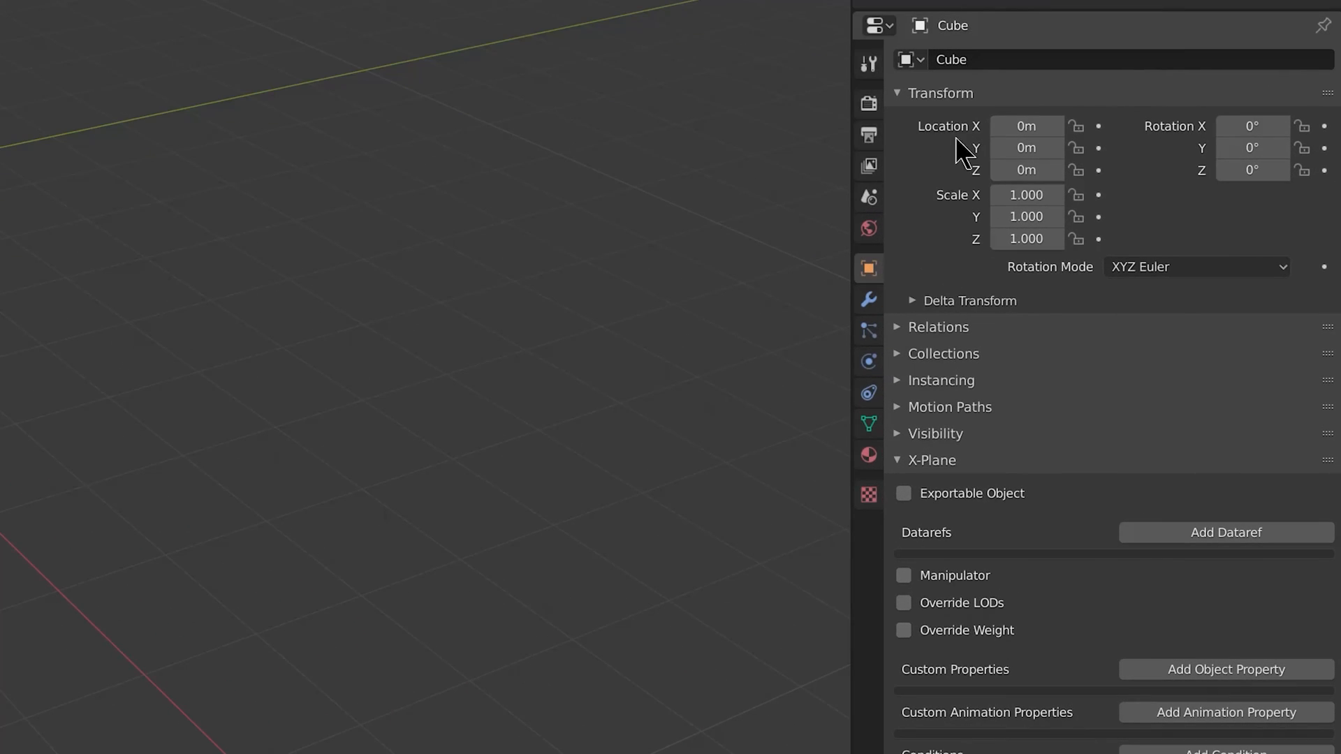
mouse_move(868, 137)
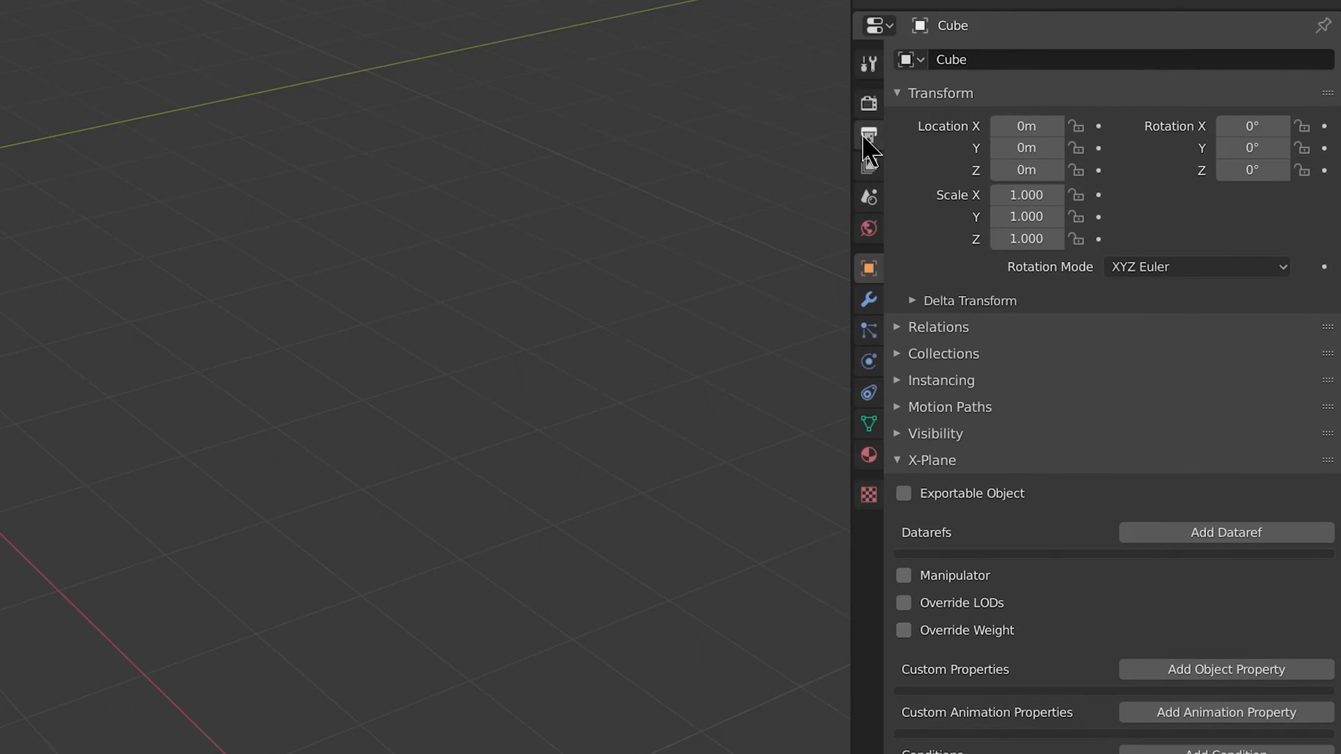
mouse_move(868, 197)
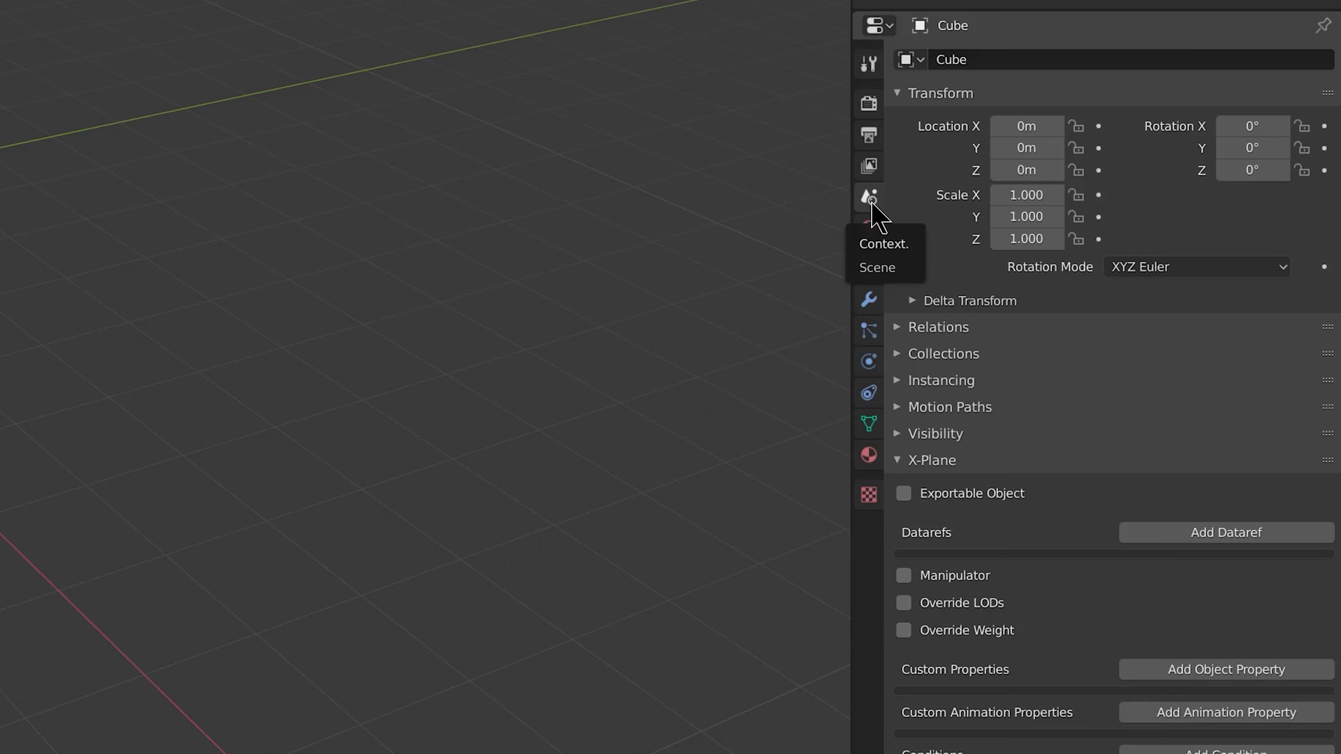
- Show the Scene tab's X-Plane panel with version 11.3x and XPlane2Blender 4.0.0-dev
click(867, 198)
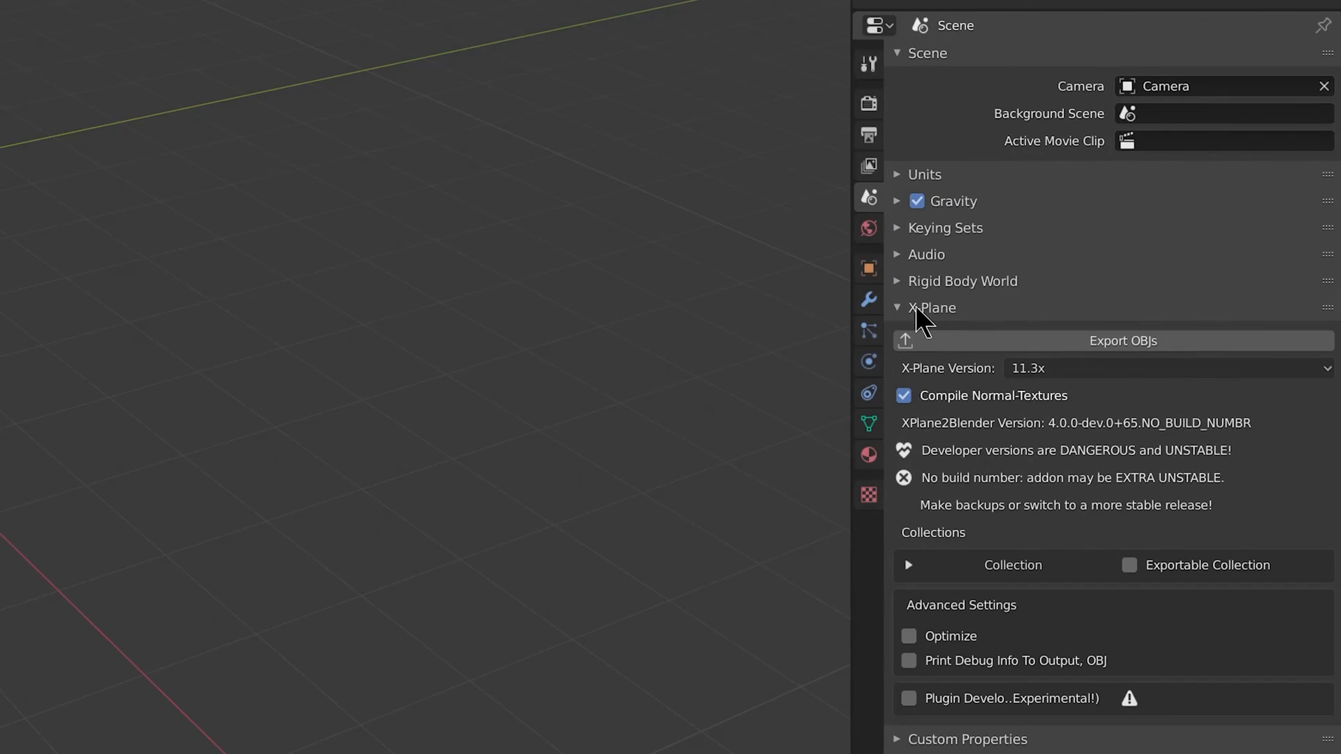
mouse_move(941, 320)
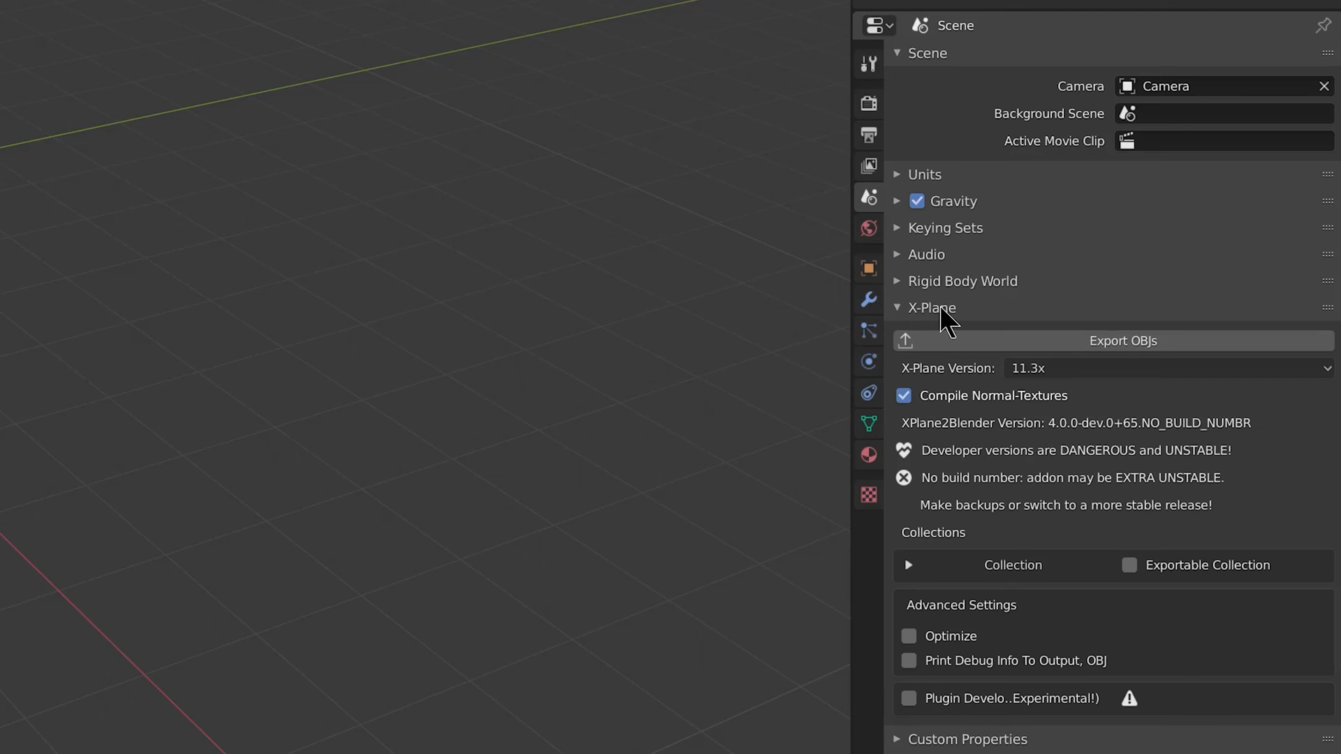
mouse_move(1013, 675)
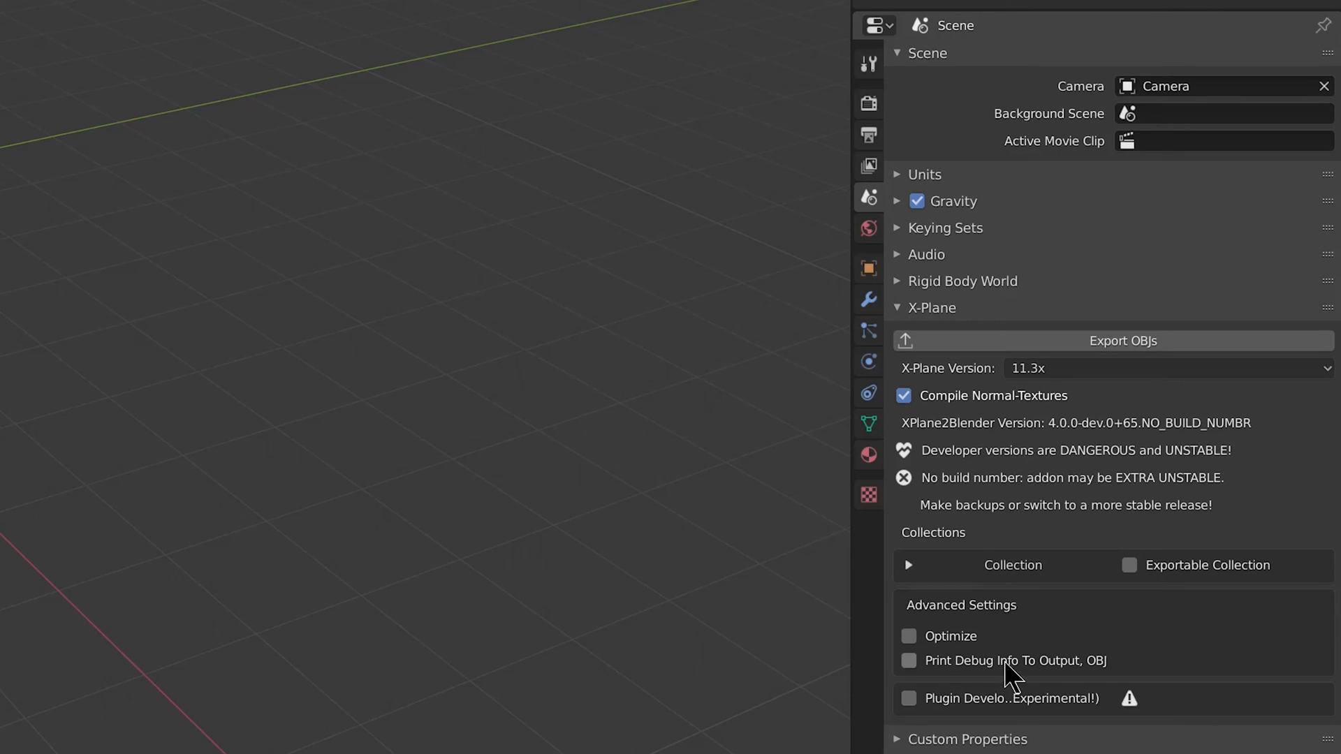
mouse_move(1060, 620)
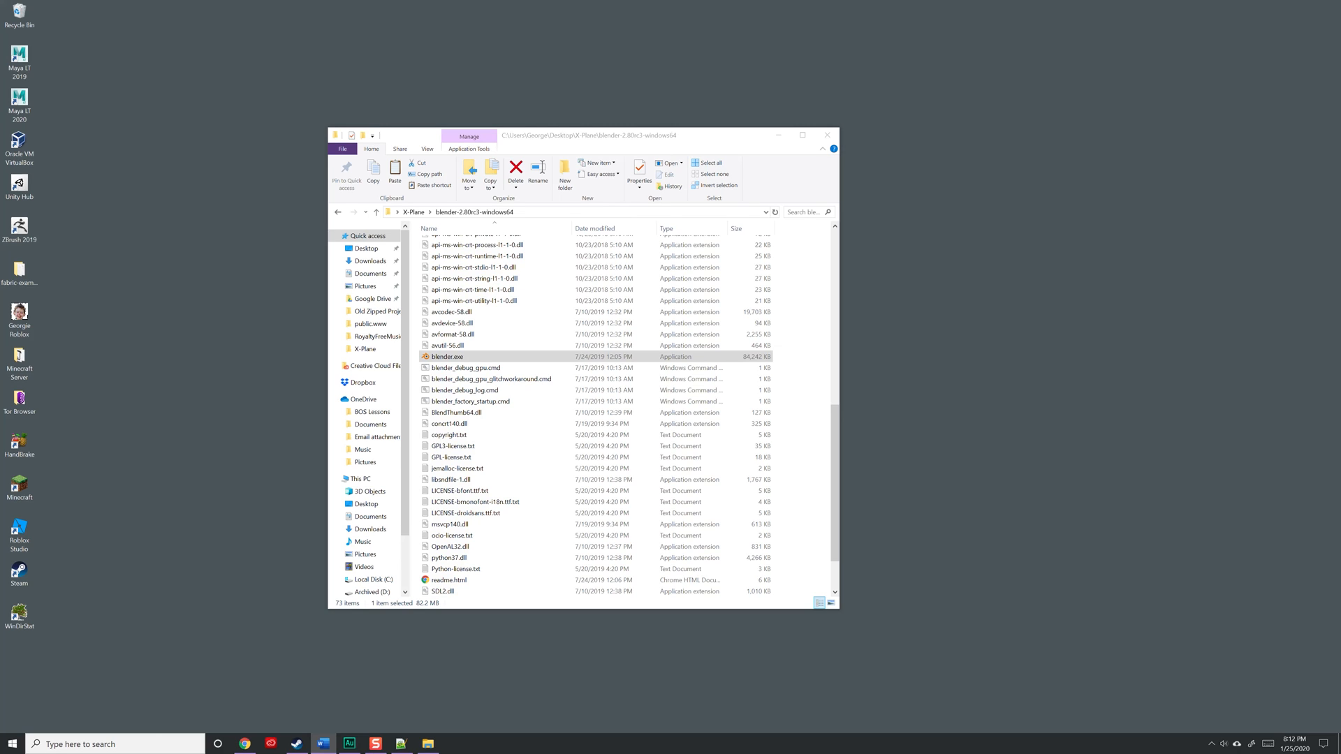
mouse_move(1295, 423)
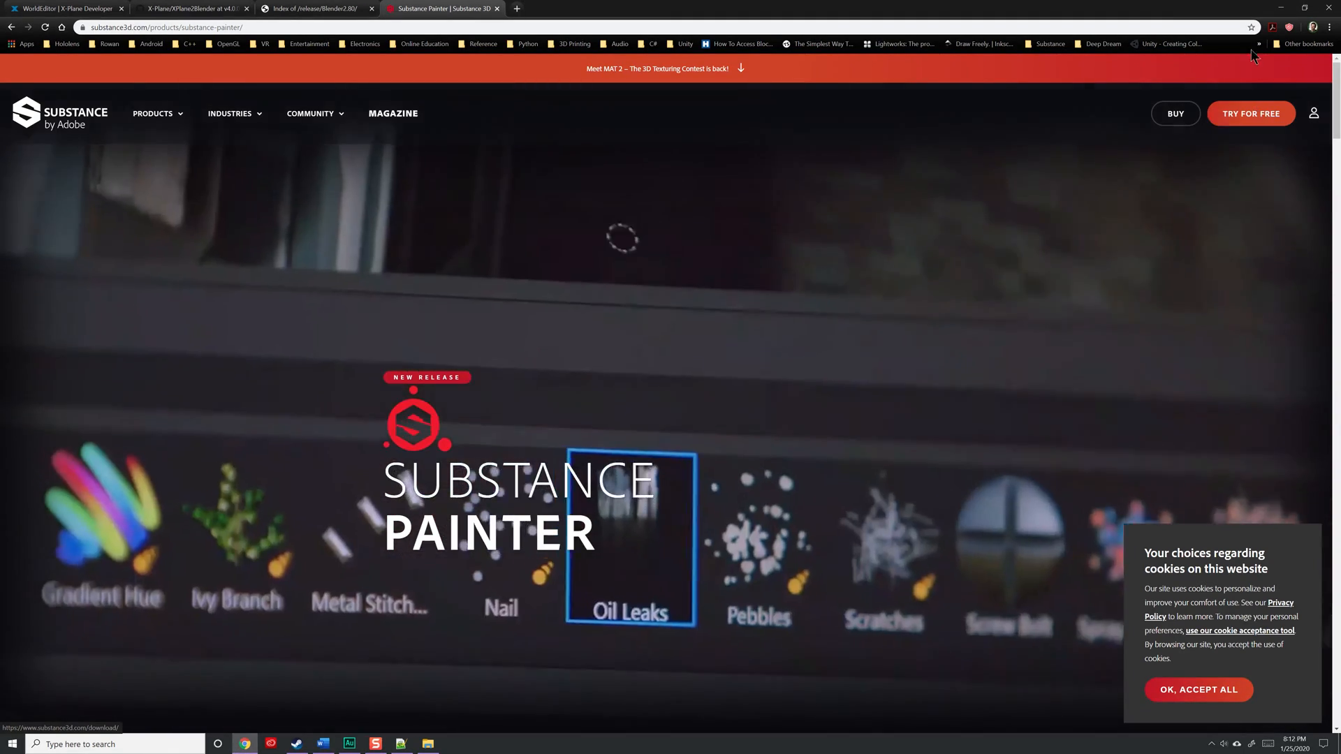
- Download X-Plane.spexp_.zip from the X-Plane Substance Painter tutorial page
click(640, 8)
text(X-Plane substance painter)
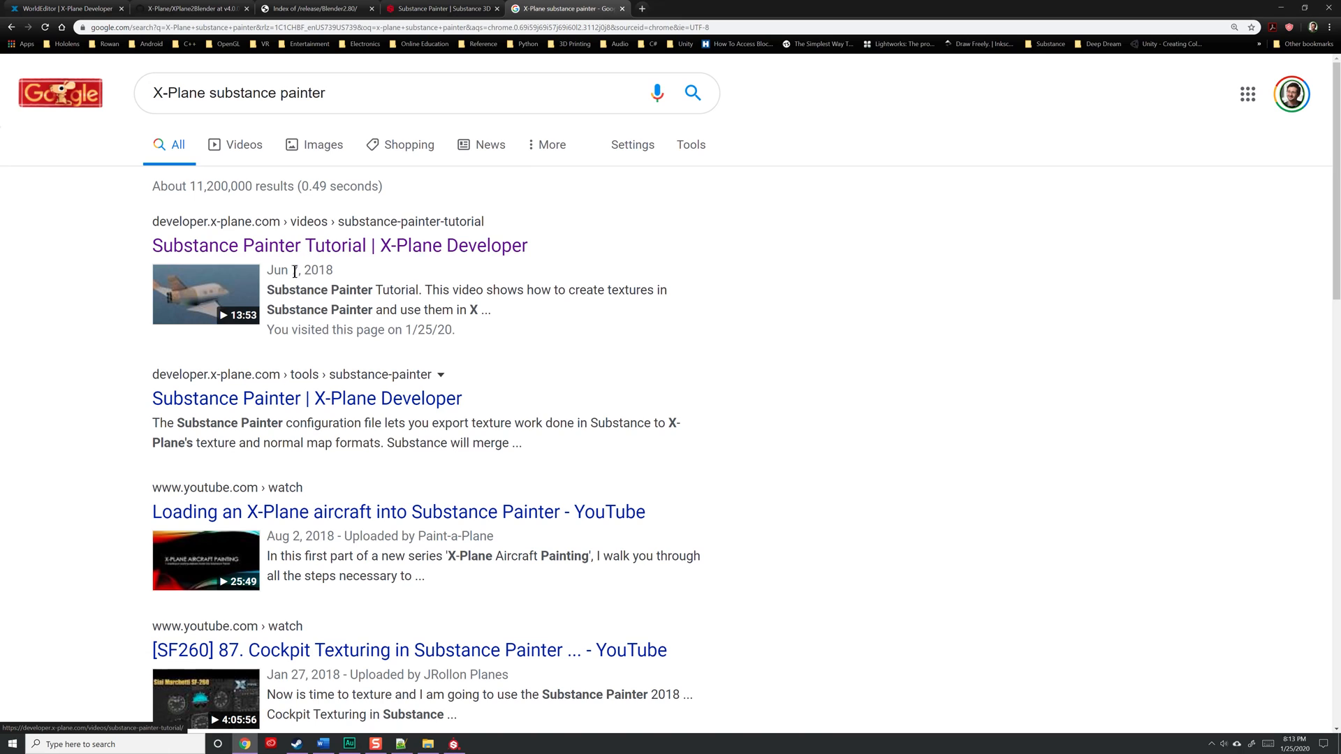
mouse_move(321, 255)
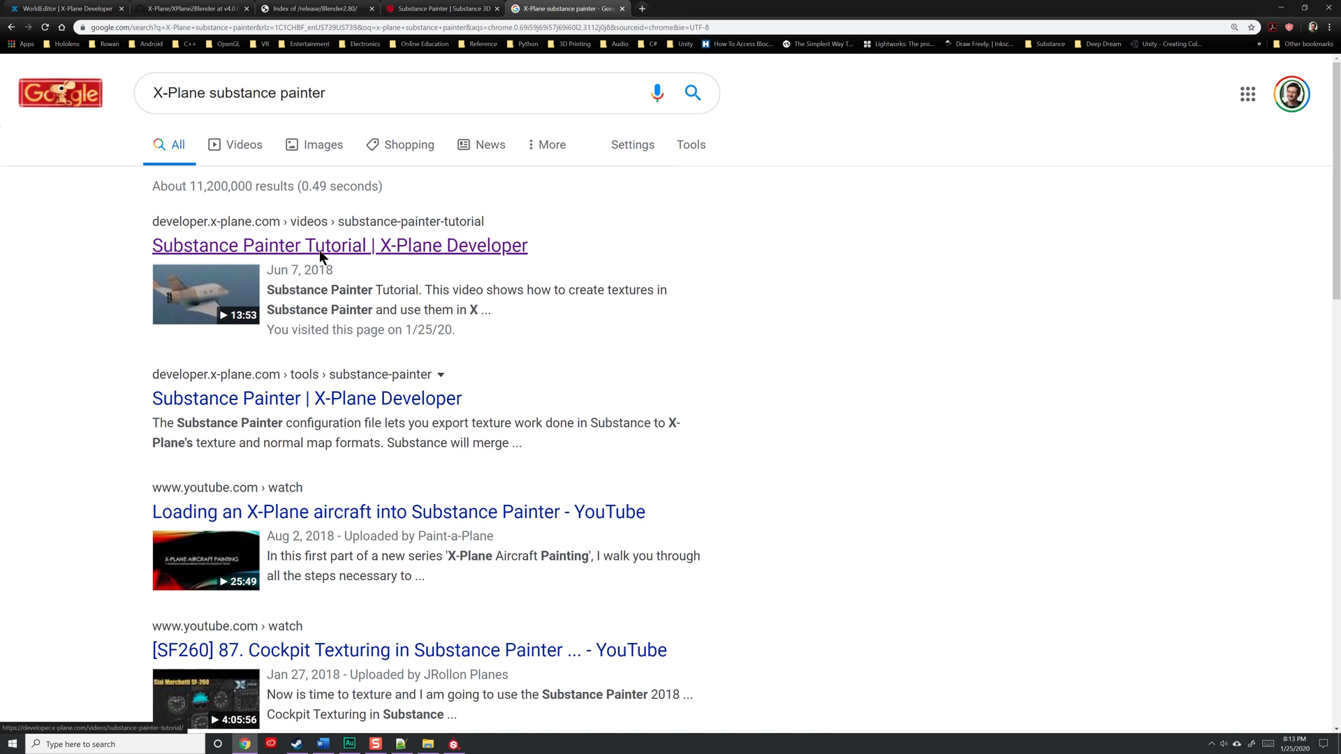
click(339, 245)
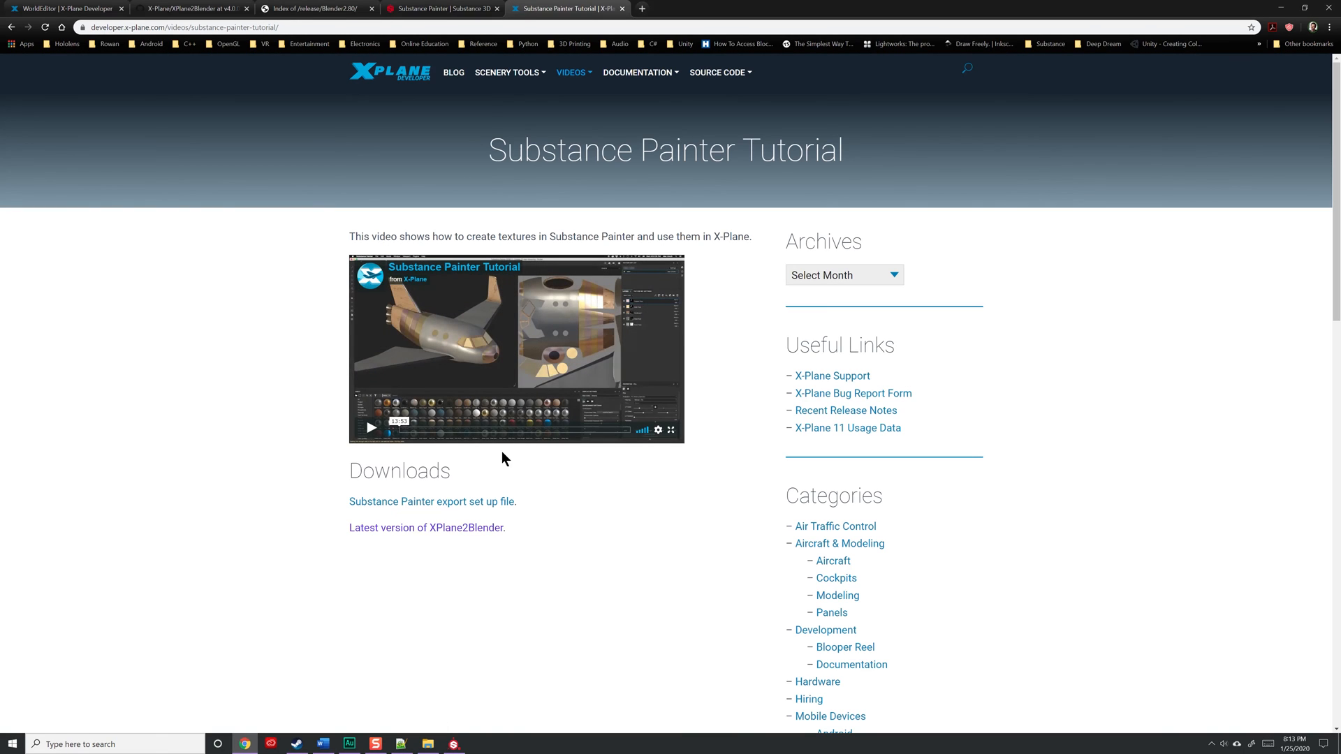
mouse_move(378, 510)
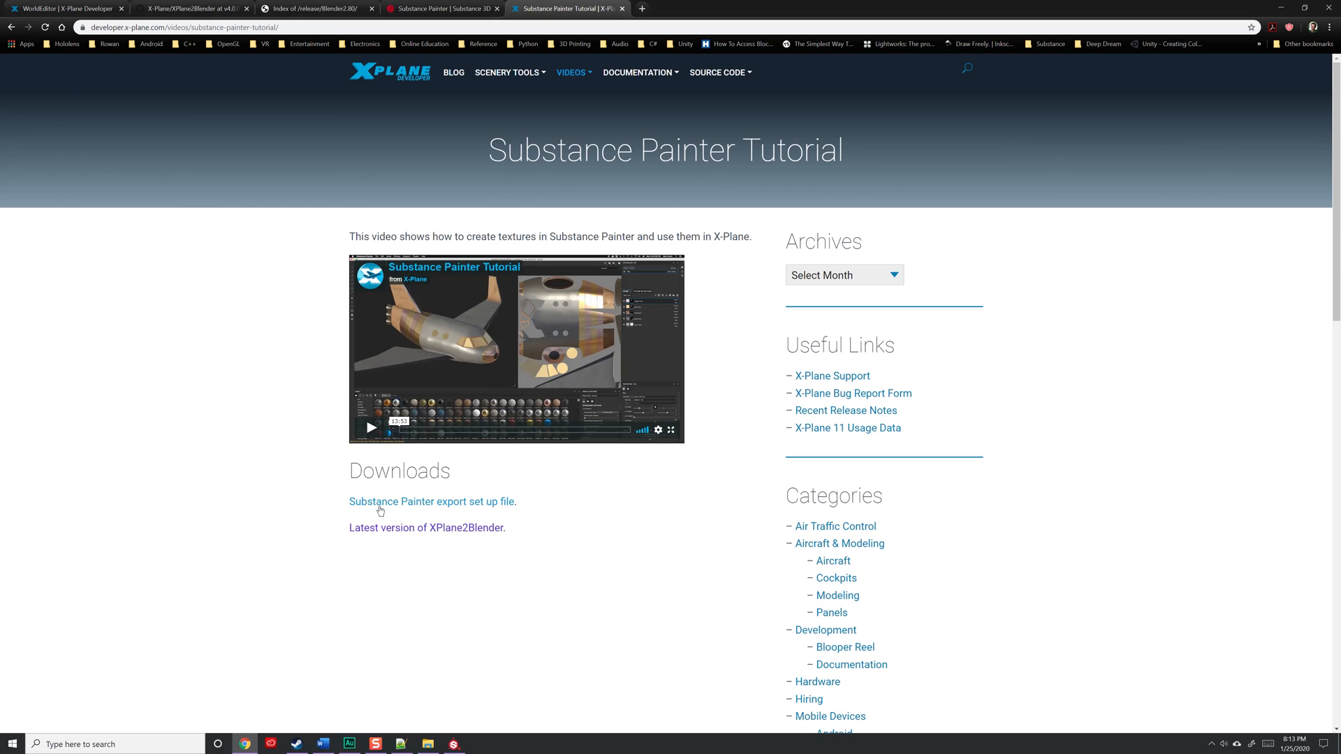
mouse_move(371, 509)
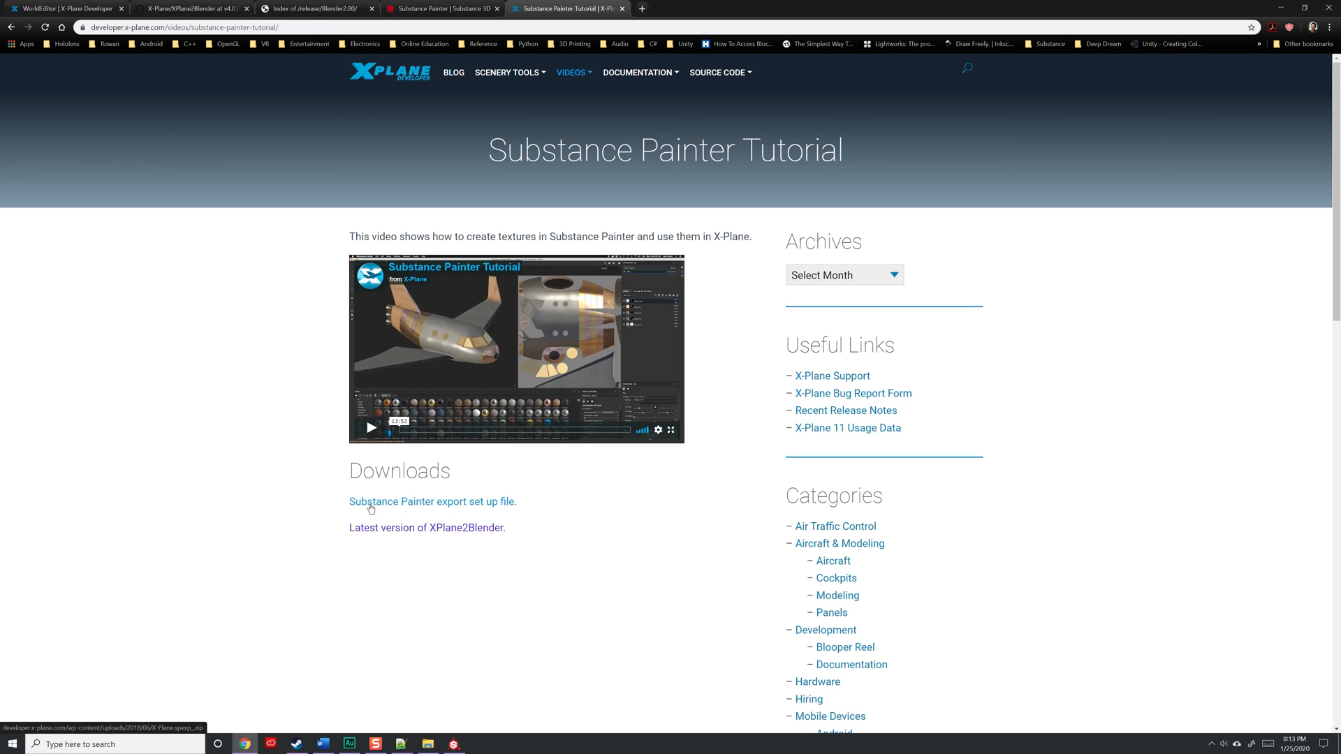
click(431, 501)
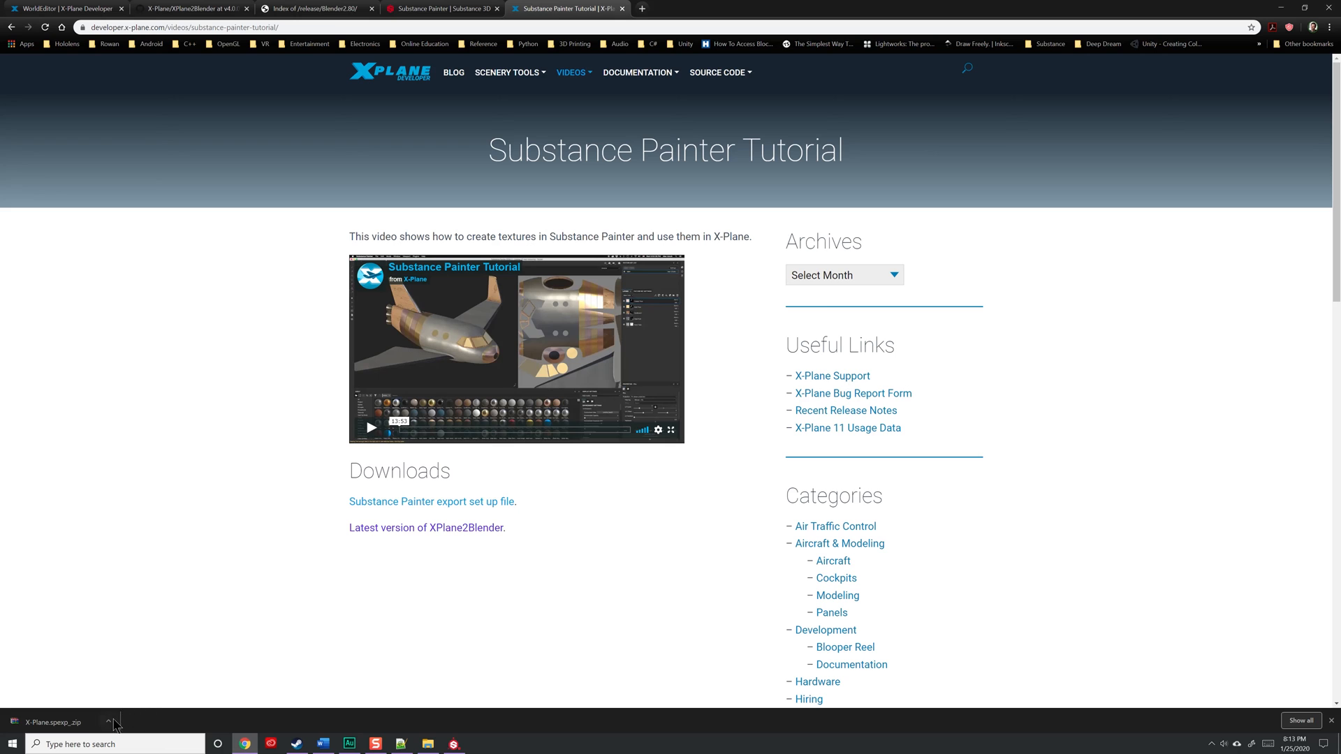
right_click(847, 209)
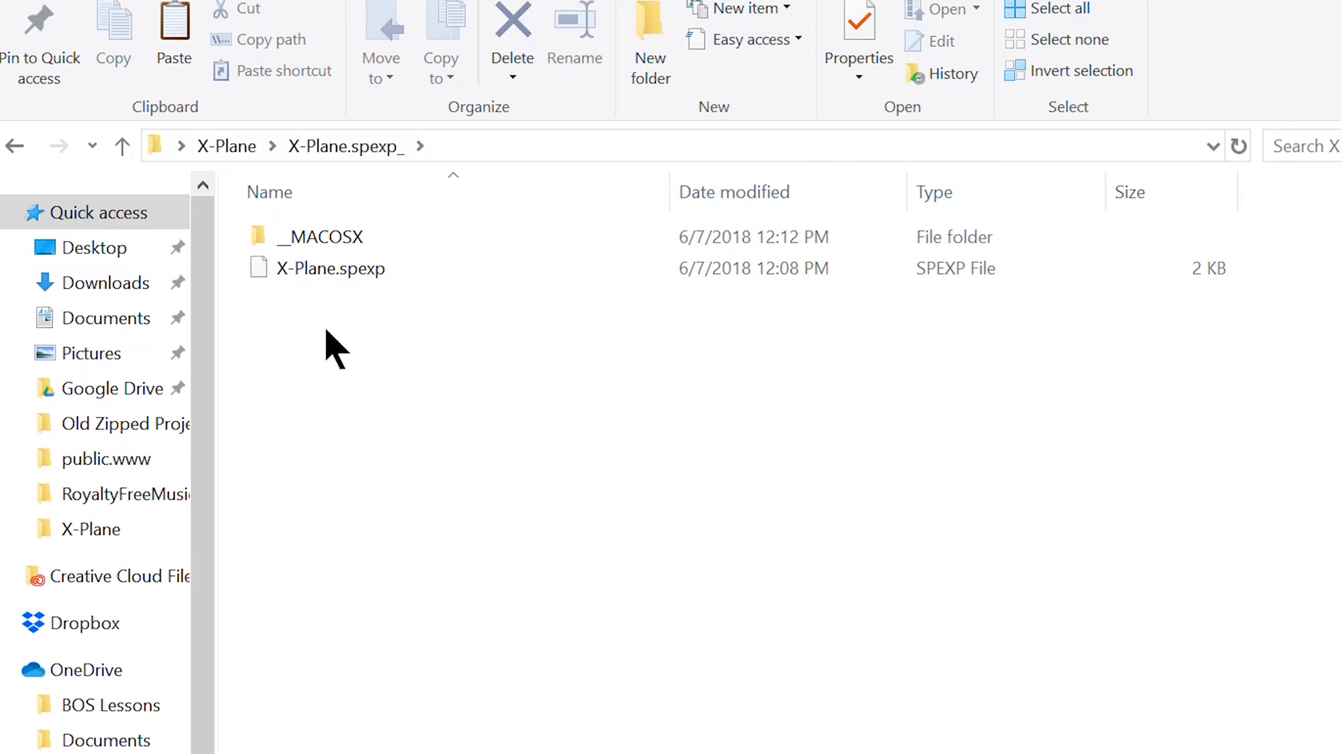
mouse_move(385, 316)
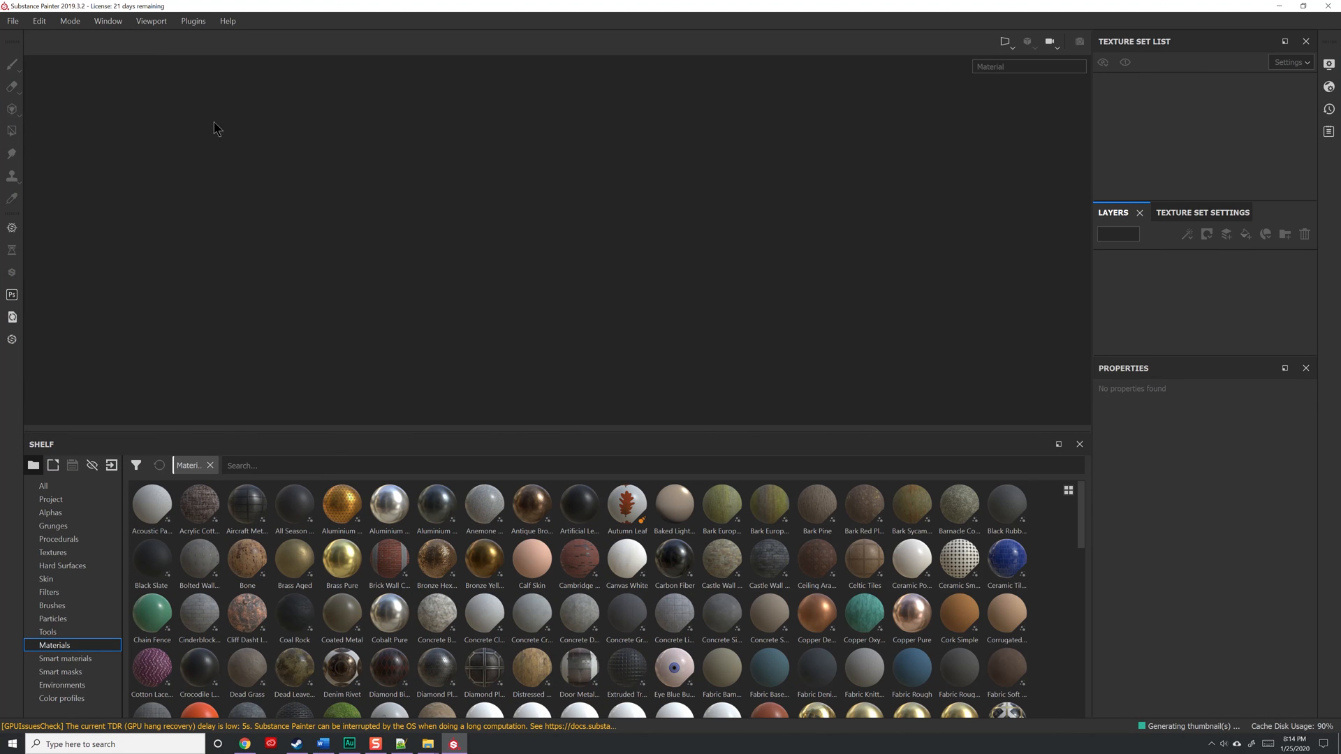
- Import Desktop/X-Plane/X-Plane.spexp_/X-Plane.spexp as an export preset resource
click(13, 21)
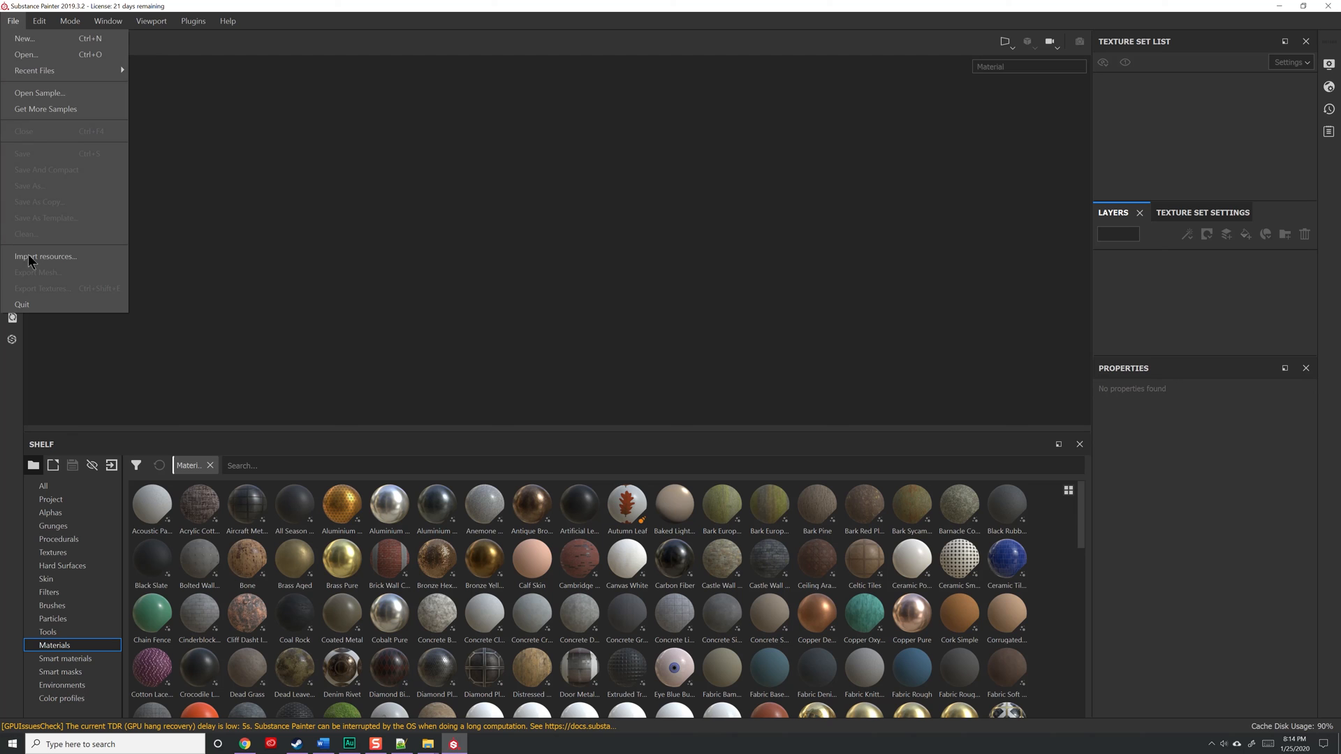
click(46, 256)
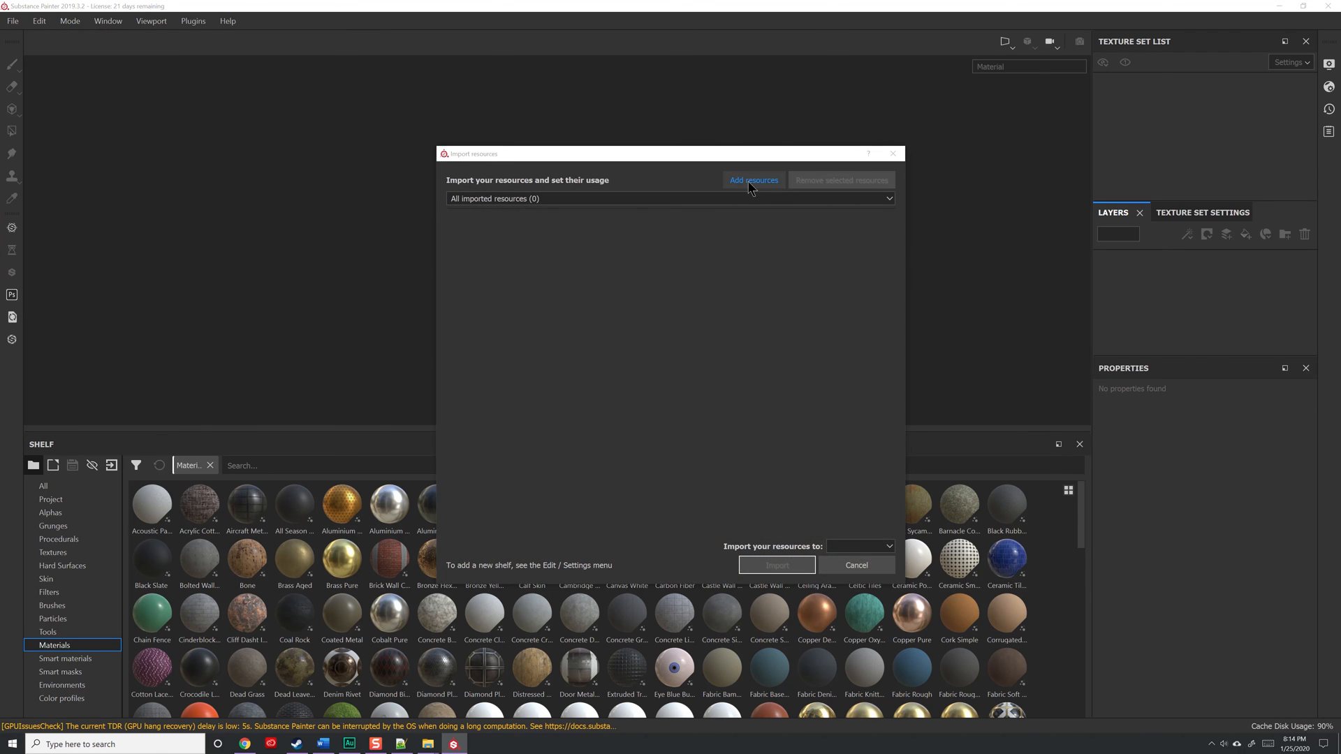
click(751, 180)
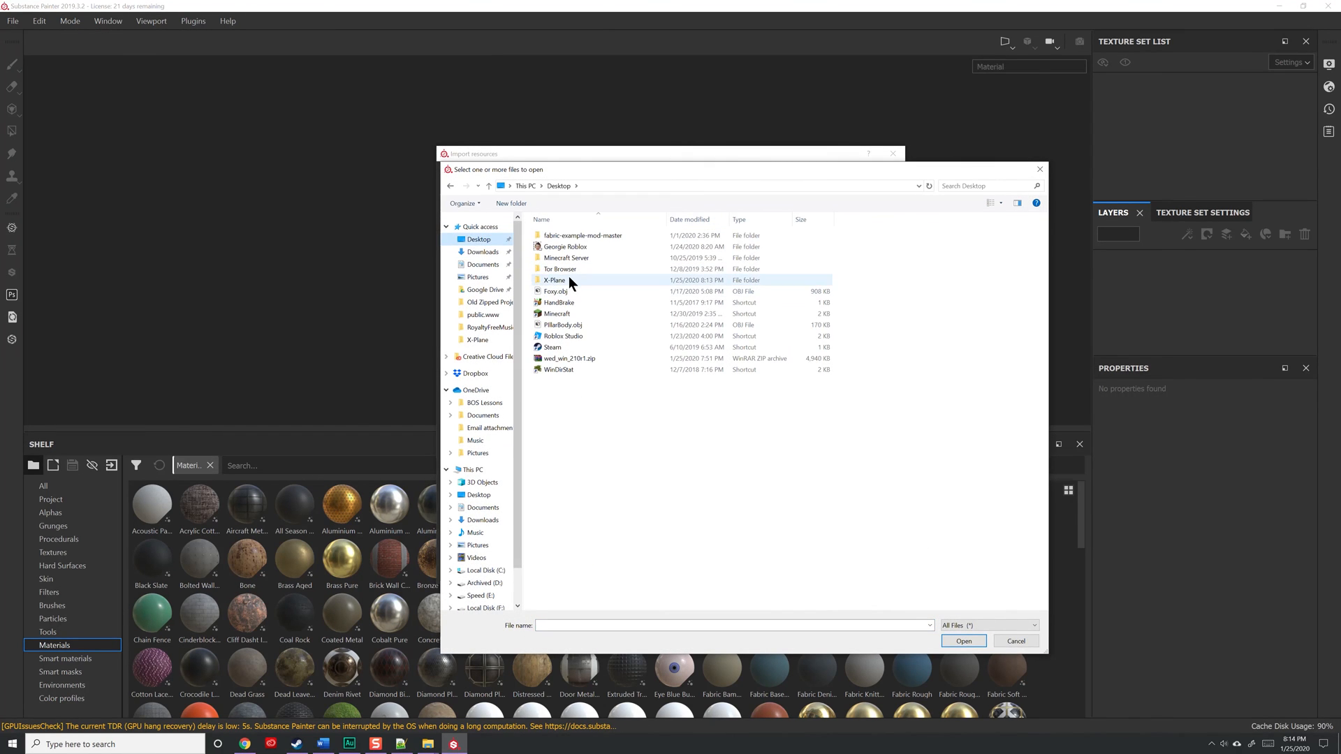
double_click(554, 279)
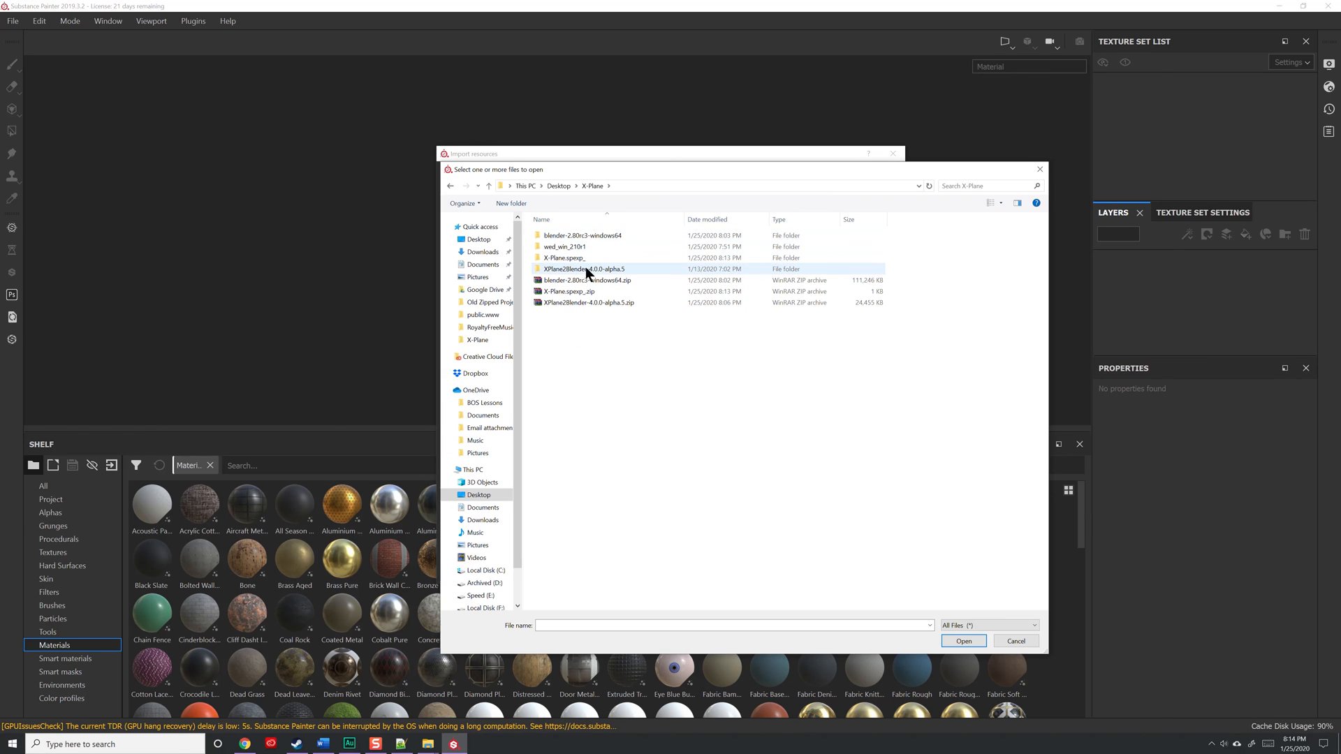
mouse_move(582, 257)
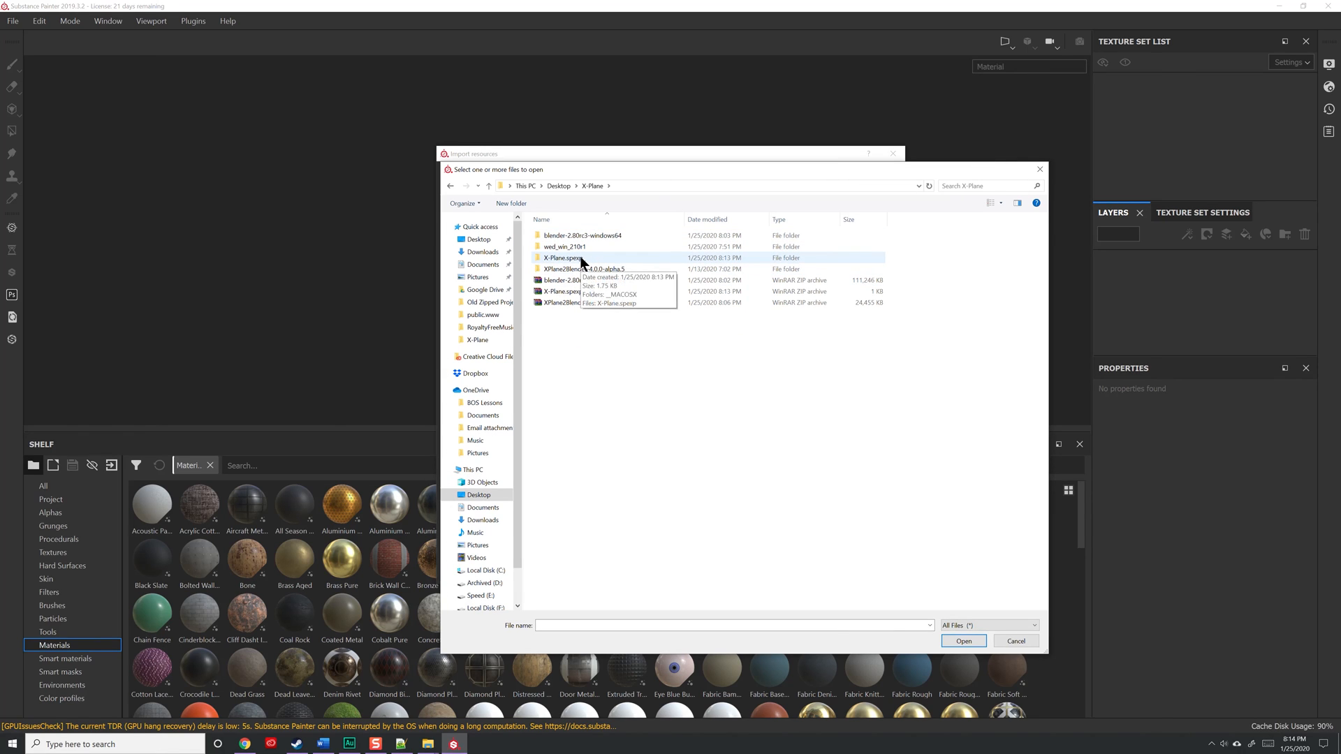
double_click(560, 258)
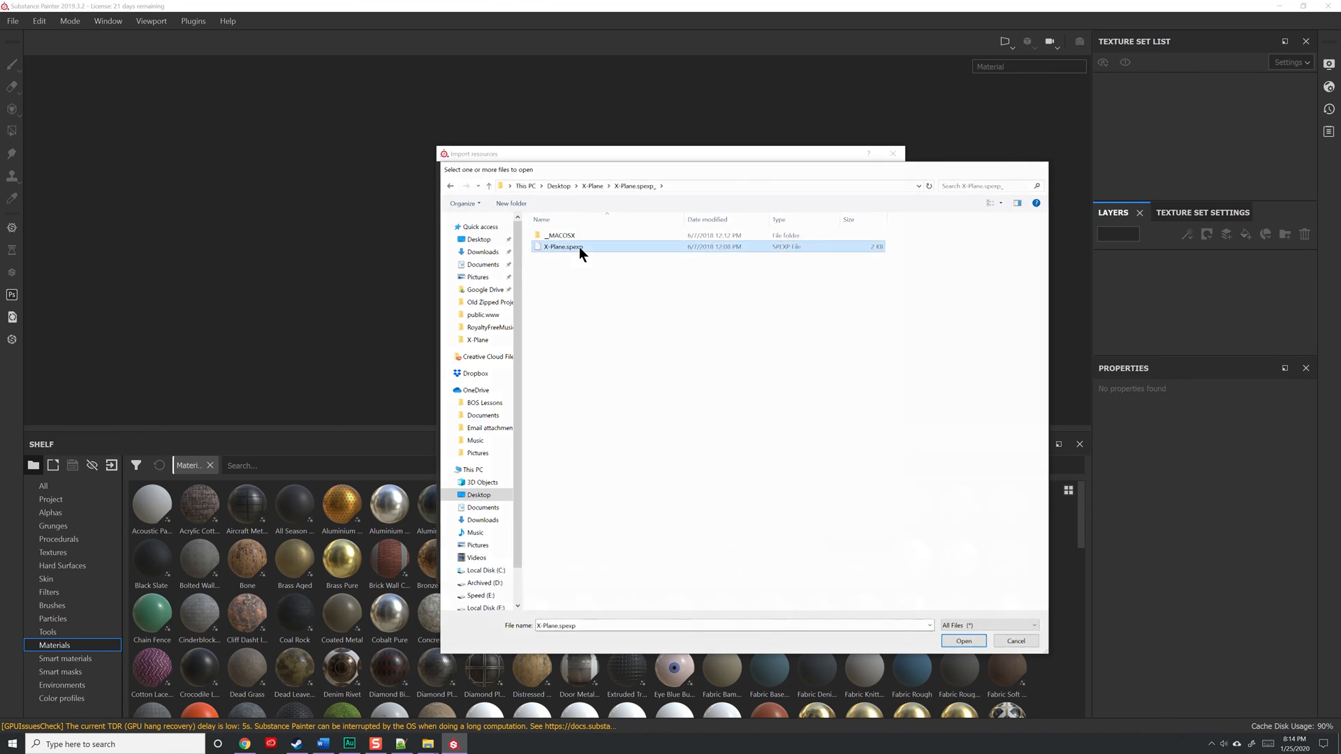
click(961, 640)
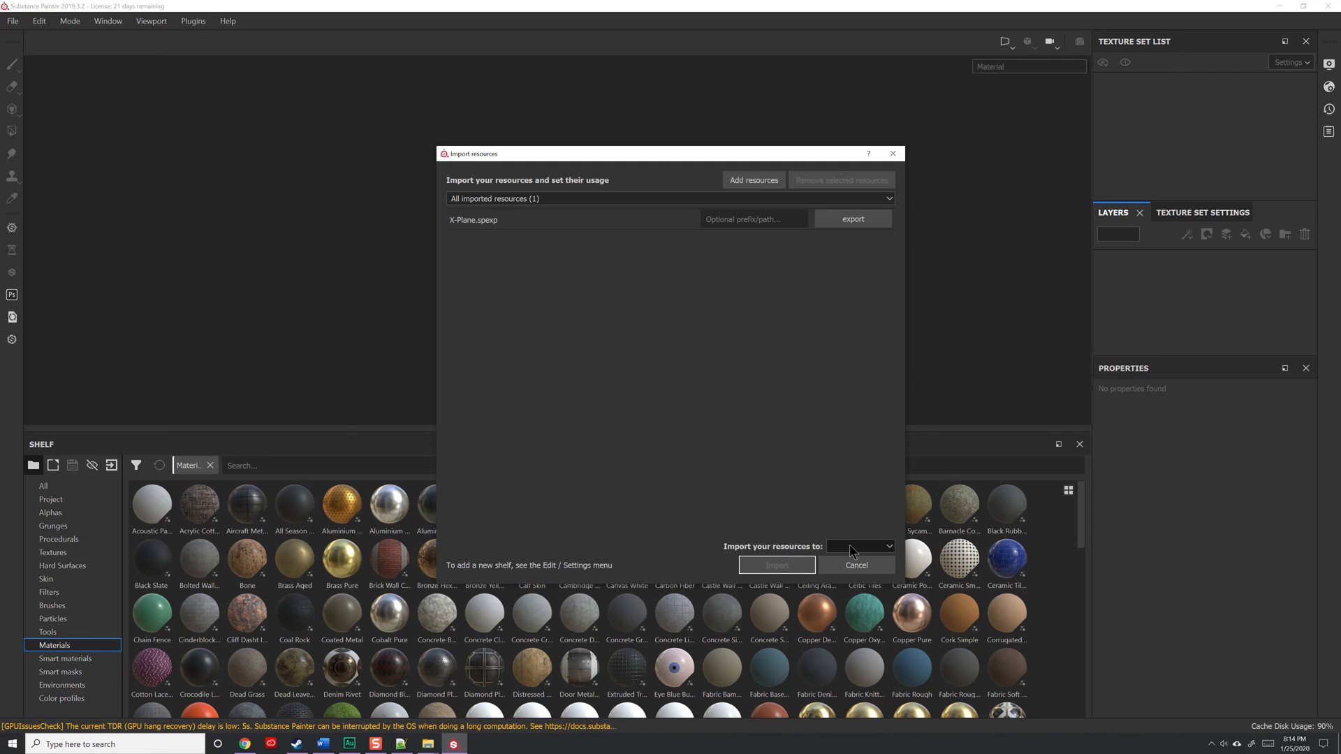
click(860, 545)
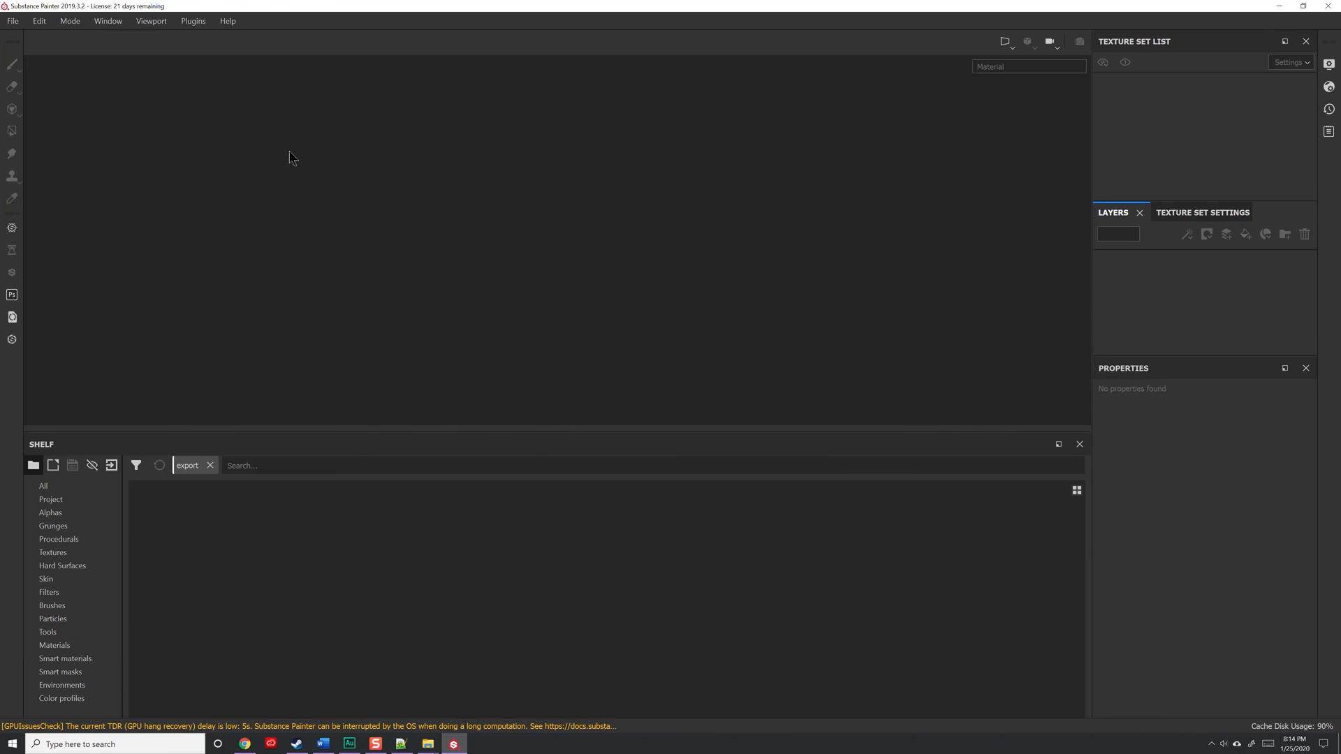
mouse_move(13, 21)
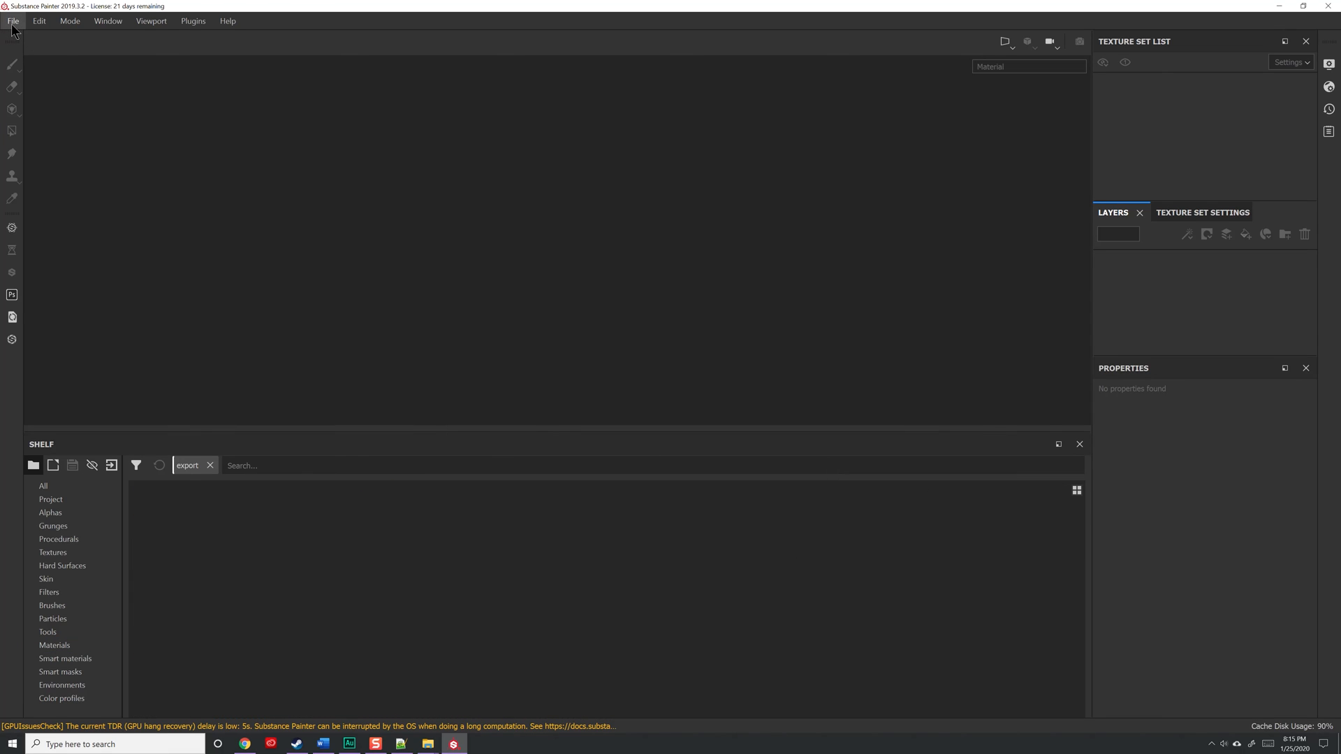
- Create a new Substance Painter project from JarQuart.fbx and bring up Export Textures
click(12, 20)
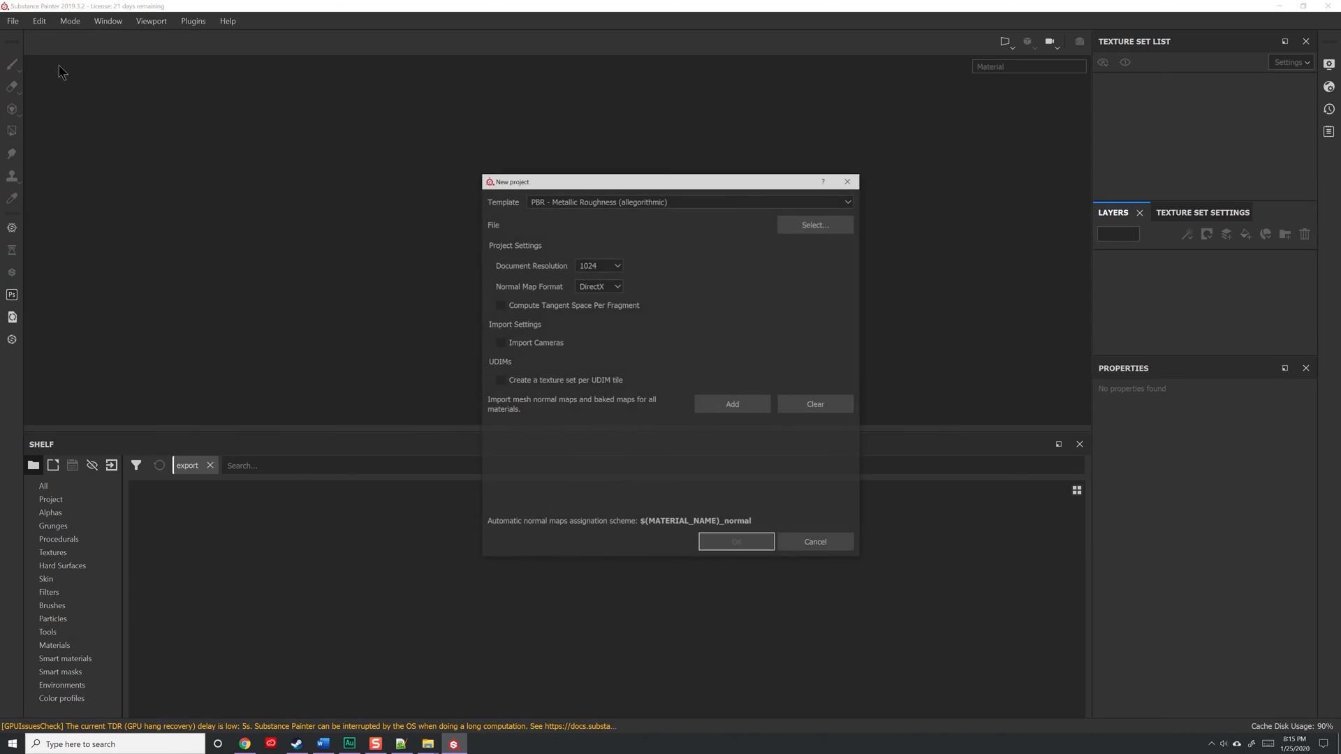
click(813, 224)
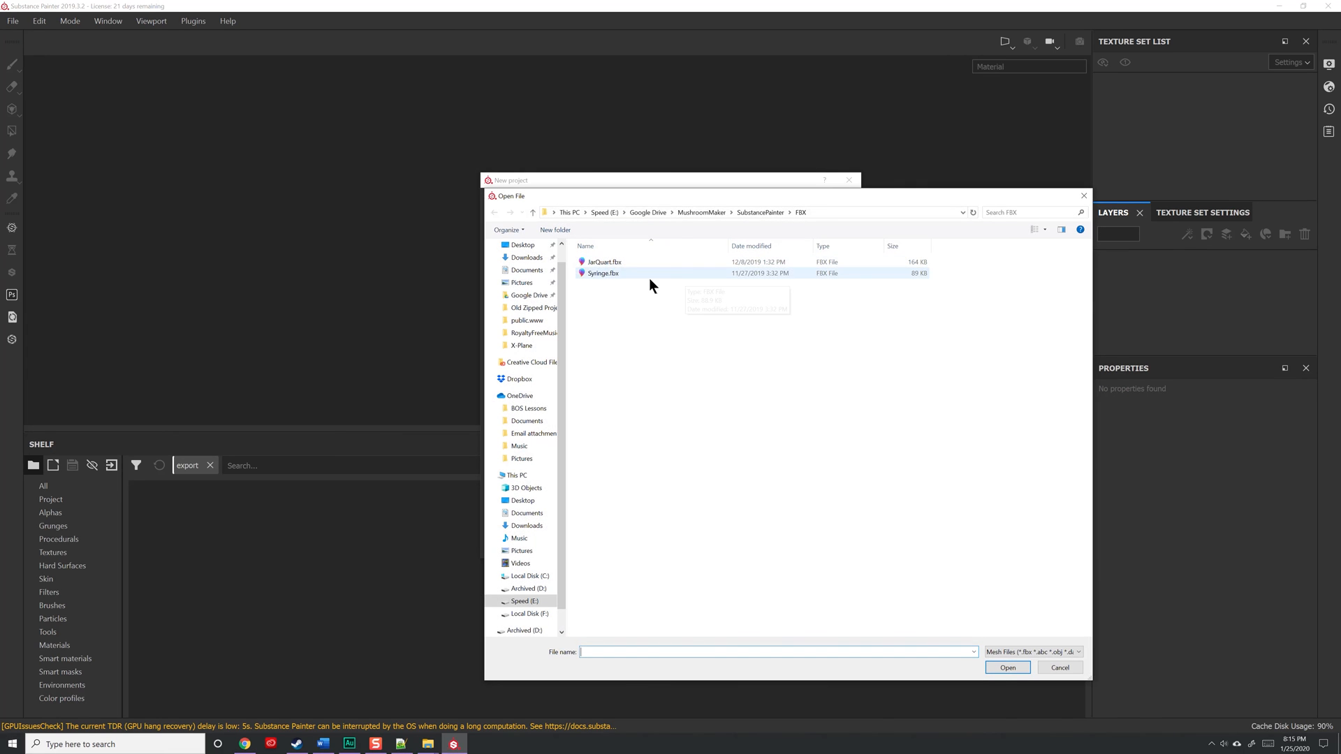
click(13, 21)
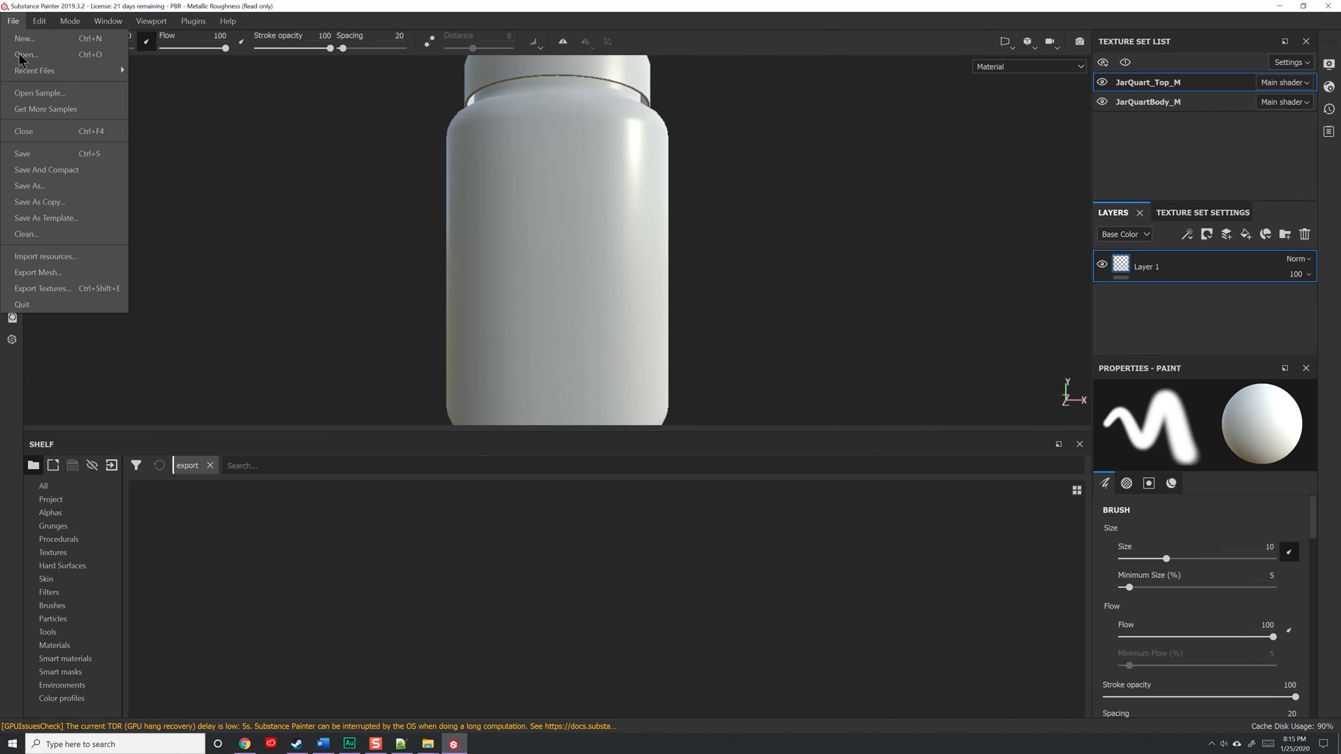
click(42, 289)
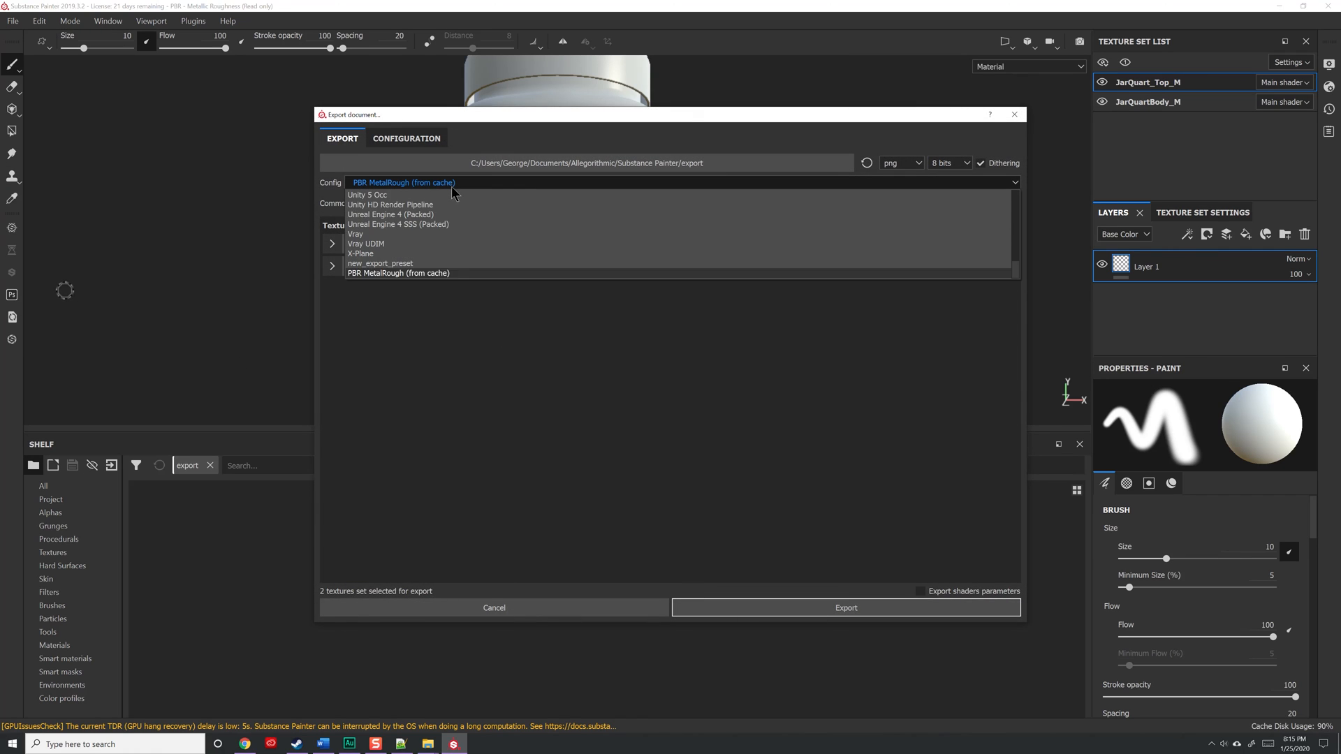
mouse_move(373, 263)
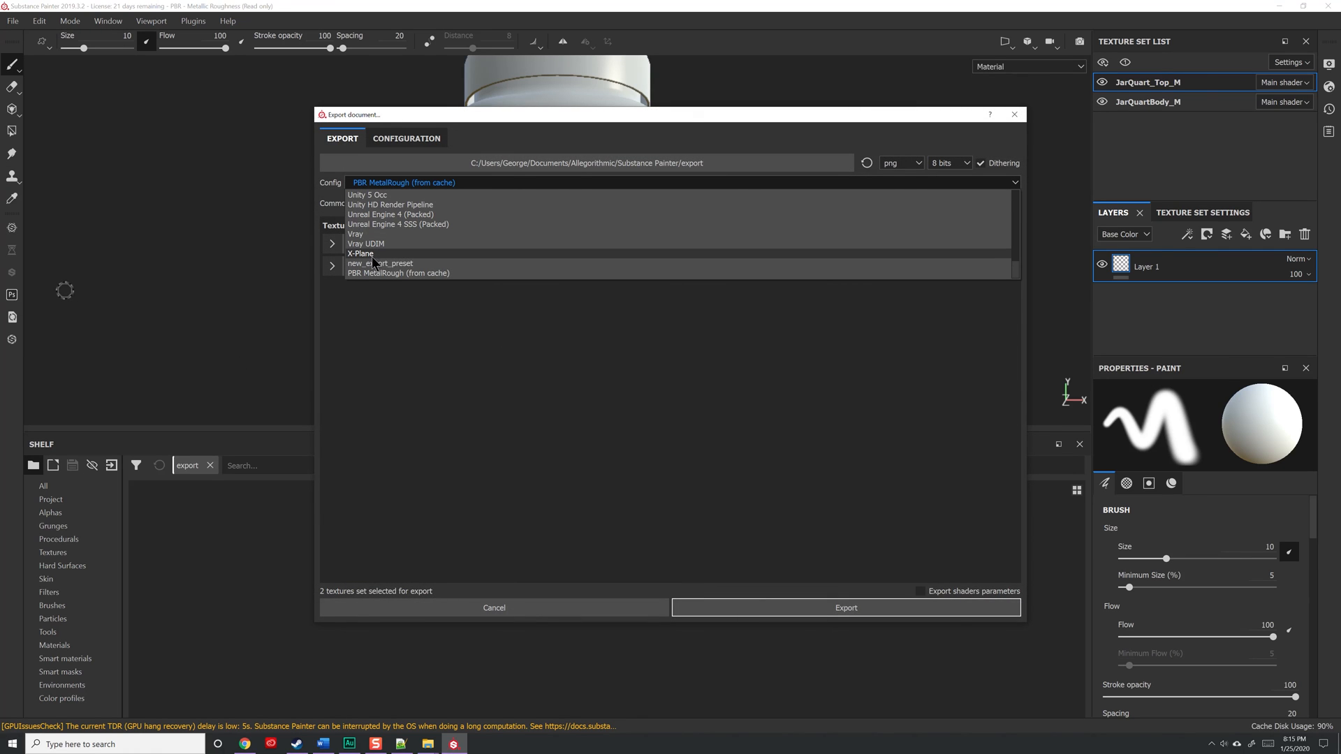
mouse_move(385, 259)
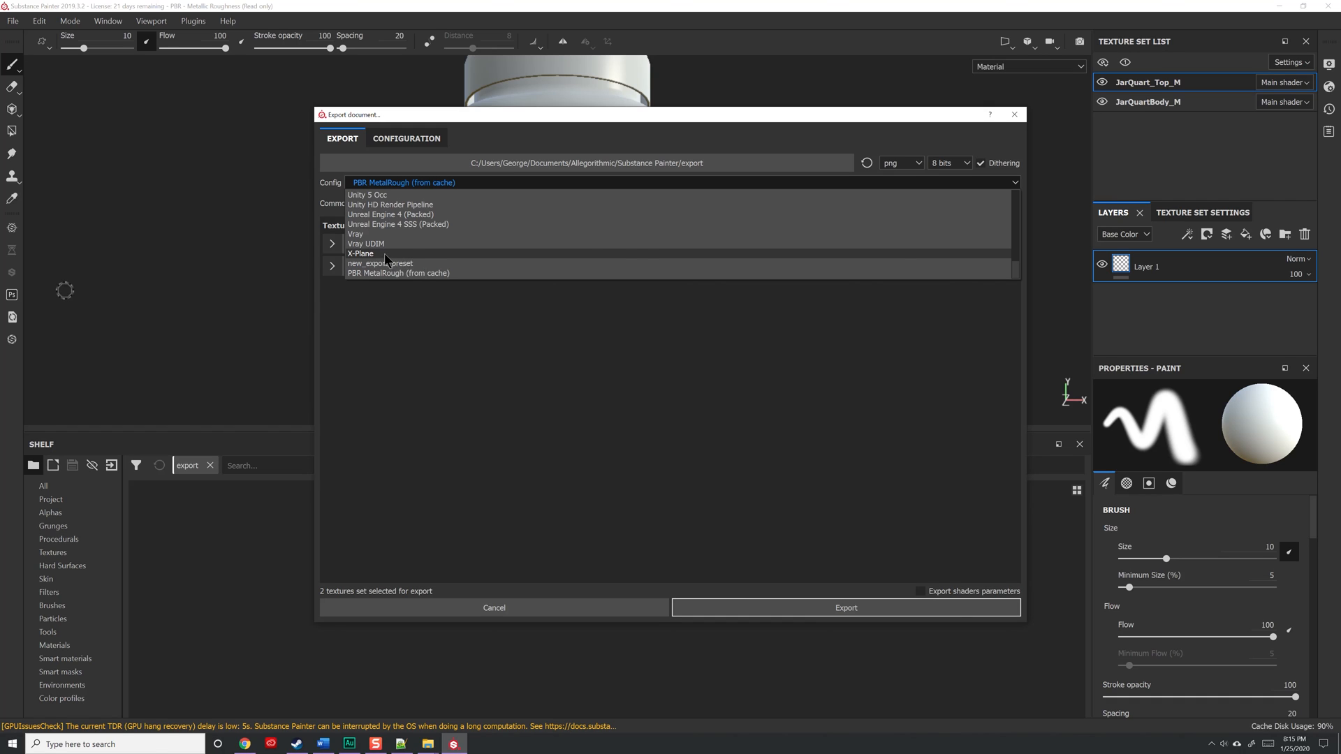
- Apply the X-Plane preset, review both jar sets' ALB/NRM/LIT maps, then cancel
click(361, 253)
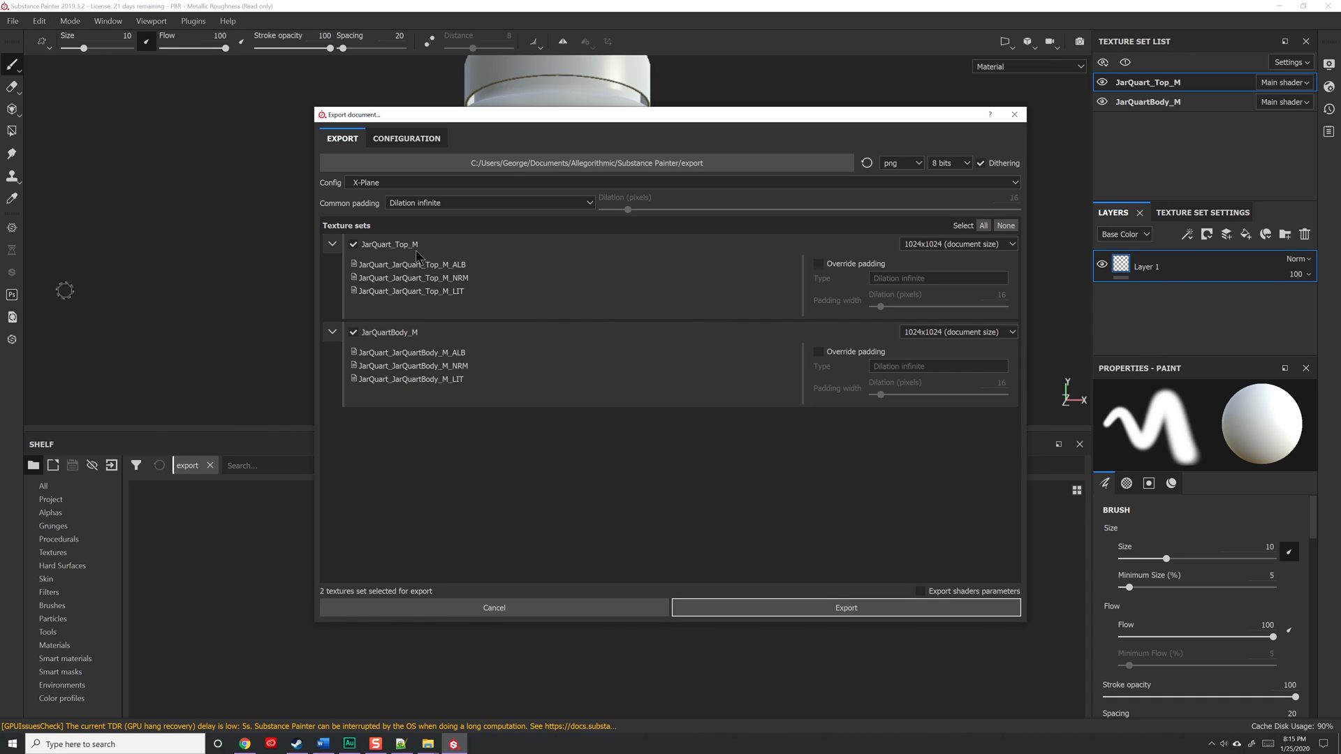
mouse_move(457, 294)
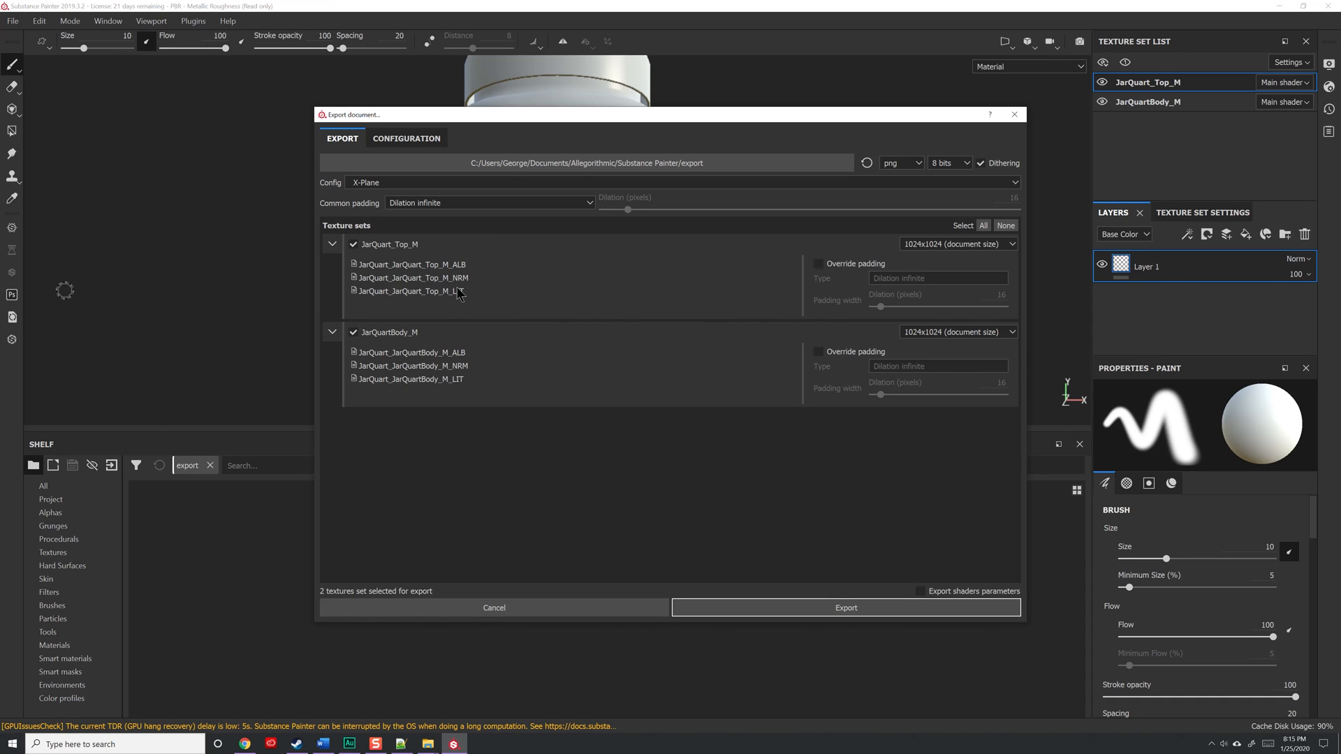
mouse_move(460, 292)
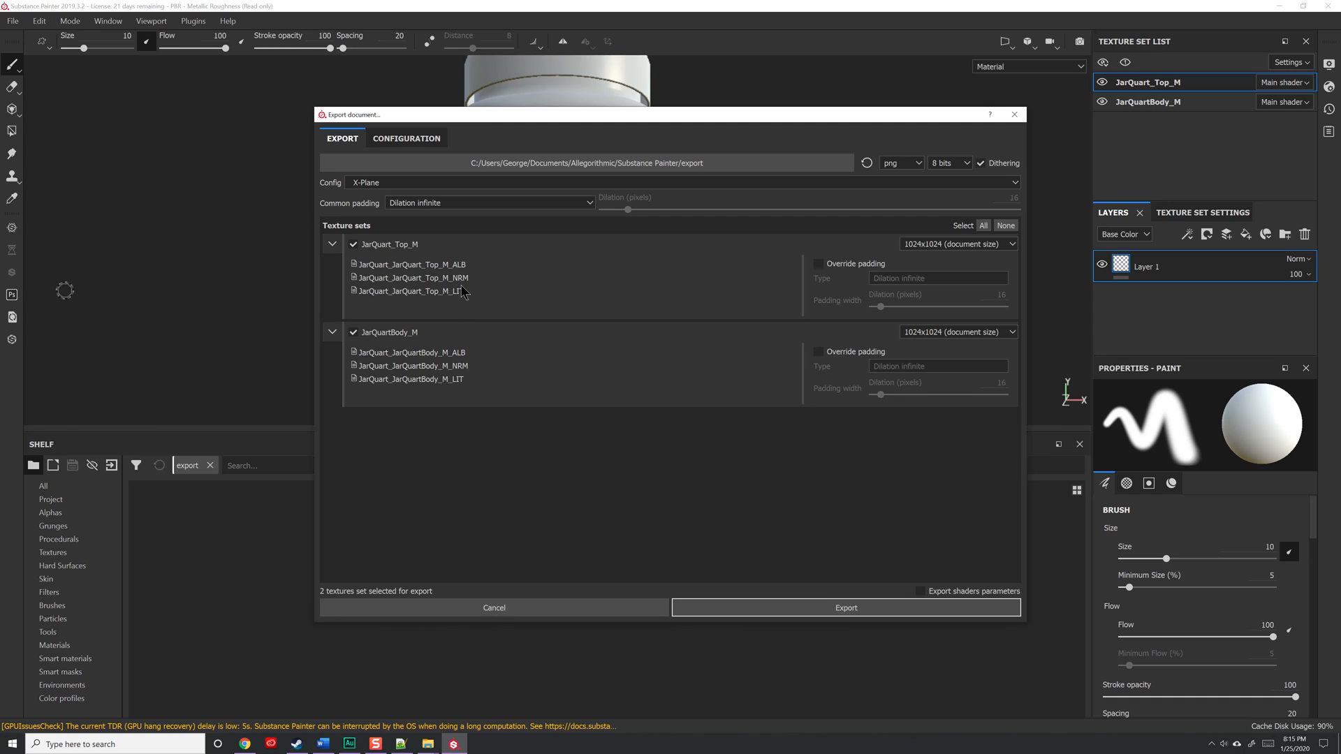
mouse_move(496, 267)
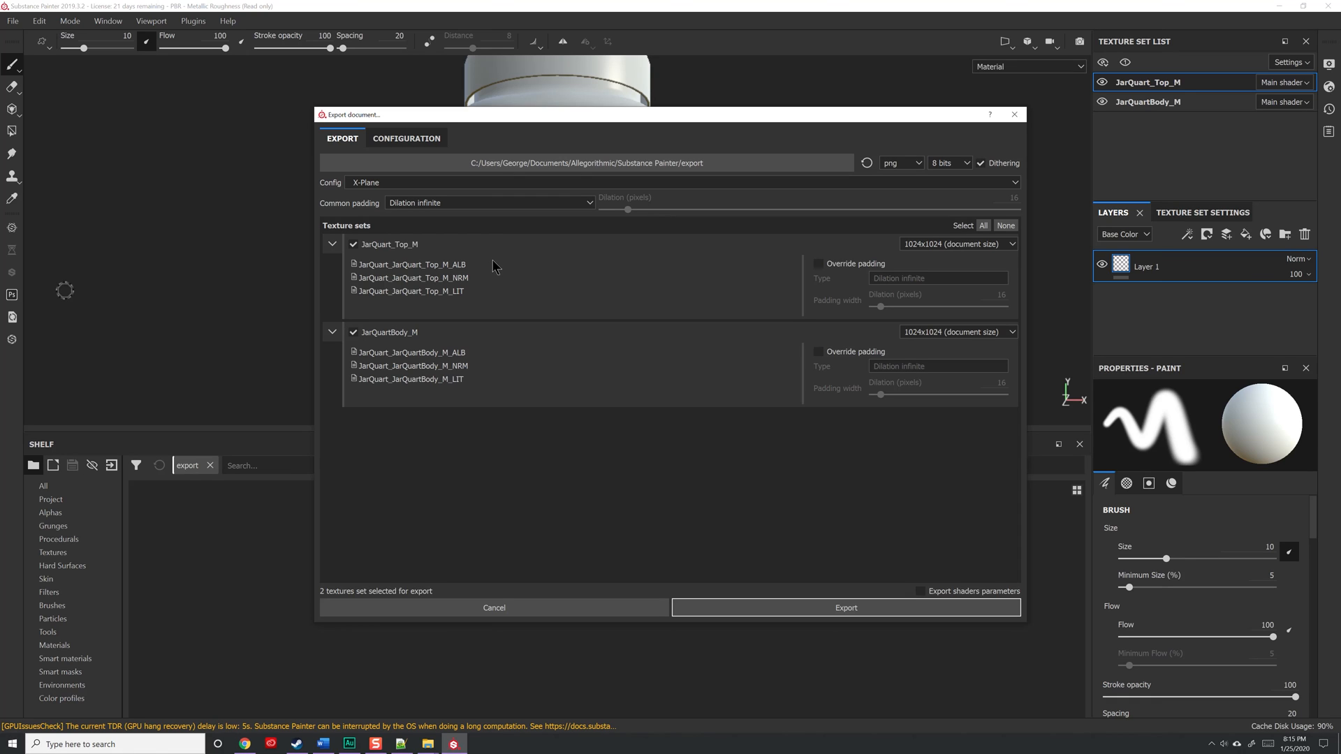
mouse_move(468, 287)
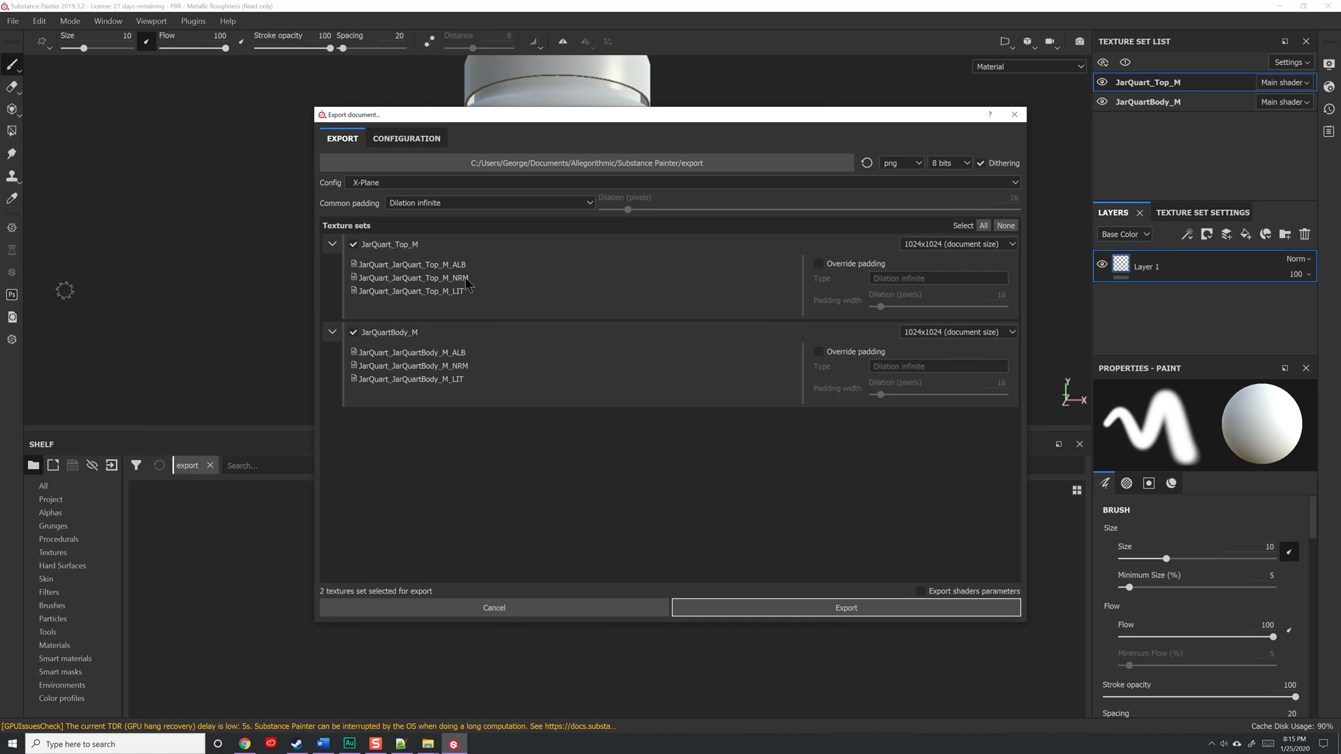
mouse_move(441, 300)
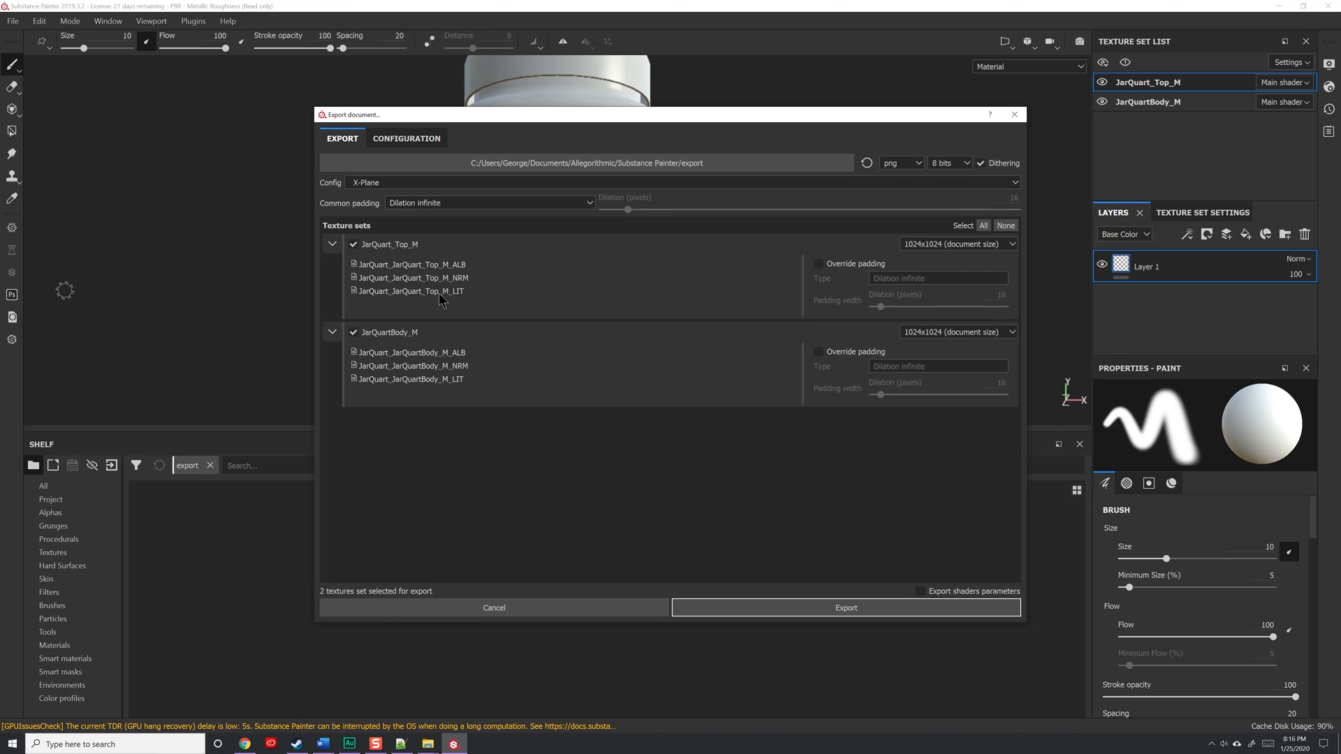
click(844, 607)
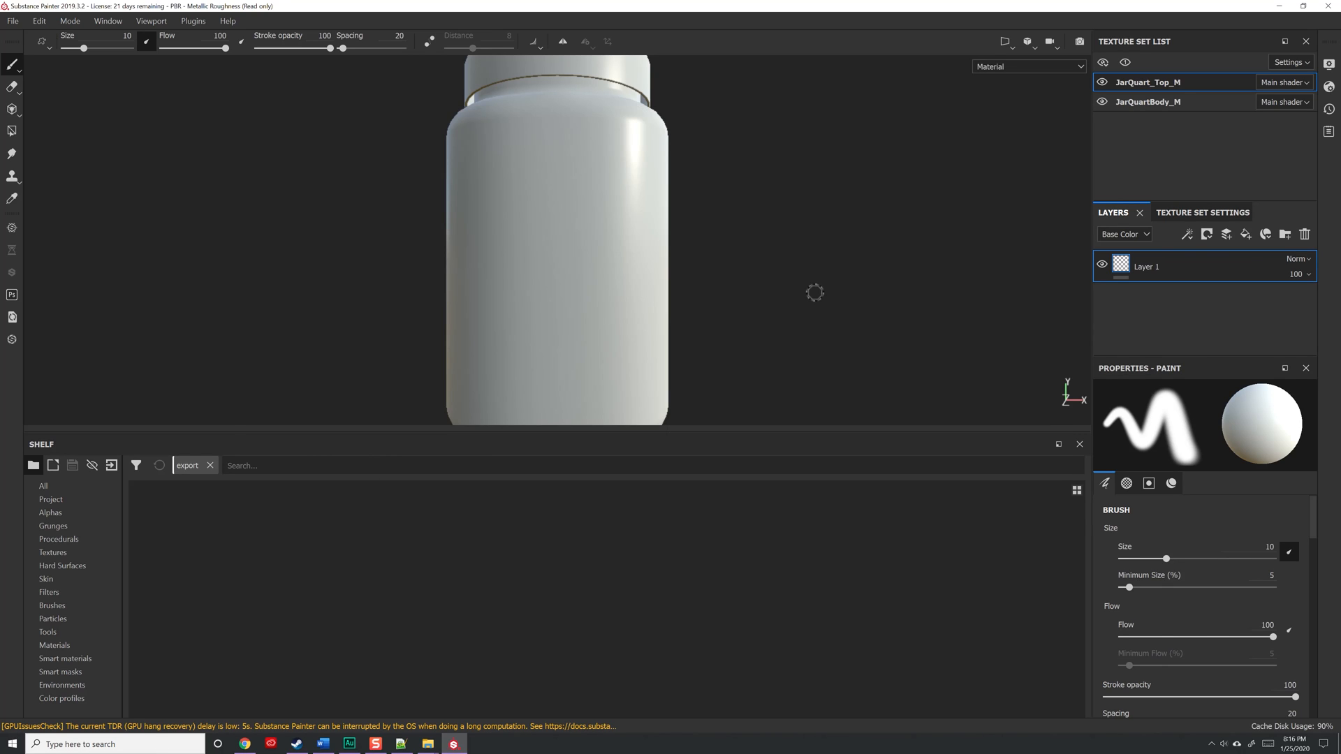